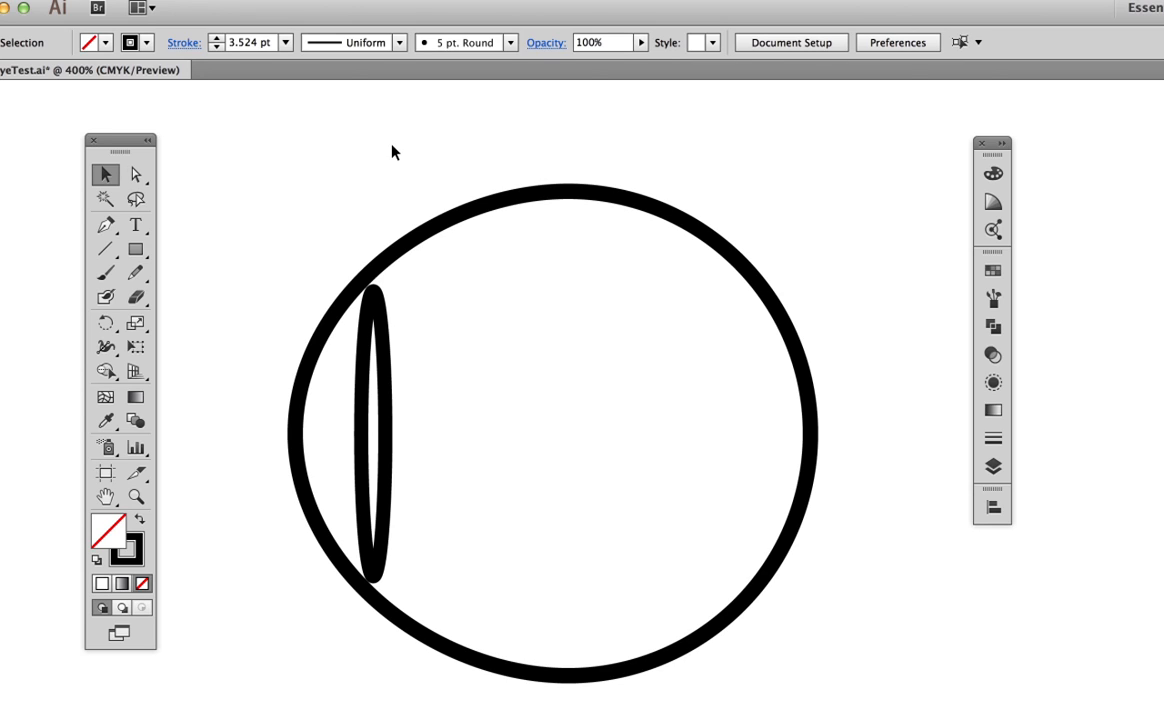
{"action": "mouse_move", "coordinate": [420, 212]}
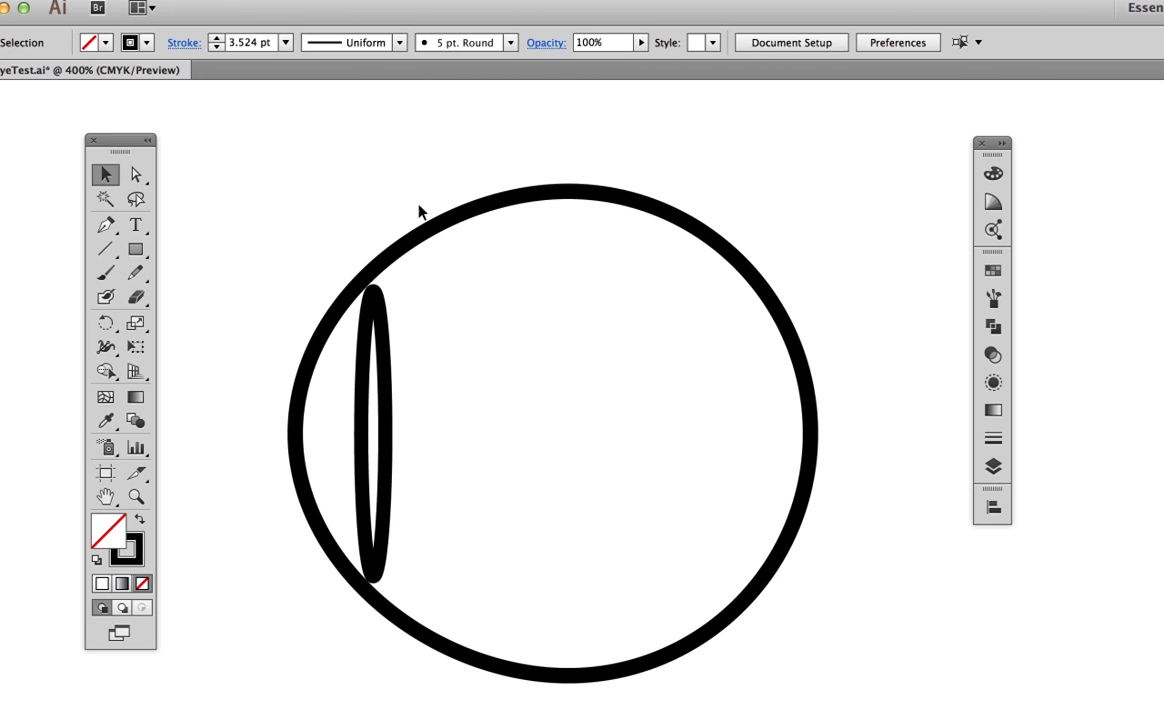
{"action": "mouse_move", "coordinate": [314, 294]}
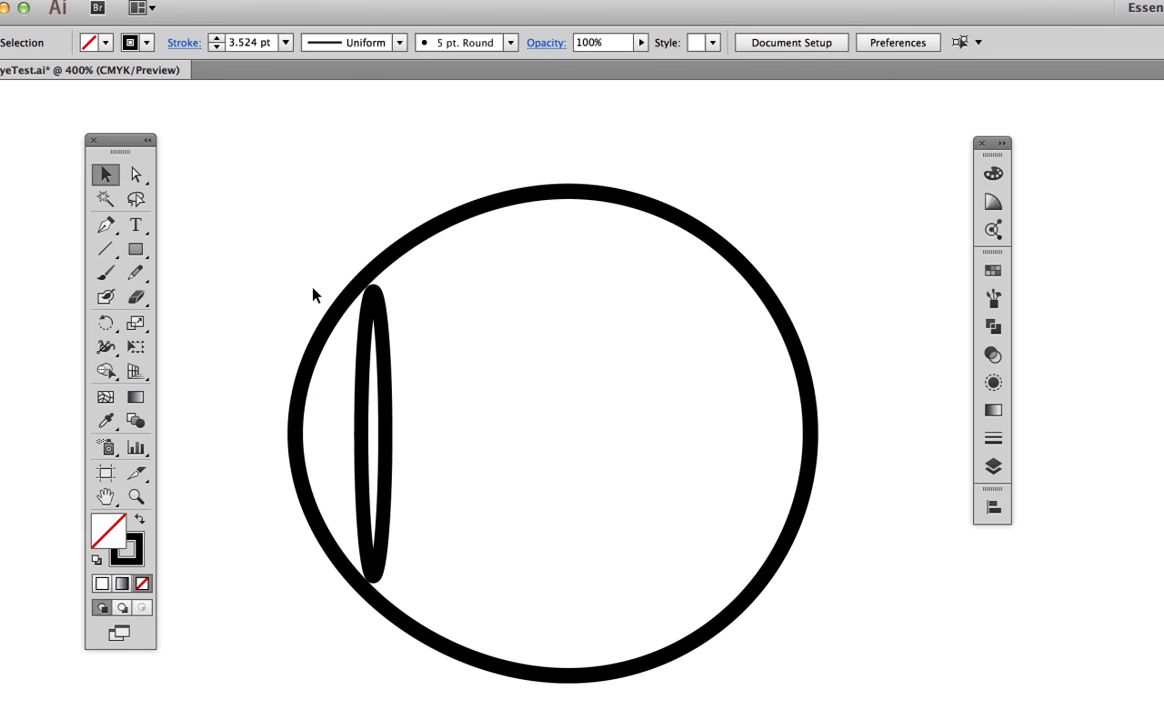
{"action": "mouse_move", "coordinate": [306, 320]}
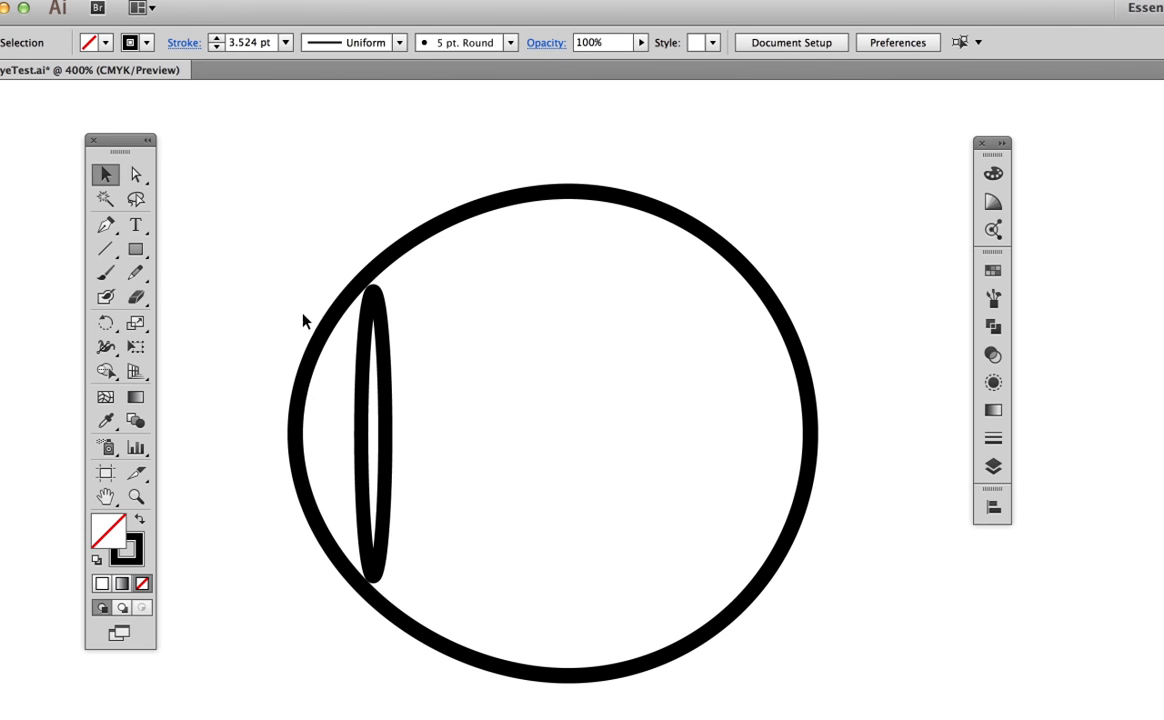
{"action": "mouse_move", "coordinate": [348, 272]}
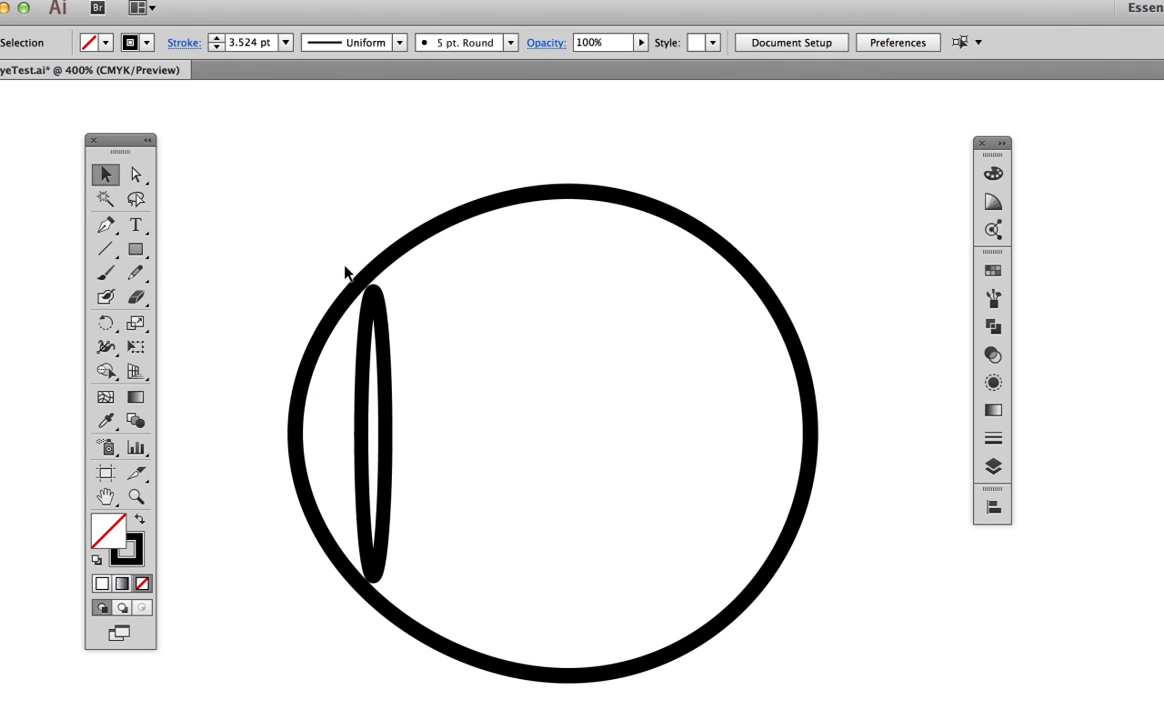
{"action": "mouse_move", "coordinate": [344, 576]}
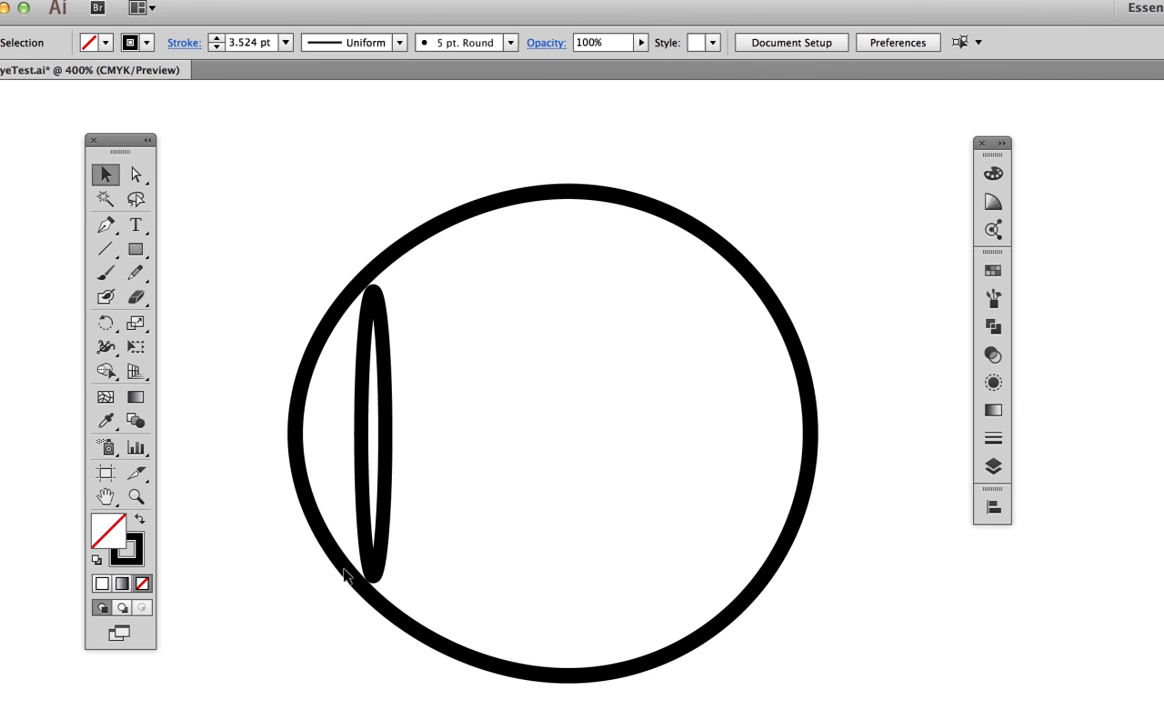
{"action": "mouse_move", "coordinate": [336, 528]}
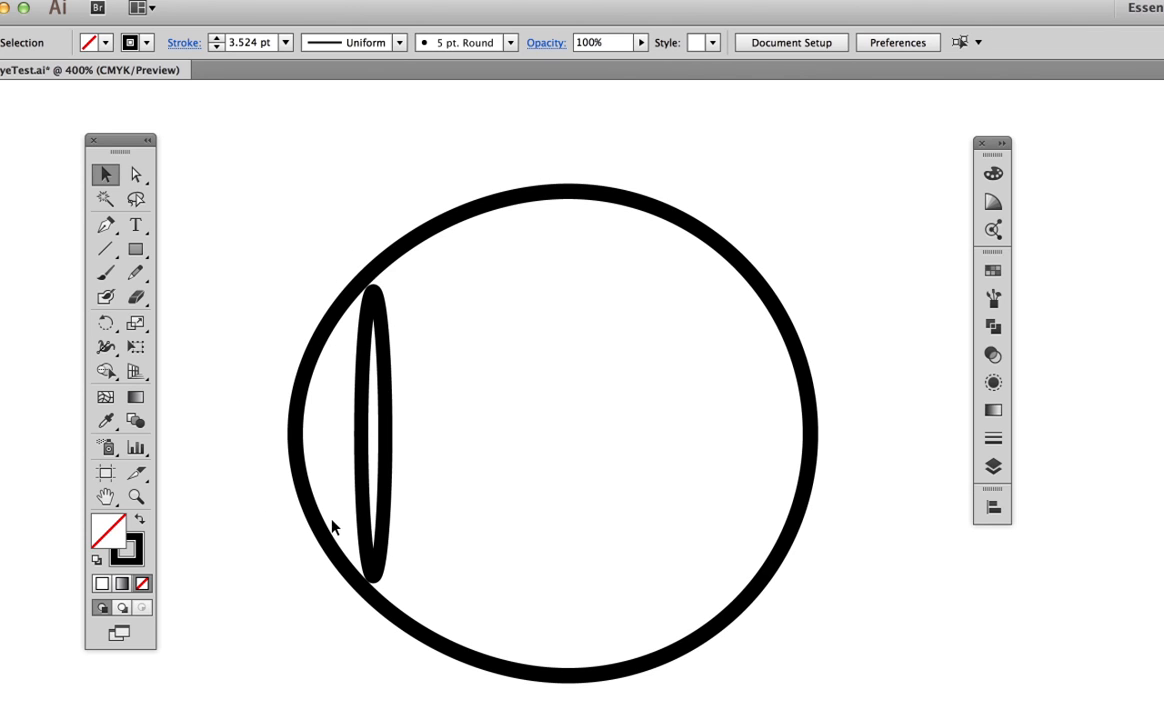
{"action": "mouse_move", "coordinate": [380, 524]}
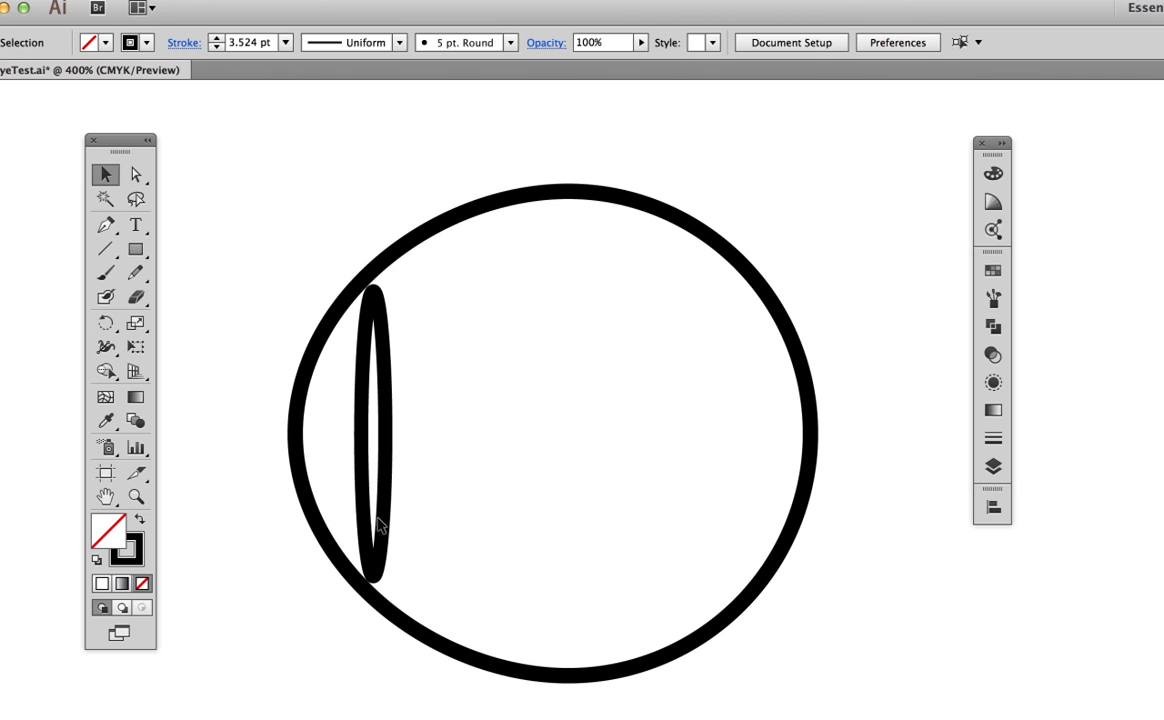
{"action": "mouse_move", "coordinate": [382, 362]}
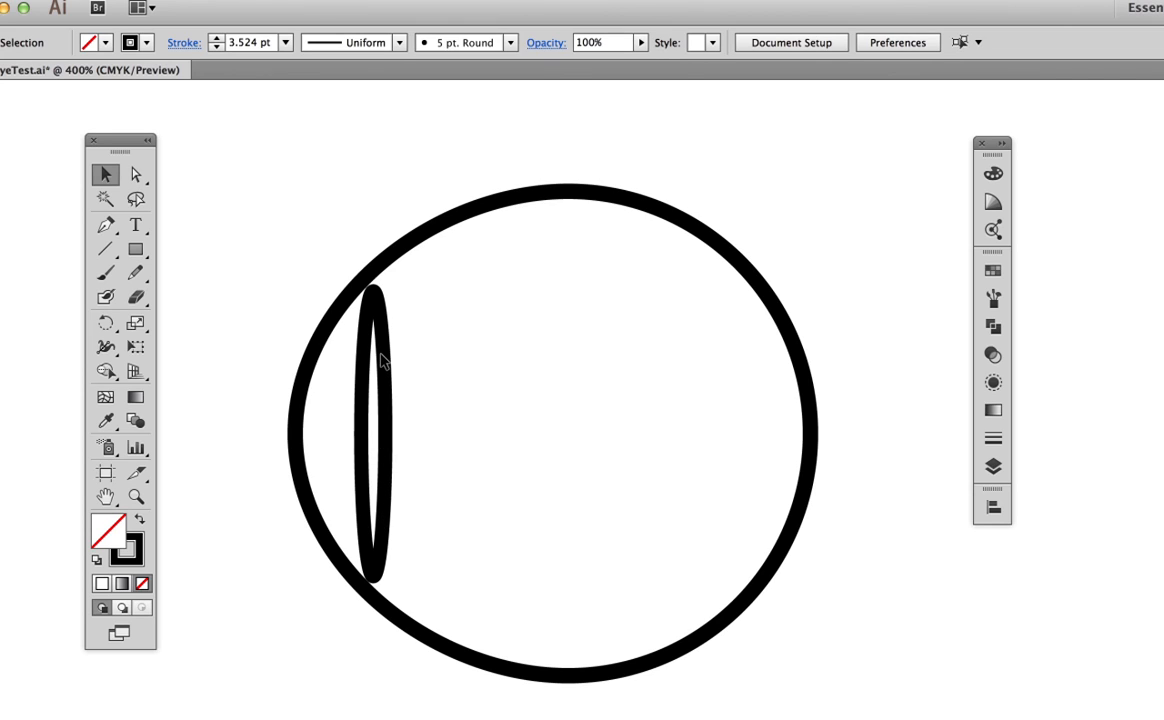
{"action": "mouse_move", "coordinate": [308, 496]}
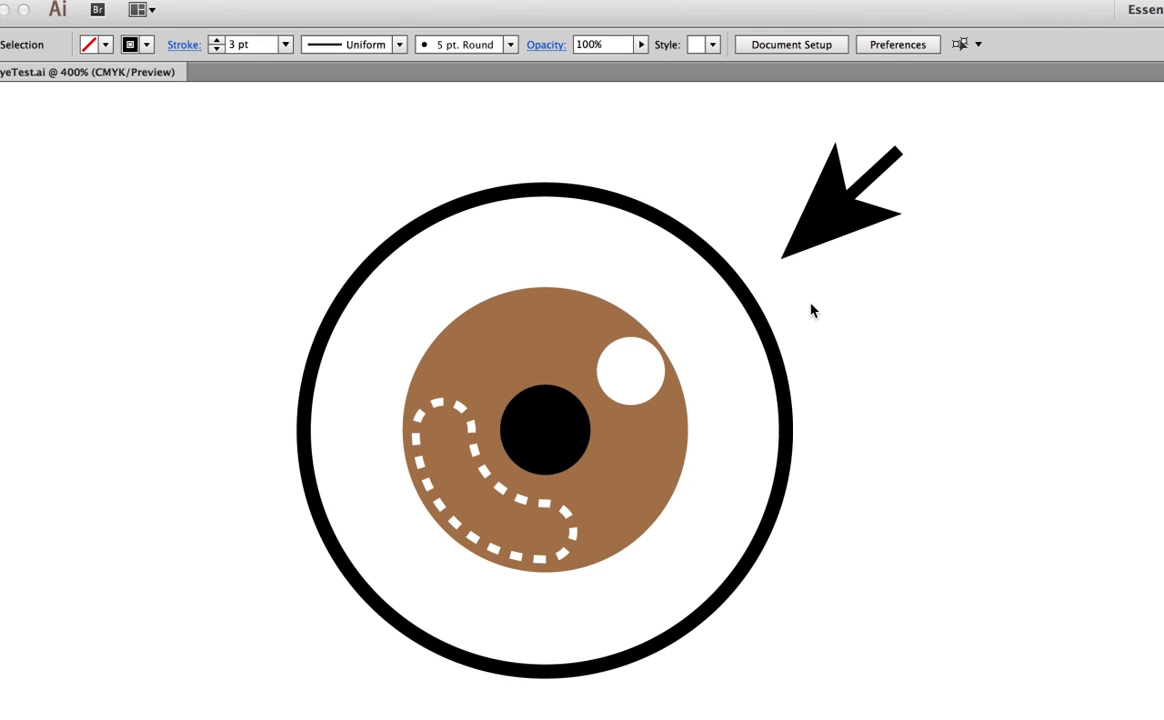
{"action": "mouse_move", "coordinate": [668, 390]}
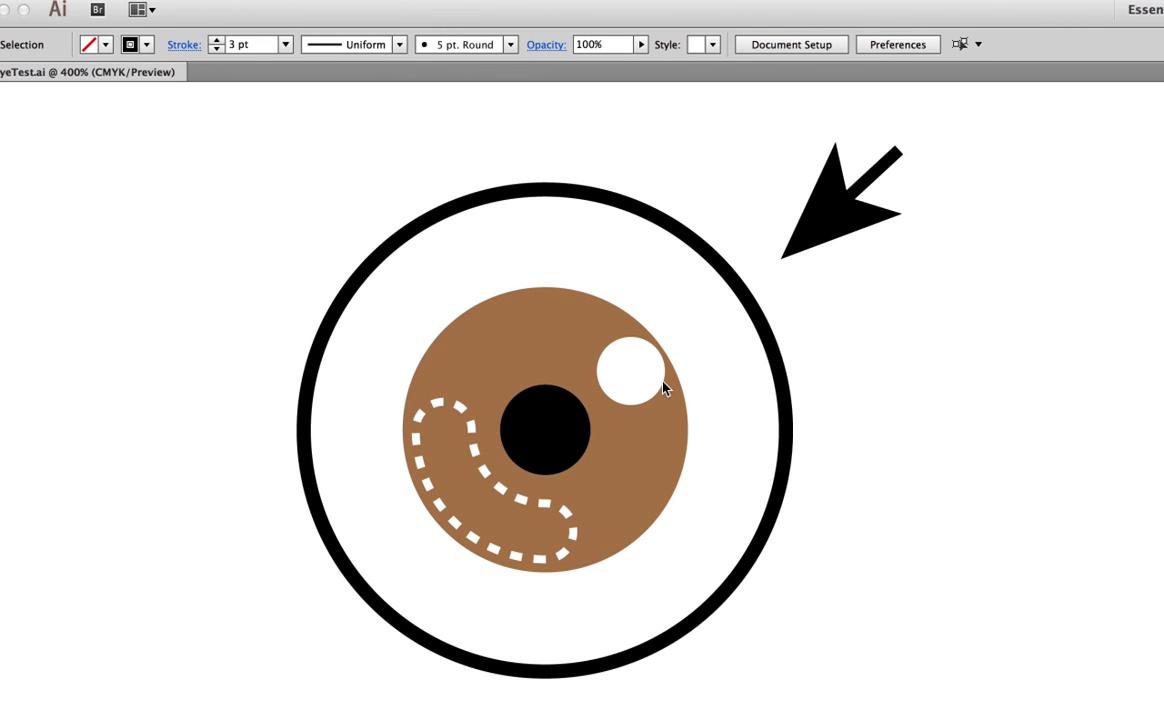
{"action": "mouse_move", "coordinate": [596, 384]}
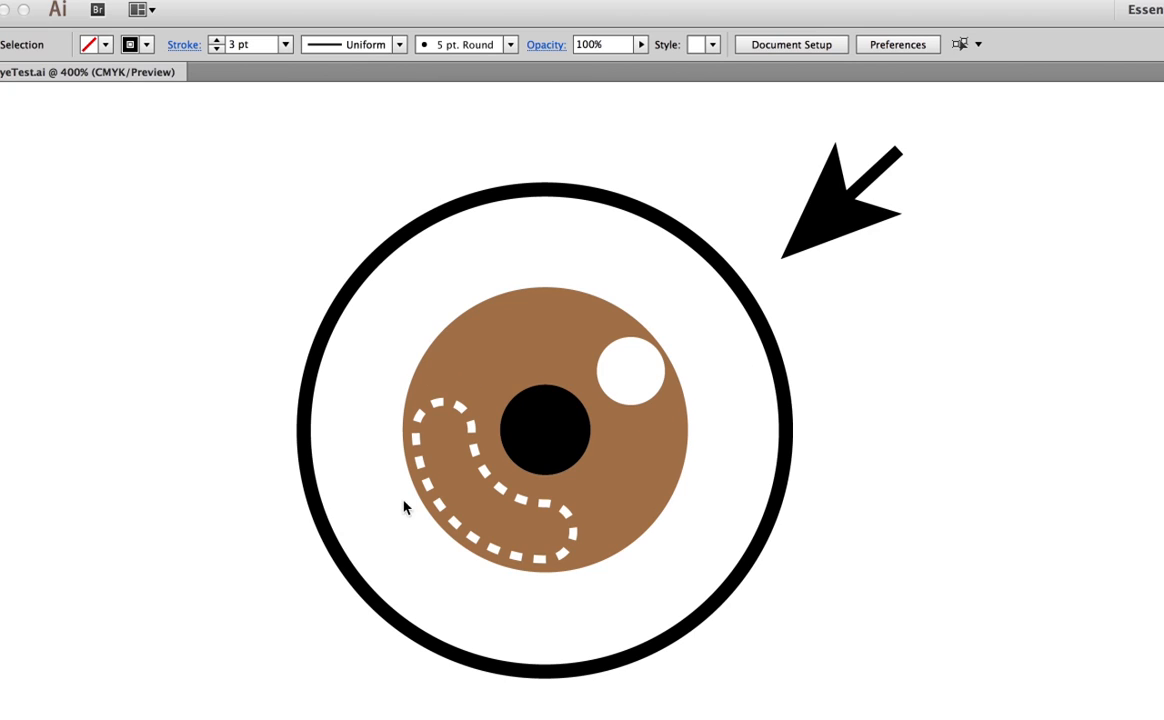
{"action": "mouse_move", "coordinate": [488, 412]}
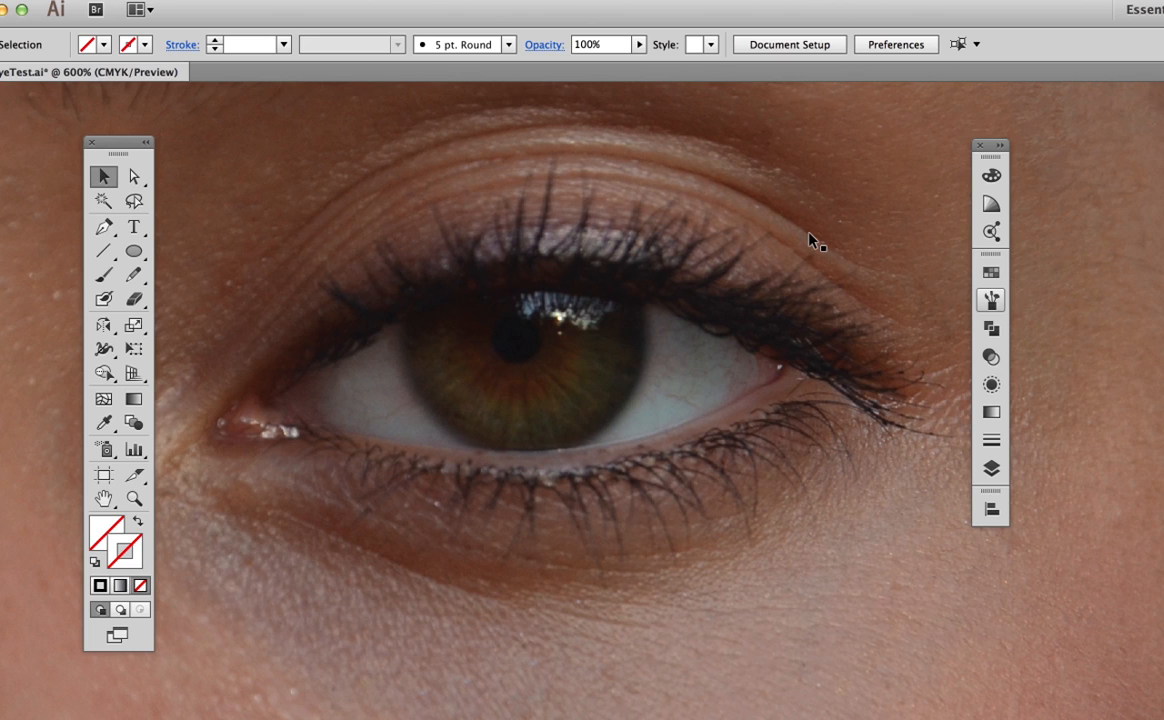
{"action": "mouse_move", "coordinate": [790, 248]}
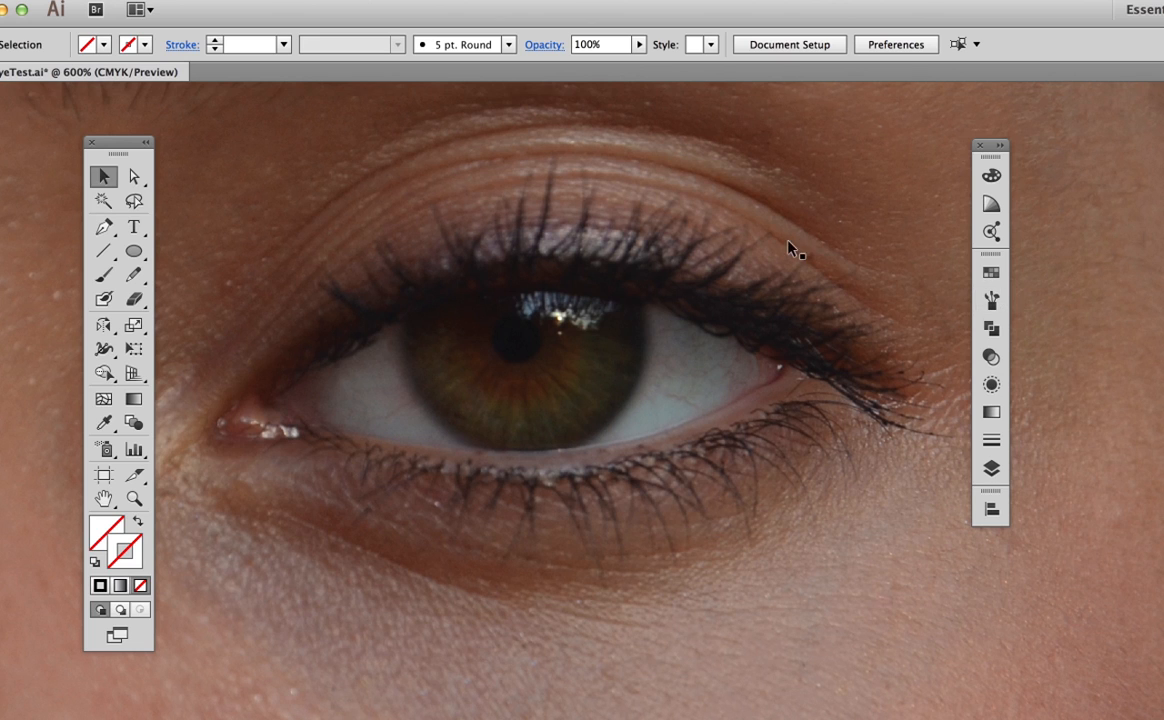
{"action": "mouse_move", "coordinate": [590, 388]}
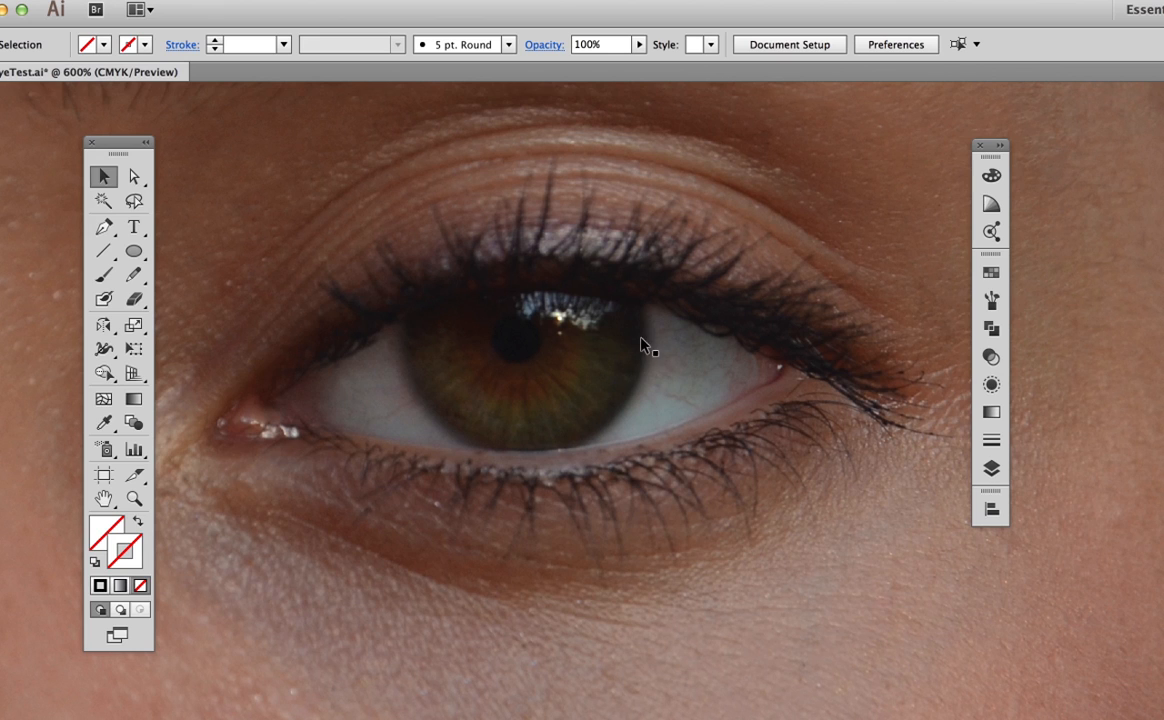
{"action": "mouse_move", "coordinate": [662, 364]}
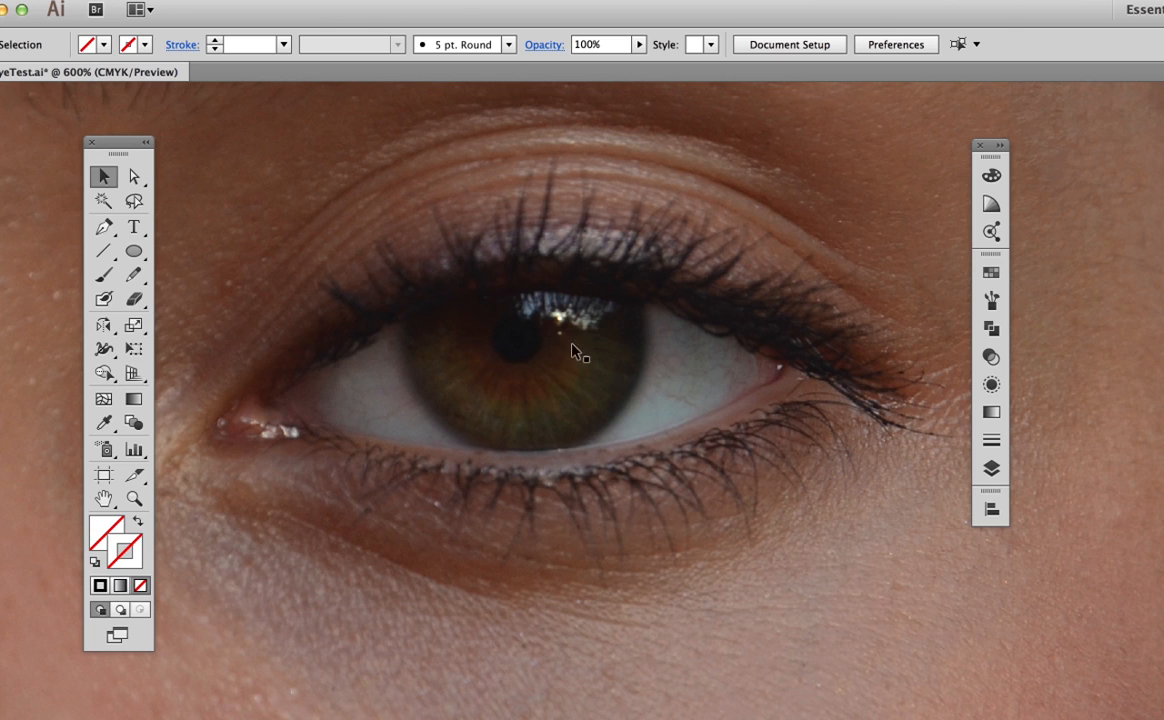
{"action": "mouse_move", "coordinate": [512, 348]}
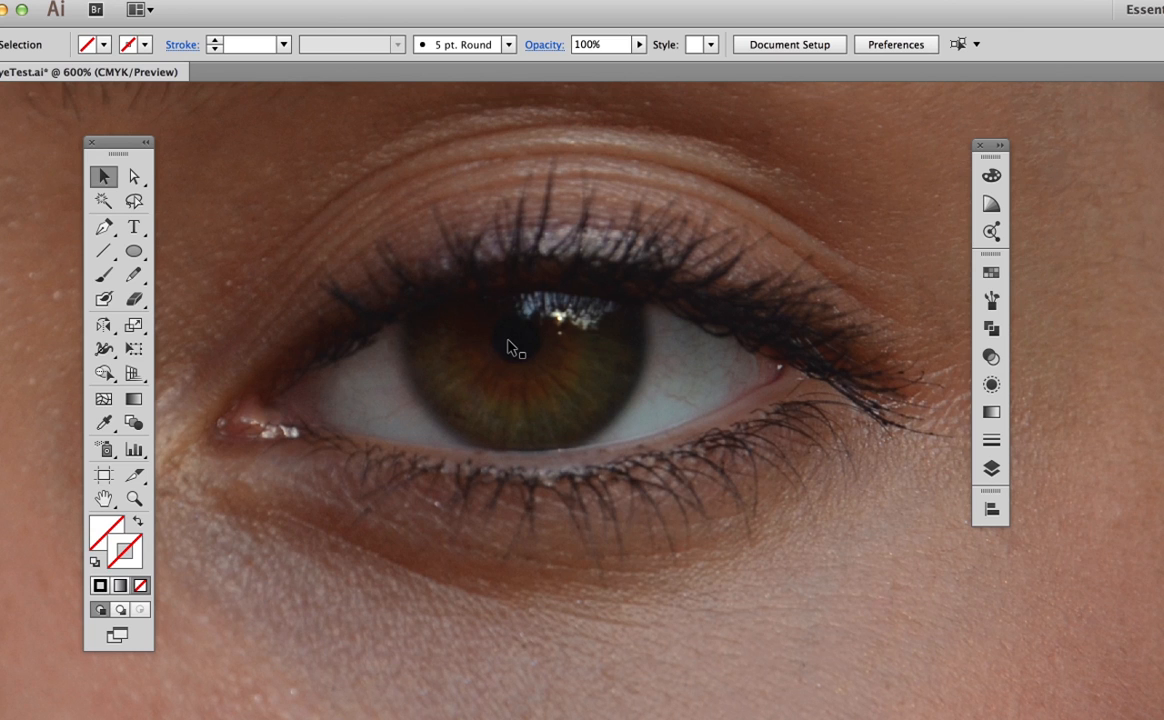
{"action": "mouse_move", "coordinate": [596, 388]}
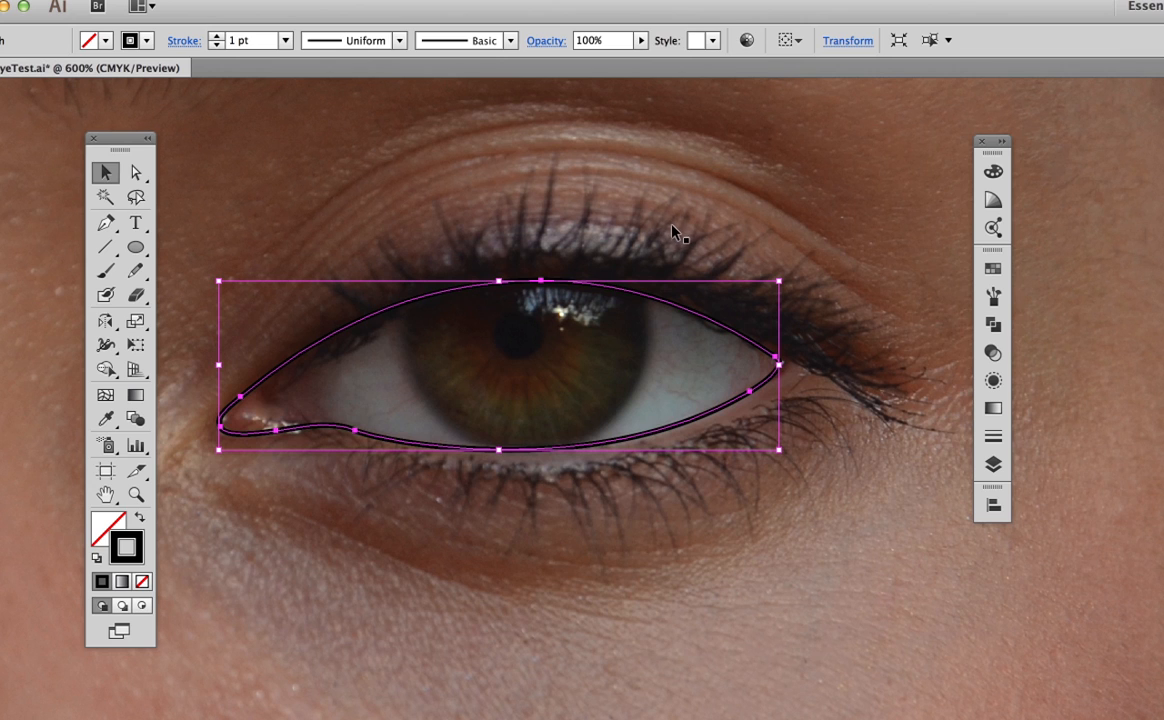
{"action": "mouse_move", "coordinate": [384, 298]}
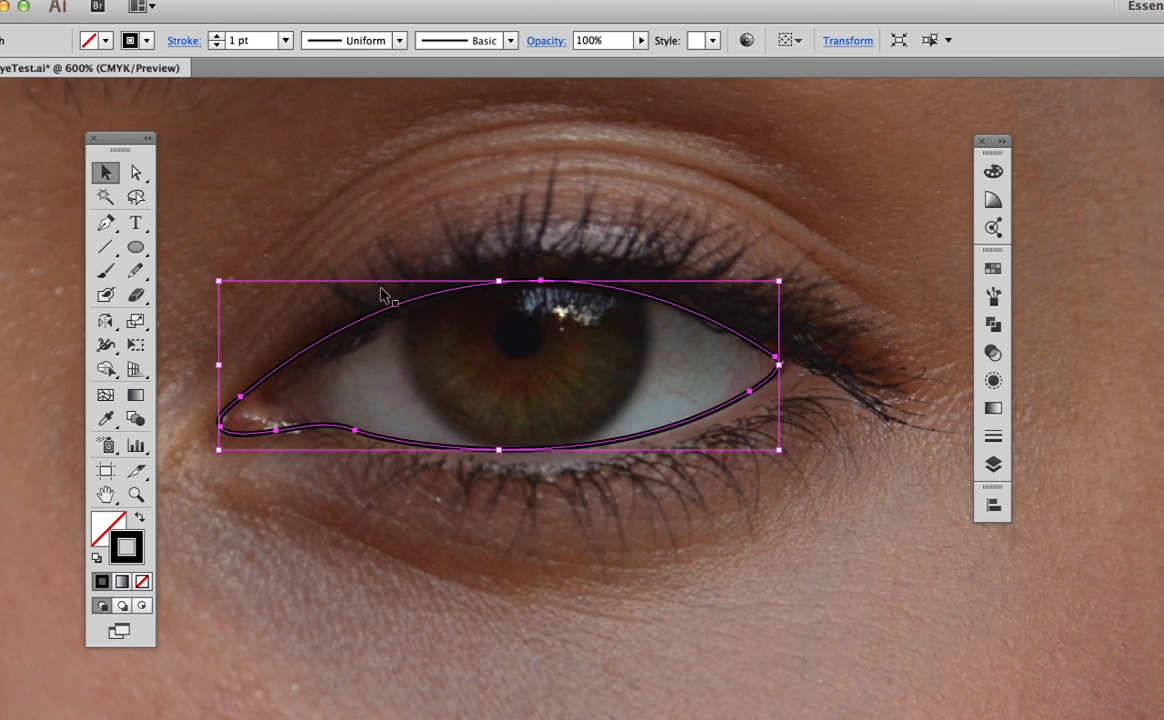
{"action": "mouse_move", "coordinate": [304, 464]}
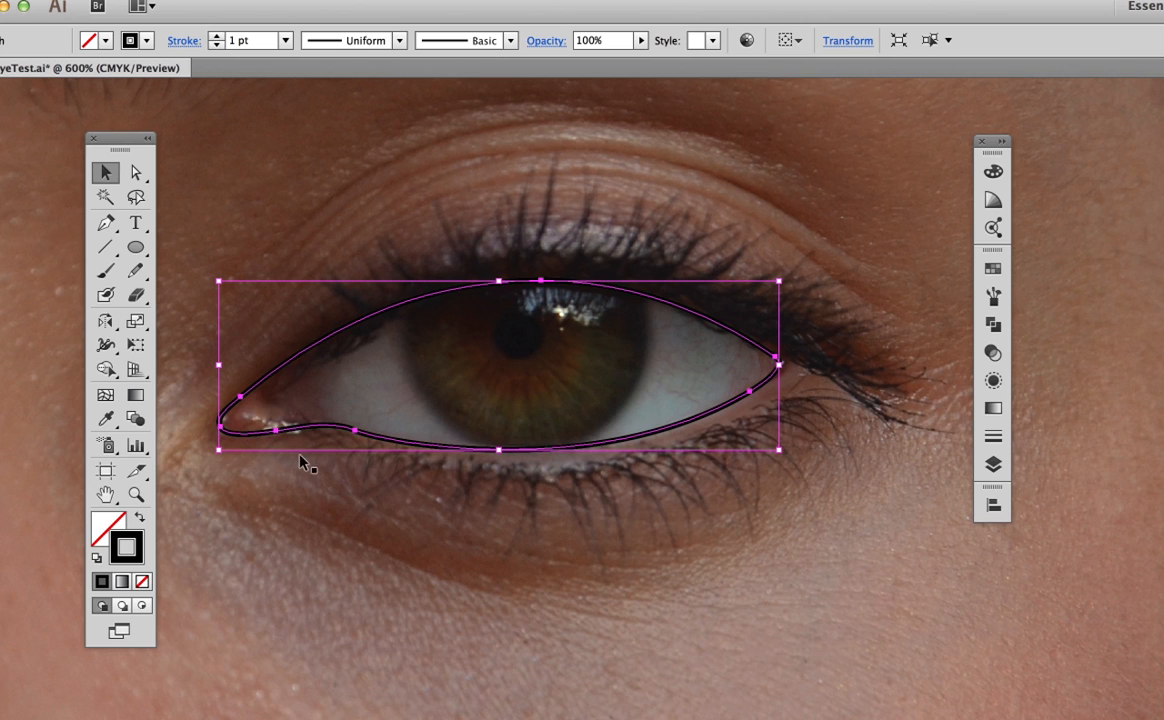
{"action": "mouse_move", "coordinate": [278, 364]}
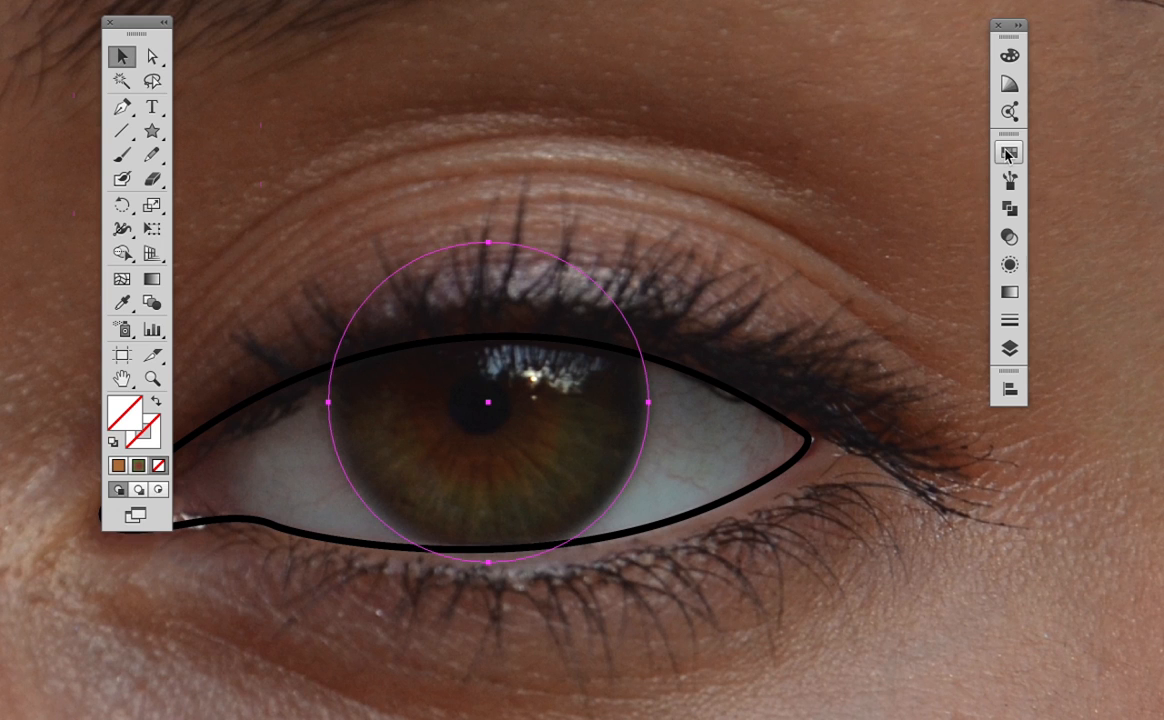
Apply a radial gradient to the iris circle and darken its green outer stop
{"action": "left_click", "coordinate": [1008, 152]}
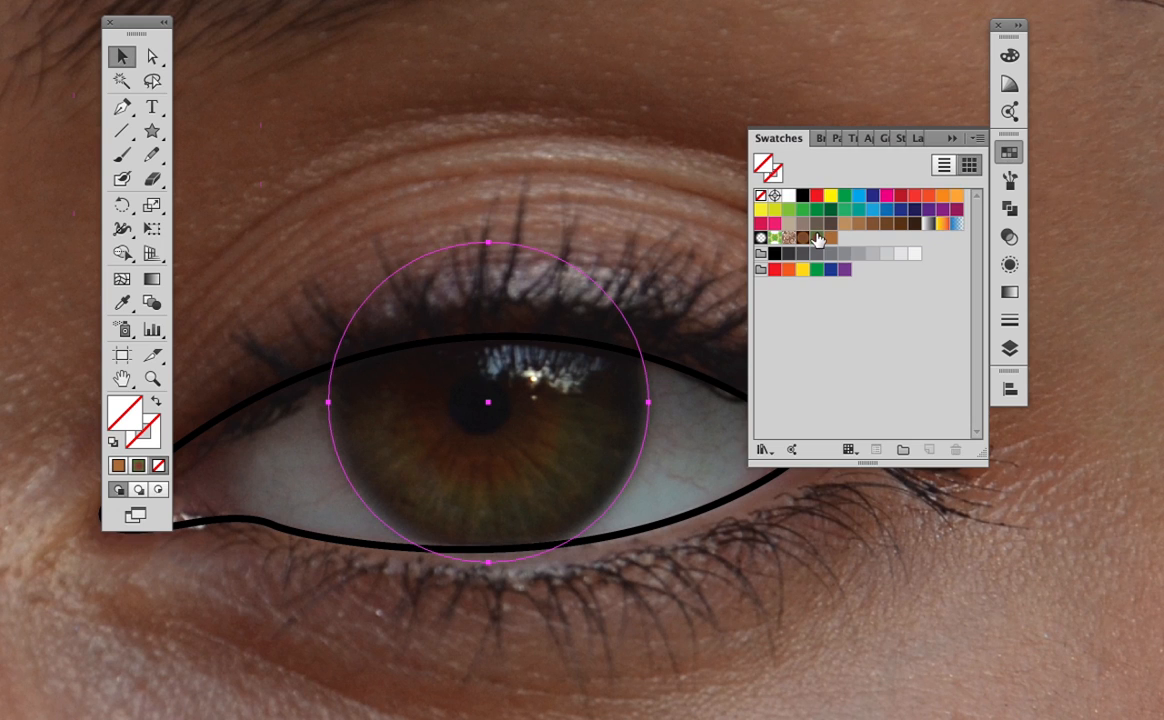
{"action": "left_click", "coordinate": [1008, 264]}
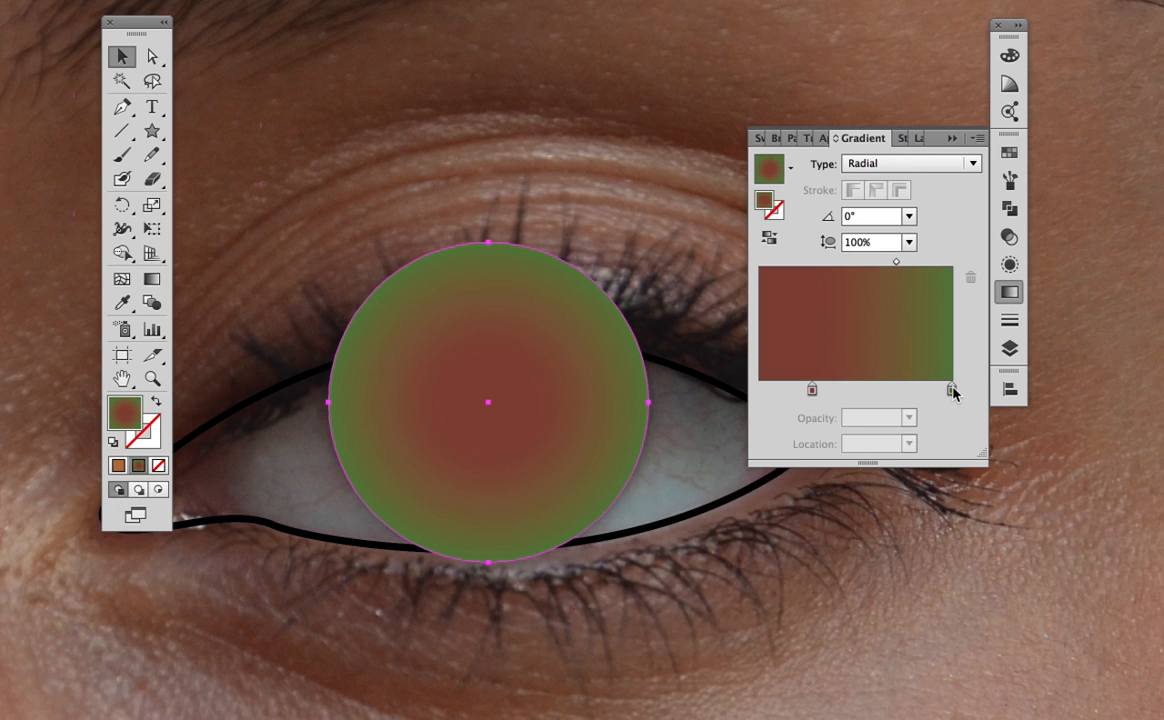
{"action": "left_click", "coordinate": [932, 388]}
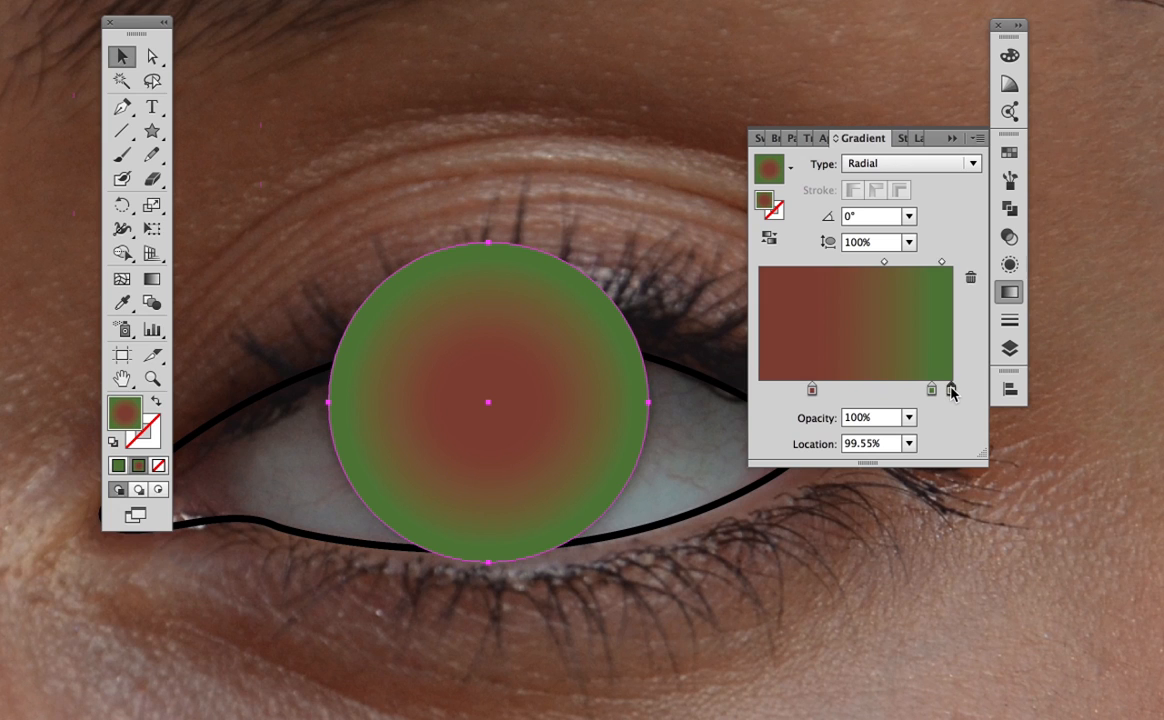
{"action": "left_click", "coordinate": [952, 388]}
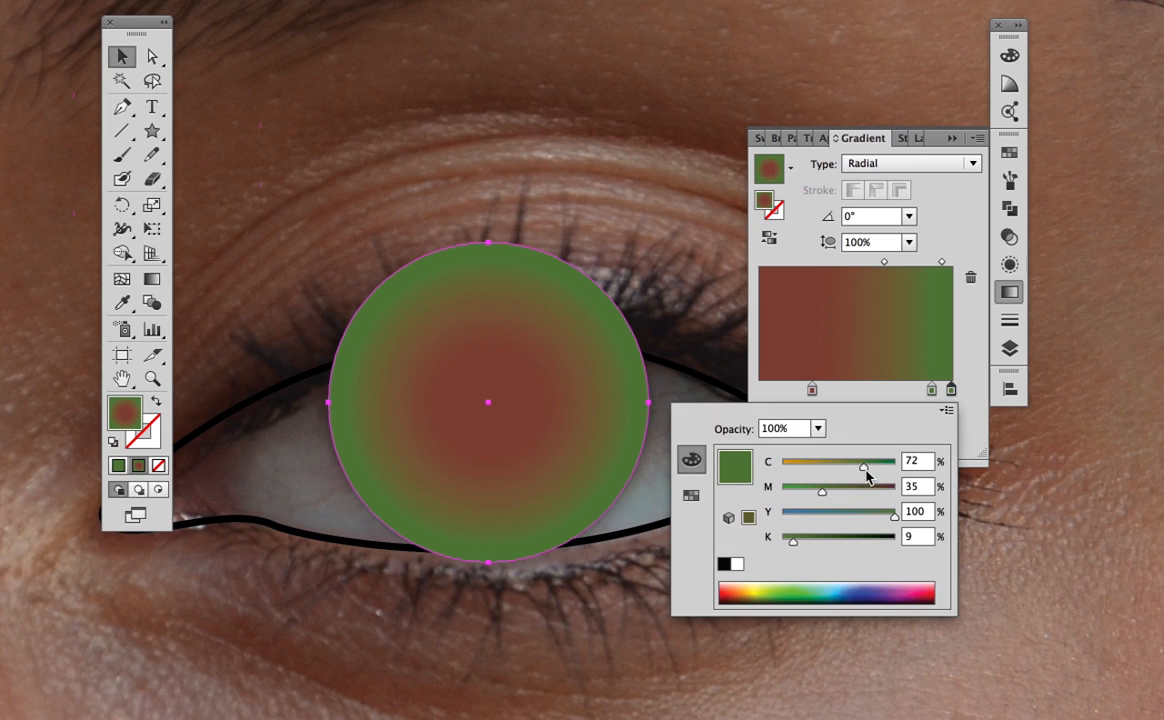
{"action": "left_click_drag", "start_coordinate": [792, 536], "coordinate": [818, 536]}
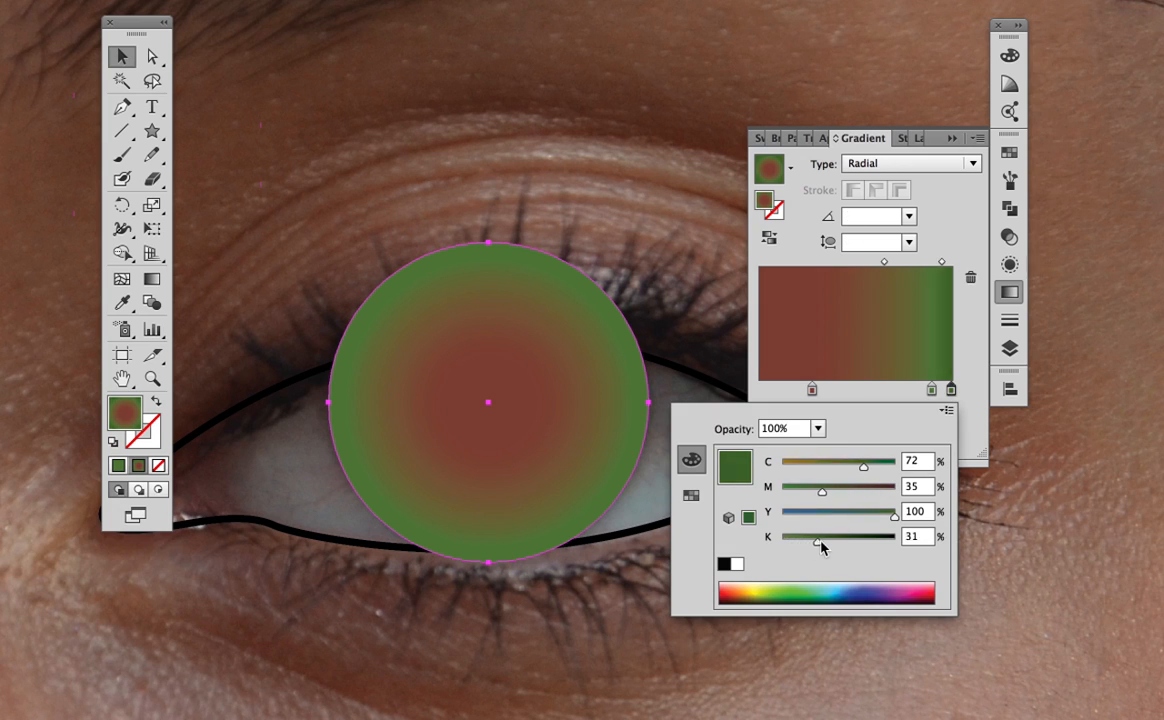
{"action": "left_click_drag", "start_coordinate": [816, 536], "coordinate": [836, 536]}
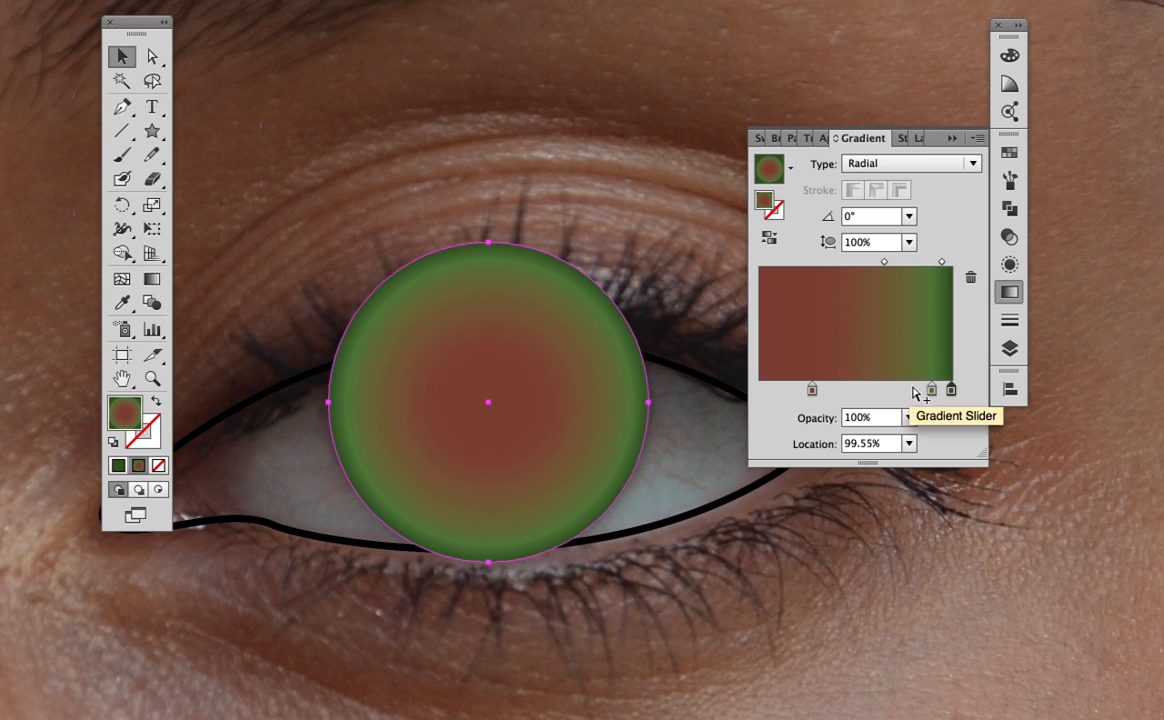
Pull the green stop inward to about 82.6% to widen the dark outer ring
{"action": "left_click_drag", "start_coordinate": [940, 390], "coordinate": [918, 390]}
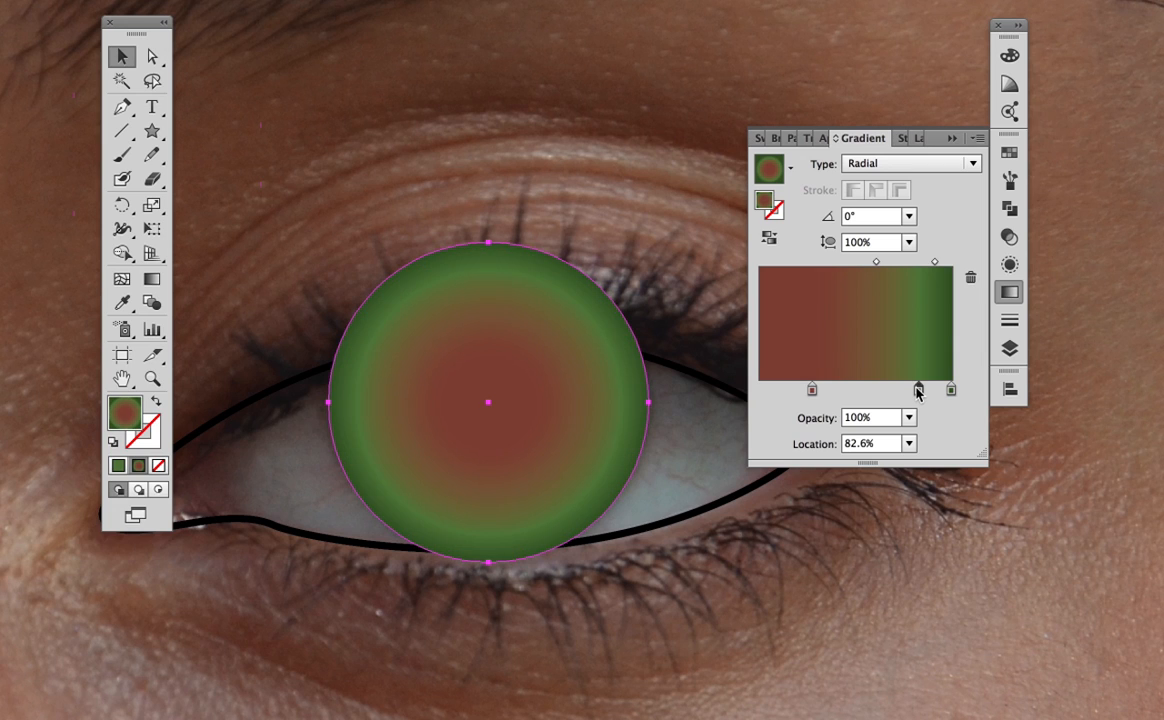
{"action": "left_click_drag", "start_coordinate": [918, 390], "coordinate": [812, 390]}
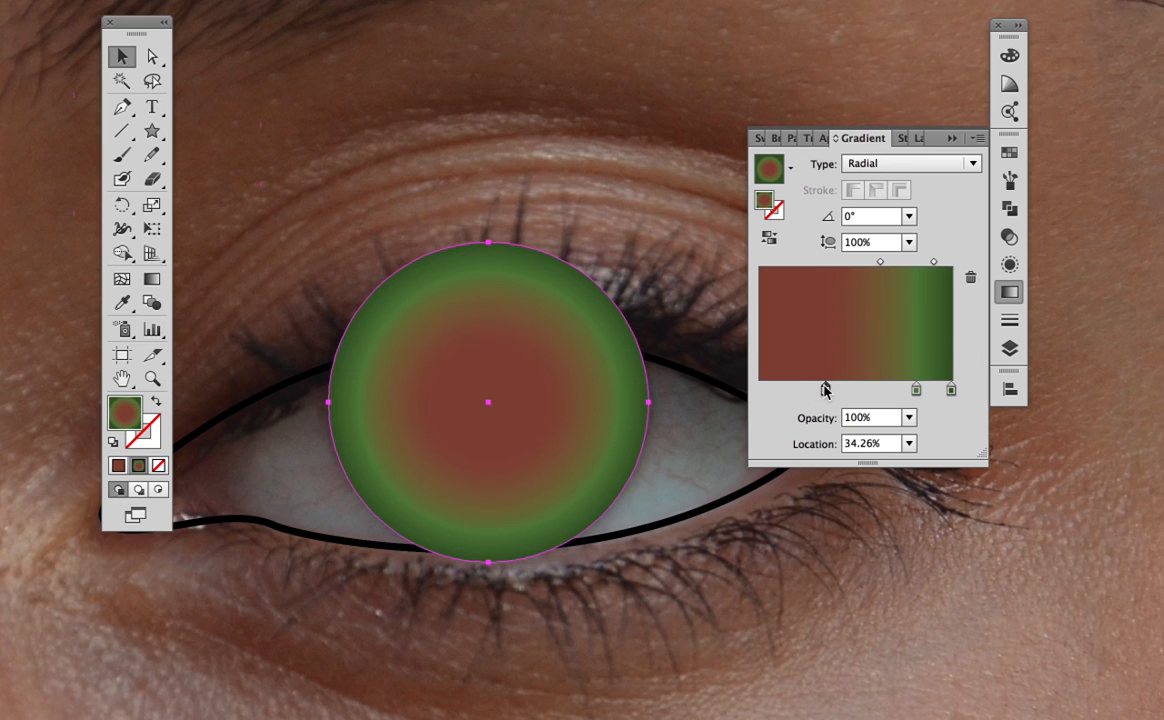
{"action": "left_click", "coordinate": [152, 130]}
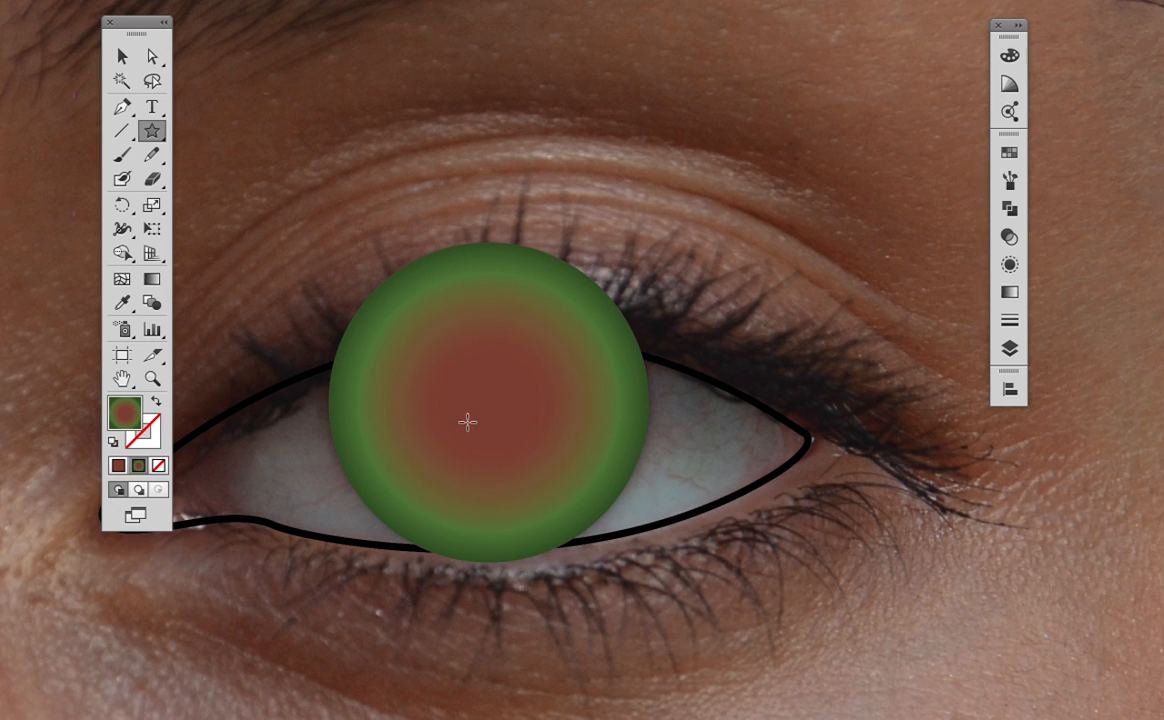
Create a star at the iris centre with Radius 1 0.2 in and 20 points
{"action": "left_click", "coordinate": [464, 420]}
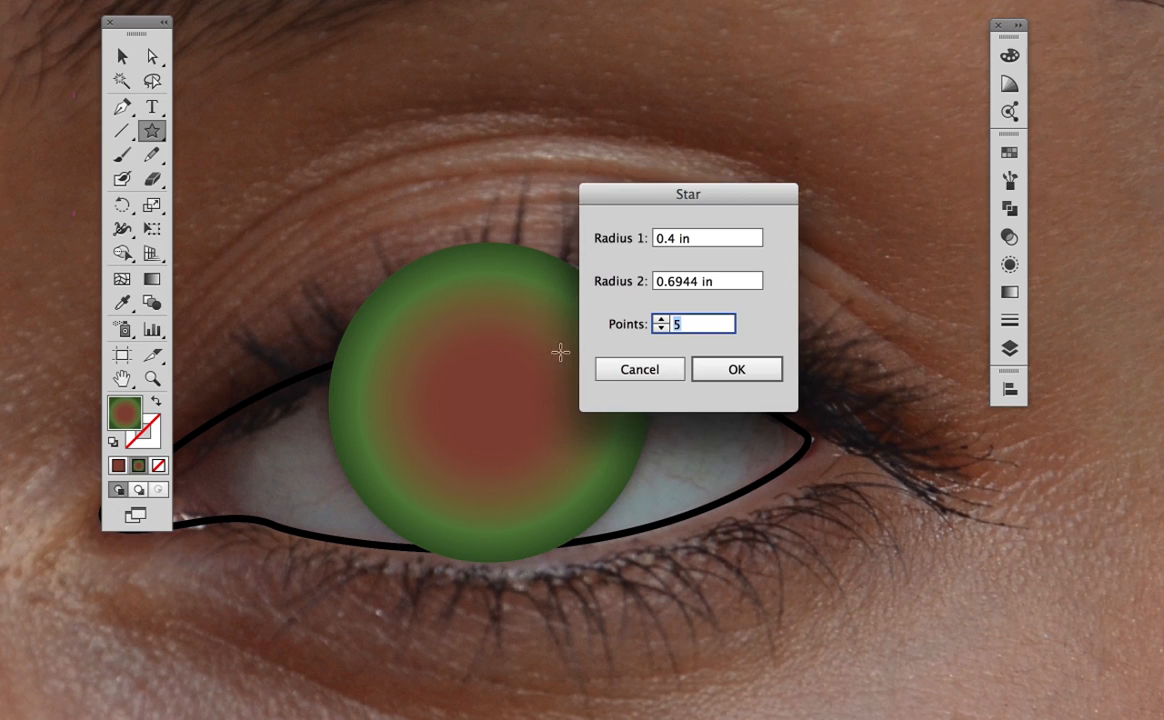
{"action": "left_click", "coordinate": [708, 238]}
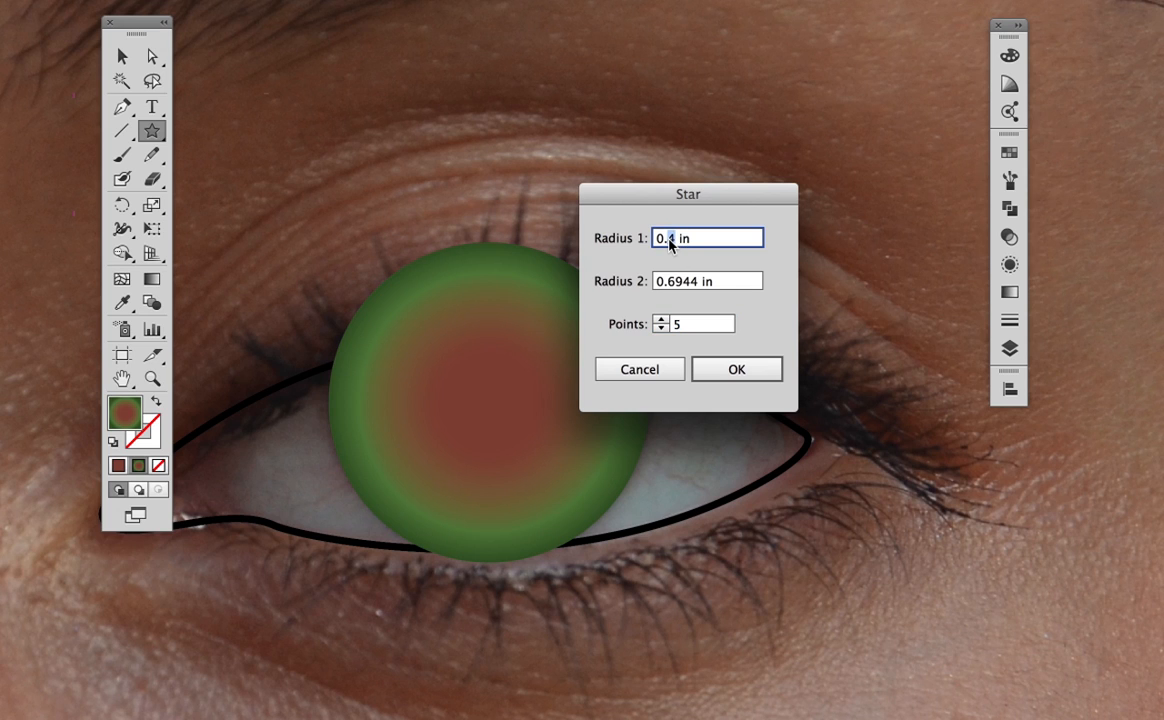
{"action": "left_click", "coordinate": [696, 324]}
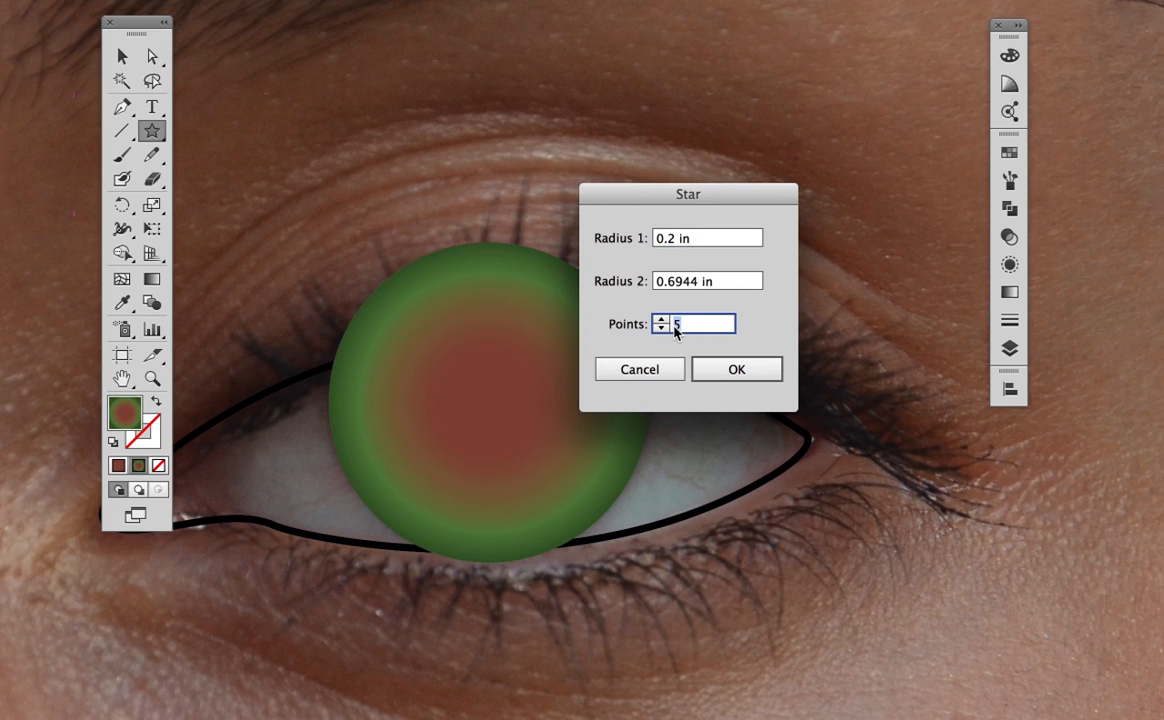
{"action": "type", "text": "20"}
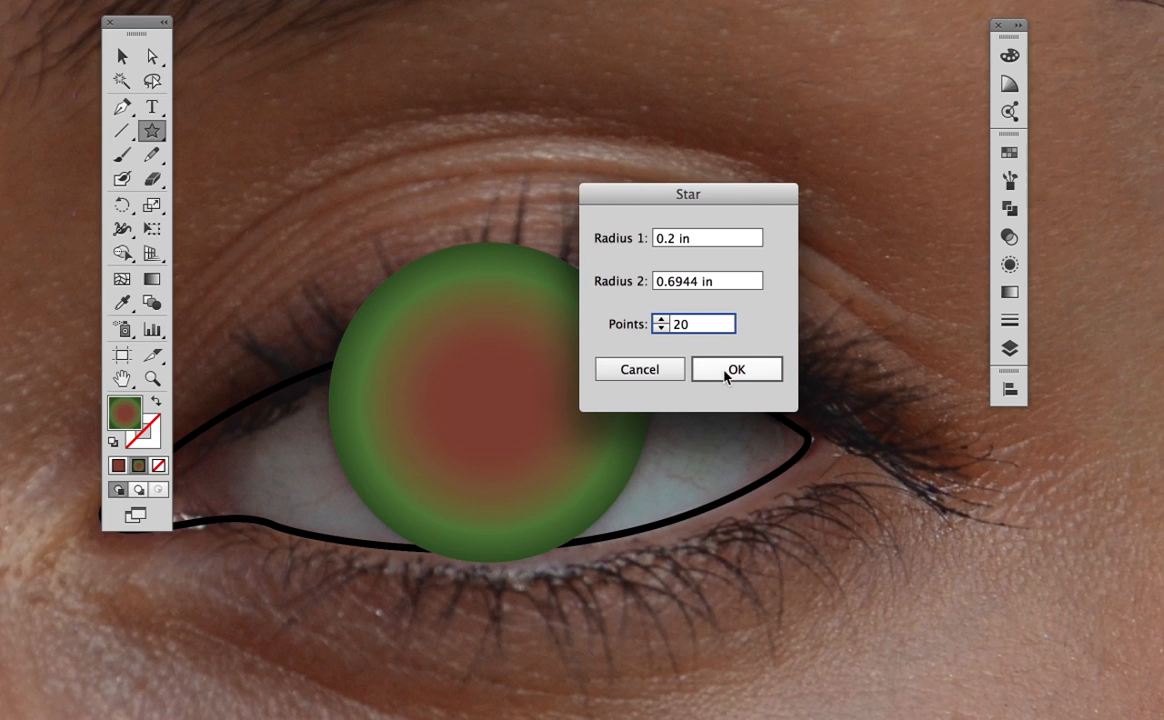
{"action": "left_click", "coordinate": [736, 368]}
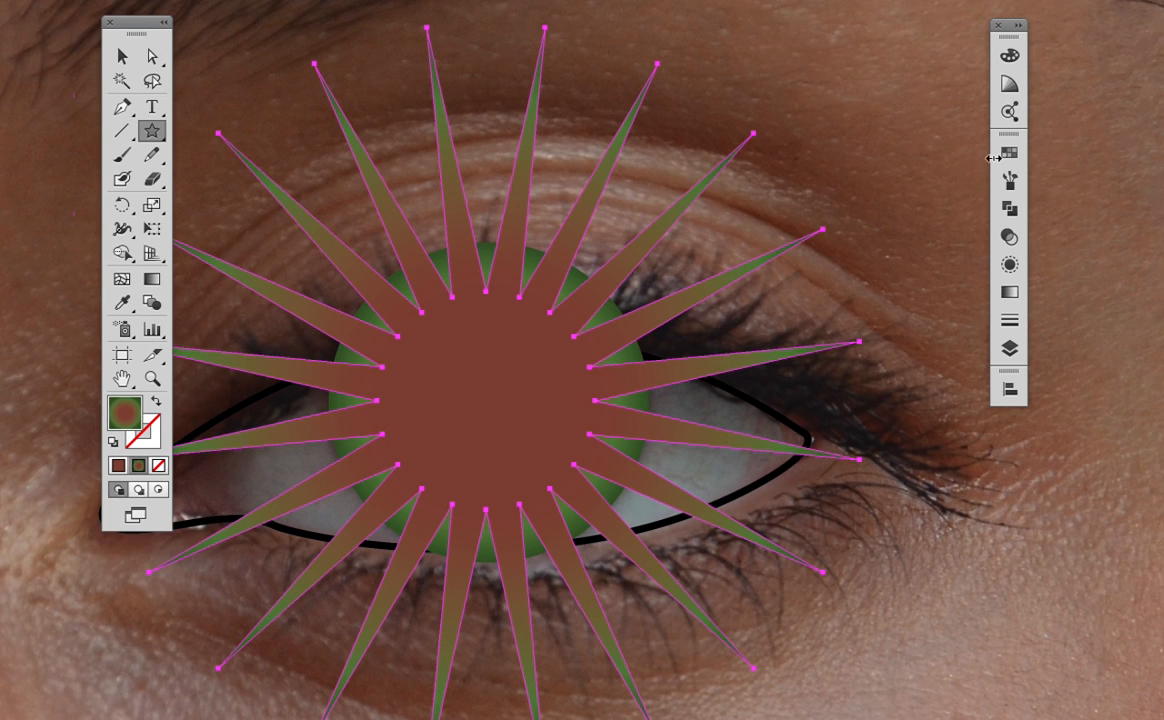
Give the new star an orange-brown fill from the Swatches panel
{"action": "left_click", "coordinate": [1008, 152]}
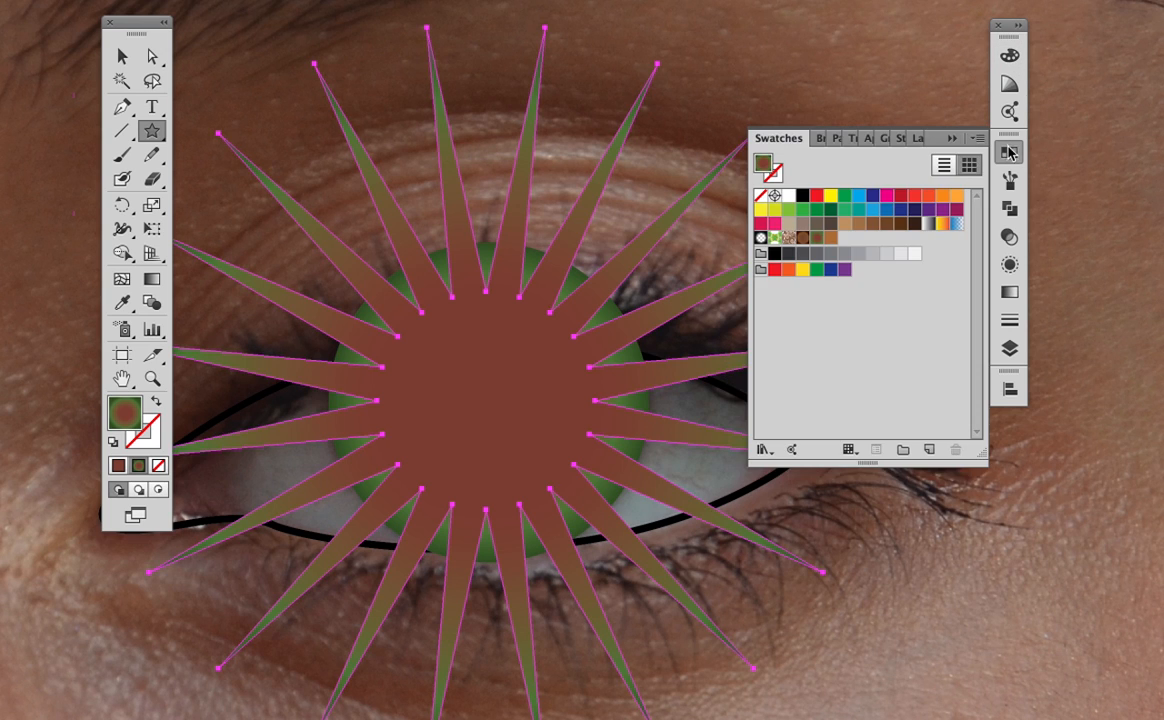
{"action": "left_click", "coordinate": [830, 236]}
{"action": "type", "text": "5"}
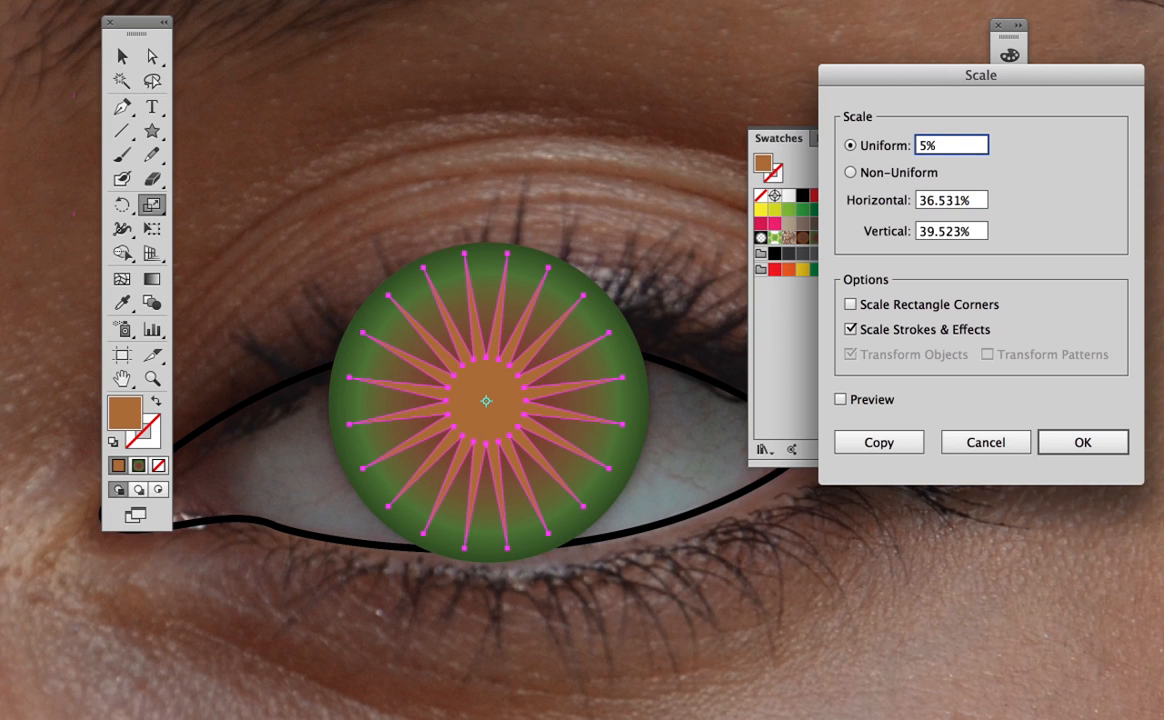
Scale a 5% copy of the star and blend the two stars together
{"action": "left_click", "coordinate": [1082, 442]}
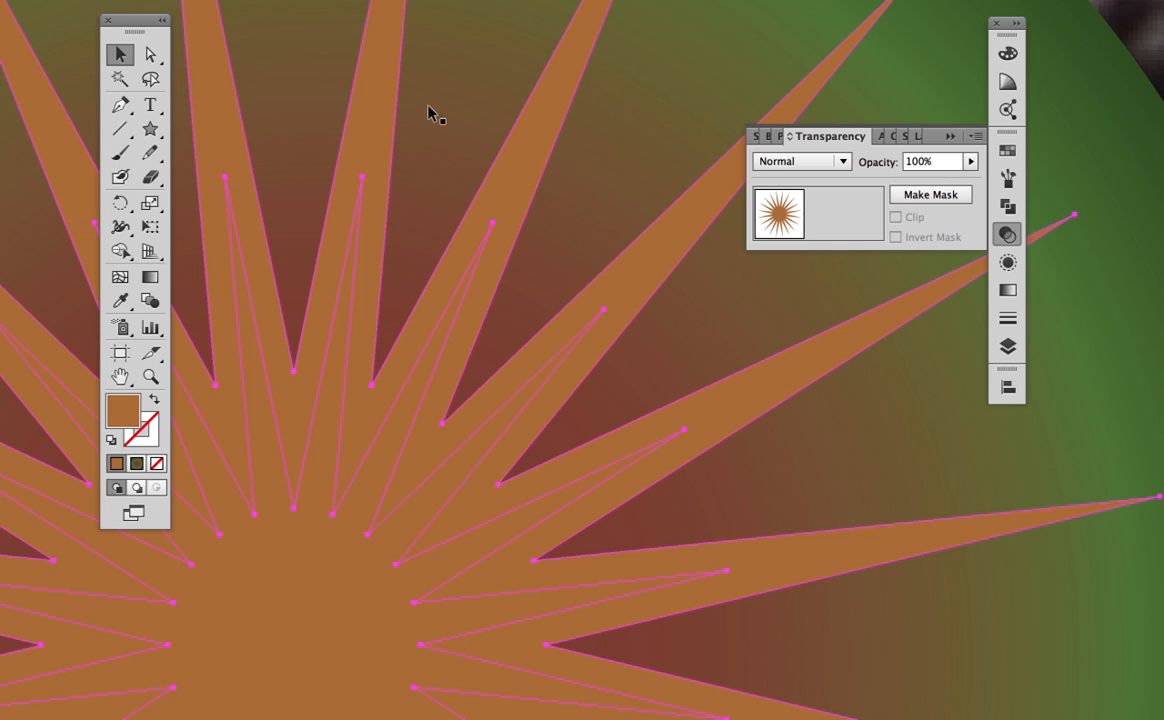
{"action": "left_click", "coordinate": [150, 54]}
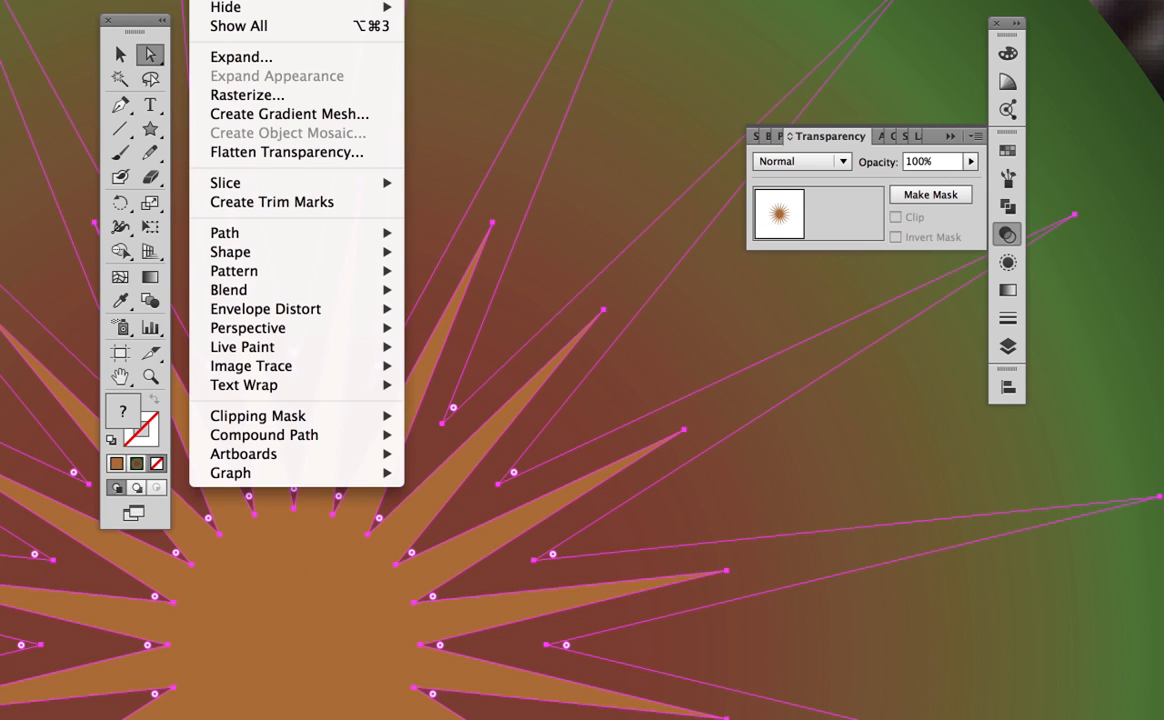
{"action": "mouse_move", "coordinate": [228, 288]}
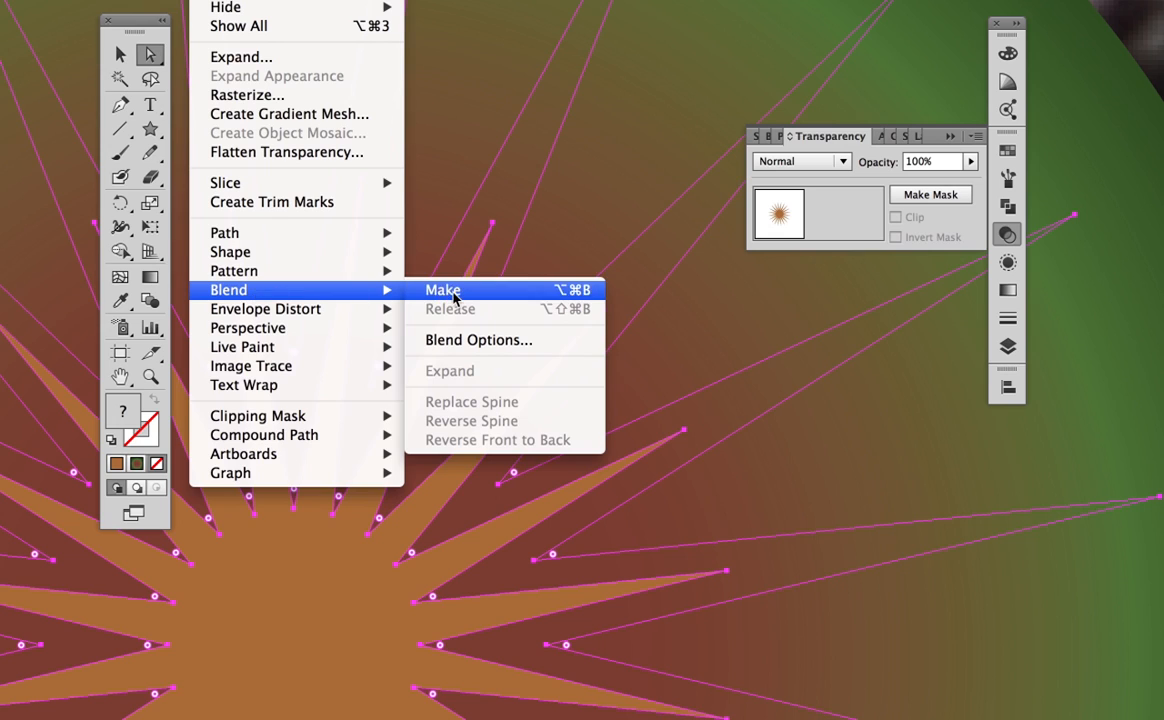
{"action": "left_click", "coordinate": [444, 290]}
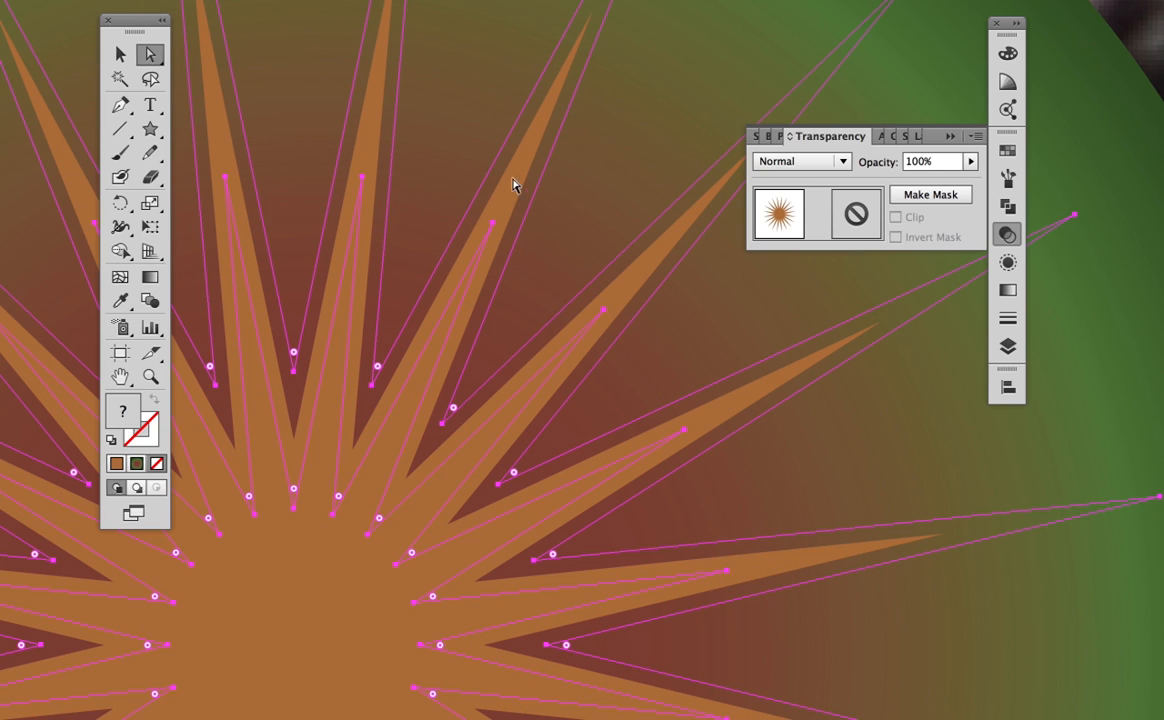
{"action": "mouse_move", "coordinate": [584, 380]}
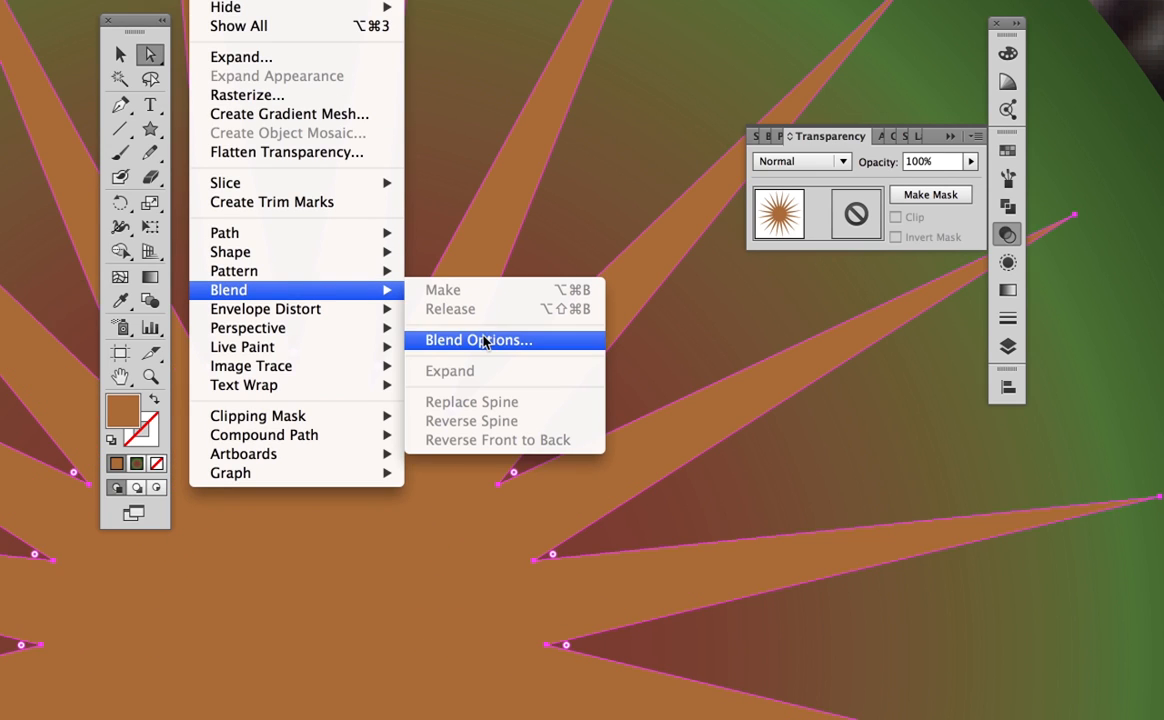
Set the blend to smooth-colour spacing and fade the large star to 0% opacity
{"action": "left_click", "coordinate": [478, 340]}
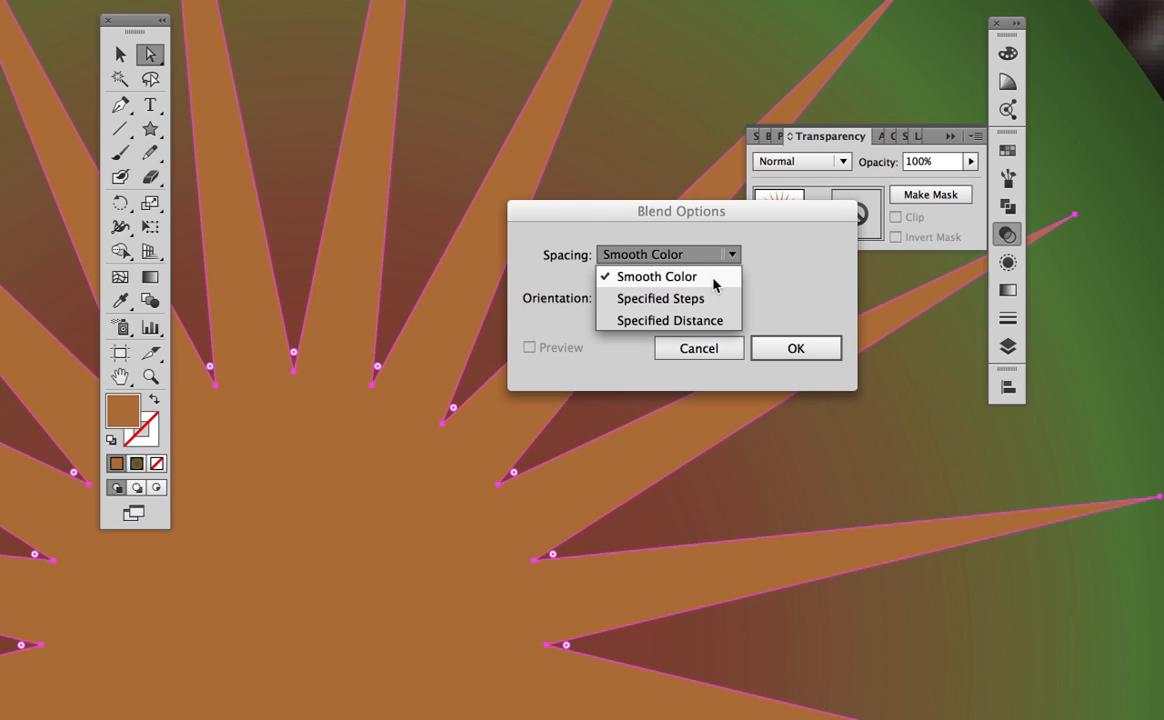
{"action": "left_click", "coordinate": [796, 348]}
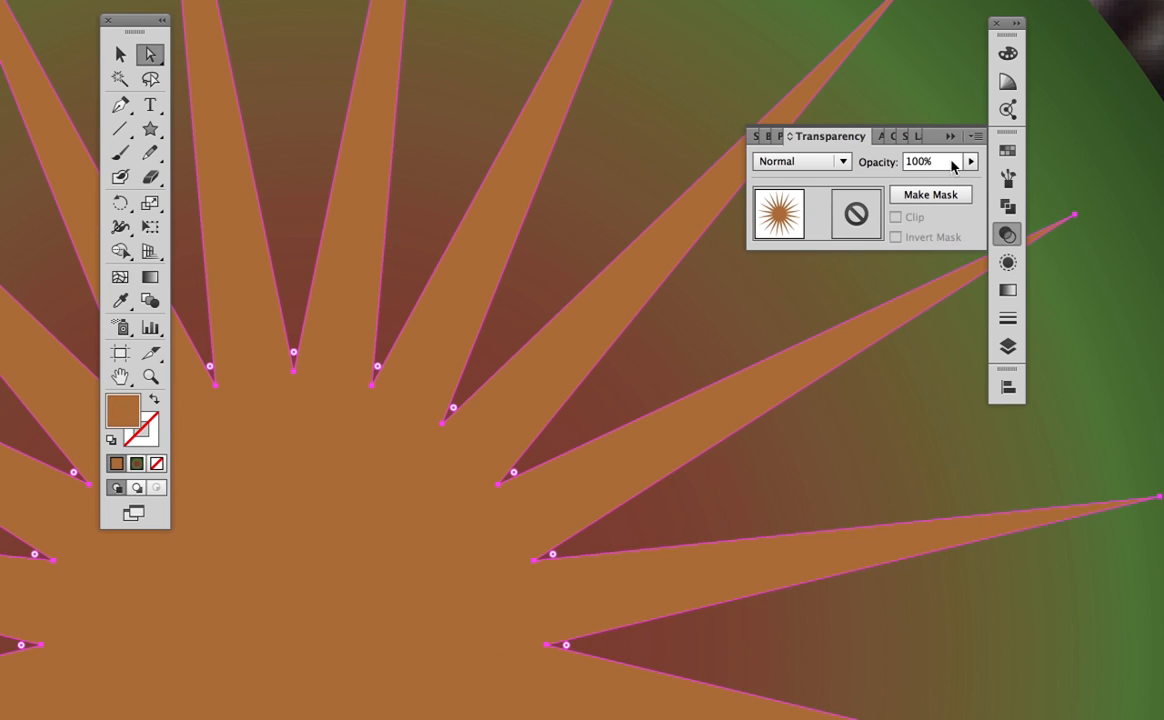
{"action": "left_click_drag", "start_coordinate": [970, 180], "coordinate": [884, 180]}
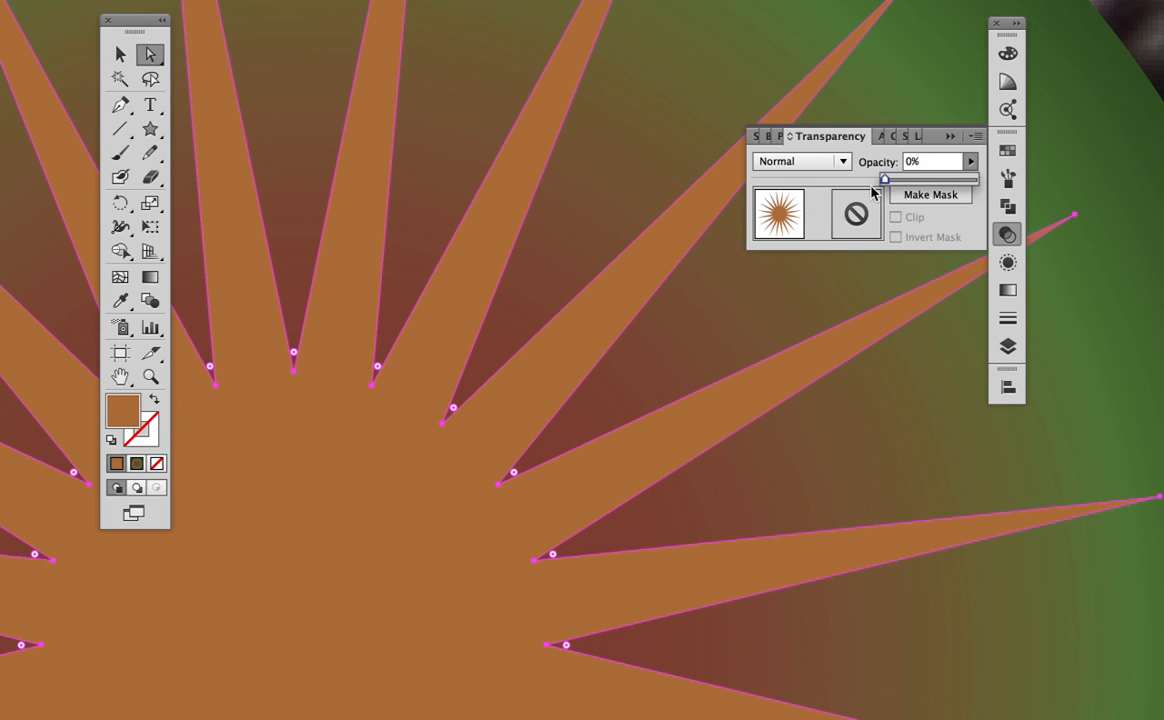
{"action": "mouse_move", "coordinate": [784, 222]}
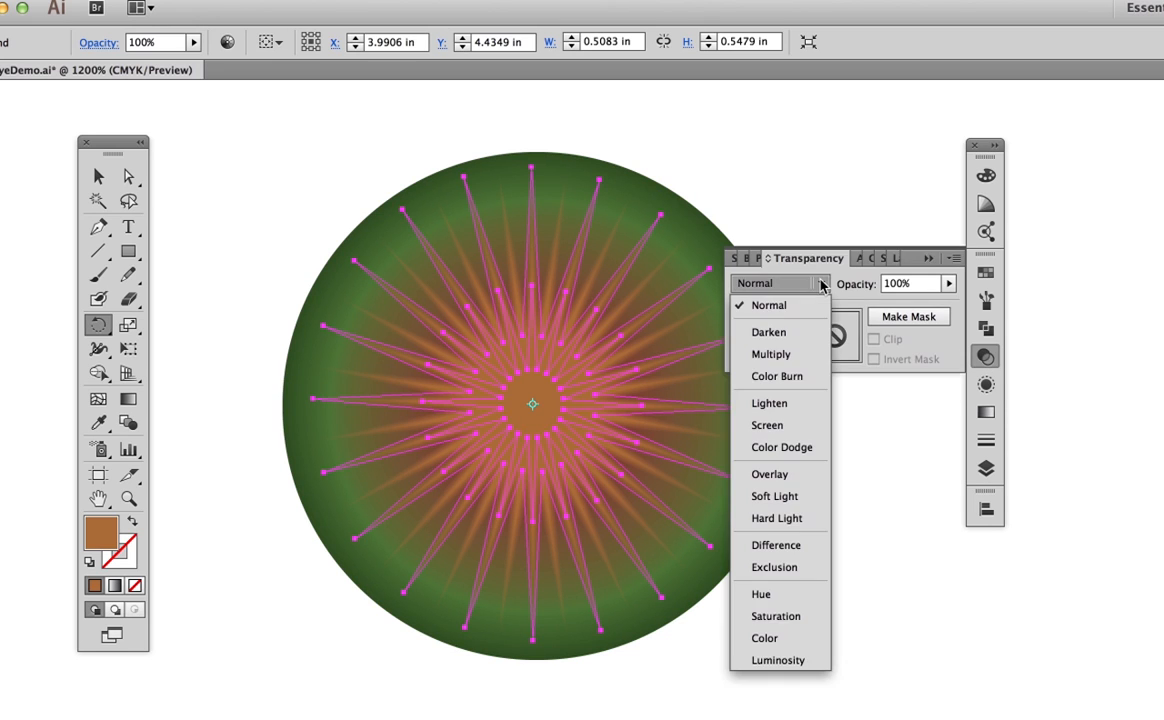
Set a Transparency blend mode so the star blend shows as soft iris streaks
{"action": "left_click", "coordinate": [770, 352]}
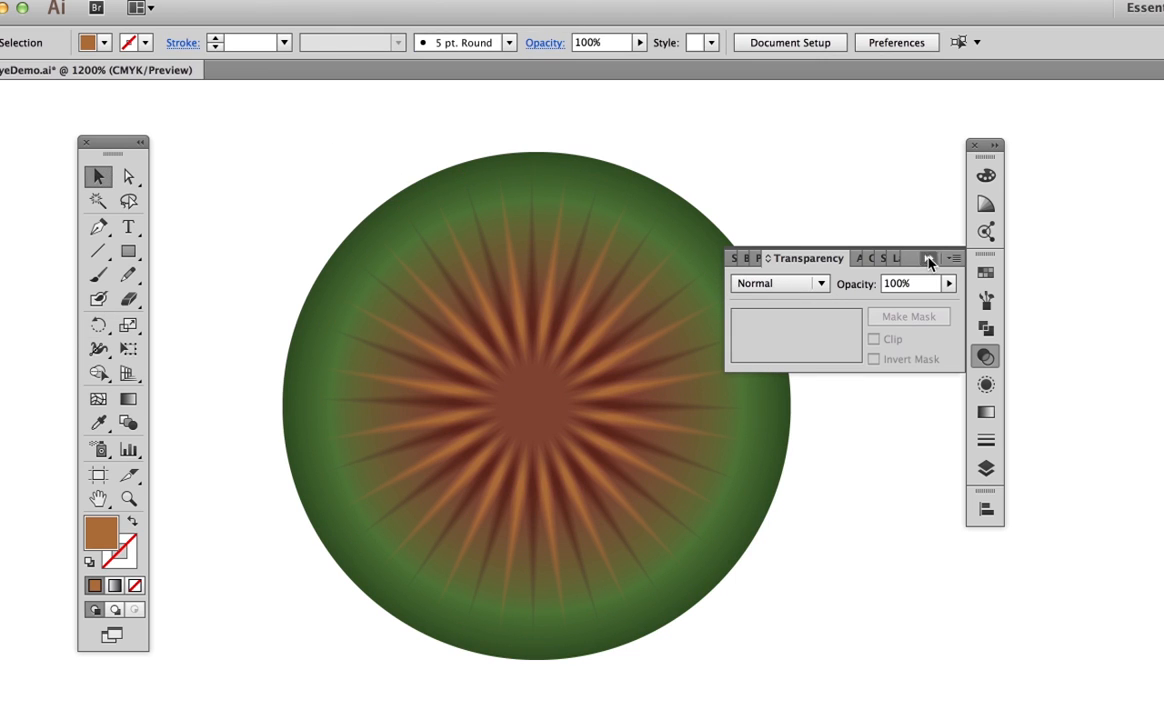
{"action": "left_click", "coordinate": [928, 258]}
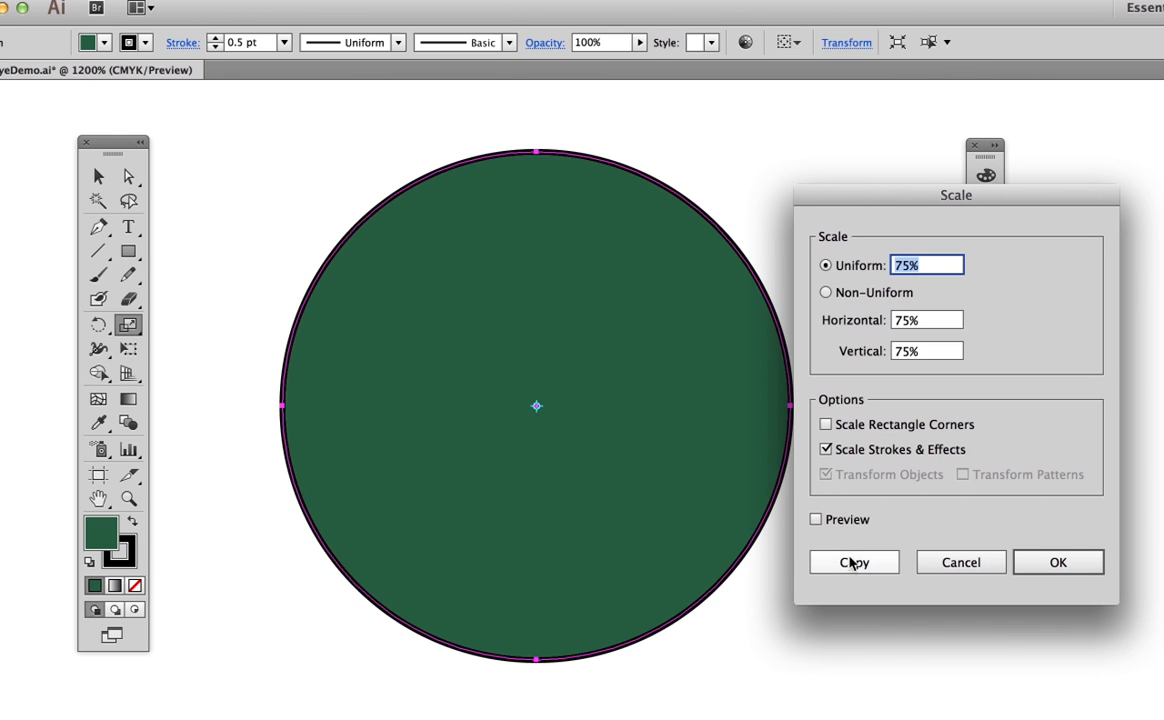
Make a 75% unfilled copy of the dark green circle and load a brush library
{"action": "left_click", "coordinate": [852, 562]}
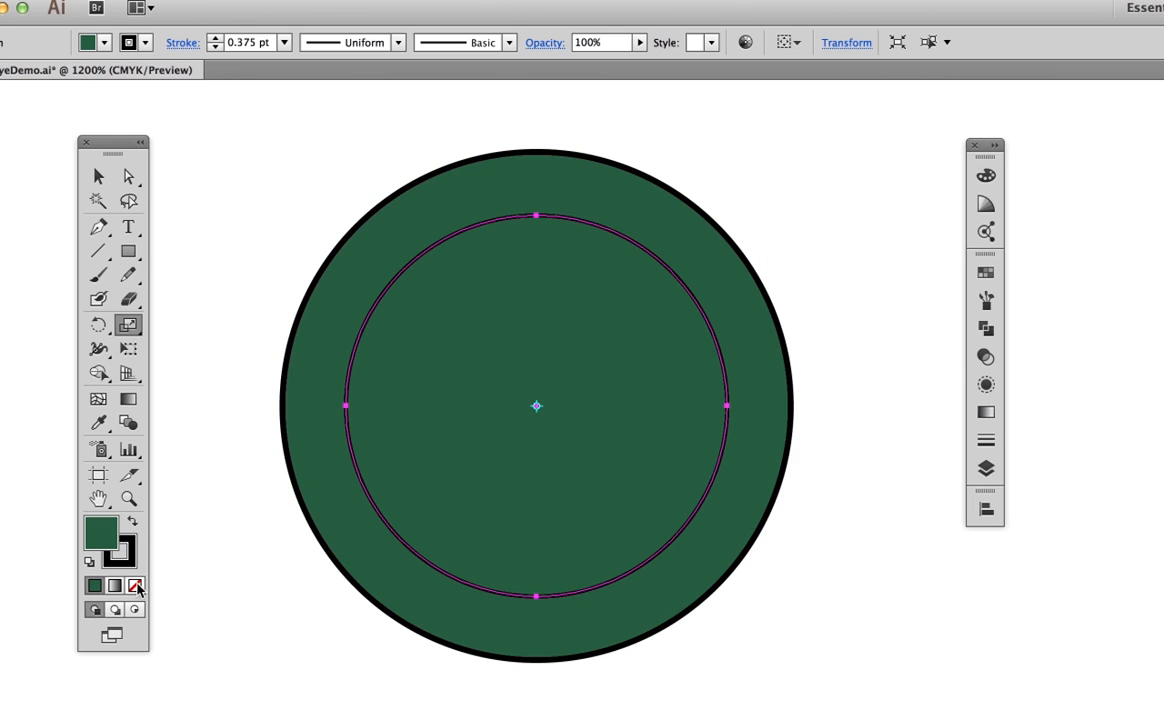
{"action": "left_click", "coordinate": [136, 586]}
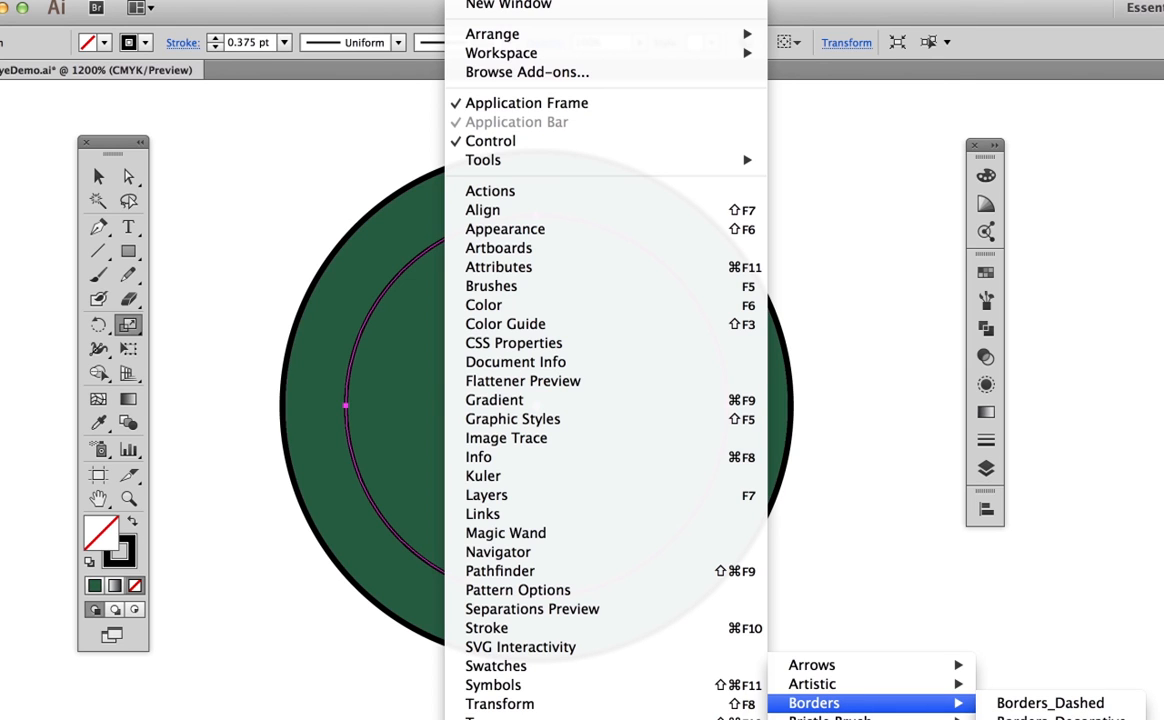
{"action": "left_click", "coordinate": [1060, 716]}
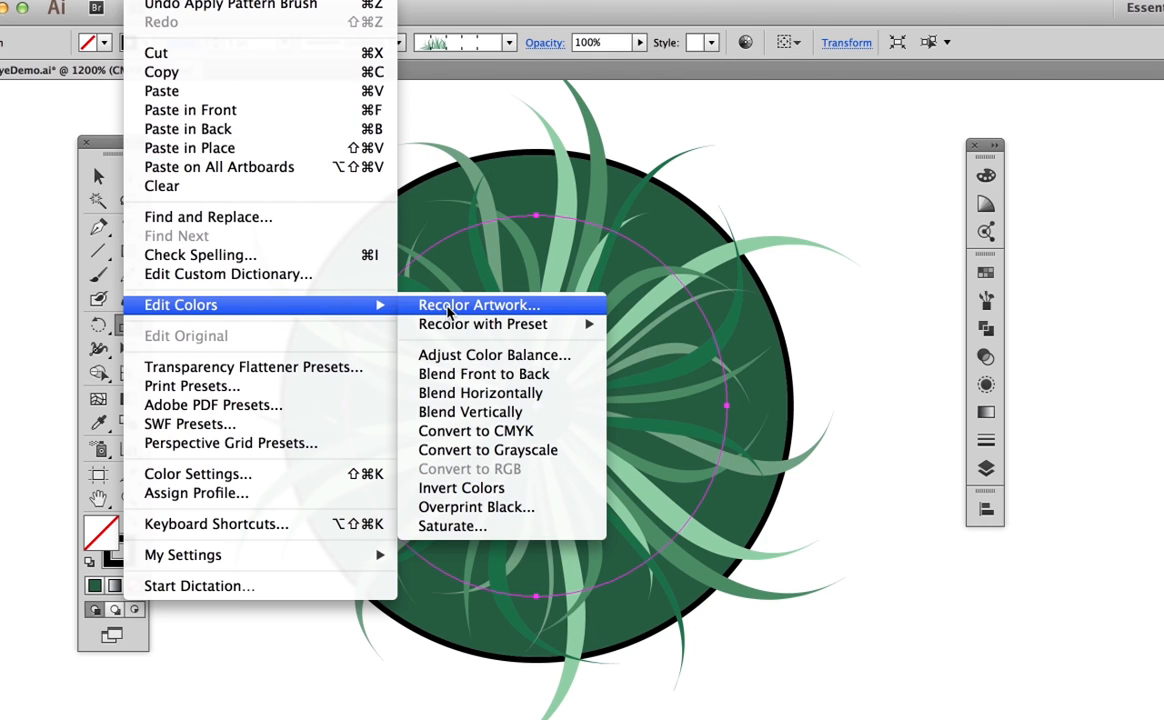
Recolour the leafy brush strands to a darker green via Recolor Artwork
{"action": "left_click", "coordinate": [478, 304]}
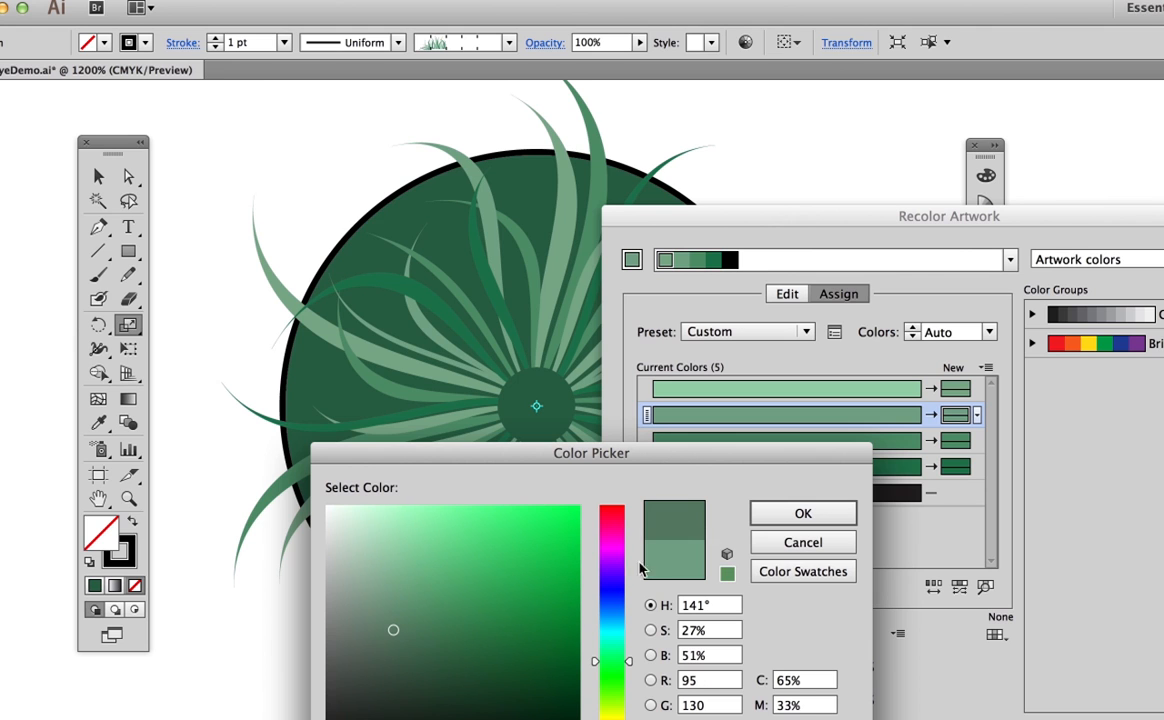
{"action": "left_click", "coordinate": [802, 512]}
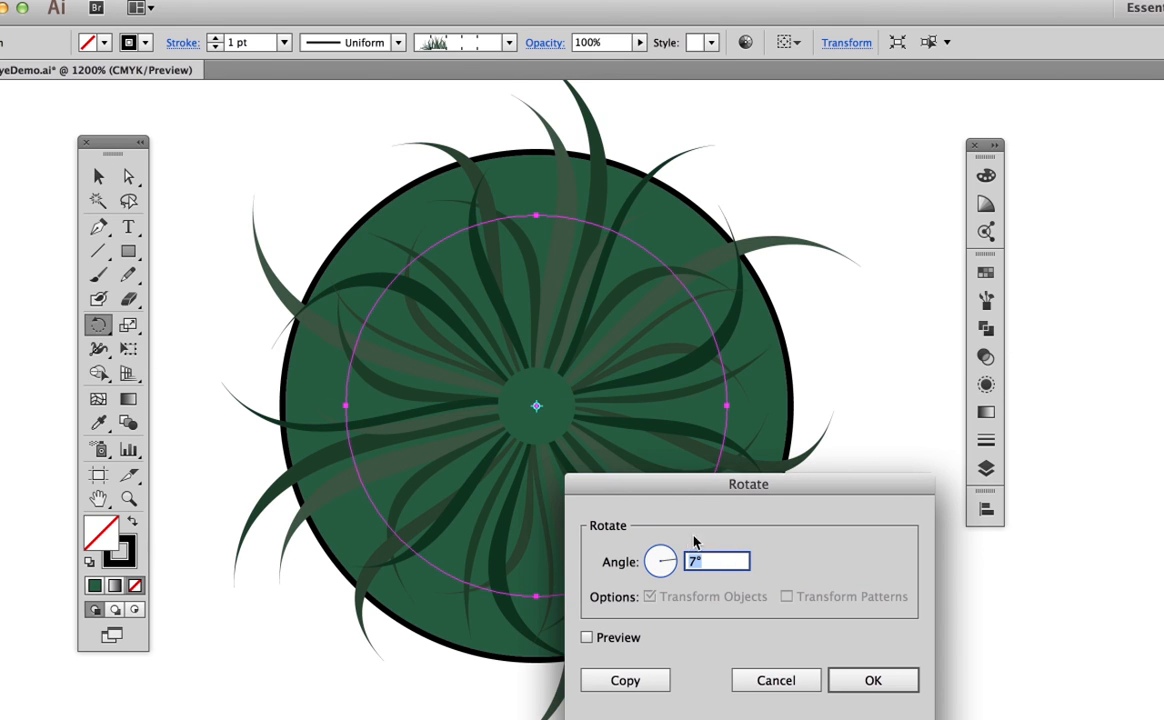
Rotate-copy the strand ring by 7° repeatedly and check it in Outline view
{"action": "left_click", "coordinate": [872, 680]}
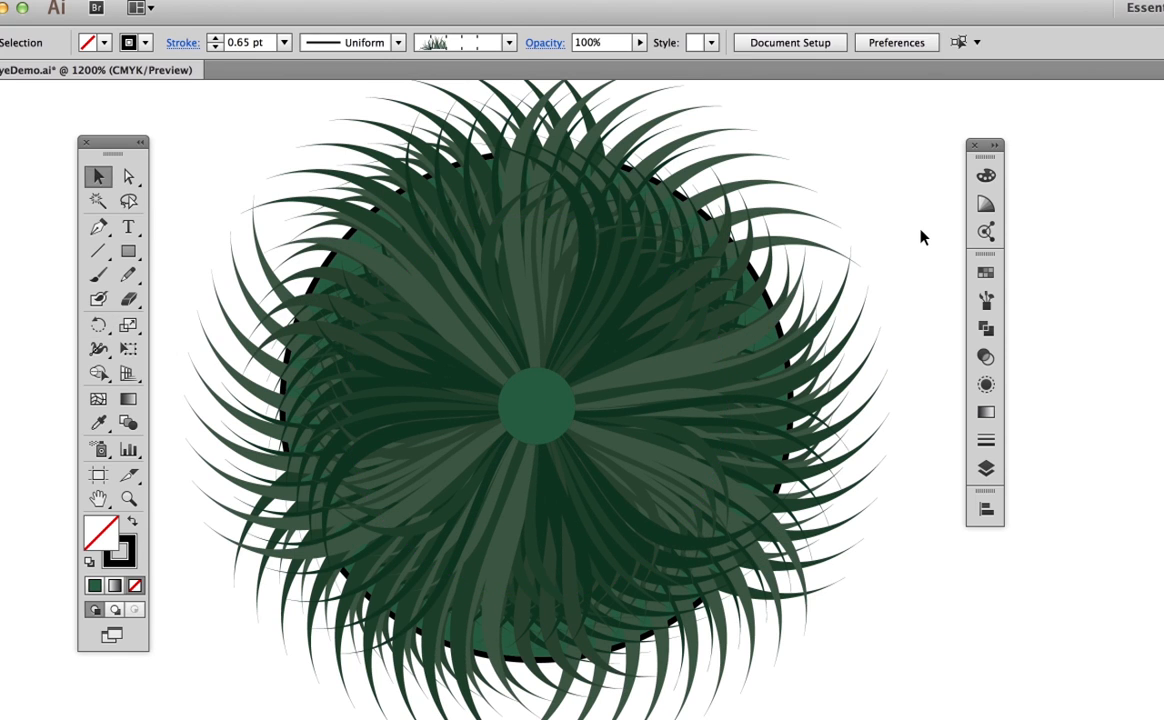
{"action": "key", "text": "cmd+y"}
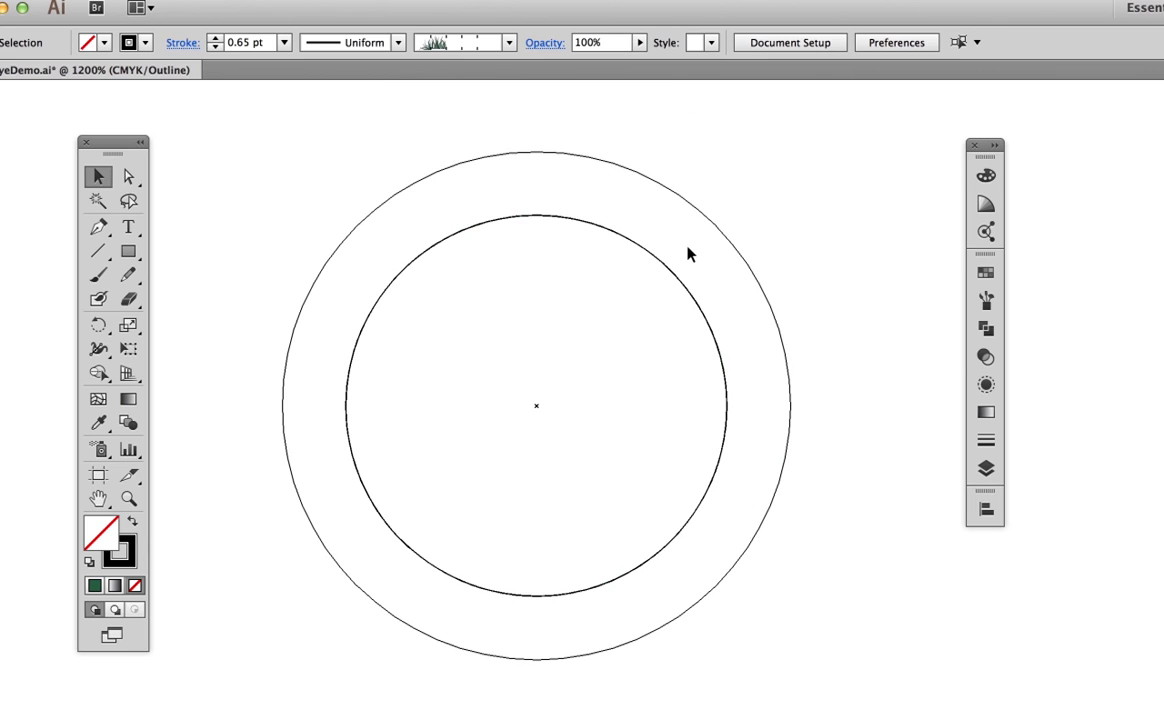
Apply a previewed Gaussian Blur of radius 3.3 px to the iris fibres
{"action": "left_click", "coordinate": [536, 214]}
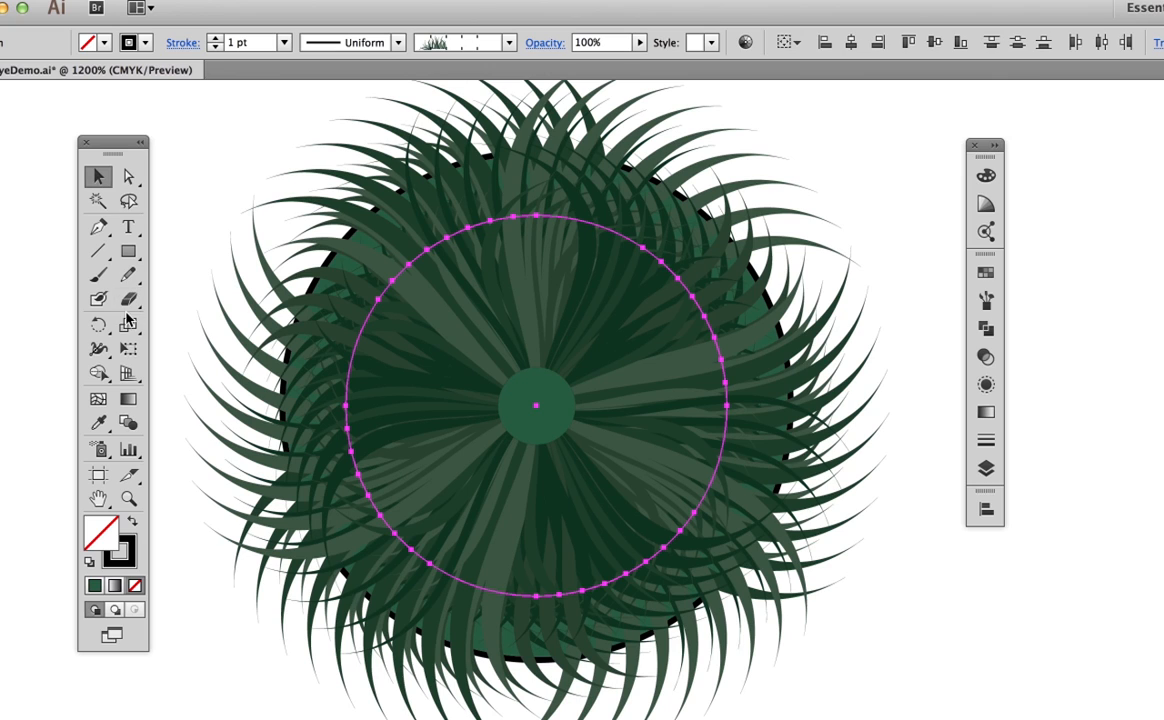
{"action": "double_click", "coordinate": [128, 324]}
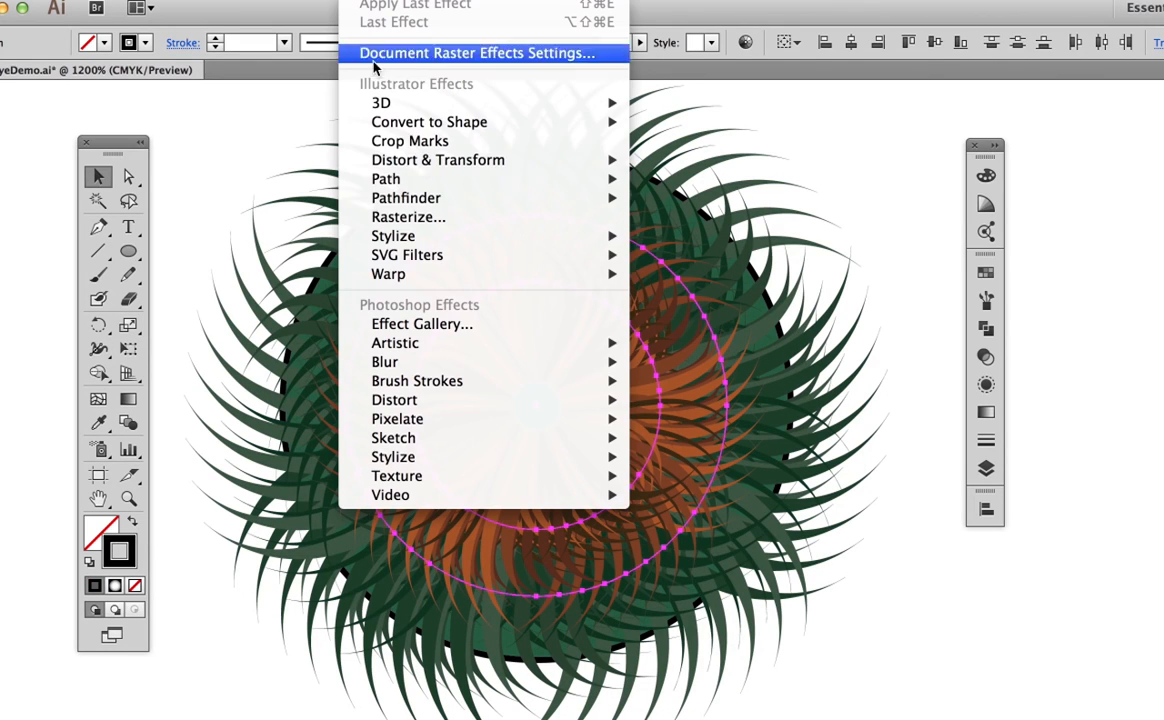
{"action": "mouse_move", "coordinate": [384, 362]}
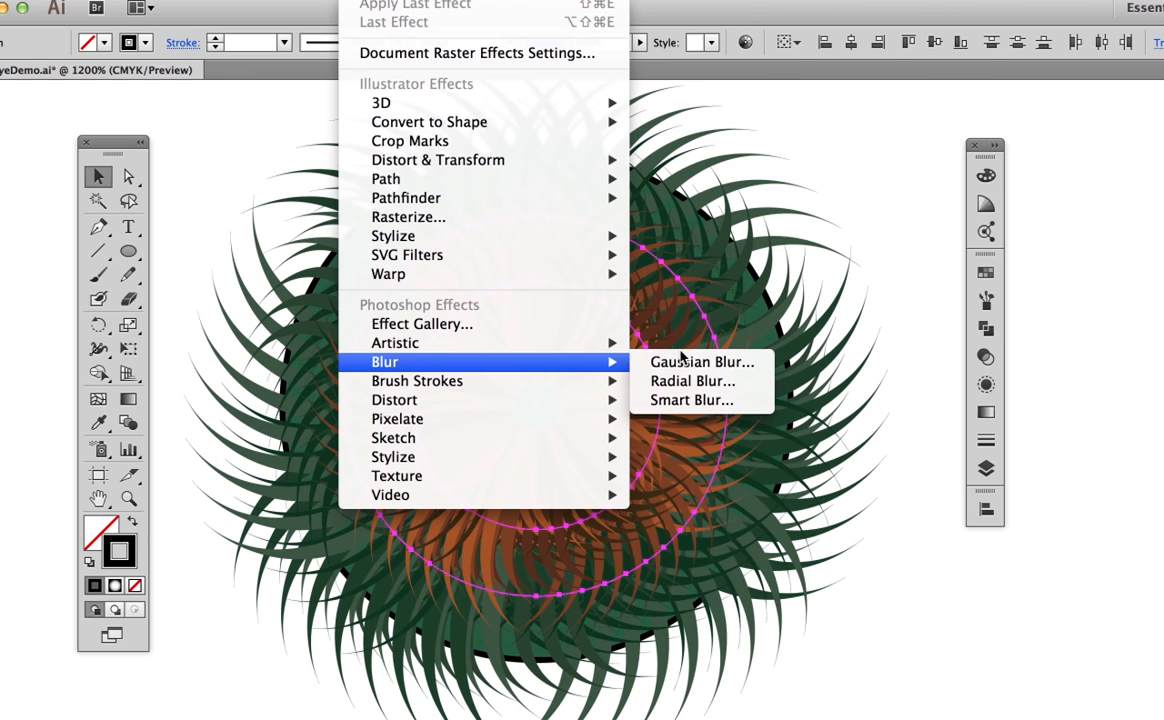
{"action": "left_click", "coordinate": [700, 362]}
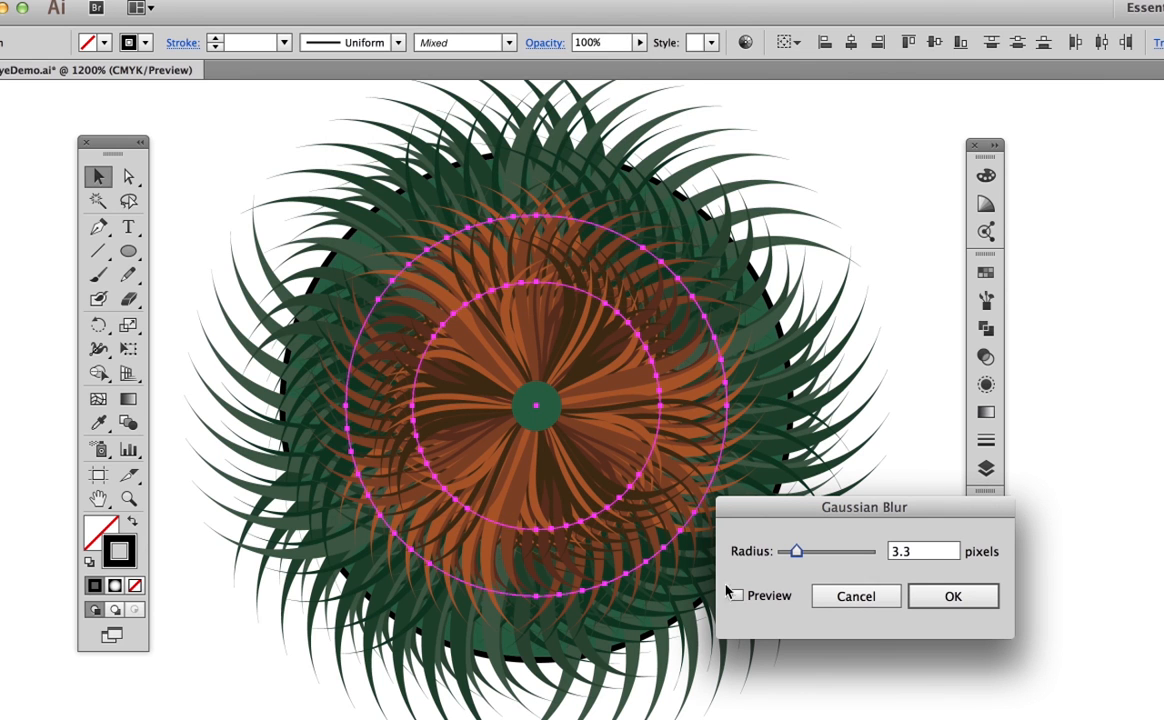
{"action": "left_click", "coordinate": [738, 596]}
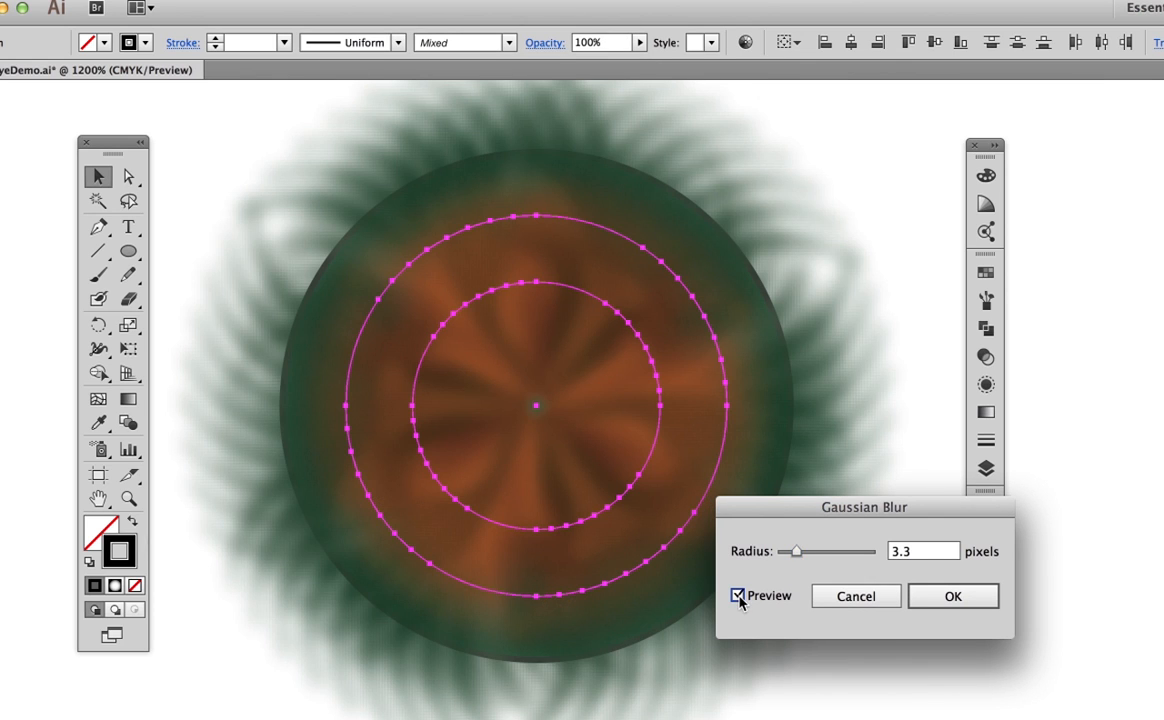
{"action": "left_click_drag", "start_coordinate": [796, 552], "coordinate": [790, 552]}
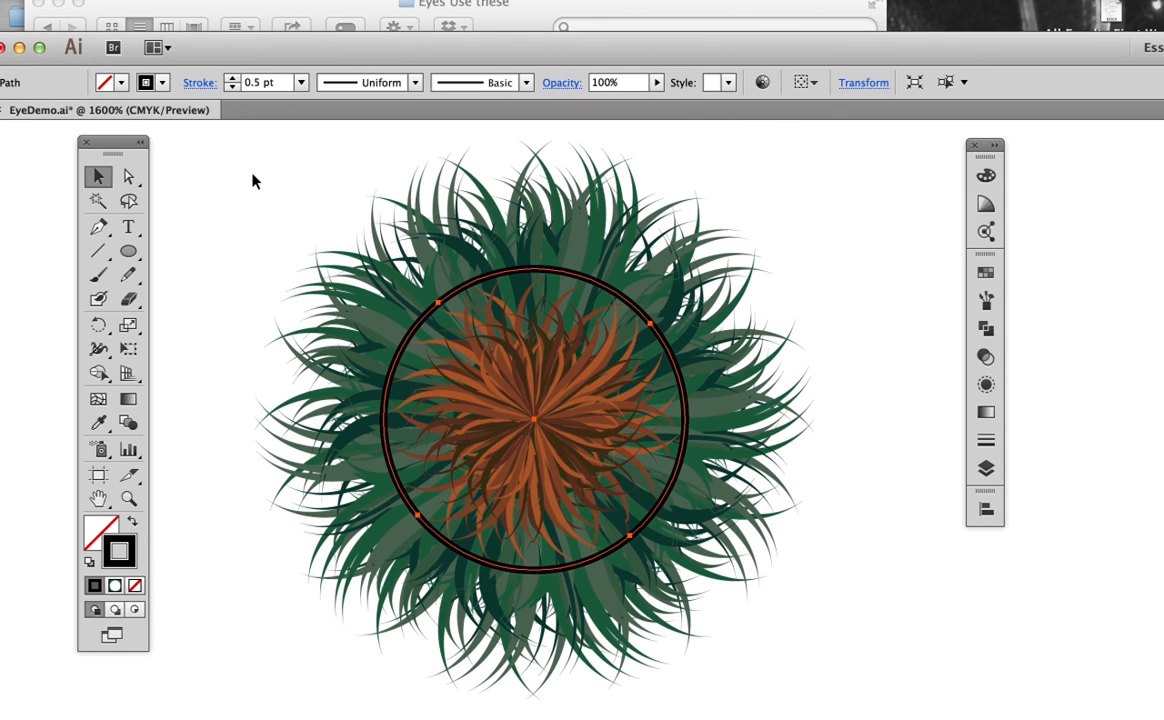
Clip the fibre artwork to the circle with a clipping mask
{"action": "left_click_drag", "start_coordinate": [252, 180], "coordinate": [644, 496]}
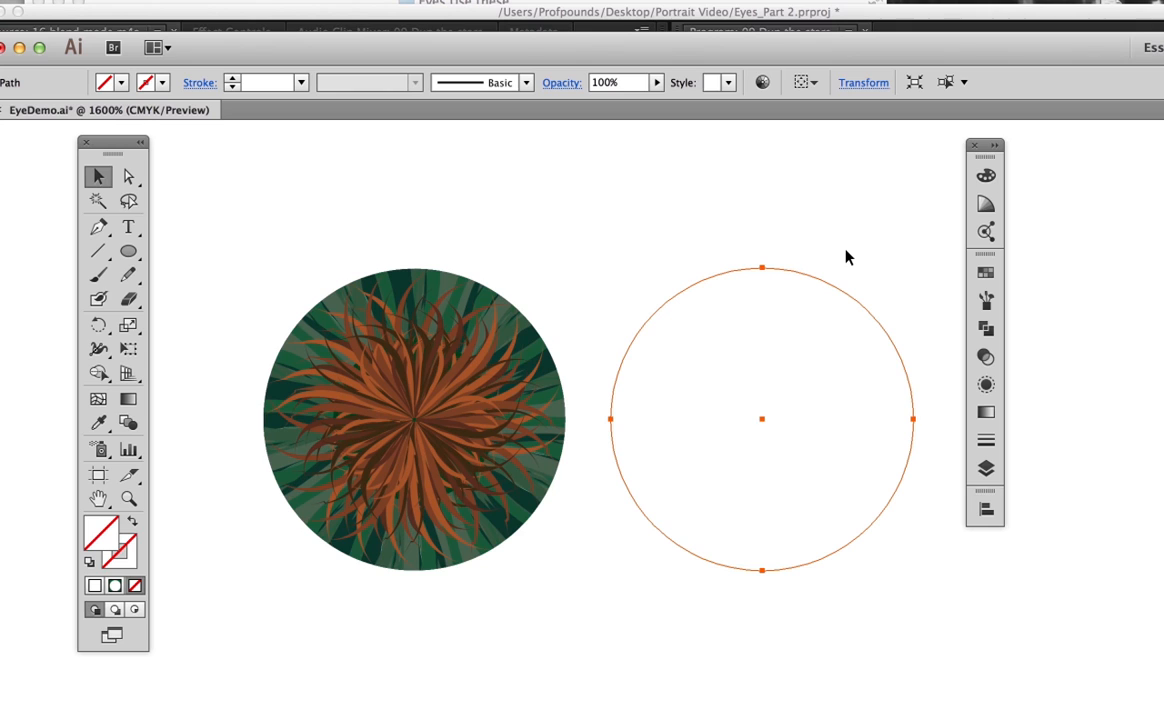
{"action": "mouse_move", "coordinate": [882, 288]}
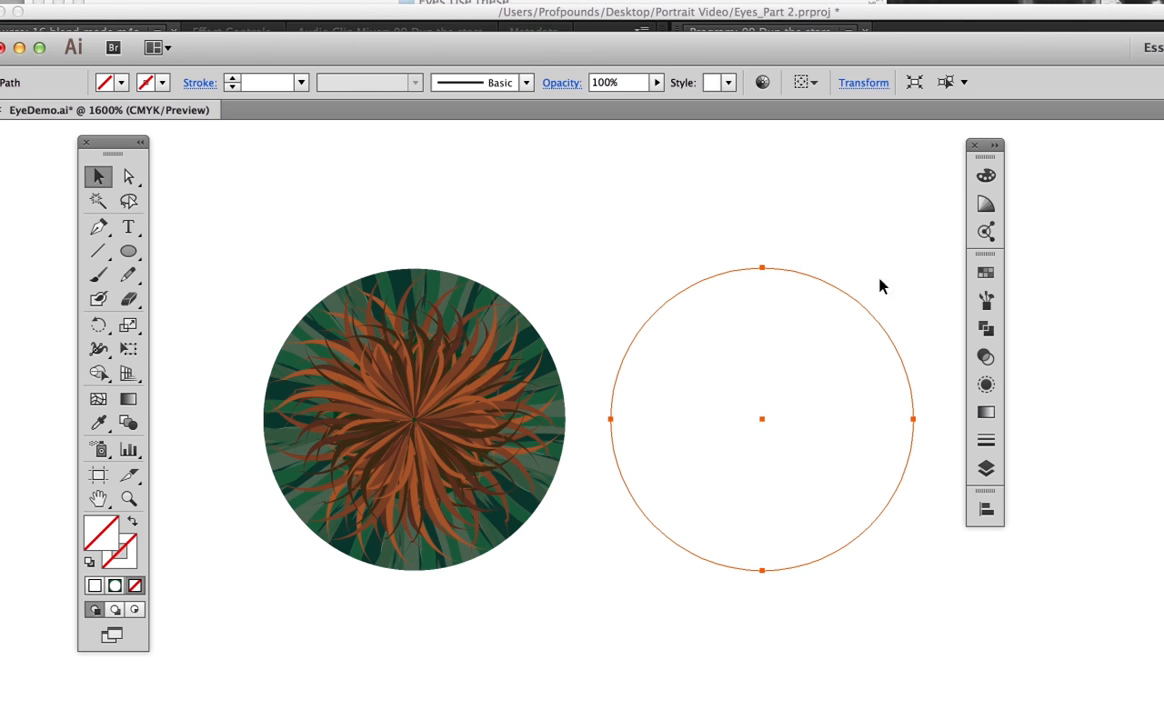
Set the white-to-green radial gradient circle to Multiply and place it over the iris disc
{"action": "left_click", "coordinate": [984, 412]}
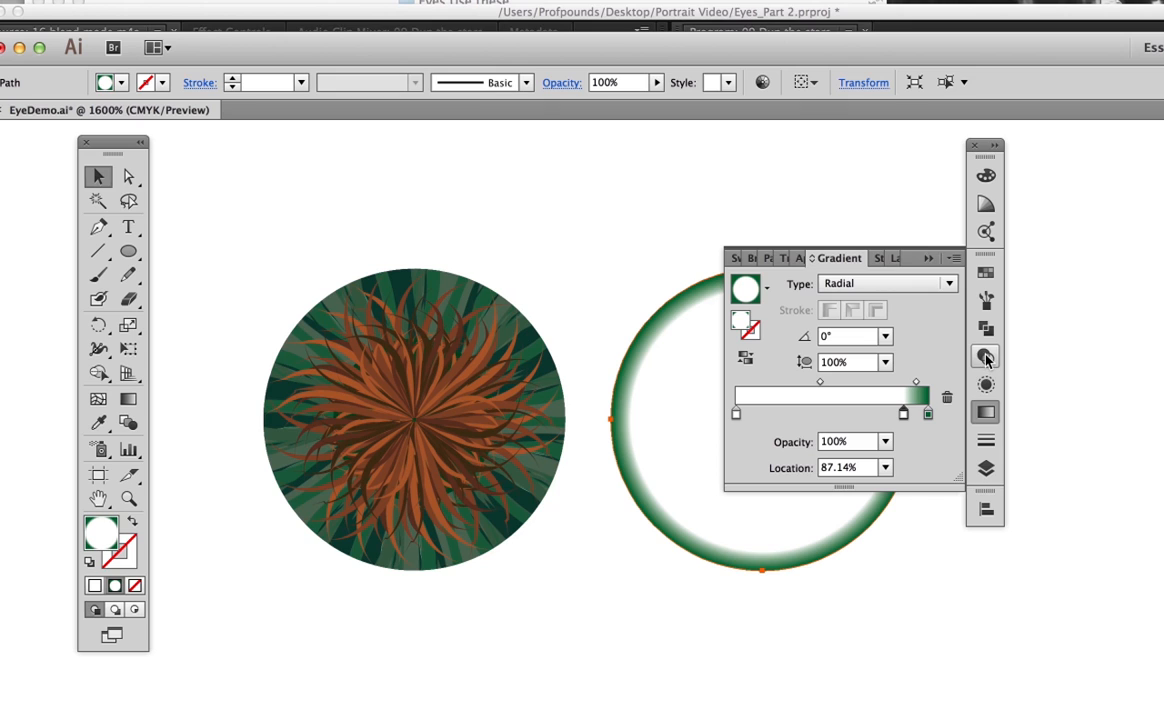
{"action": "left_click", "coordinate": [984, 358]}
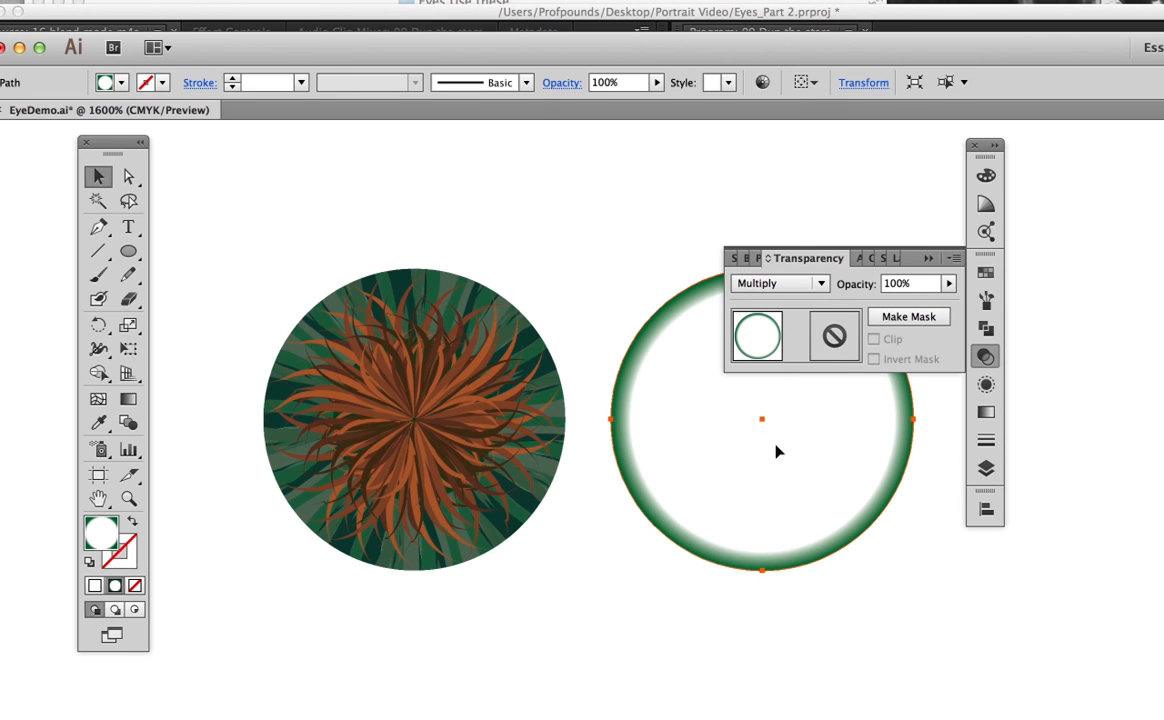
{"action": "left_click_drag", "start_coordinate": [778, 420], "coordinate": [528, 444]}
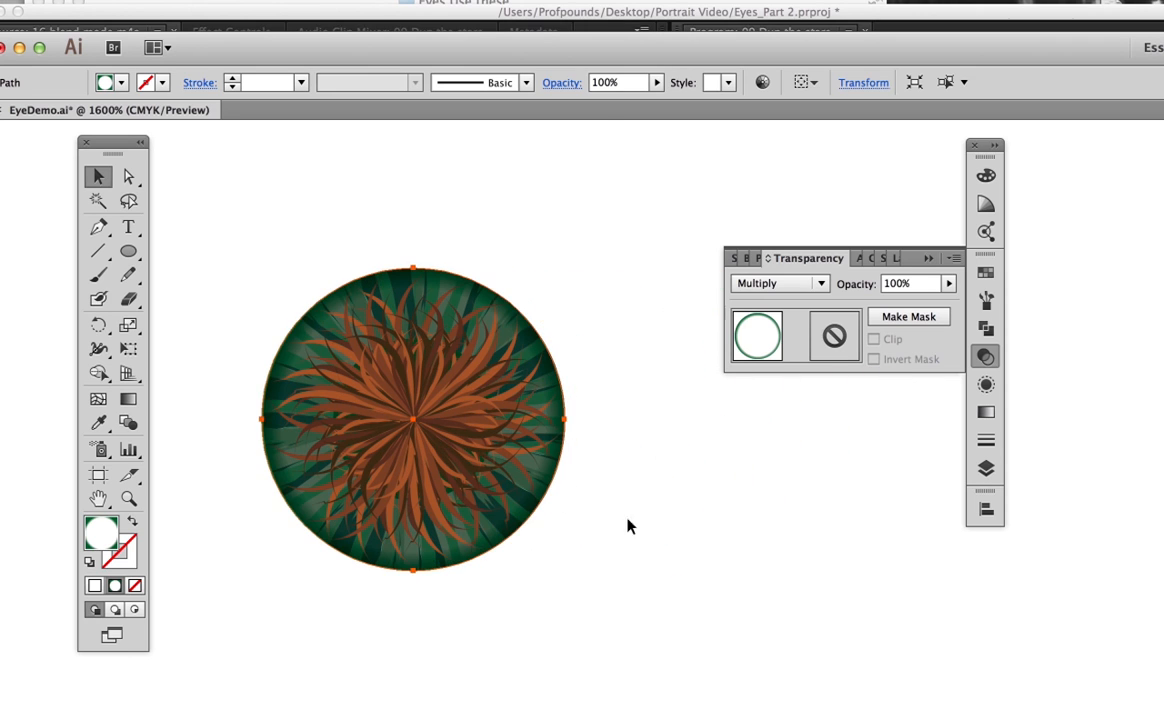
{"action": "mouse_move", "coordinate": [684, 558]}
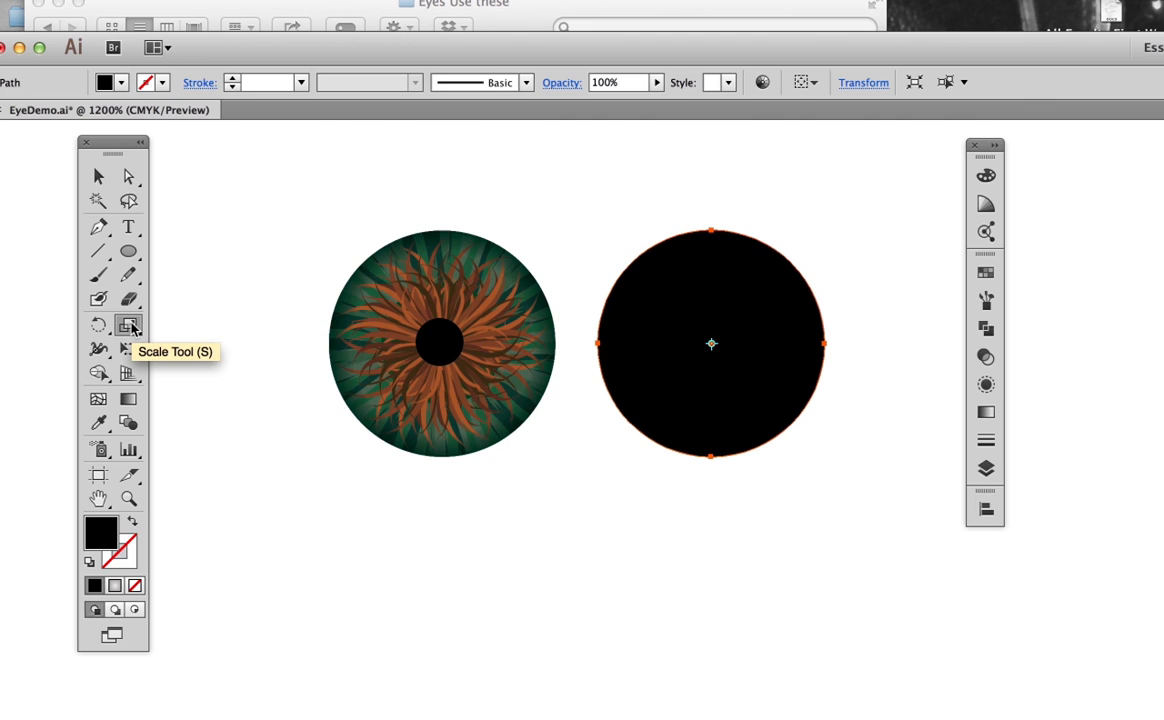
Scale-copy a smaller inner circle from the black disc and fill it white
{"action": "double_click", "coordinate": [128, 324]}
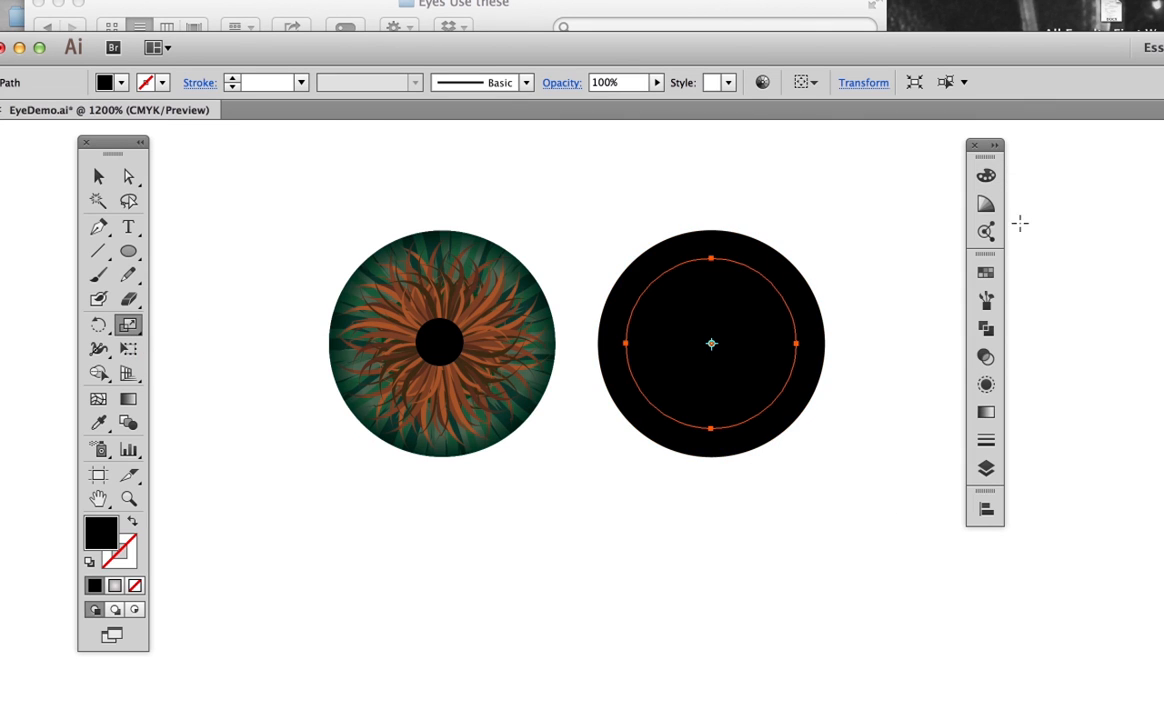
{"action": "left_click", "coordinate": [984, 176]}
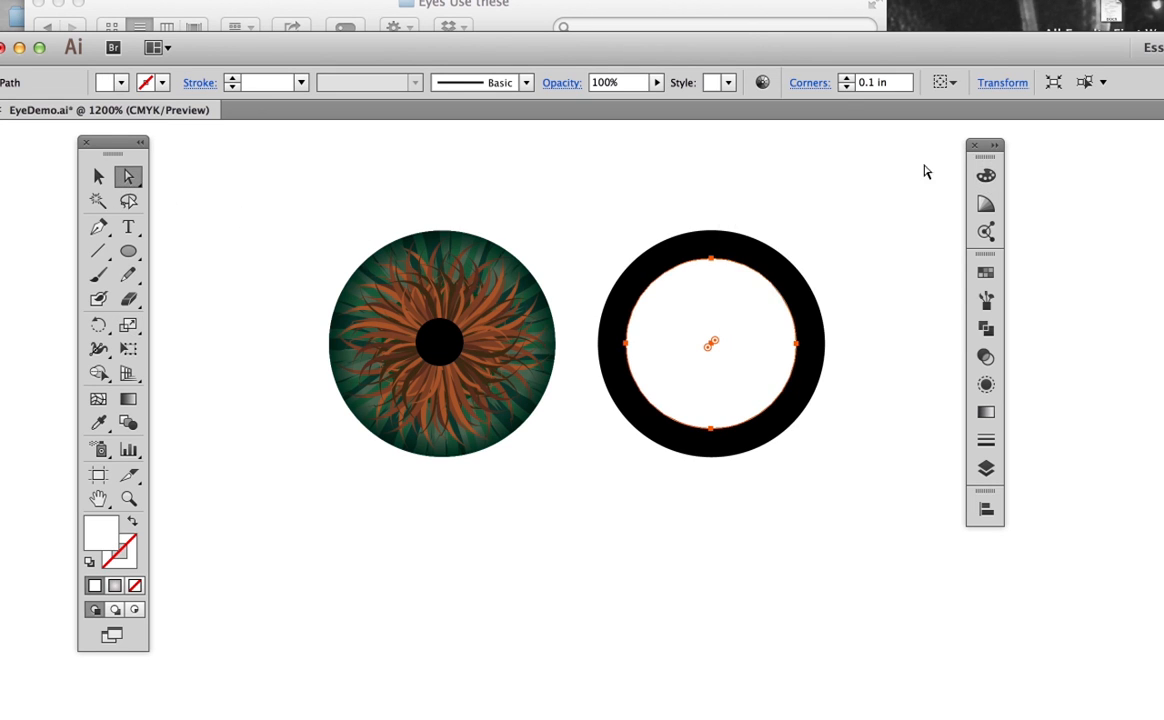
Pull the inner circle's top anchor down into a crescent and cut it from the disc via Object
{"action": "left_click", "coordinate": [710, 260]}
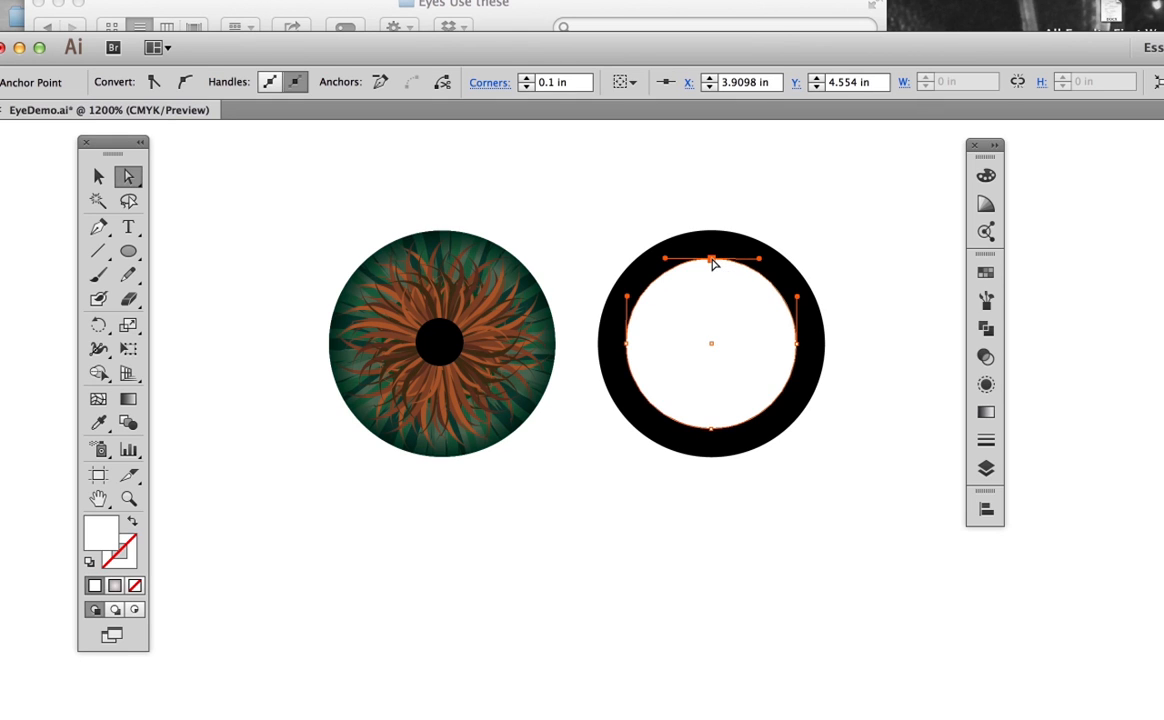
{"action": "left_click_drag", "start_coordinate": [710, 260], "coordinate": [710, 384]}
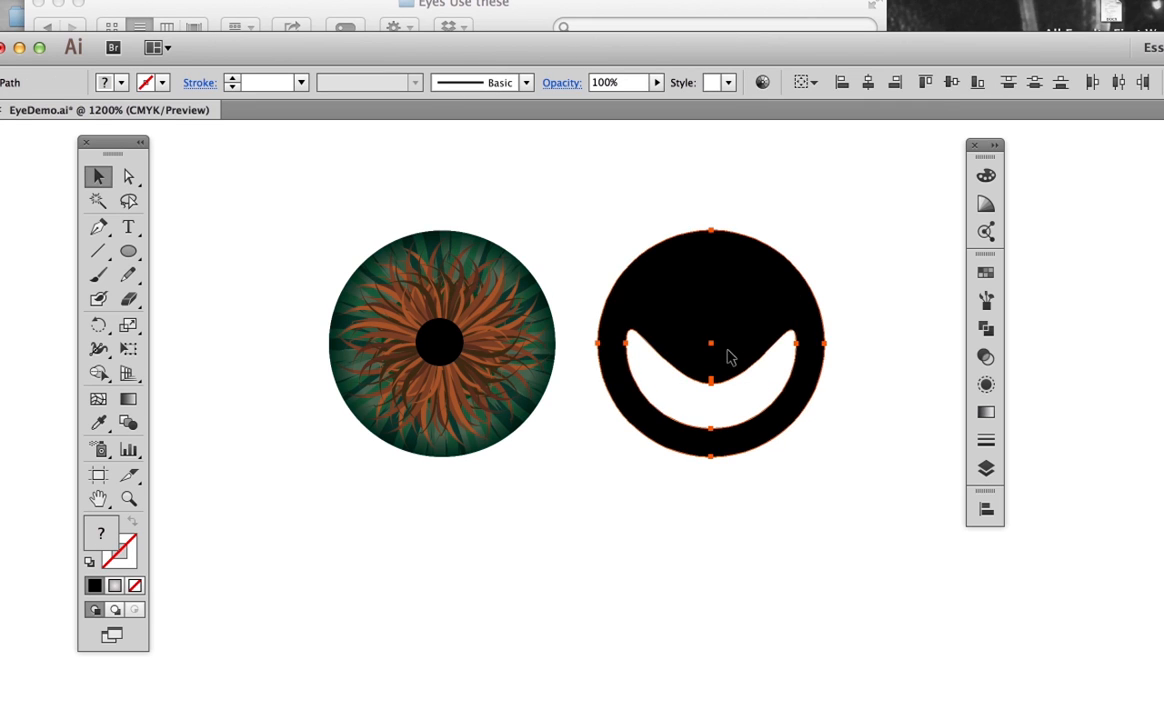
{"action": "left_click", "coordinate": [230, 4]}
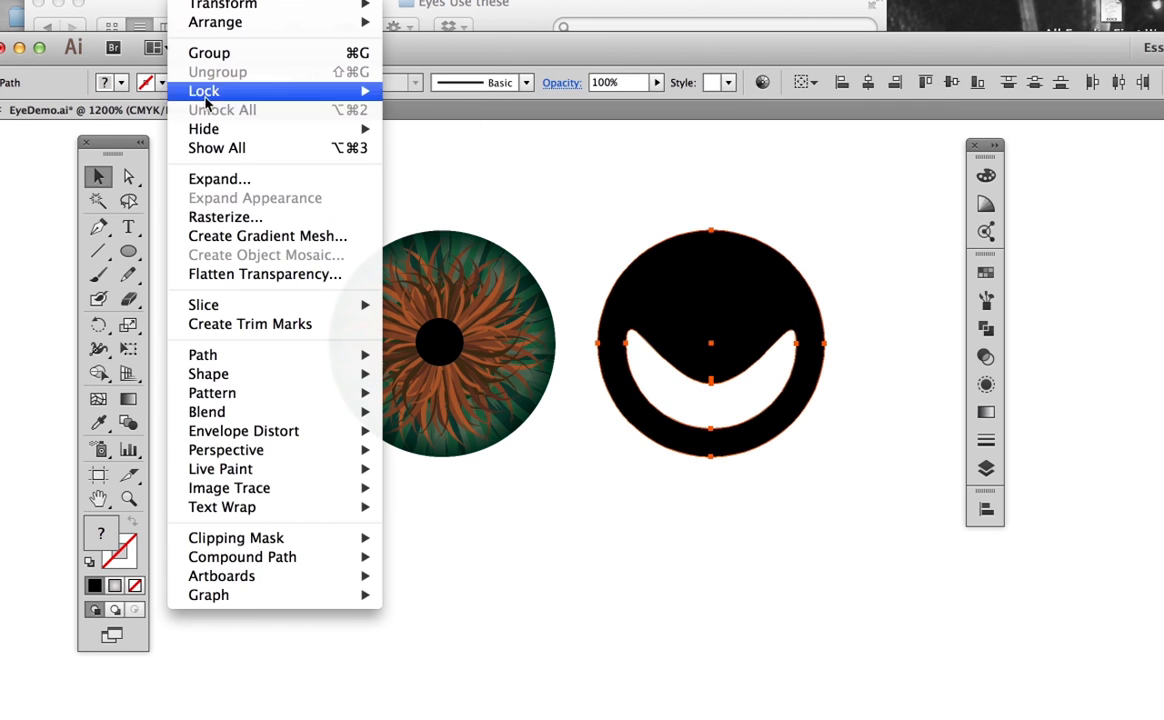
{"action": "mouse_move", "coordinate": [208, 412]}
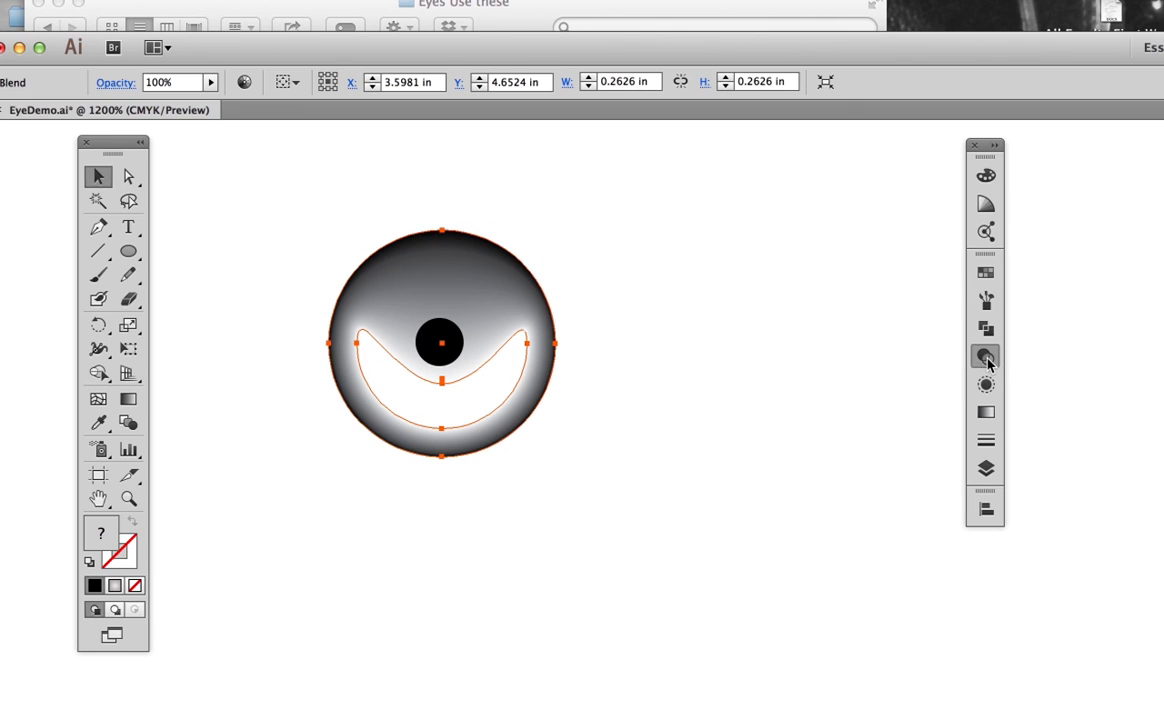
Set a blend mode for the gradient crescent disc in the Transparency panel so it darkens the iris
{"action": "left_click", "coordinate": [780, 284]}
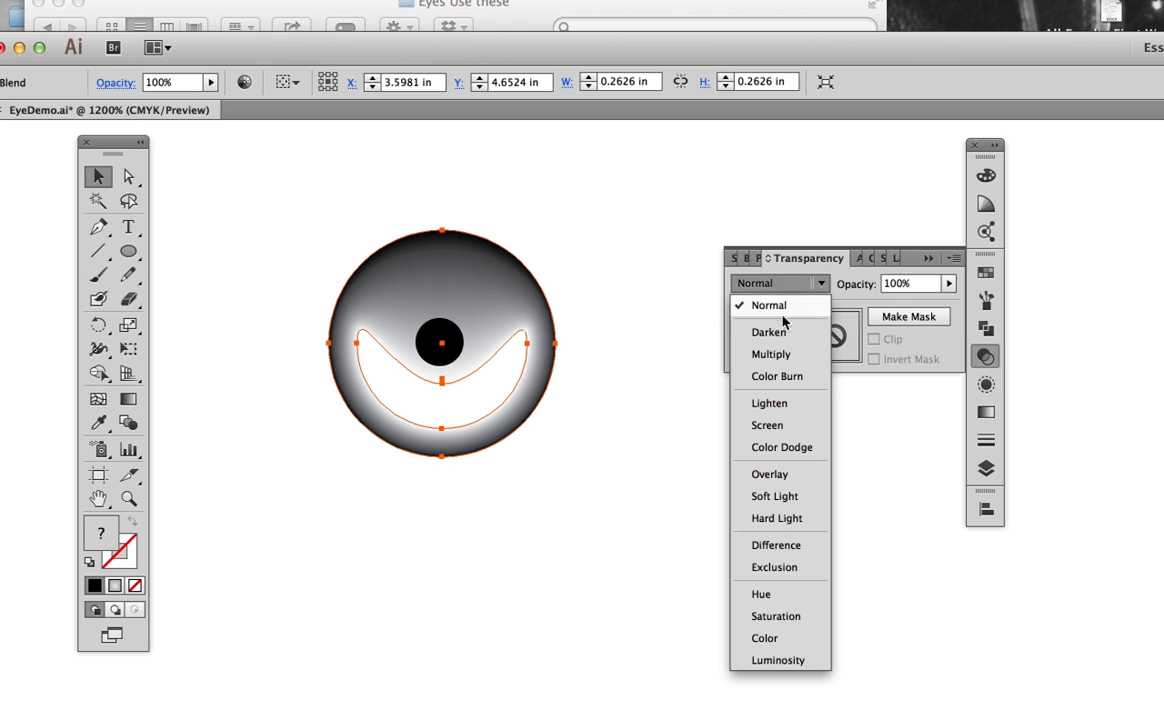
{"action": "left_click", "coordinate": [772, 354]}
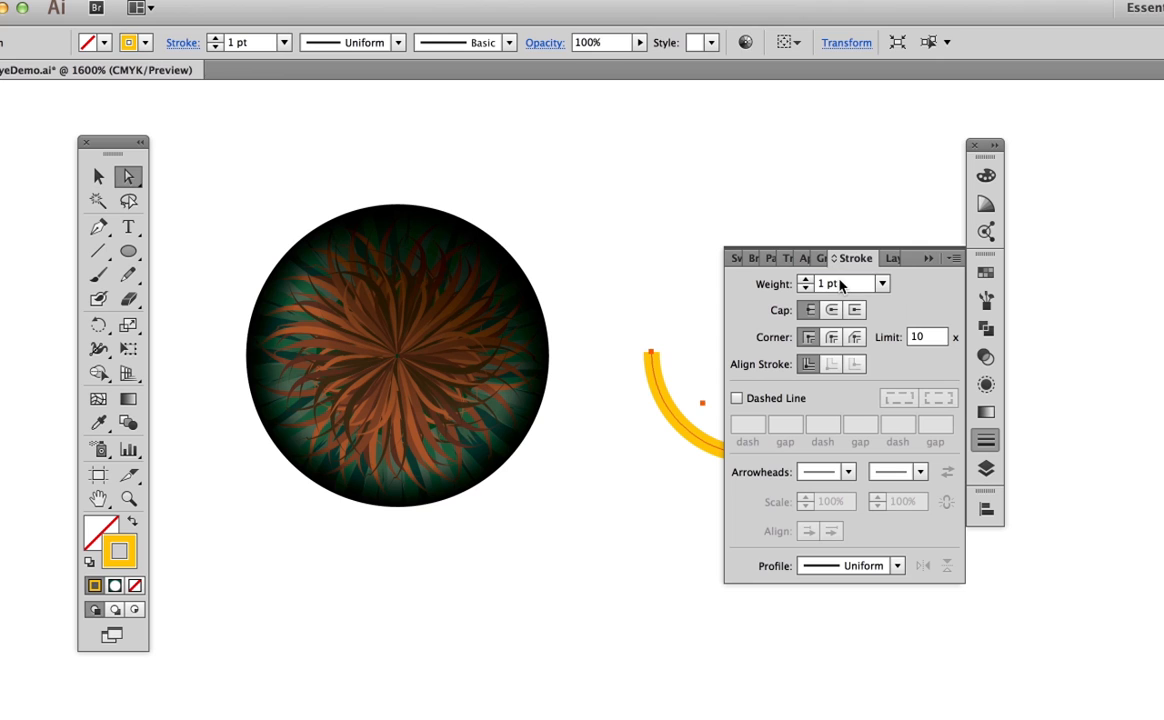
Set the yellow arc's stroke to 3 pt and apply a 1.5 px Gaussian Blur
{"action": "type", "text": "3"}
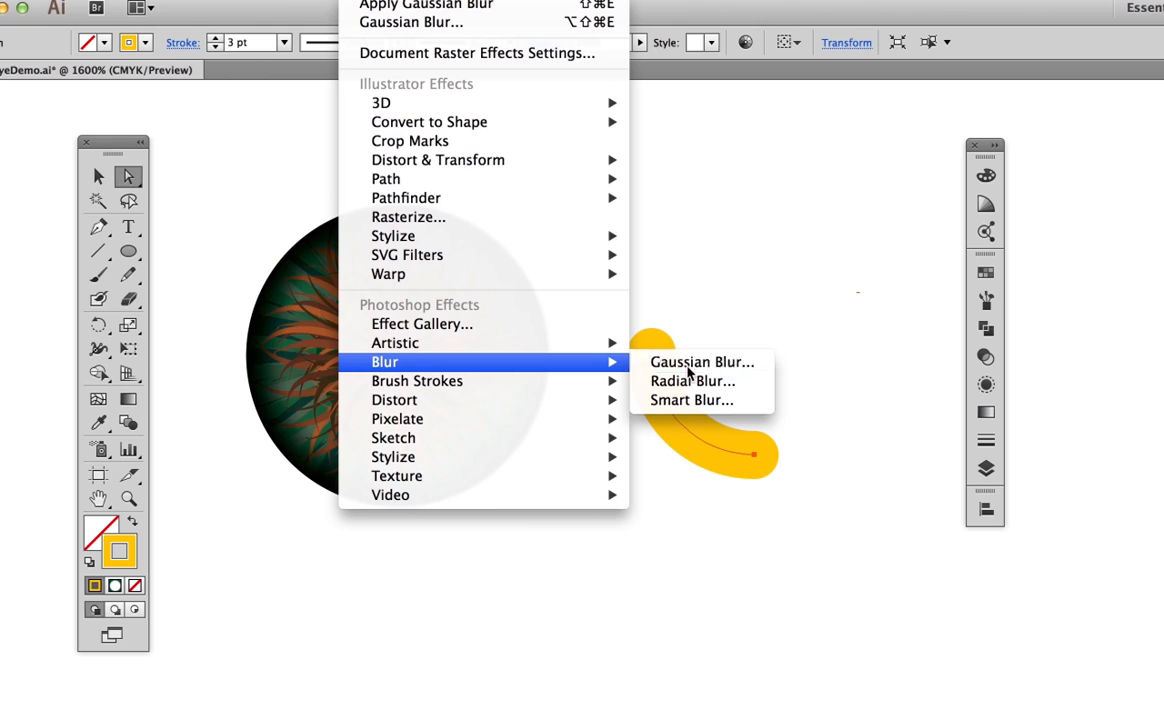
{"action": "left_click", "coordinate": [700, 362]}
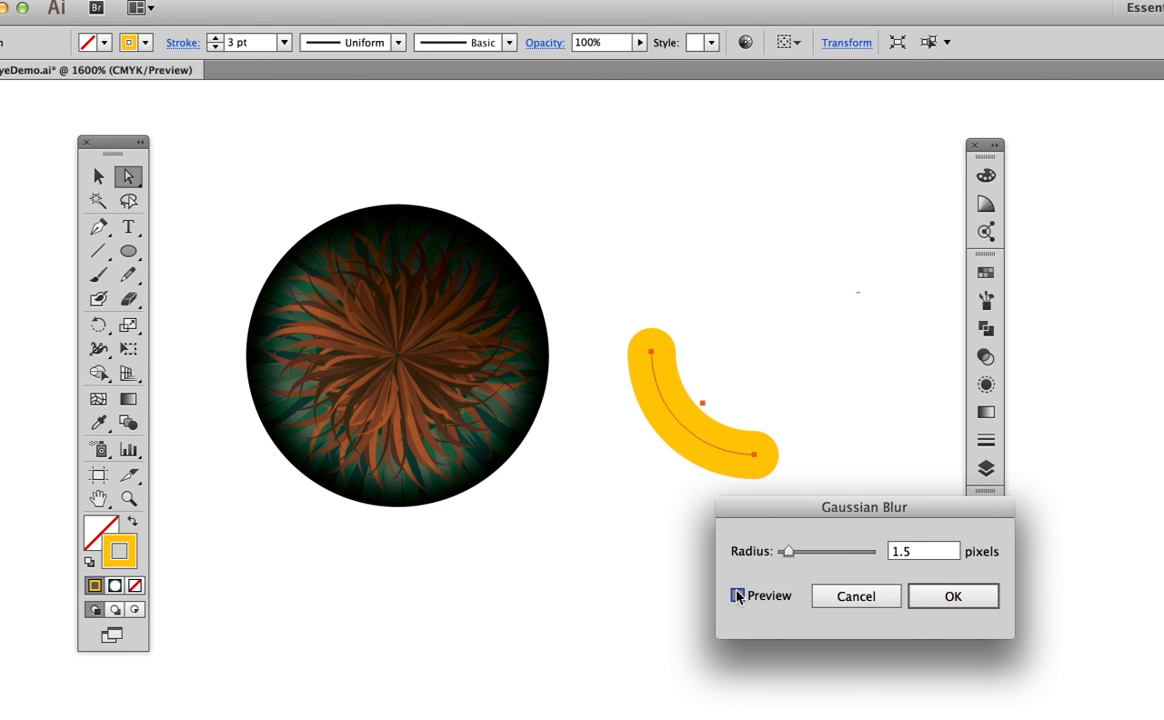
{"action": "left_click", "coordinate": [952, 596]}
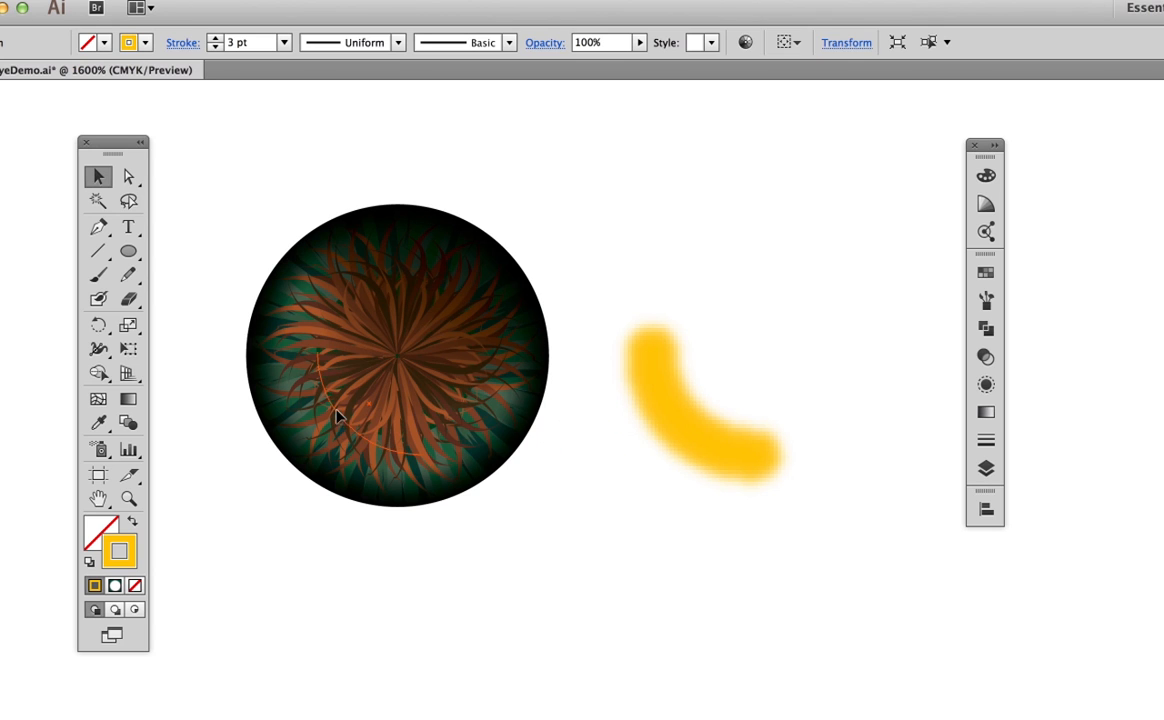
Move the blurred arc into the iris's lower left and lower its opacity to 35%
{"action": "left_click_drag", "start_coordinate": [704, 400], "coordinate": [344, 400]}
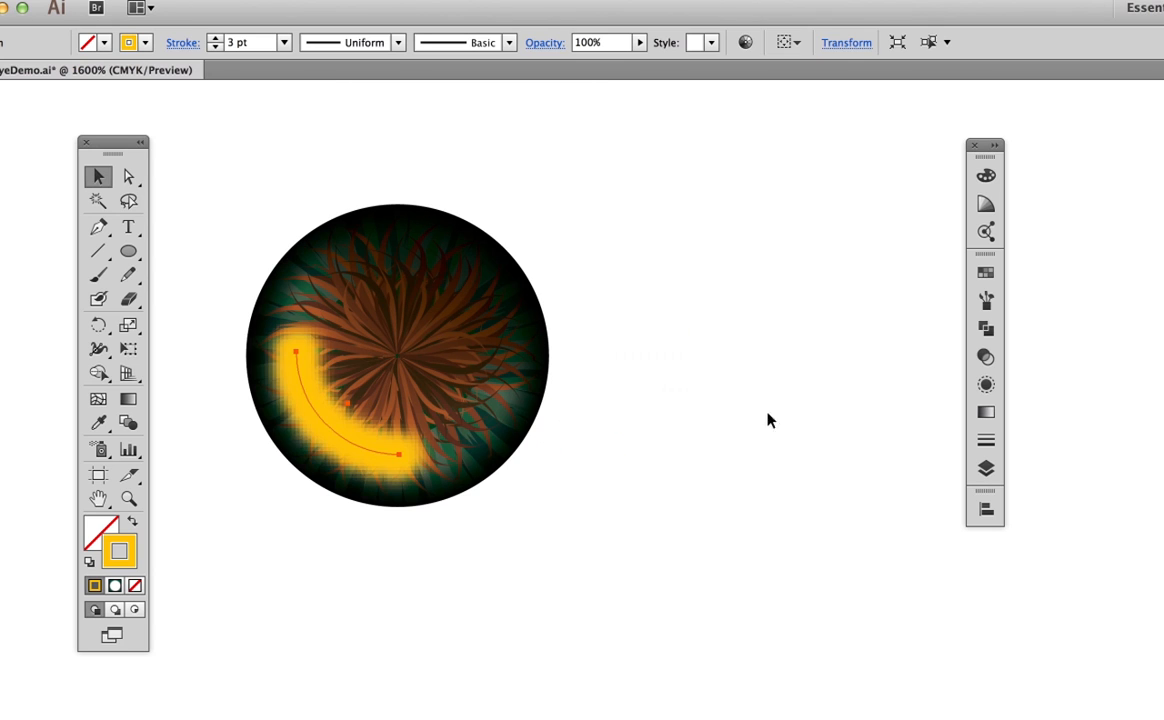
{"action": "left_click", "coordinate": [984, 356]}
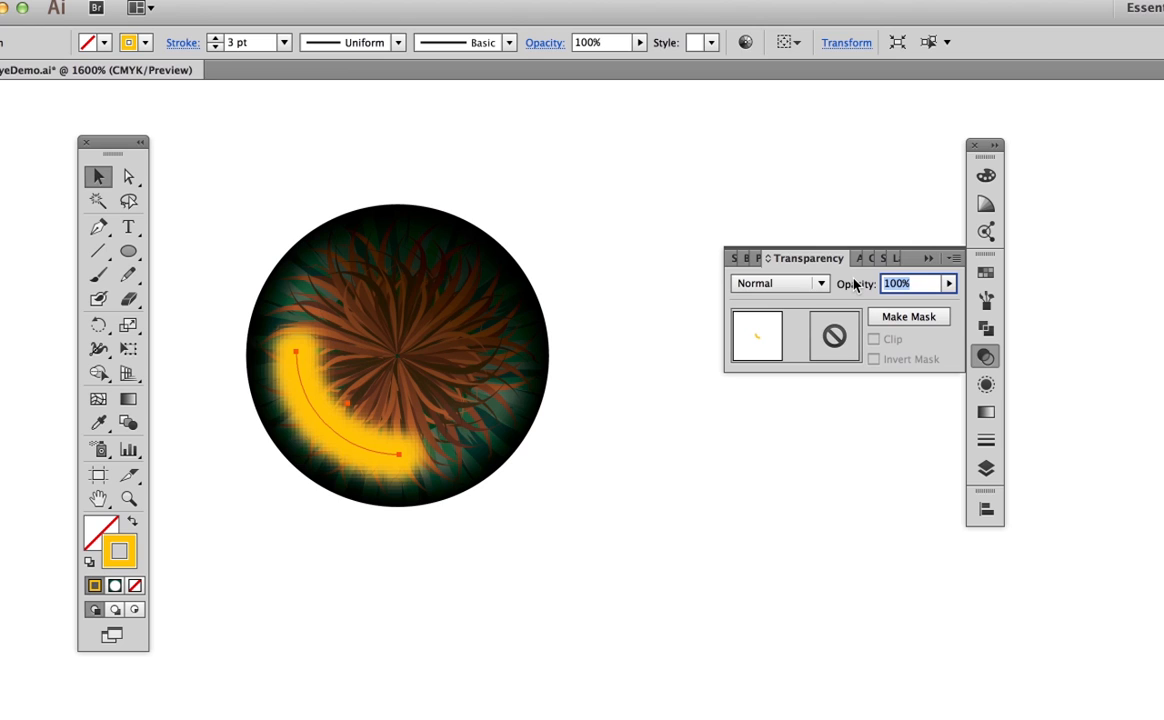
{"action": "type", "text": "35"}
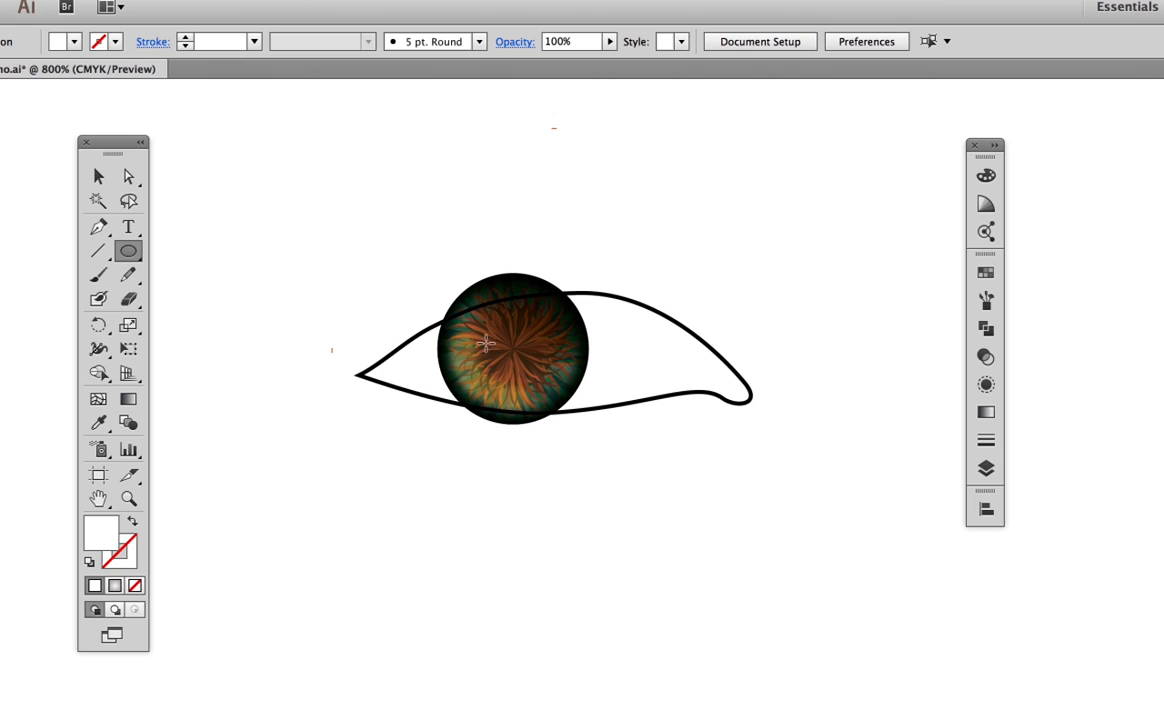
{"action": "mouse_move", "coordinate": [680, 312]}
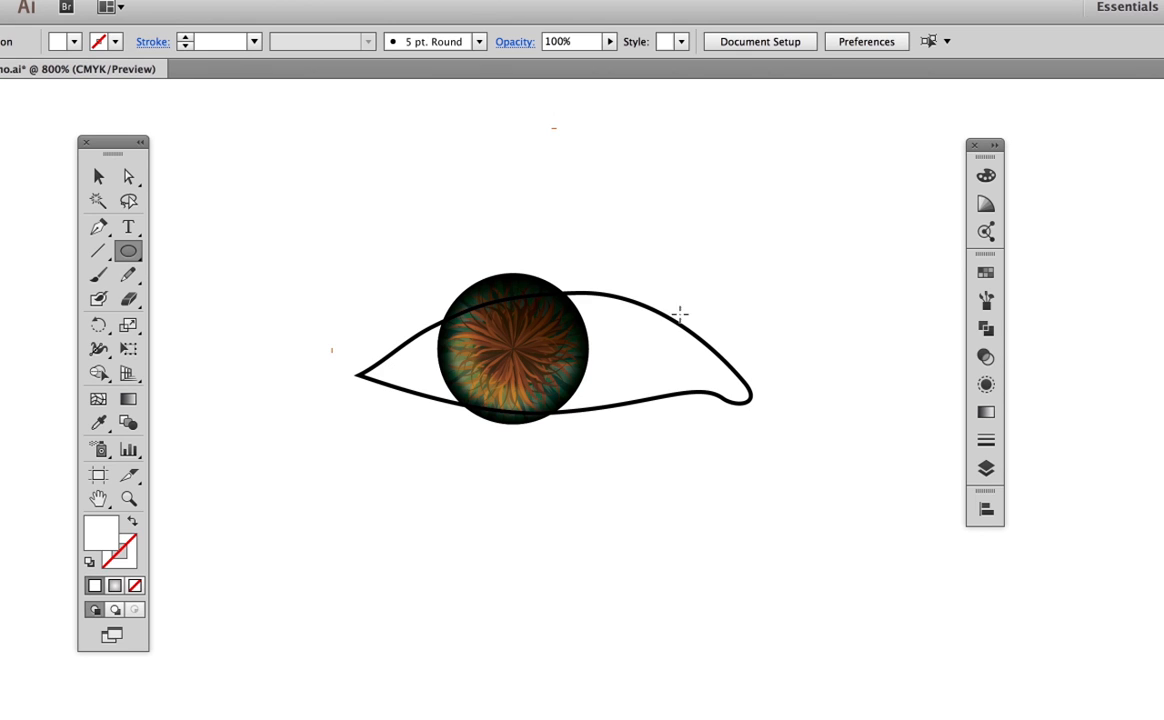
{"action": "mouse_move", "coordinate": [304, 372]}
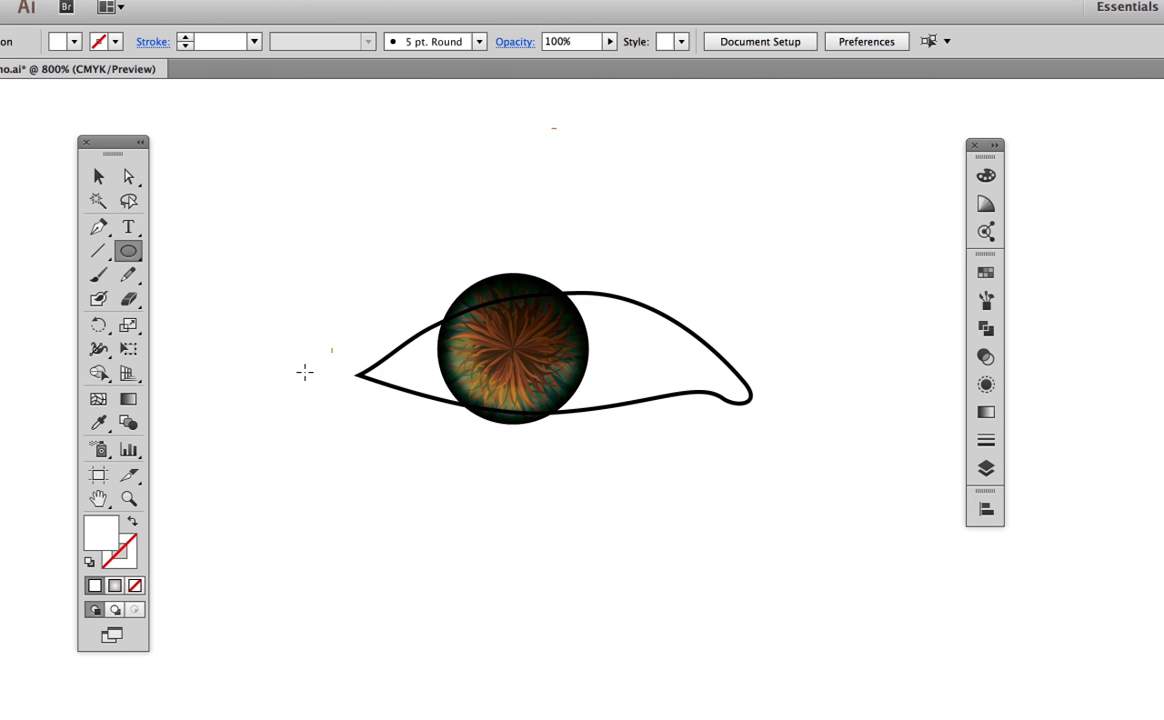
{"action": "mouse_move", "coordinate": [616, 354]}
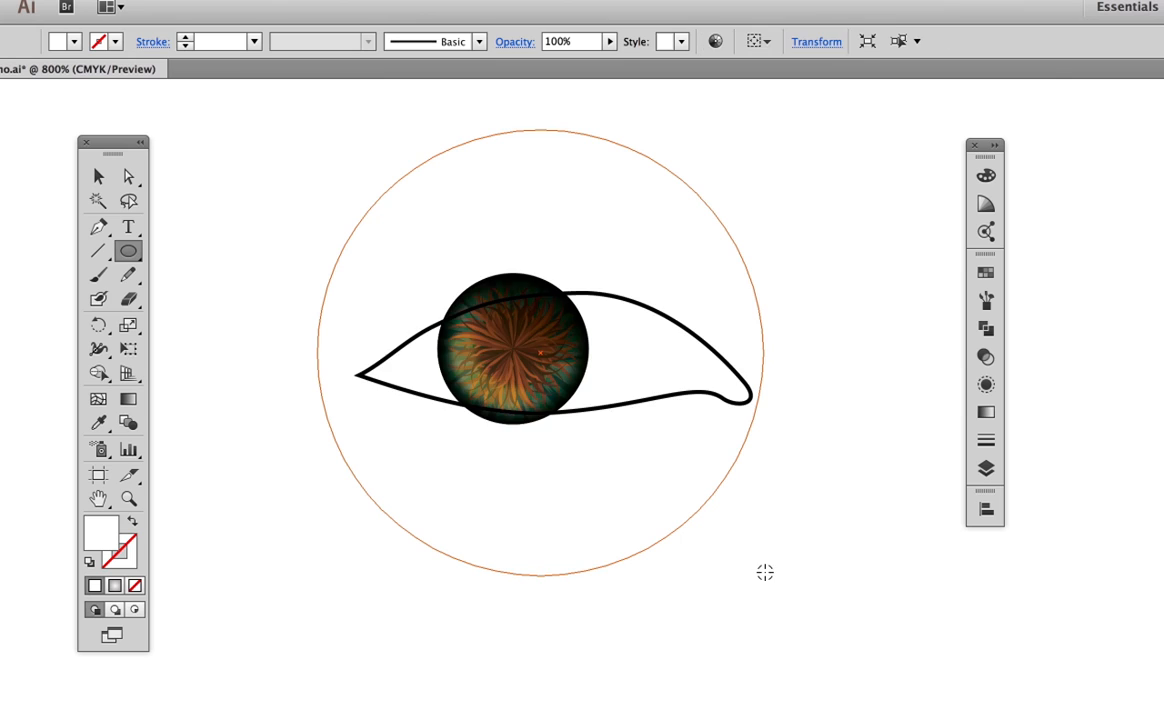
Give the large circle a radial gradient and set its starting stop's CMYK values to 3%
{"action": "left_click", "coordinate": [984, 412]}
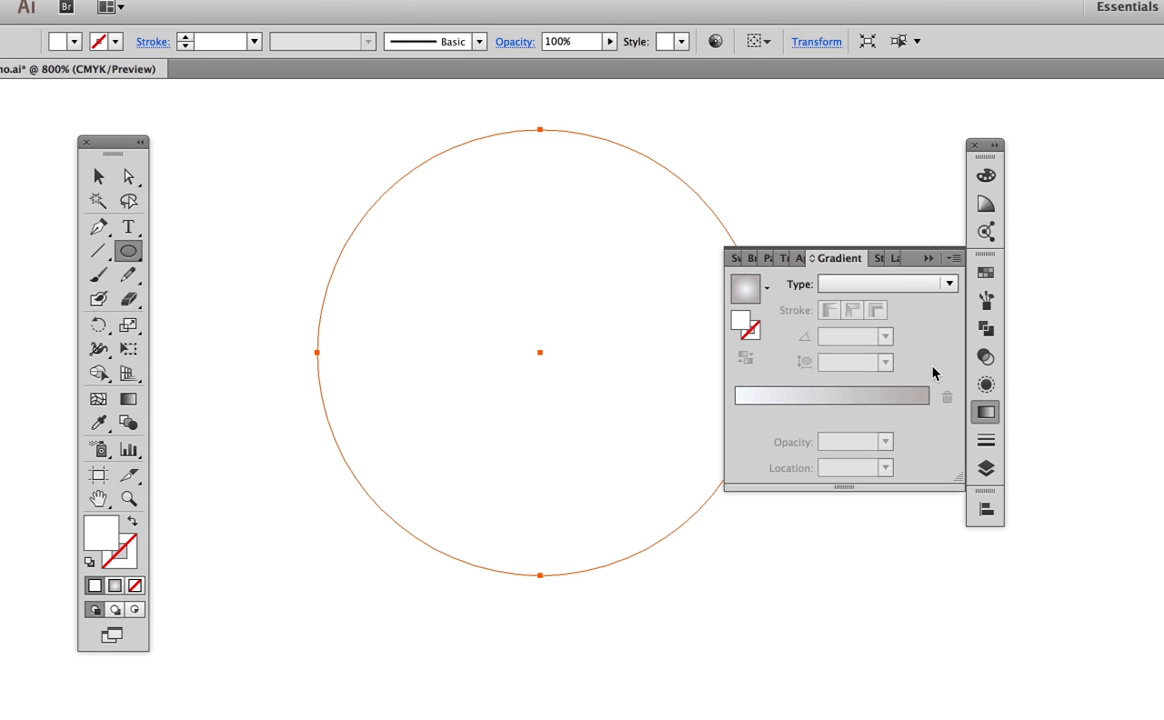
{"action": "left_click", "coordinate": [746, 290]}
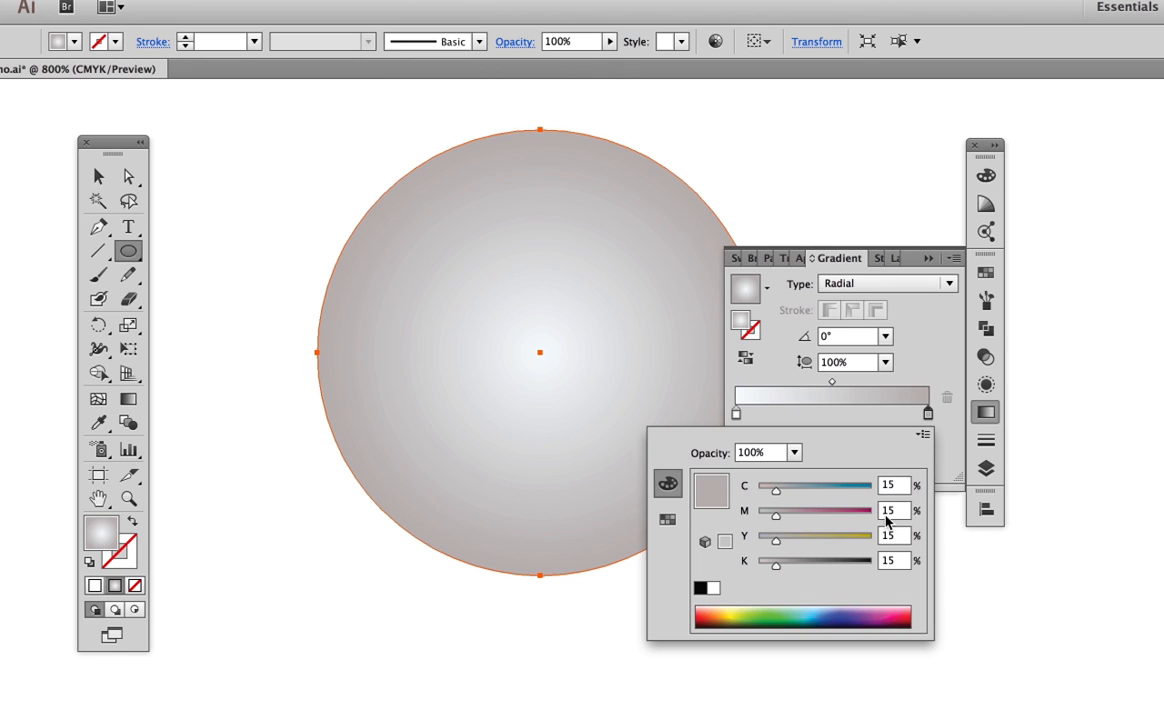
{"action": "left_click", "coordinate": [732, 410]}
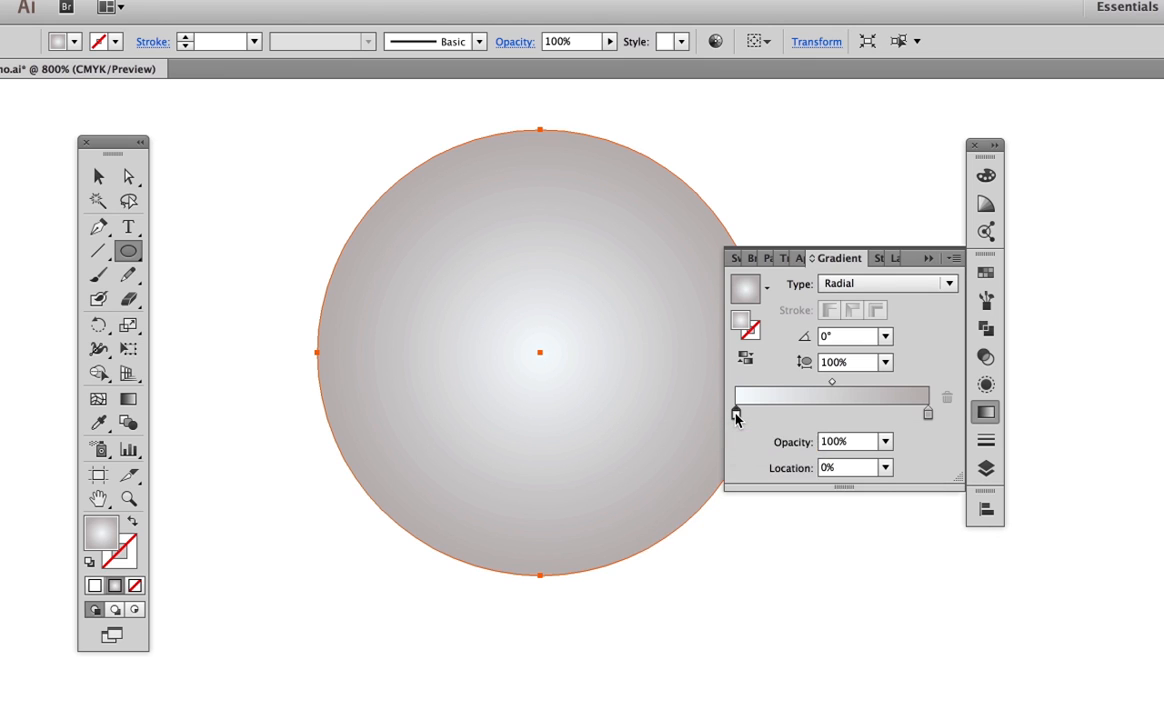
{"action": "double_click", "coordinate": [736, 412]}
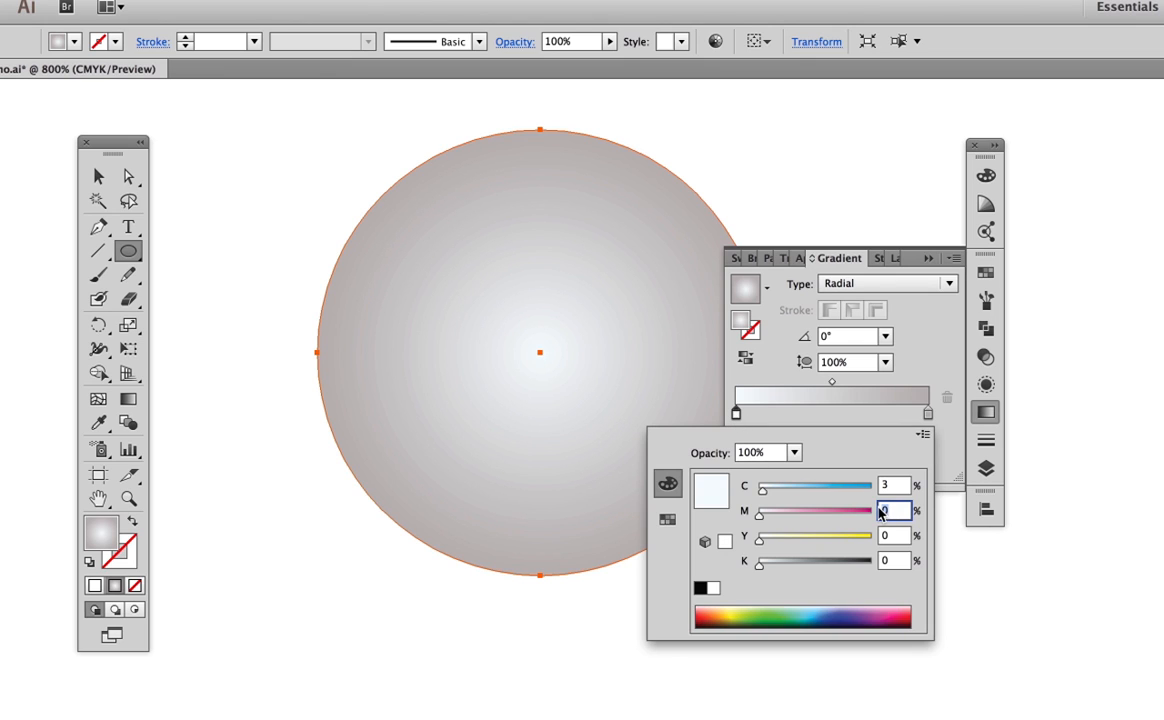
{"action": "type", "text": "3"}
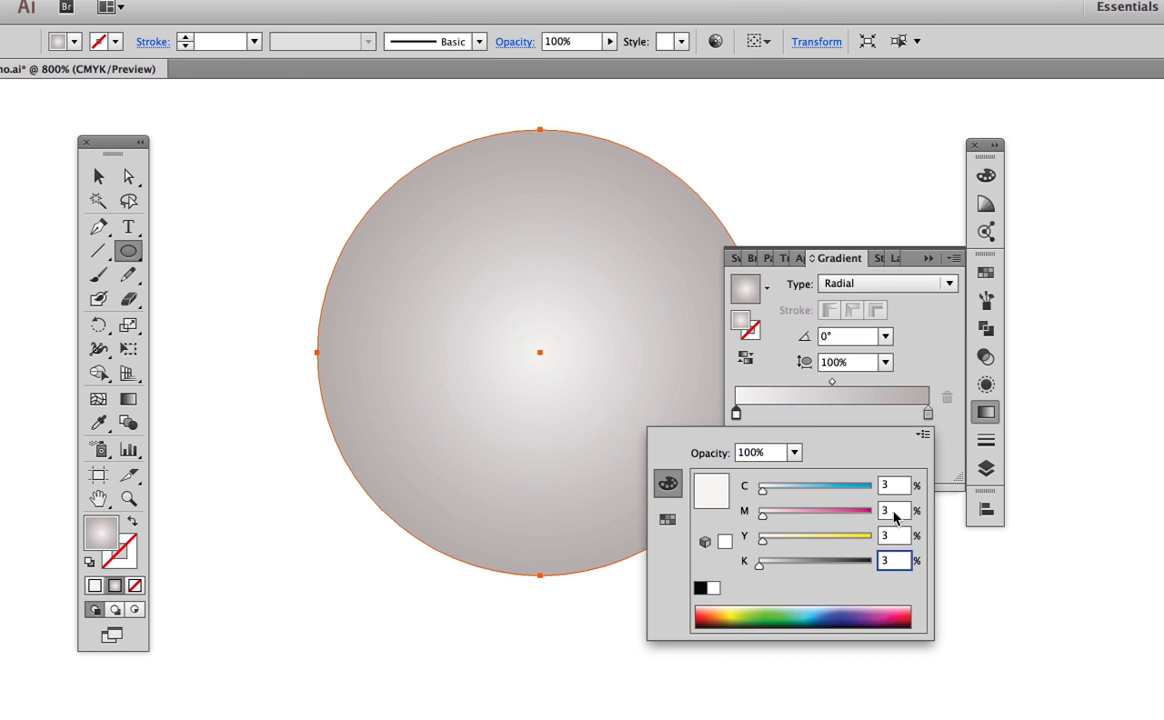
{"action": "mouse_move", "coordinate": [912, 372]}
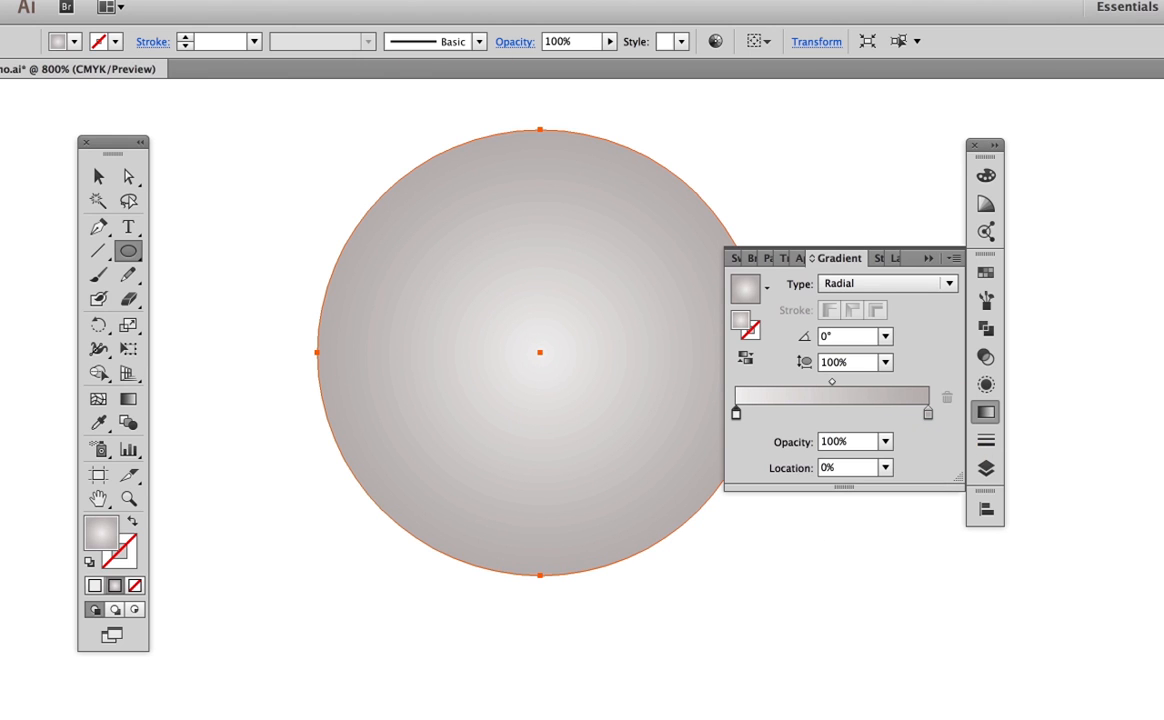
Send the gradient circle to the back behind the iris and outline, then close the Gradient panel
{"action": "left_click", "coordinate": [216, 20]}
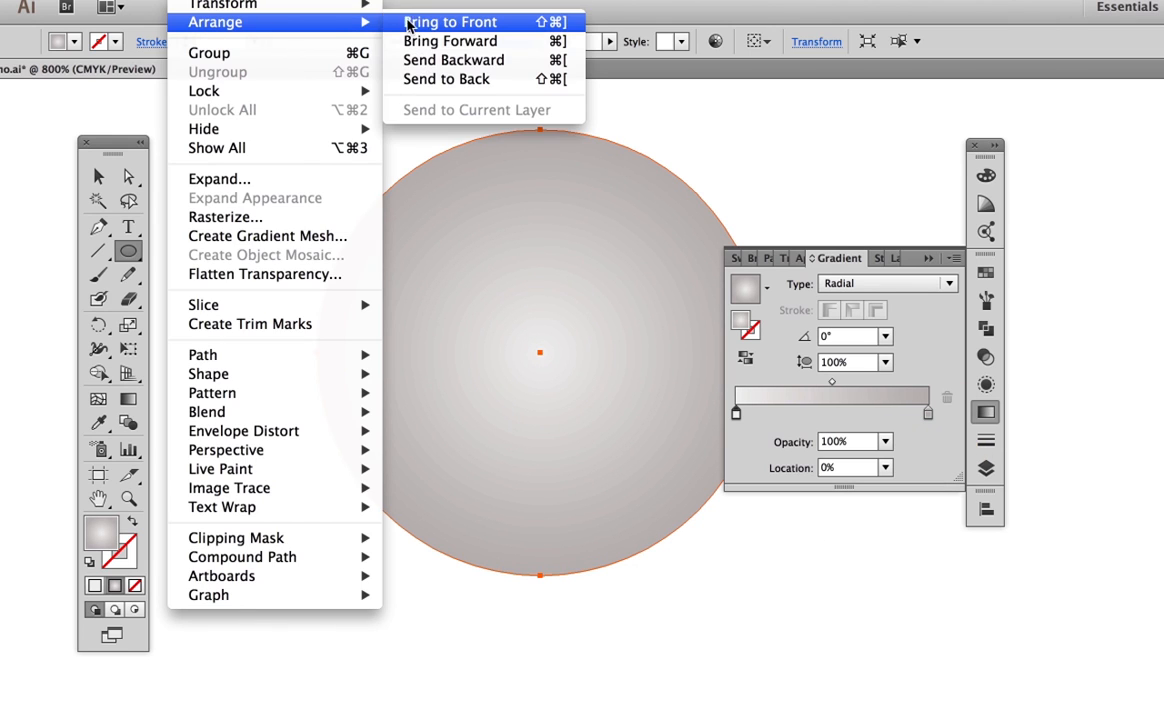
{"action": "left_click", "coordinate": [452, 20]}
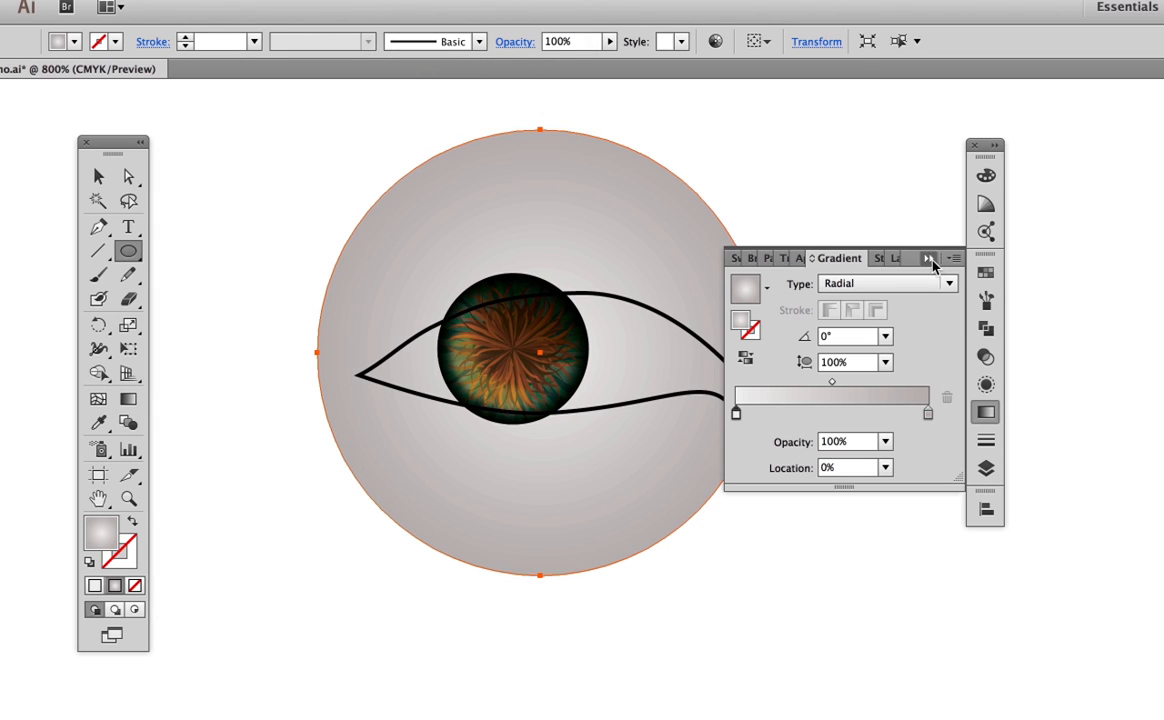
{"action": "left_click", "coordinate": [930, 260]}
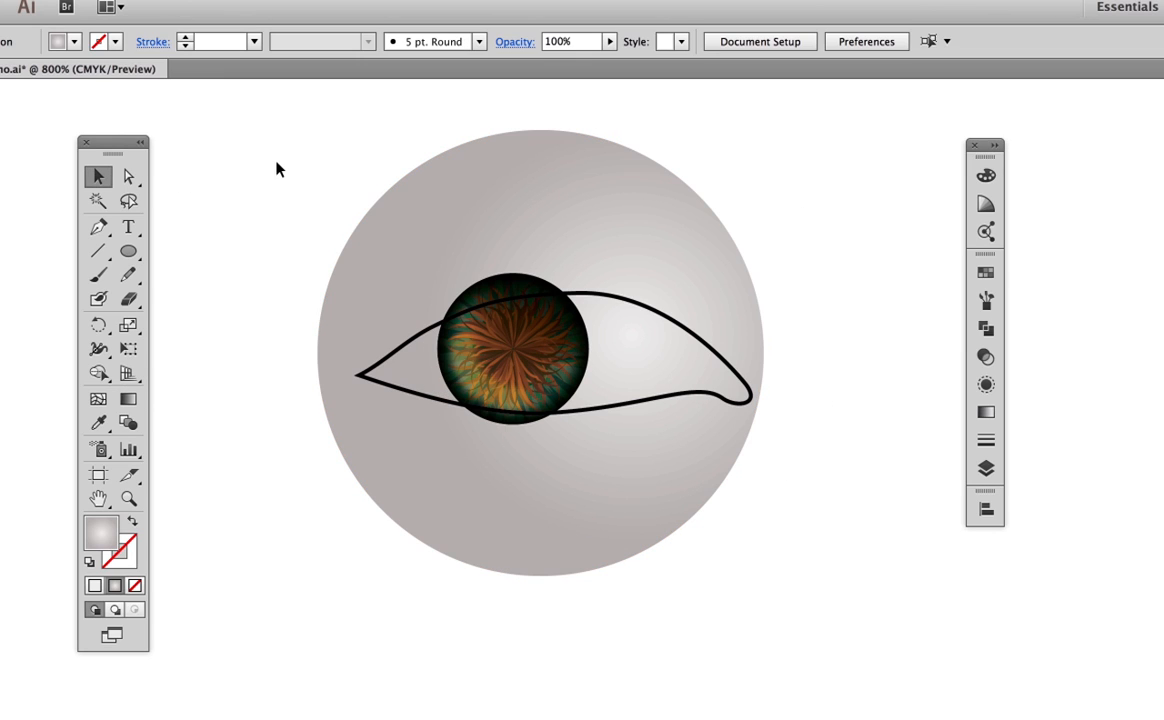
{"action": "mouse_move", "coordinate": [856, 504]}
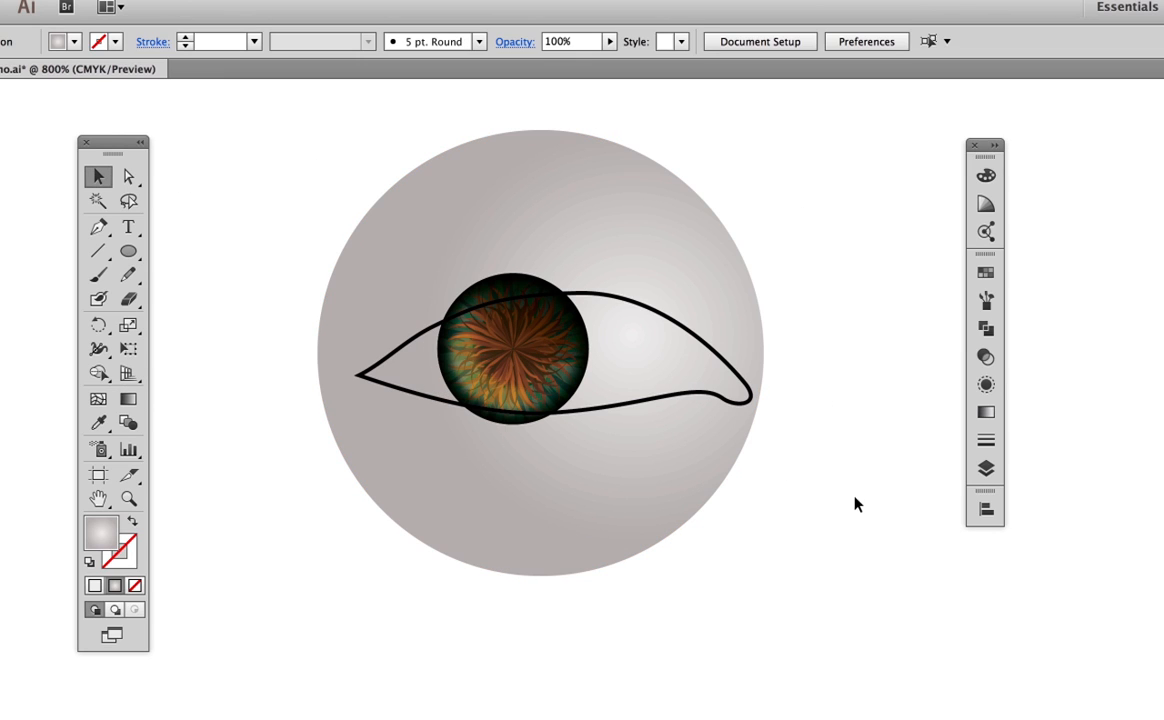
{"action": "mouse_move", "coordinate": [612, 256]}
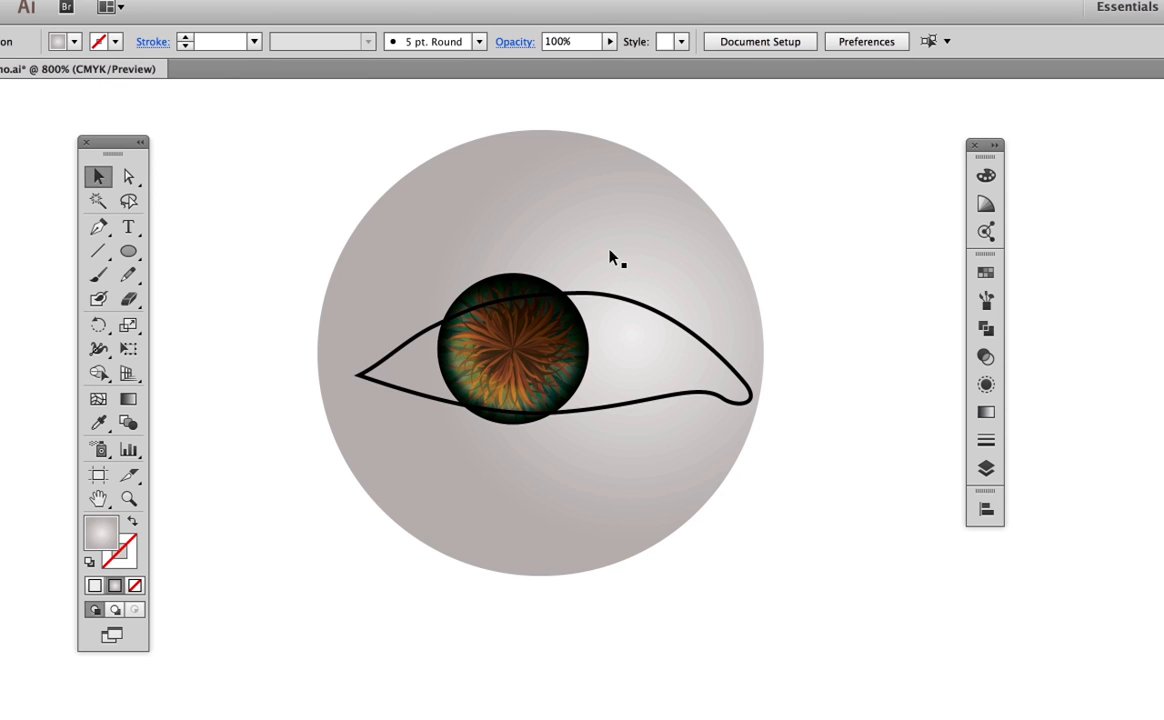
{"action": "mouse_move", "coordinate": [650, 316]}
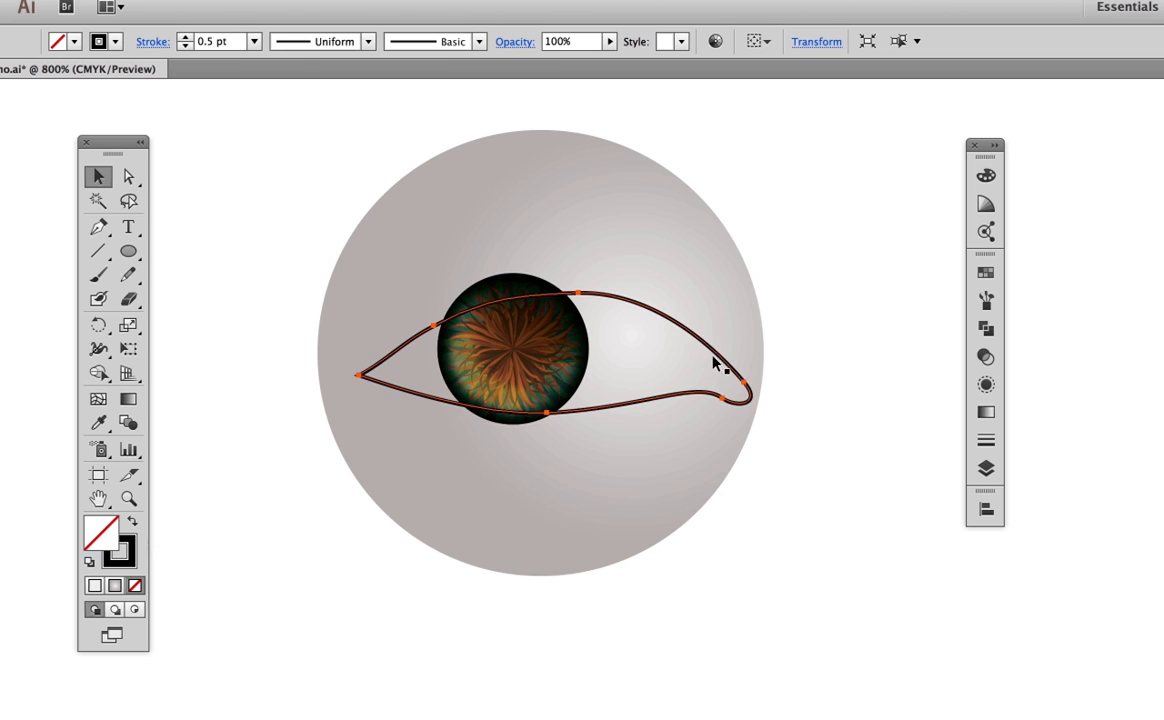
{"action": "mouse_move", "coordinate": [680, 360]}
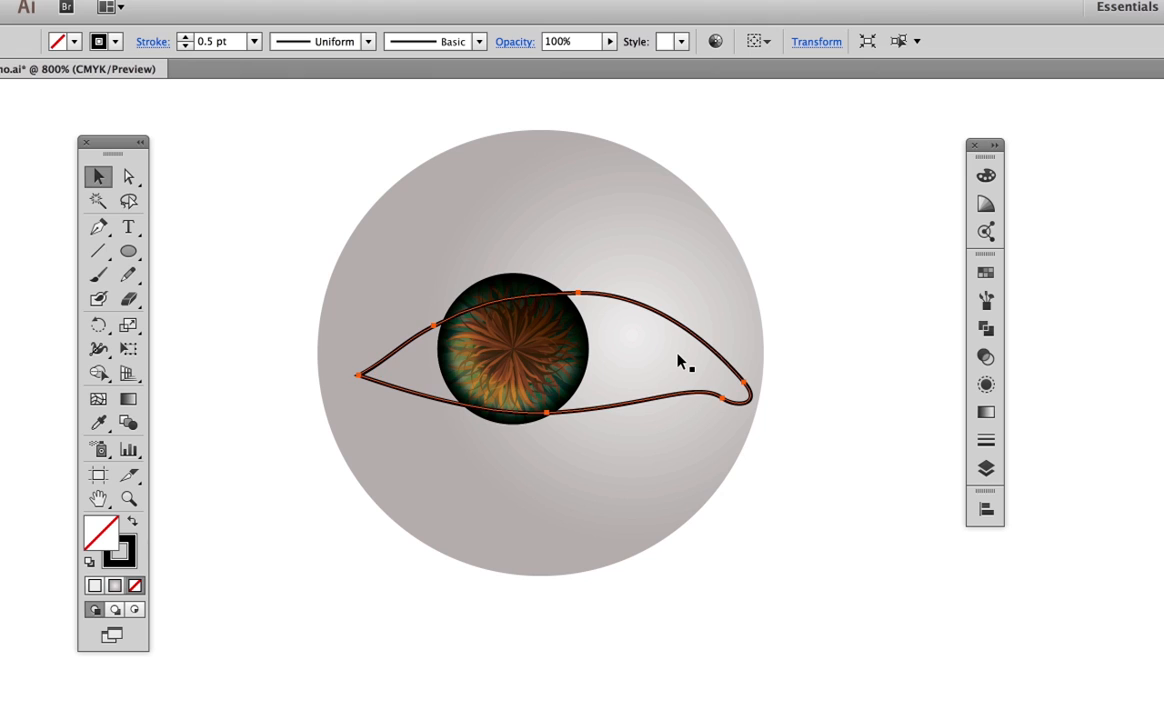
Select outline, iris and eyeball together and make a clipping mask from the eye outline
{"action": "left_click", "coordinate": [362, 376]}
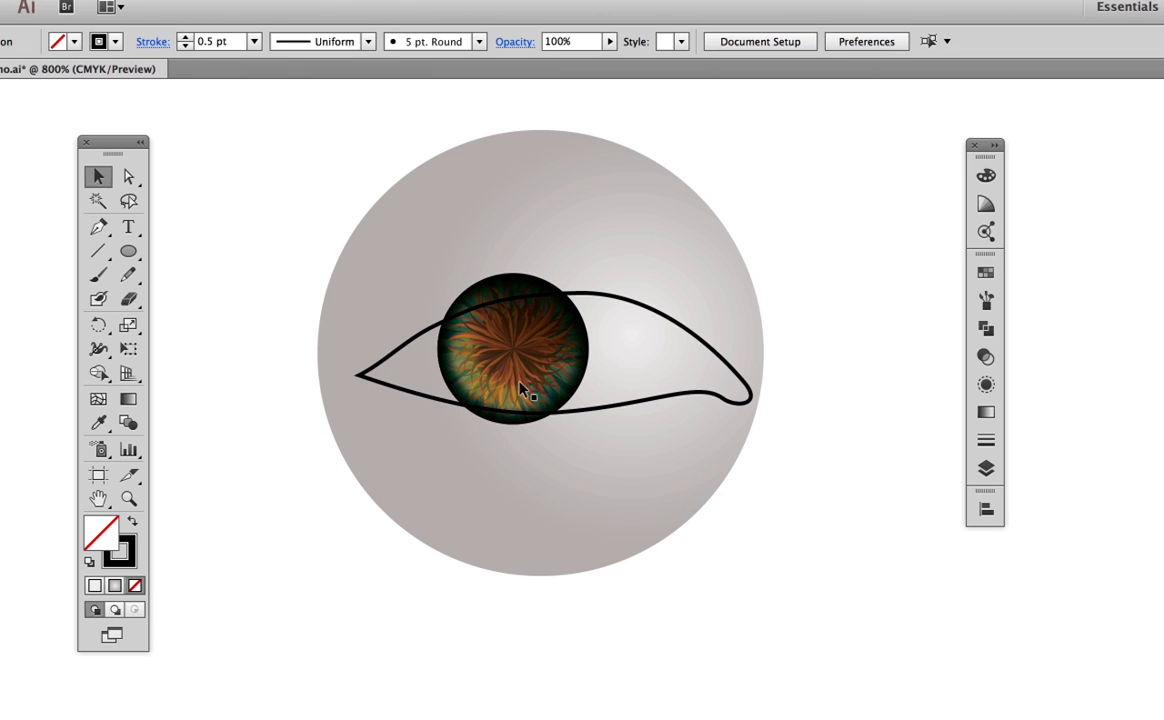
{"action": "mouse_move", "coordinate": [630, 304]}
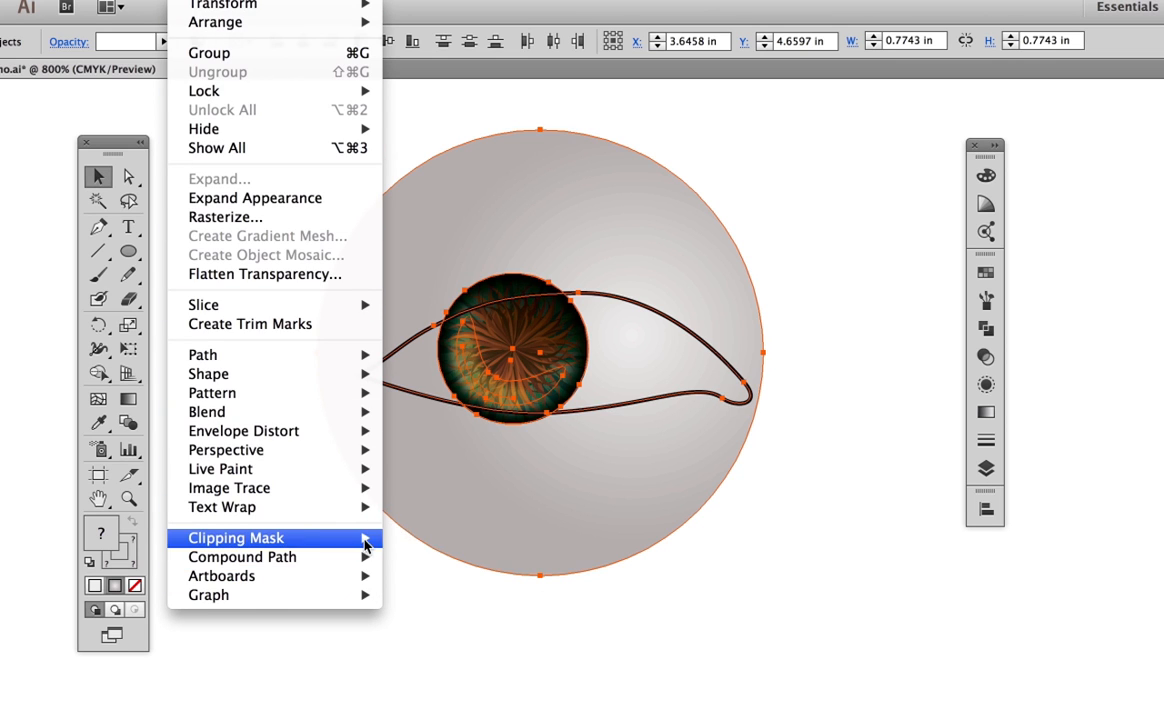
{"action": "left_click", "coordinate": [236, 536]}
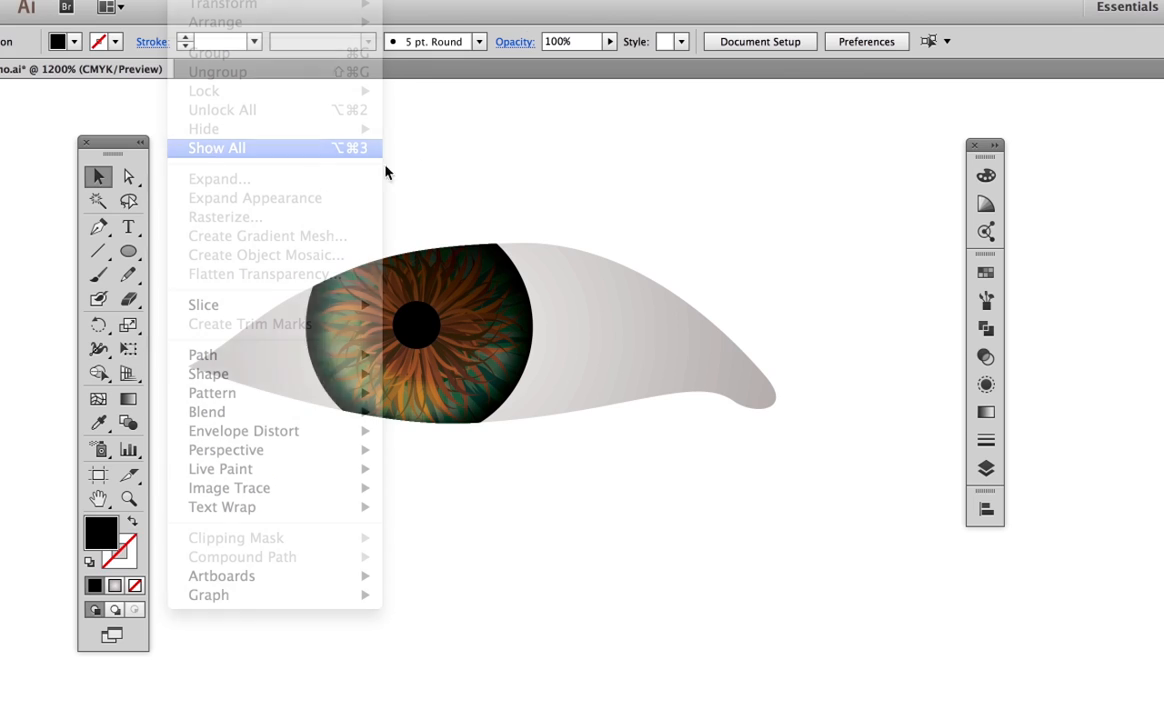
Show the hidden eye outline and bring it to the front as a dark border
{"action": "left_click", "coordinate": [216, 148]}
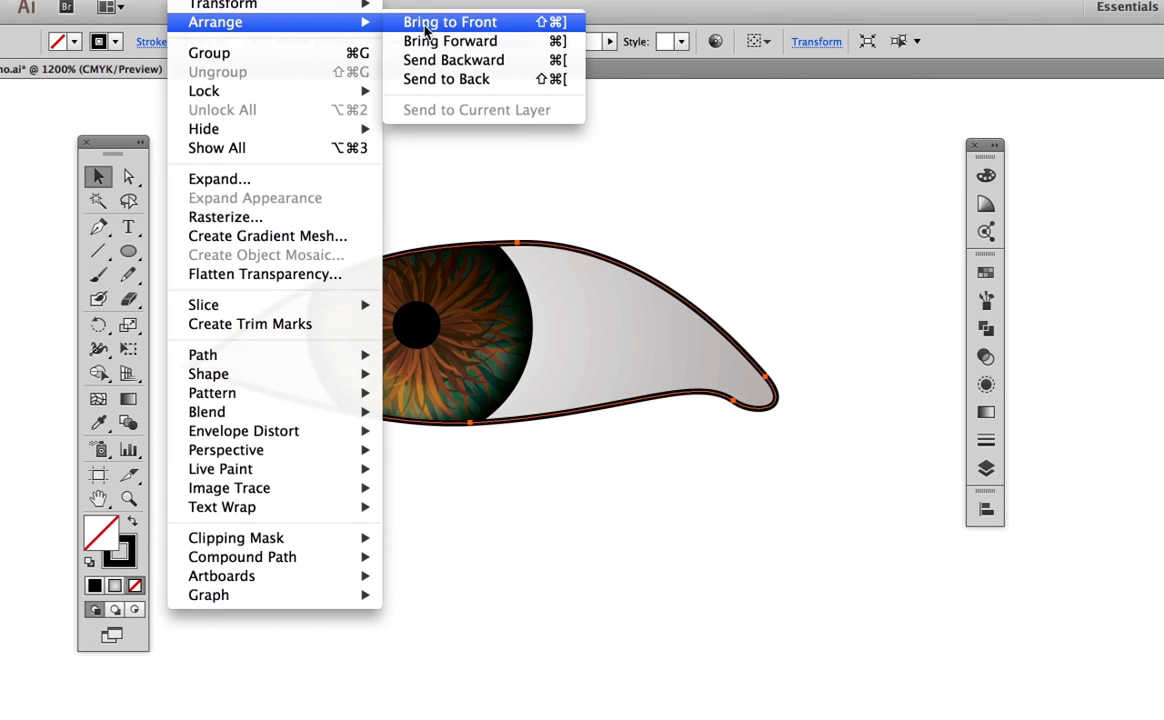
{"action": "left_click", "coordinate": [448, 20]}
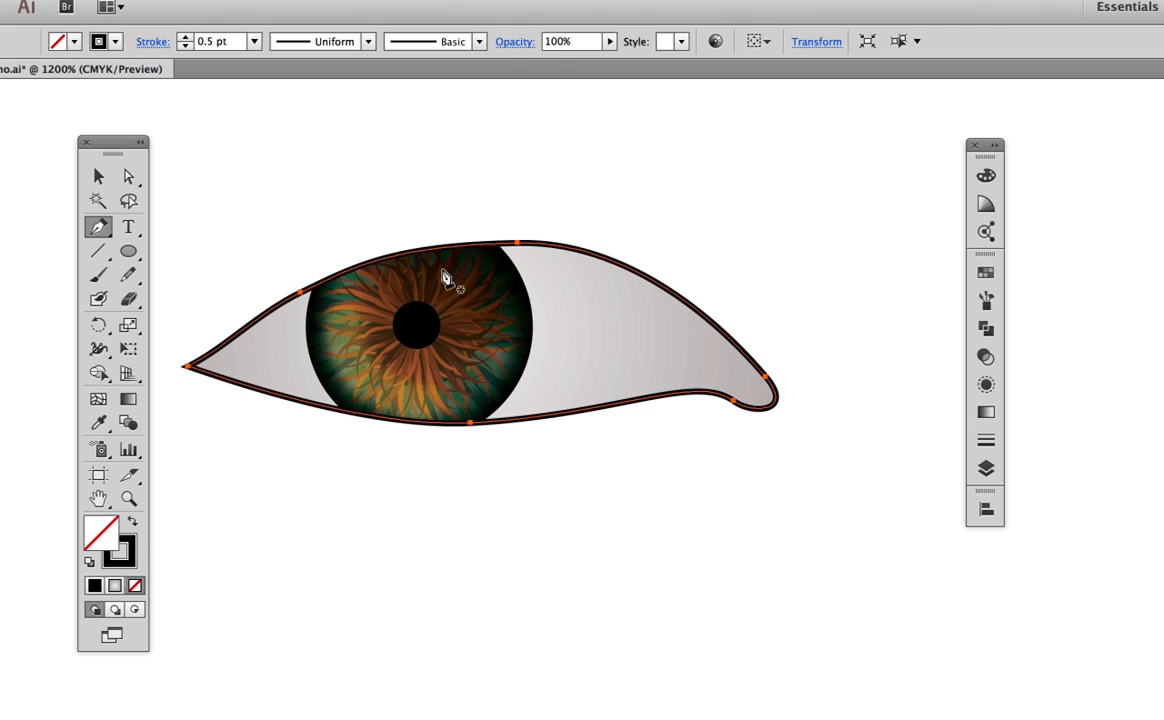
{"action": "mouse_move", "coordinate": [244, 424]}
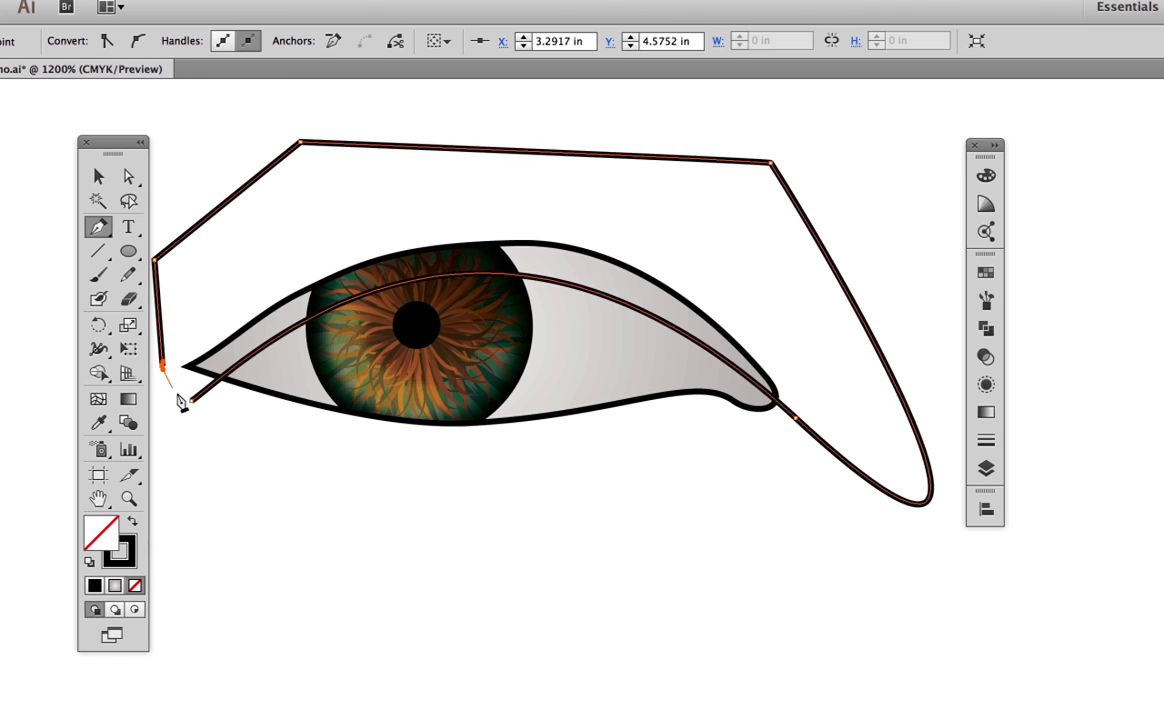
Finish the Pen-drawn eyelid shape and combine it with the outline using Pathfinder
{"action": "left_click", "coordinate": [96, 176]}
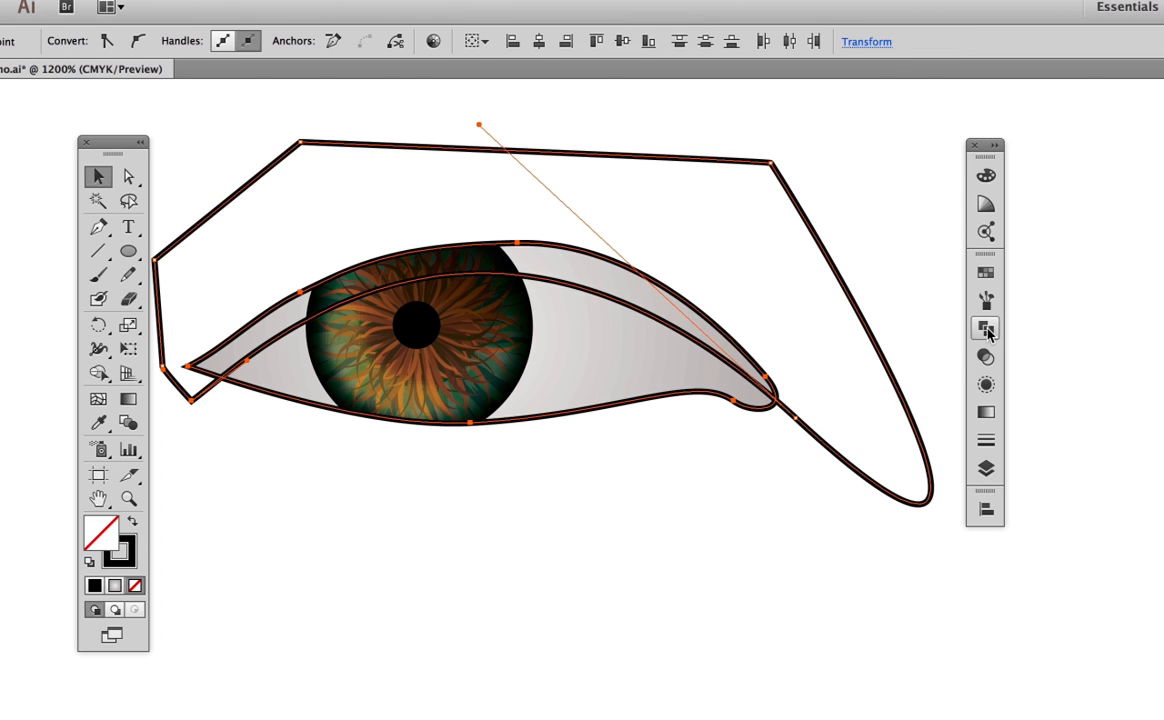
{"action": "left_click", "coordinate": [984, 328]}
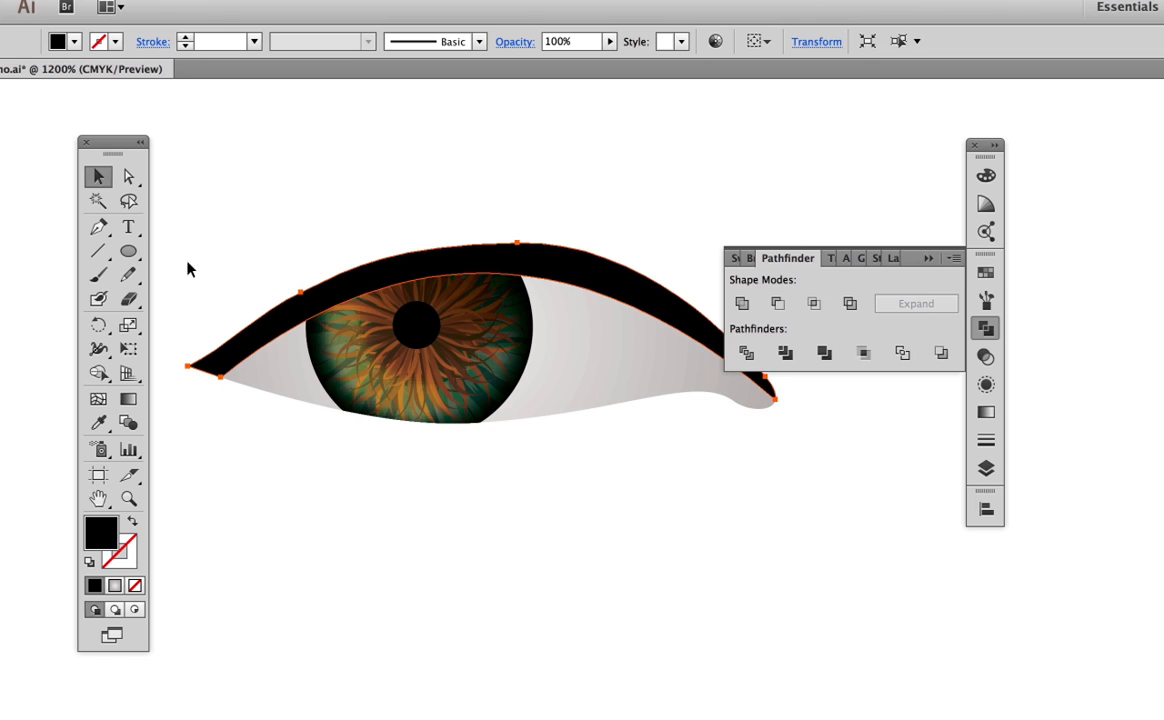
{"action": "mouse_move", "coordinate": [966, 252]}
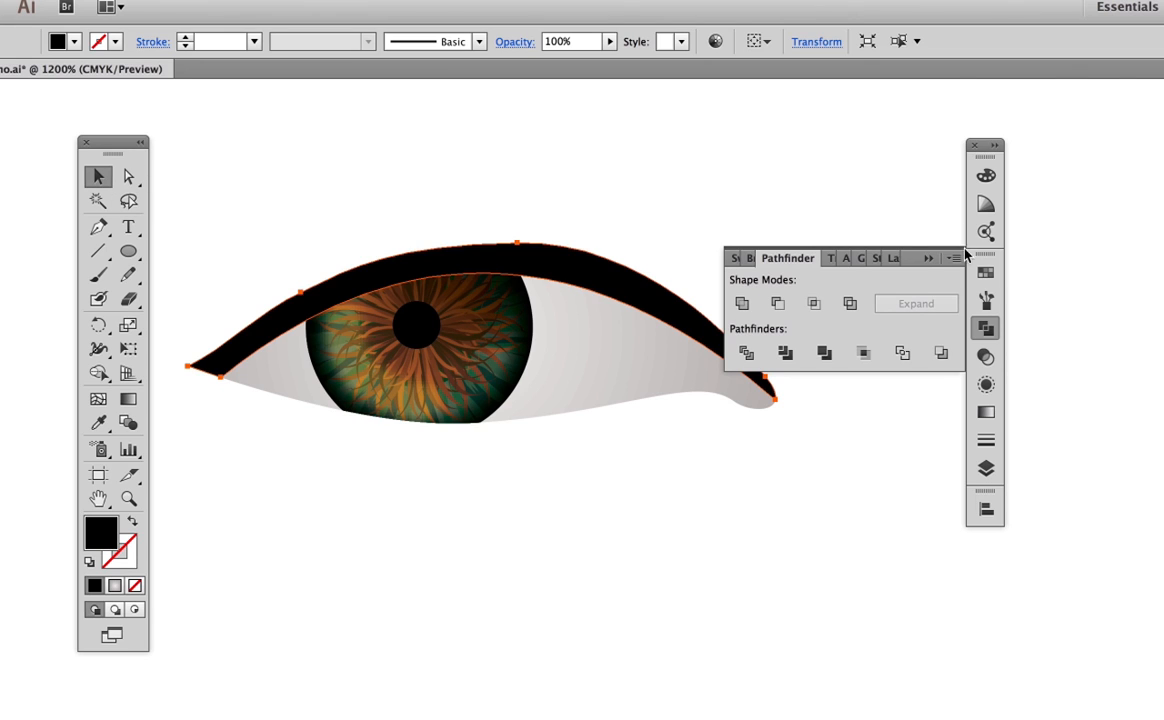
Adjust the black eyelid band's opacity in the Transparency panel
{"action": "left_click", "coordinate": [984, 384]}
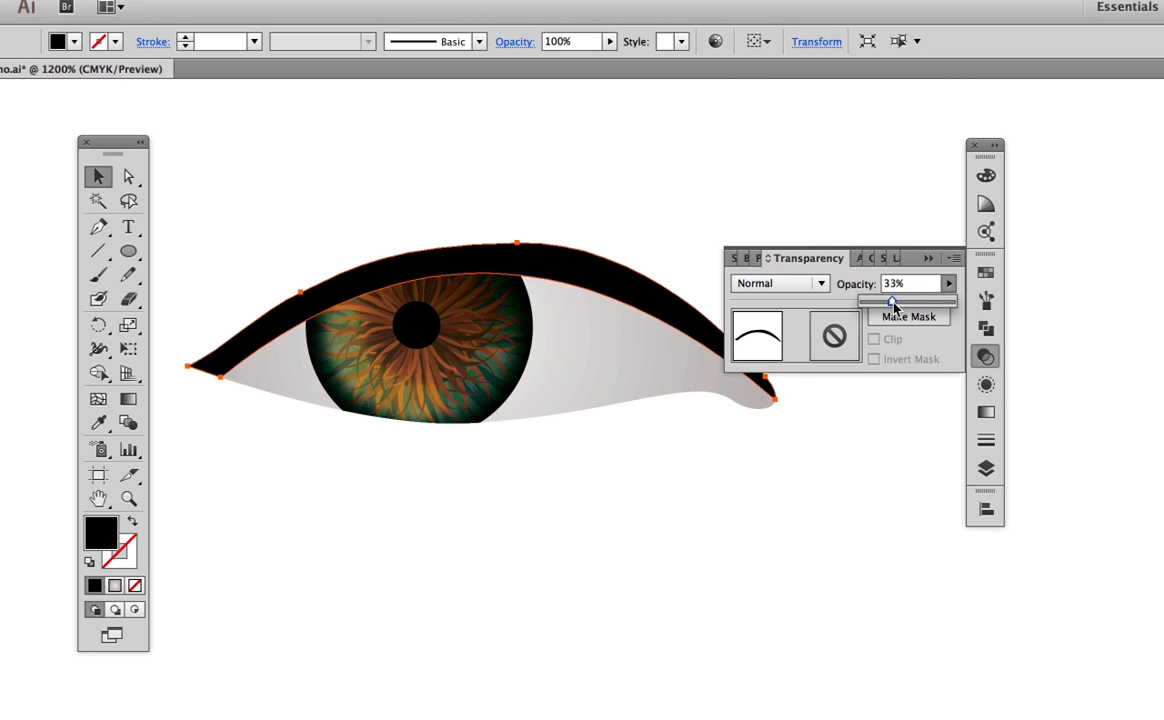
{"action": "left_click_drag", "start_coordinate": [890, 300], "coordinate": [894, 300]}
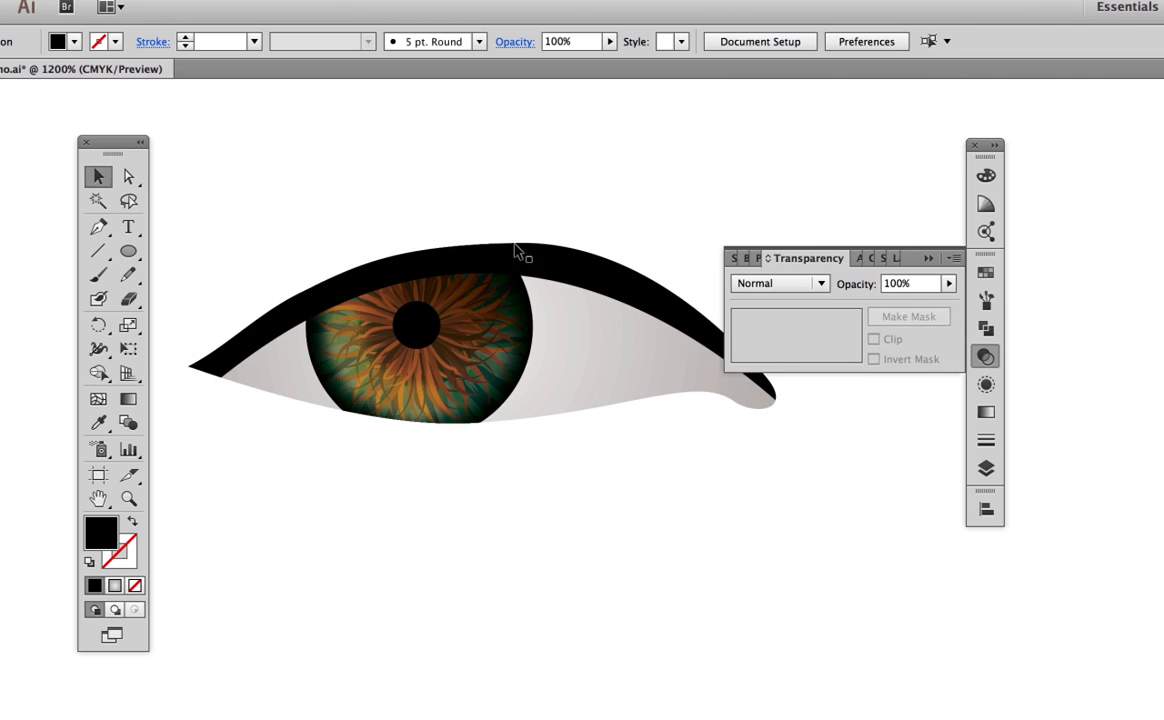
With Direct Selection, move the eyelid's outer-corner point and smooth its upper-edge curve
{"action": "left_click", "coordinate": [520, 248]}
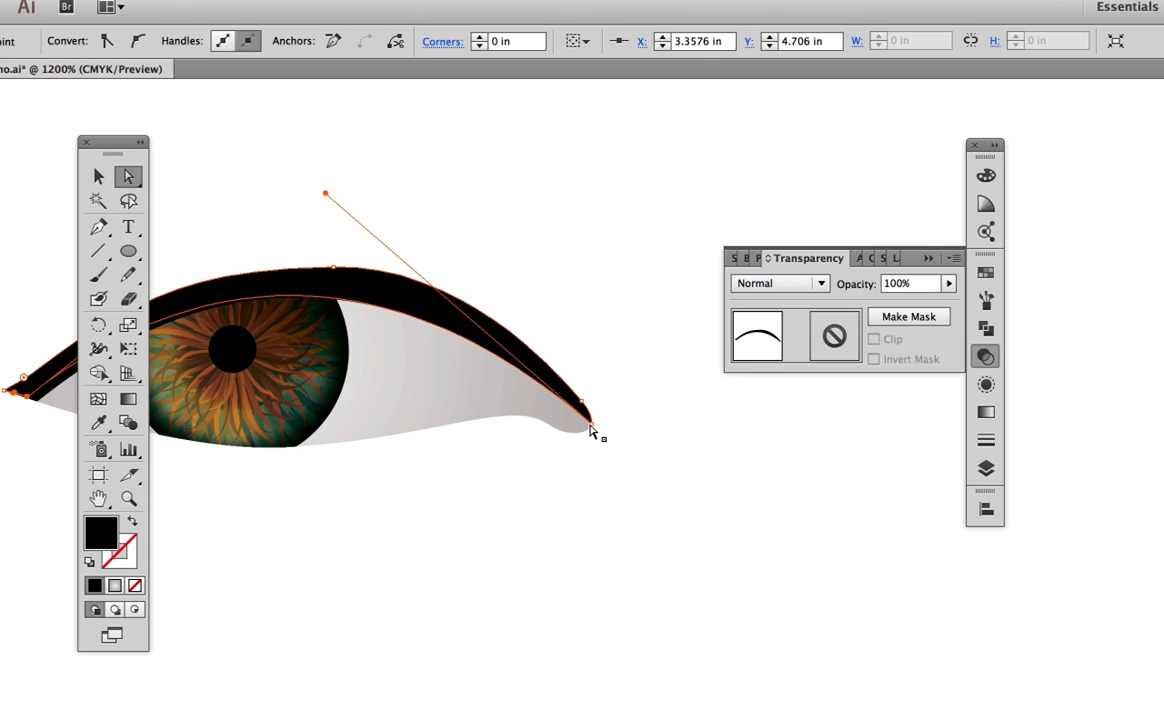
{"action": "left_click_drag", "start_coordinate": [584, 430], "coordinate": [590, 412]}
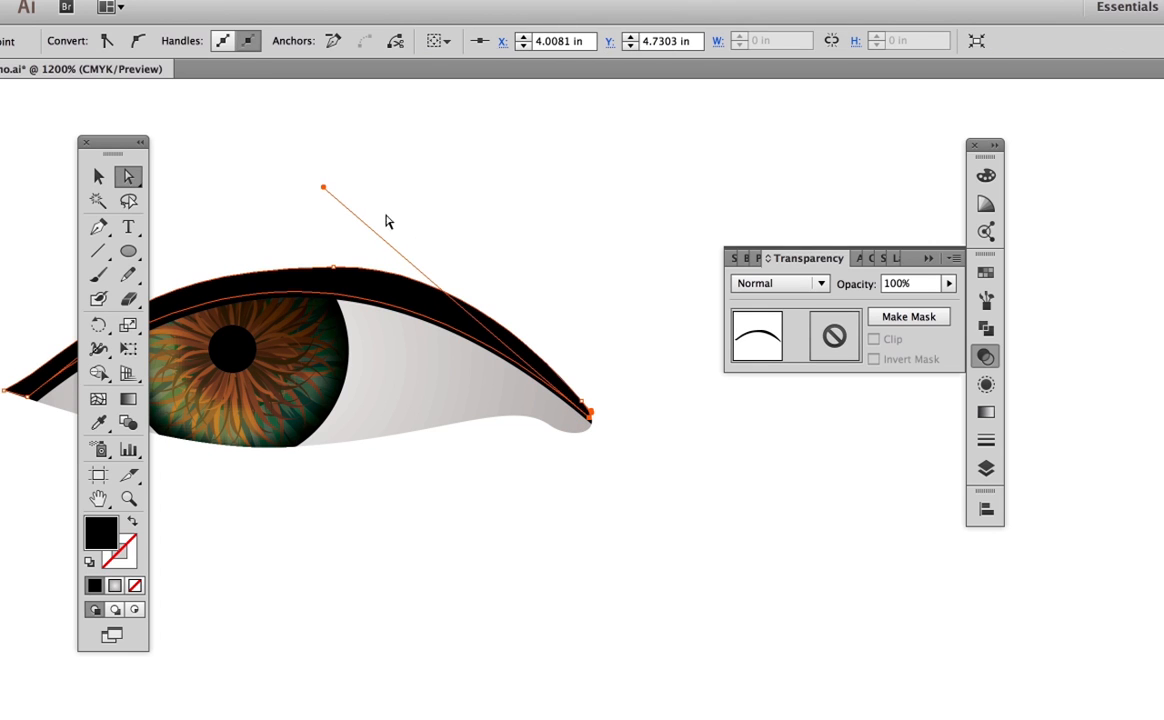
{"action": "left_click_drag", "start_coordinate": [320, 188], "coordinate": [344, 164]}
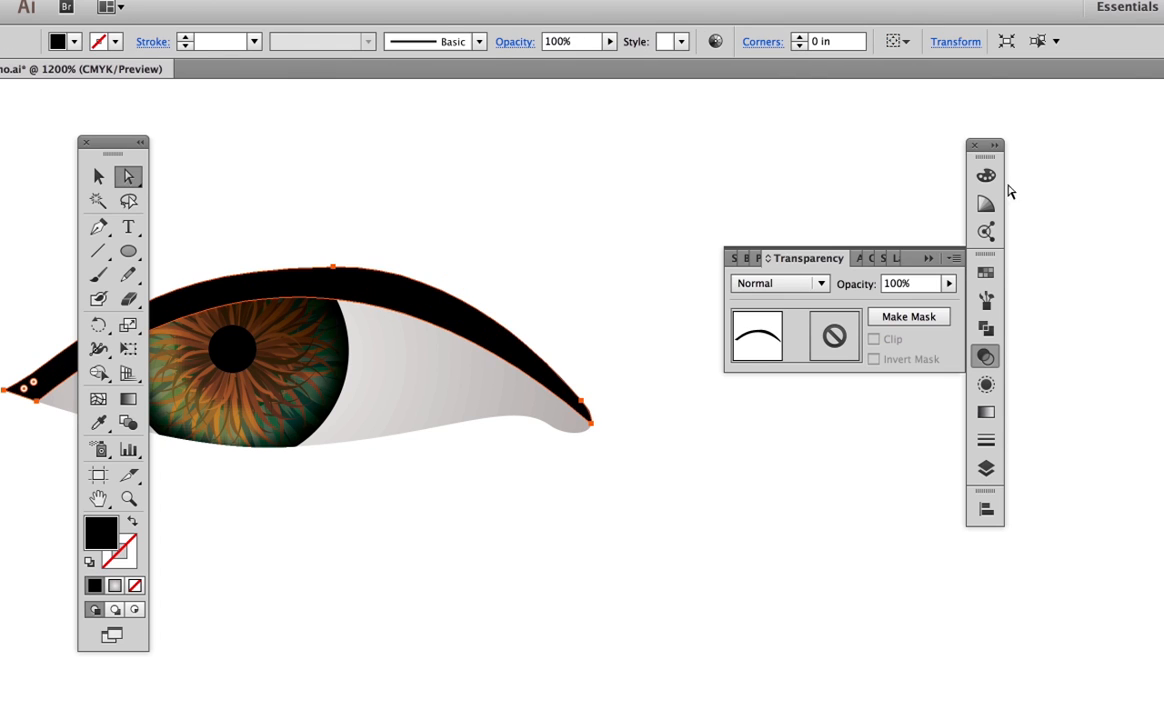
{"action": "left_click", "coordinate": [984, 176]}
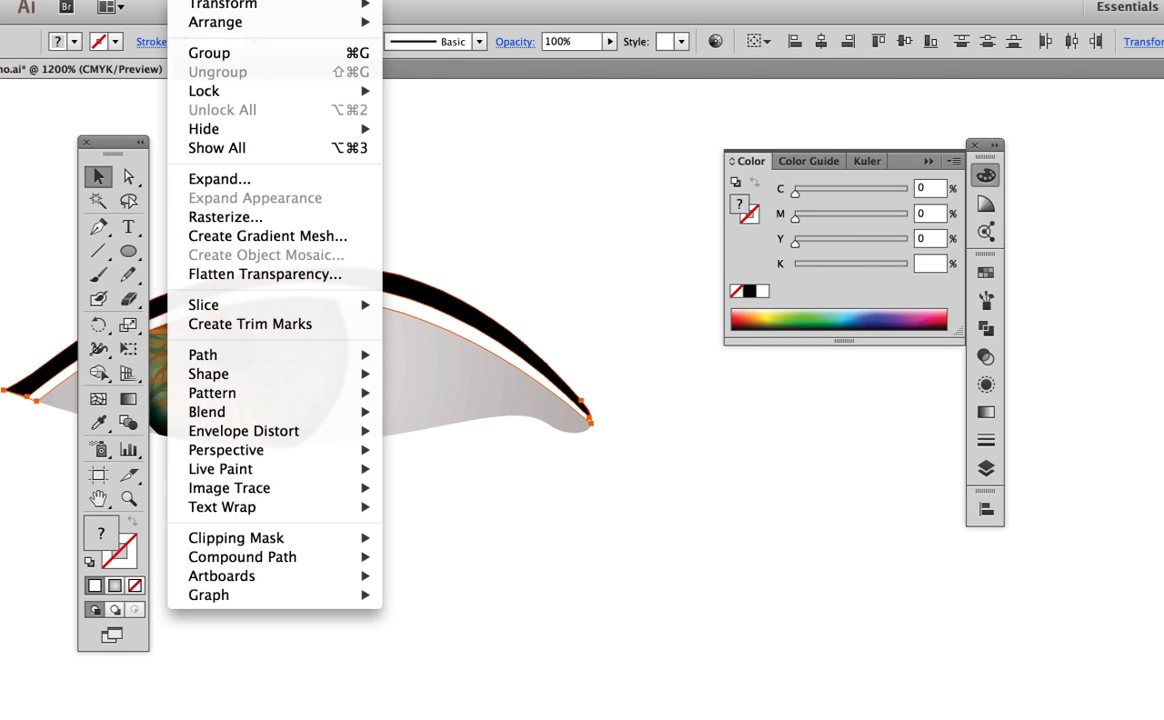
{"action": "mouse_move", "coordinate": [206, 412]}
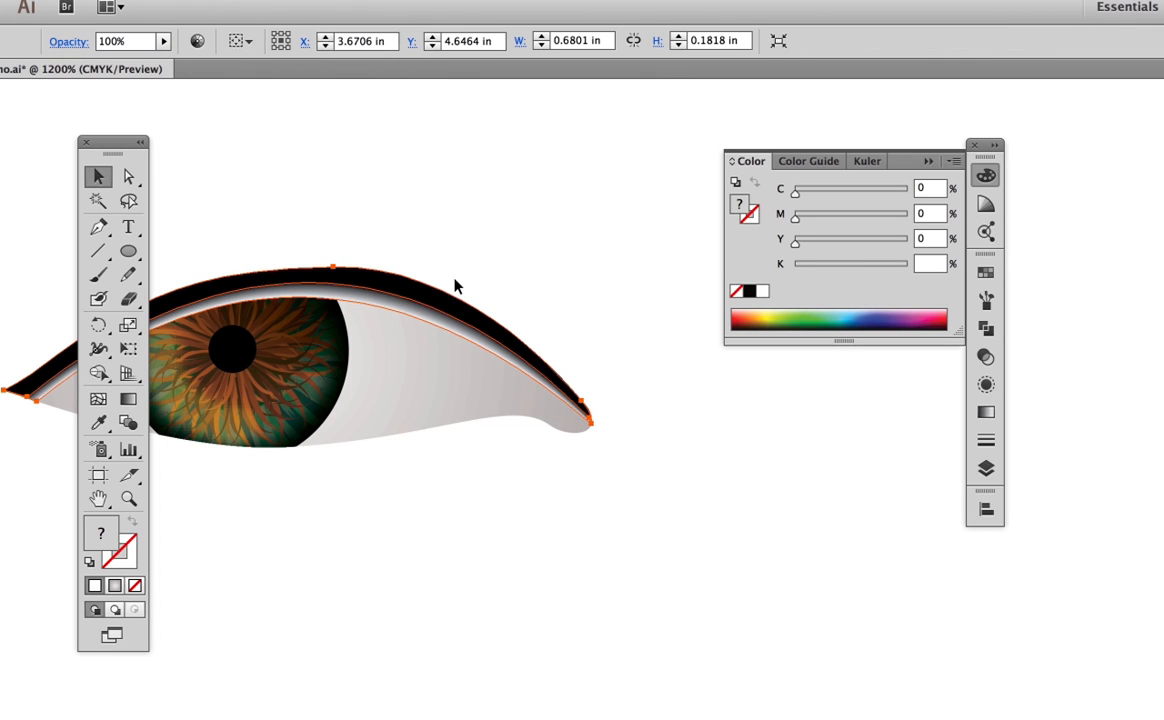
{"action": "mouse_move", "coordinate": [256, 322]}
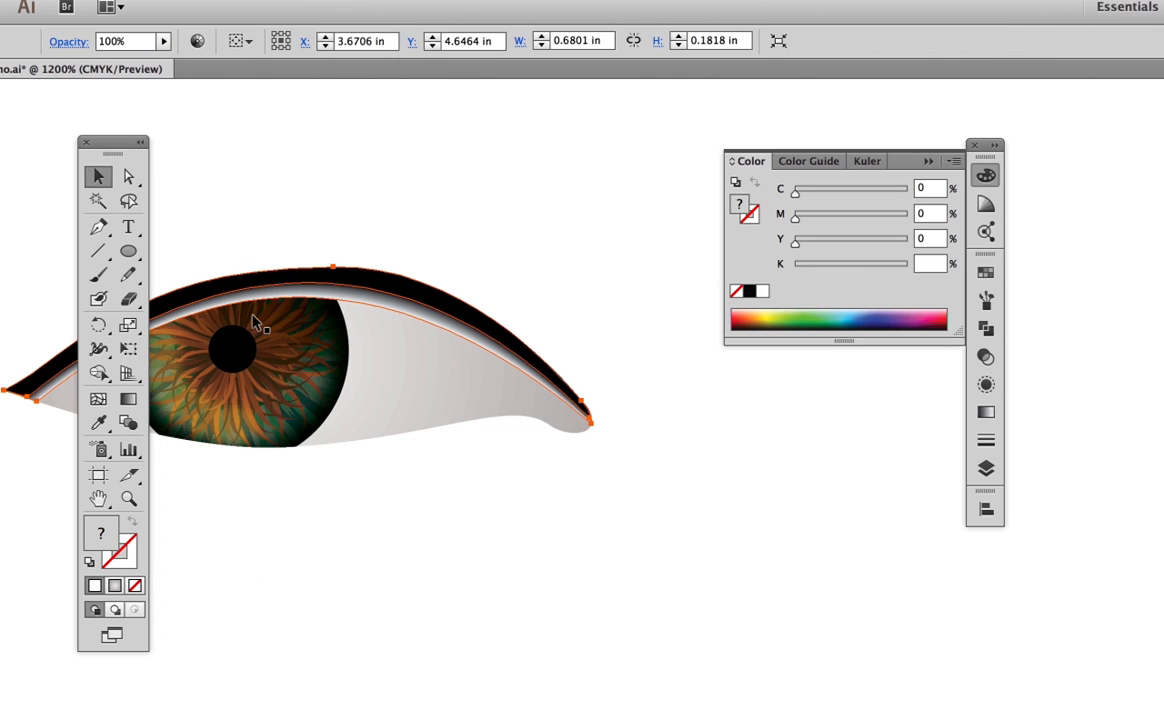
{"action": "mouse_move", "coordinate": [282, 300]}
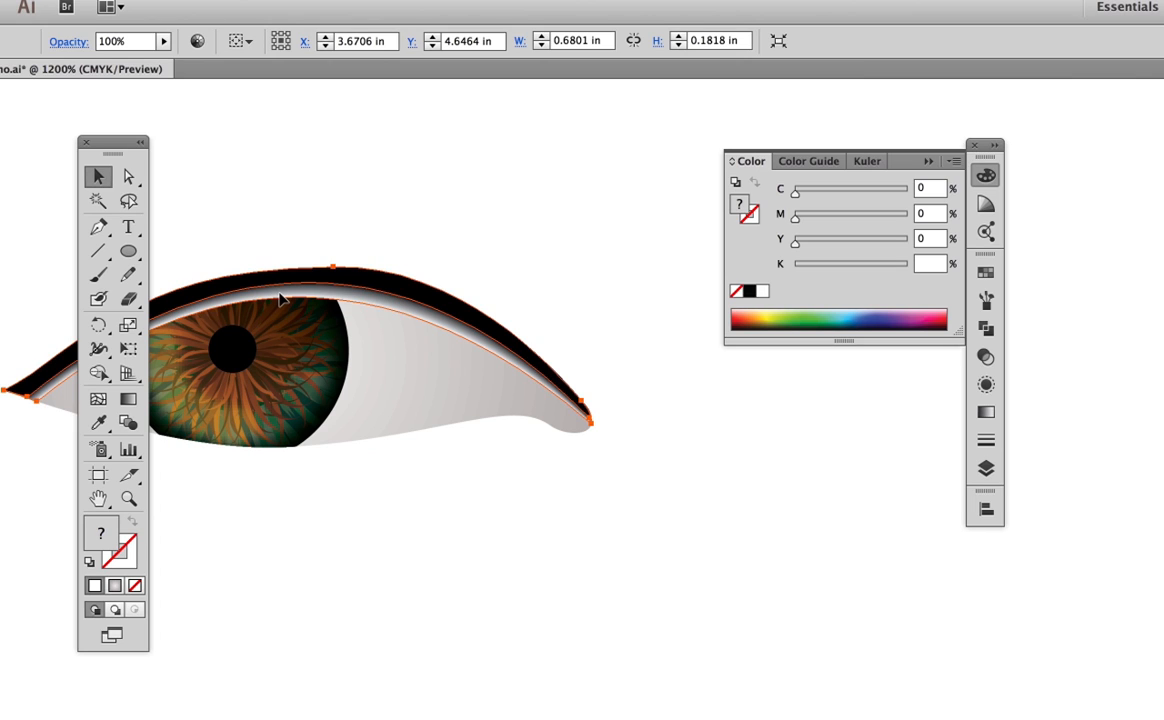
{"action": "mouse_move", "coordinate": [940, 384]}
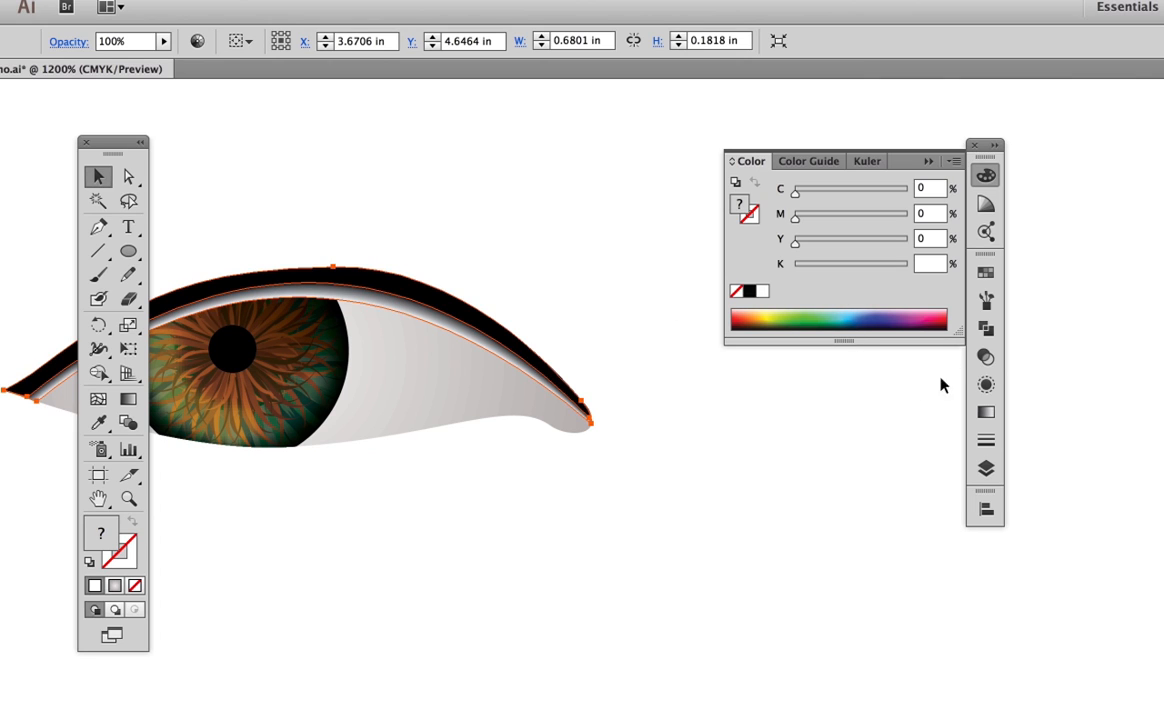
Set the lid shape to Multiply blend and drag its opacity down to about 44%
{"action": "left_click", "coordinate": [984, 356]}
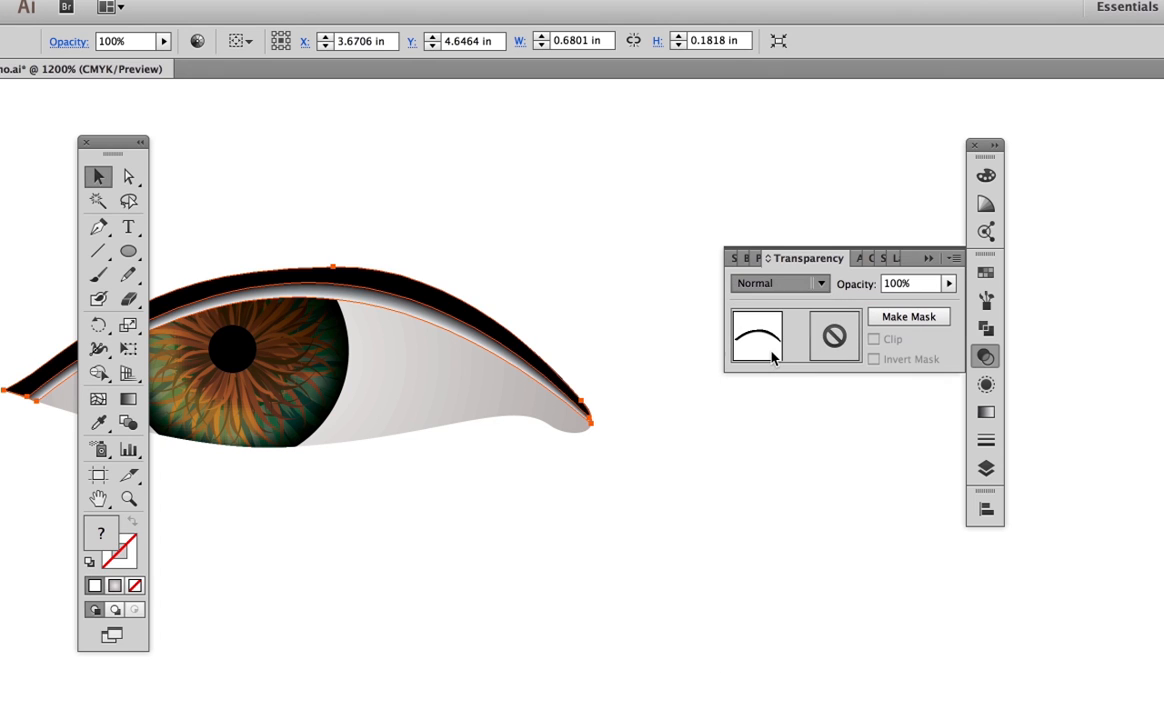
{"action": "left_click", "coordinate": [780, 284]}
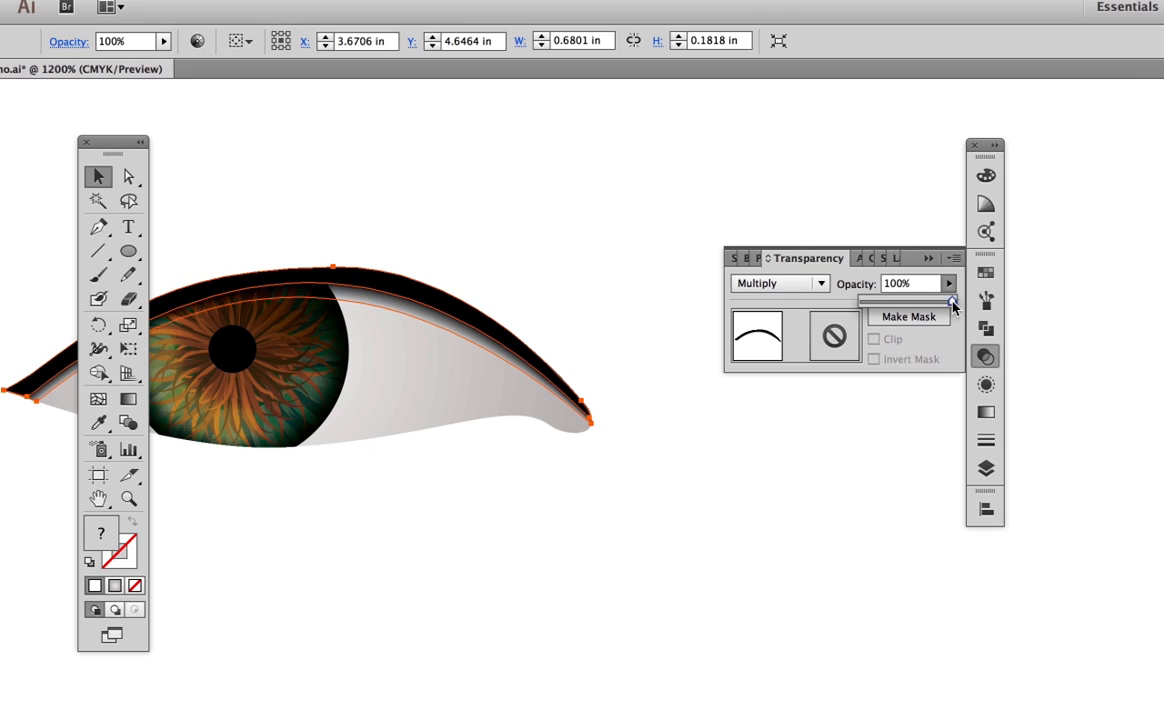
{"action": "left_click_drag", "start_coordinate": [952, 302], "coordinate": [900, 302]}
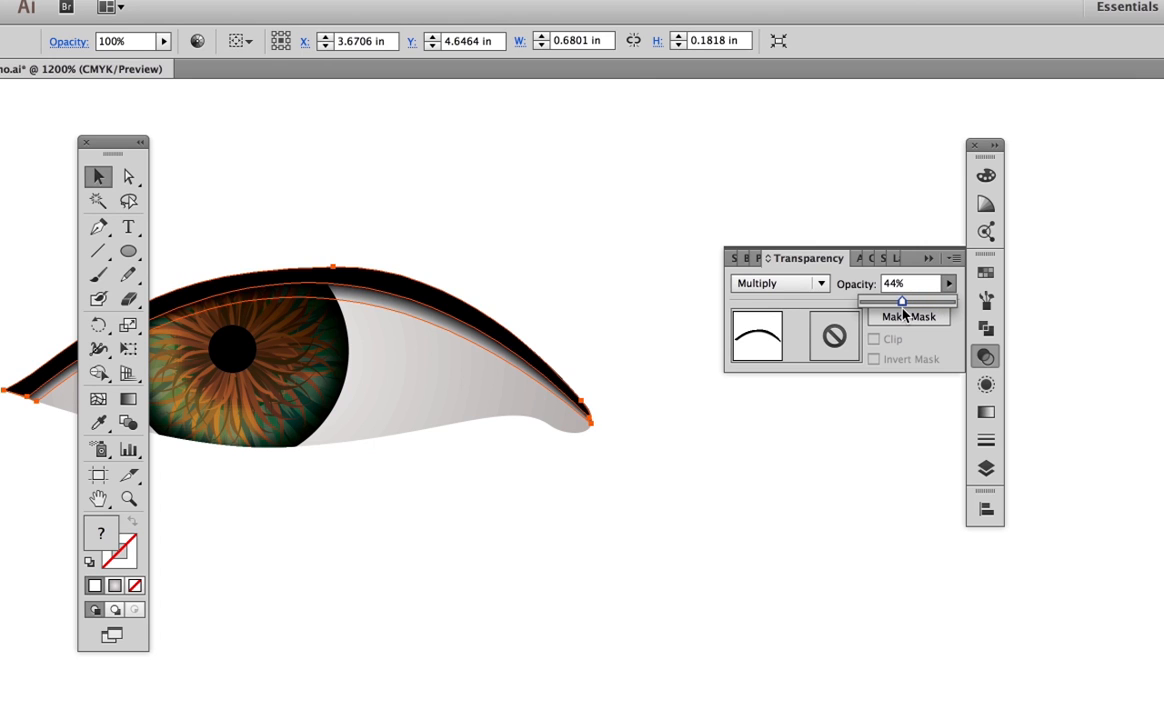
{"action": "left_click_drag", "start_coordinate": [902, 300], "coordinate": [898, 300]}
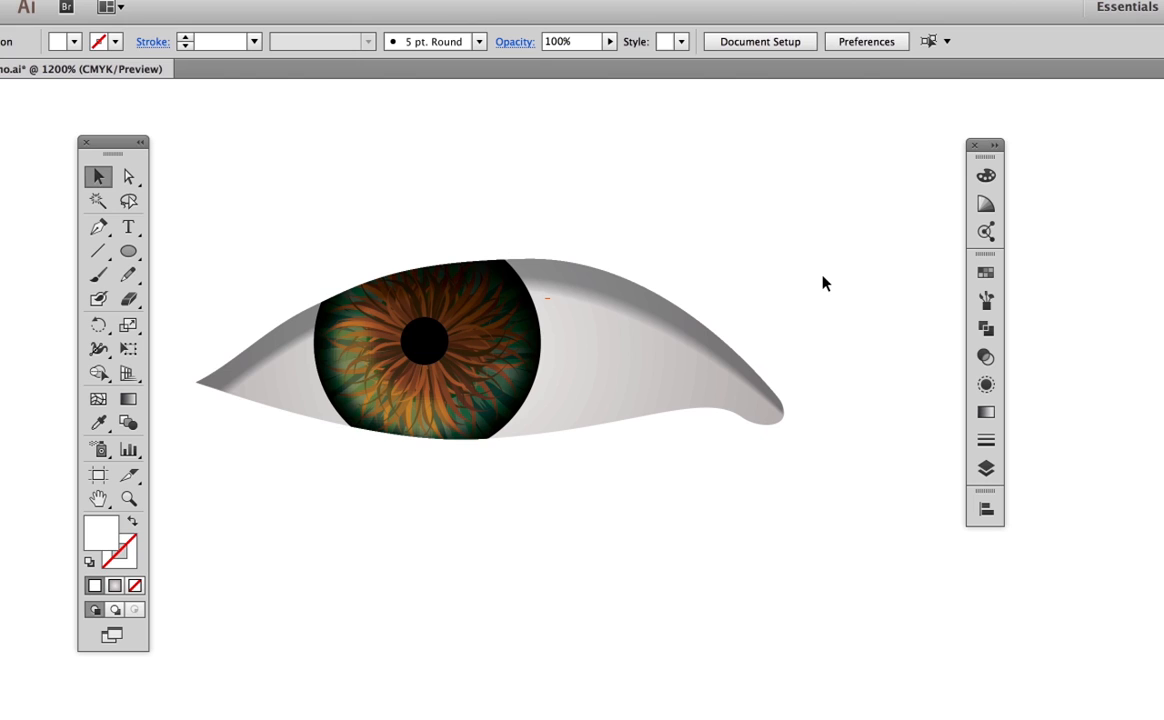
Draw white highlight circles, blur them with a 1.5 px Gaussian Blur and paste copies in place
{"action": "left_click", "coordinate": [128, 252]}
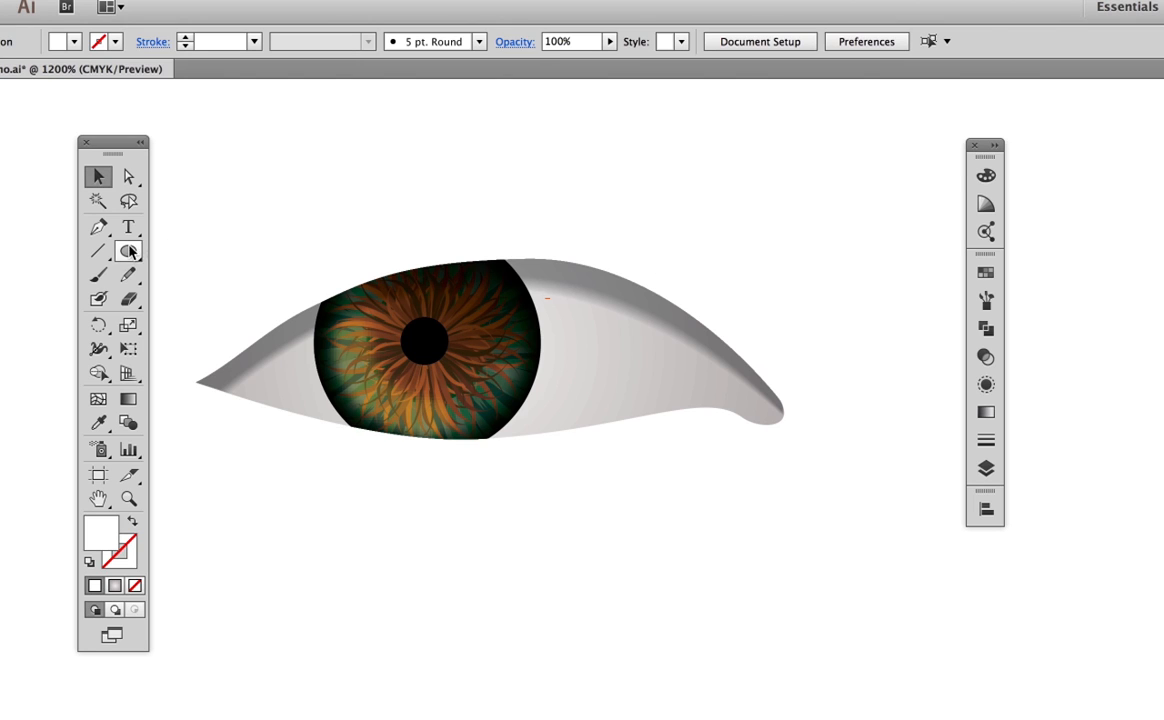
{"action": "left_click", "coordinate": [128, 252]}
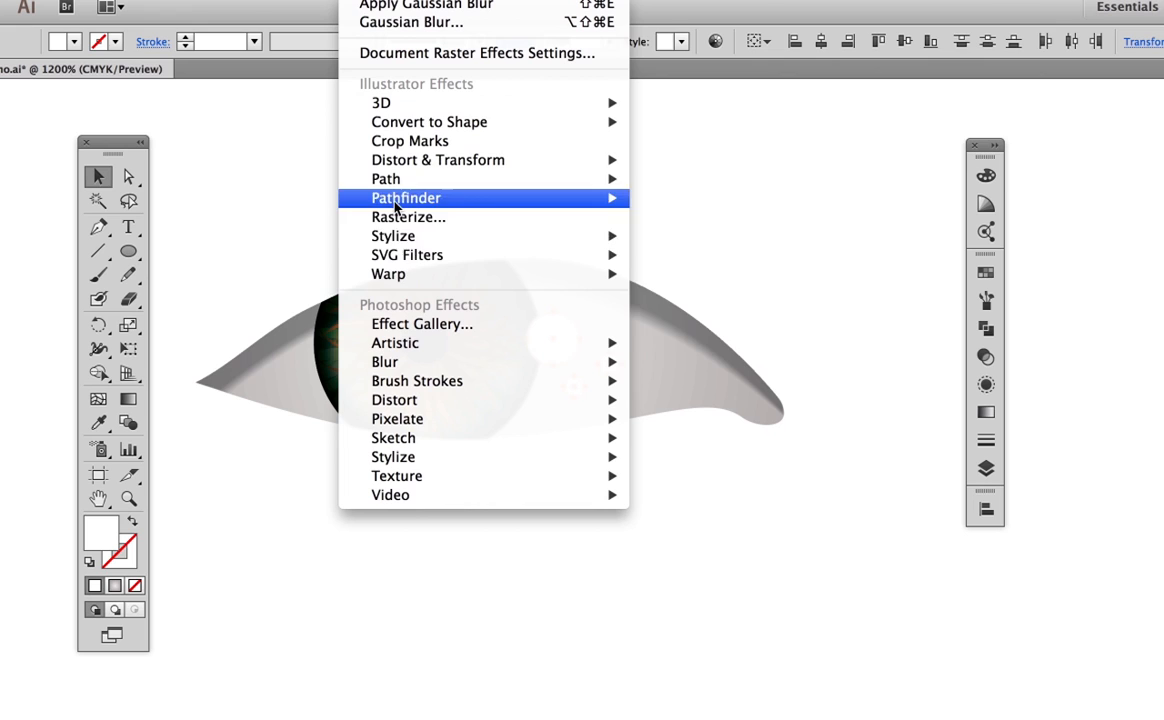
{"action": "mouse_move", "coordinate": [384, 360]}
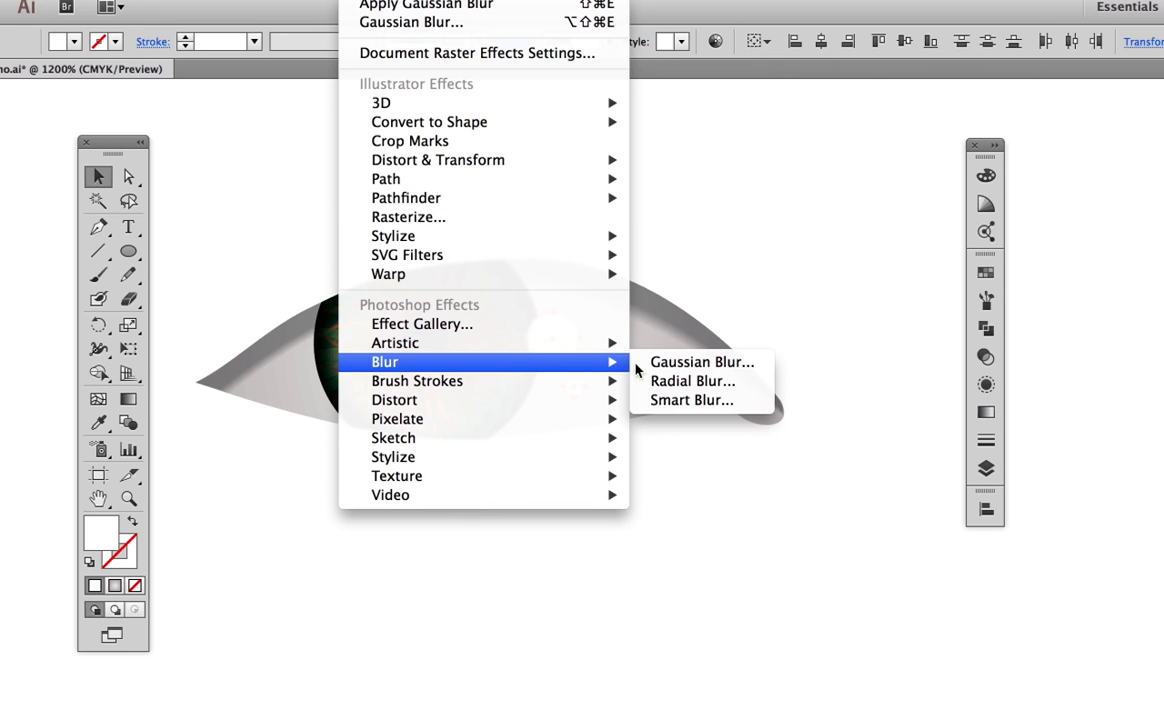
{"action": "left_click", "coordinate": [700, 362]}
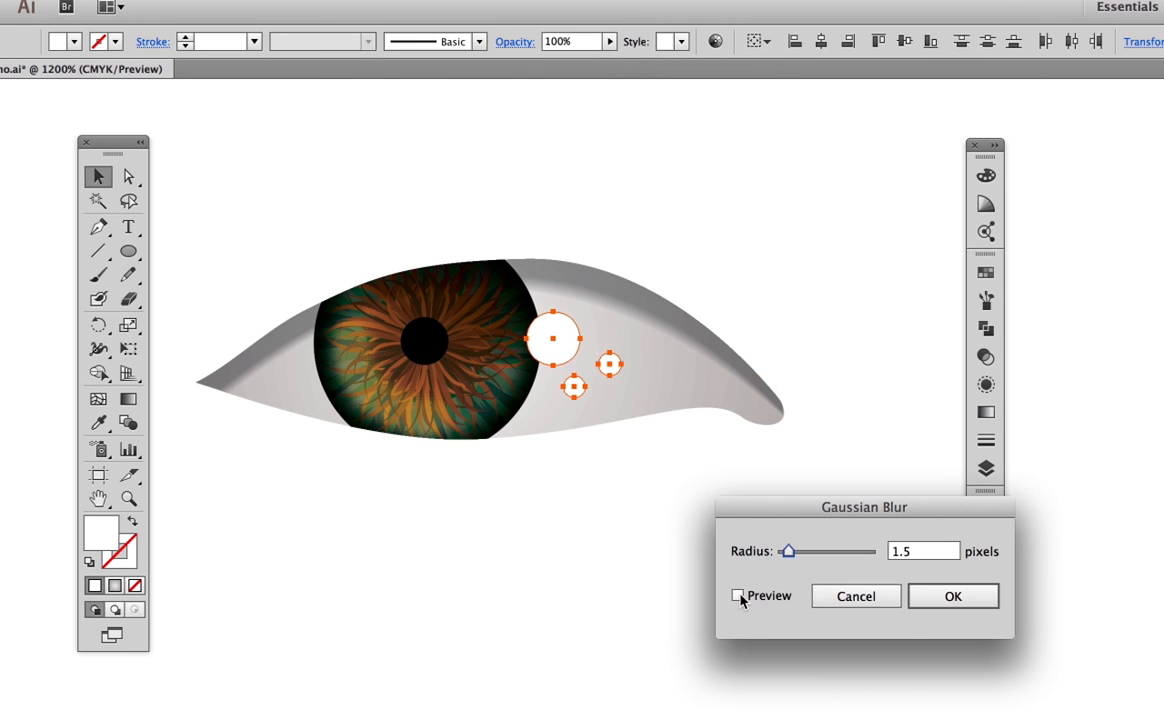
{"action": "left_click", "coordinate": [952, 596]}
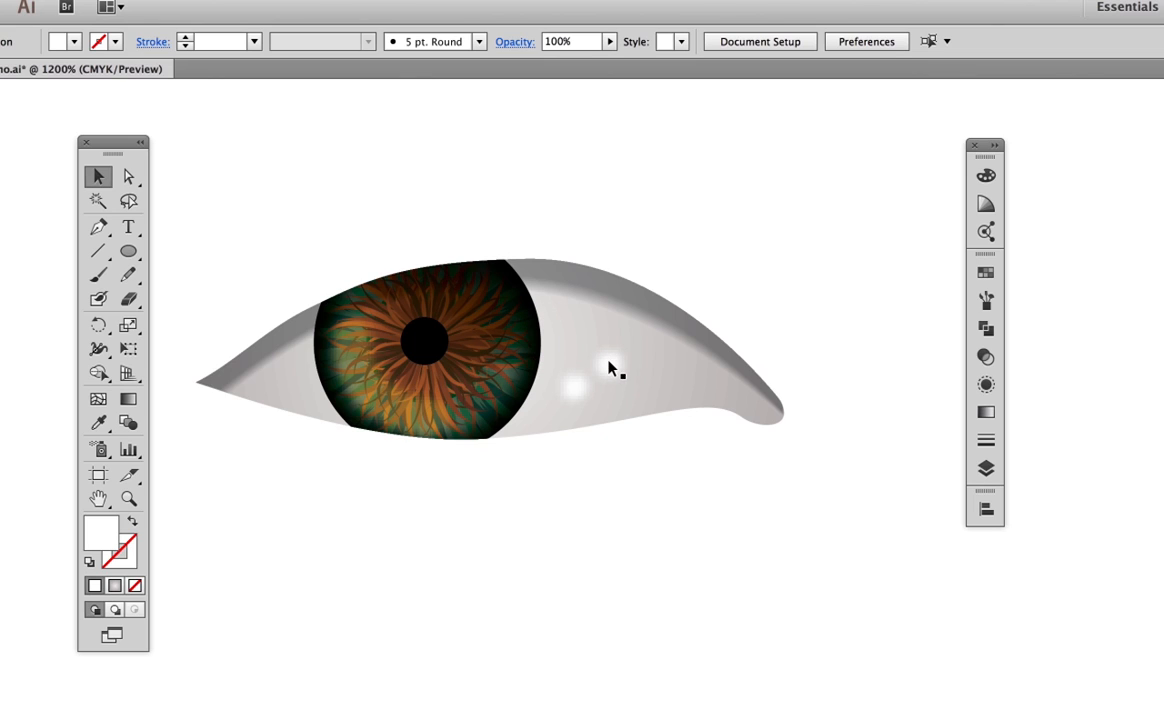
{"action": "left_click", "coordinate": [610, 368]}
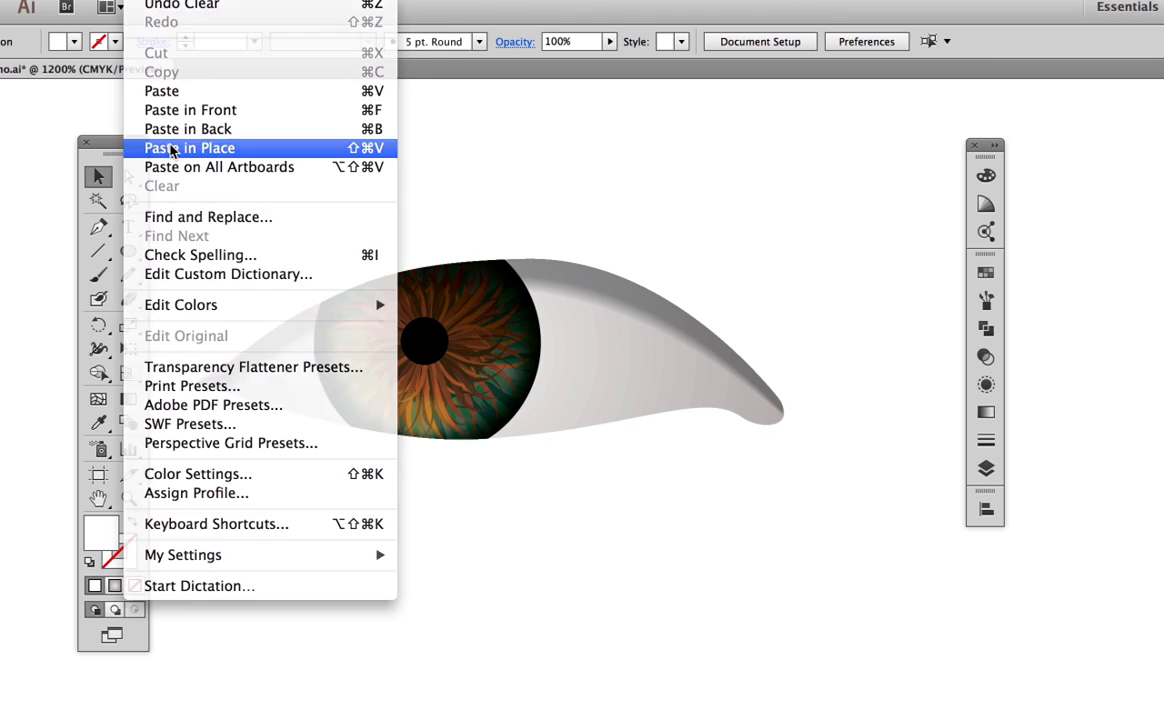
{"action": "left_click", "coordinate": [188, 148]}
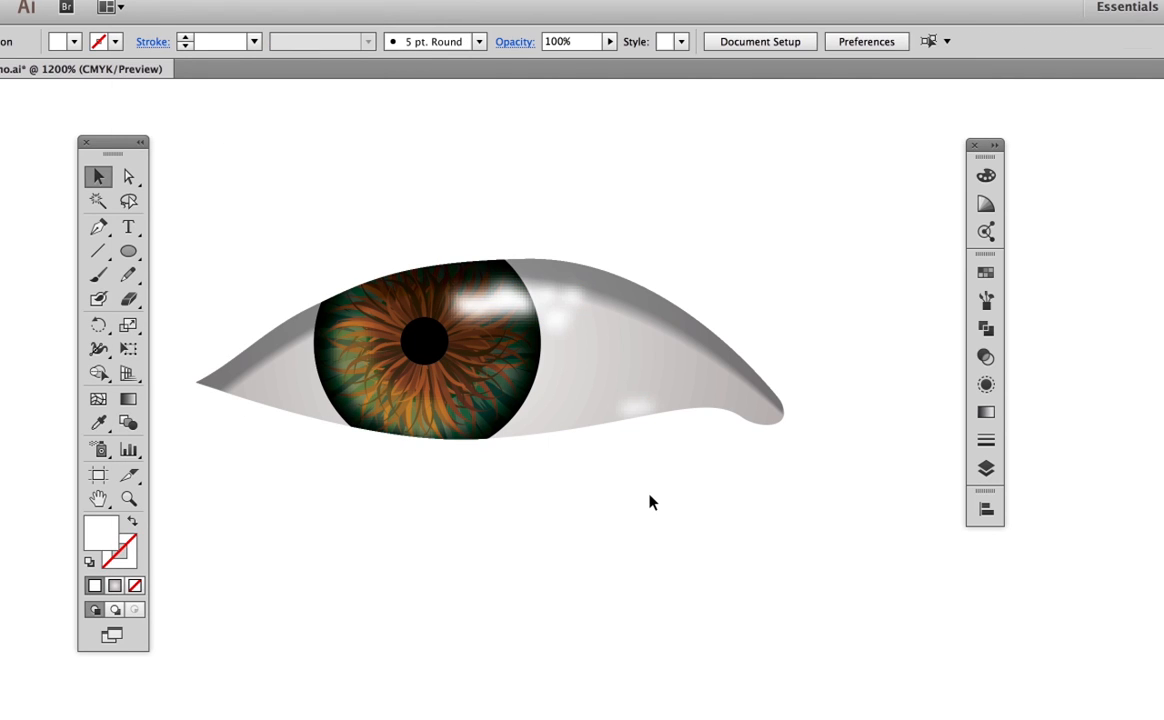
{"action": "mouse_move", "coordinate": [600, 348]}
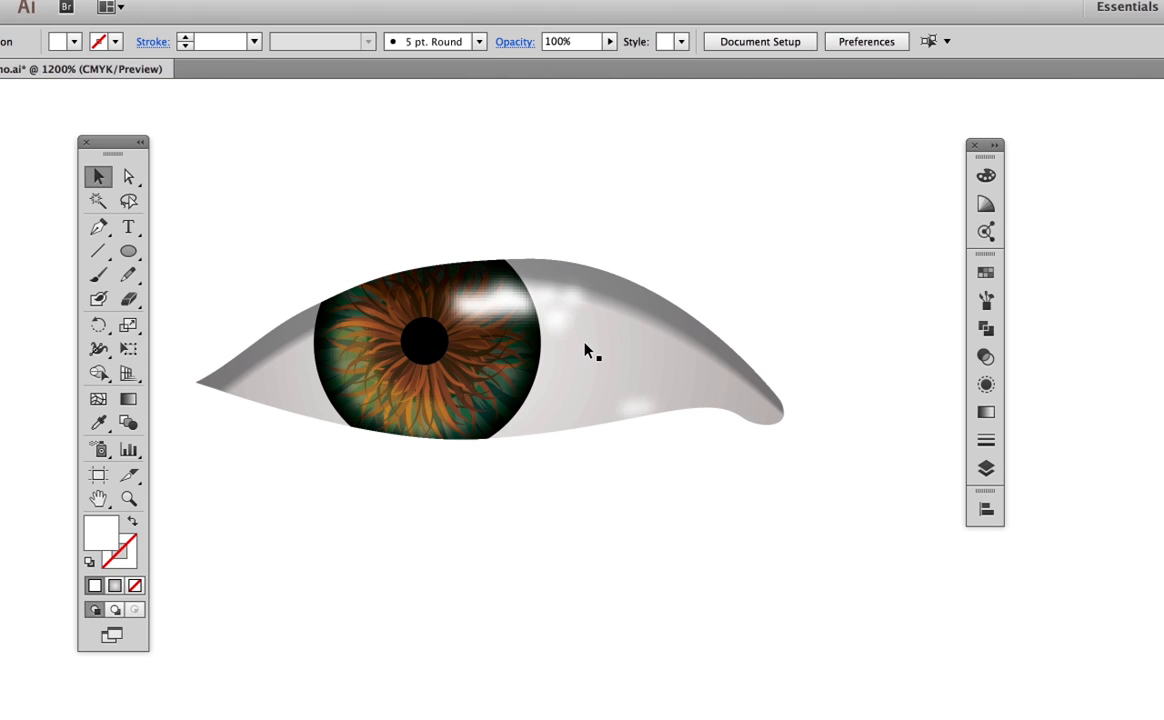
{"action": "mouse_move", "coordinate": [562, 316]}
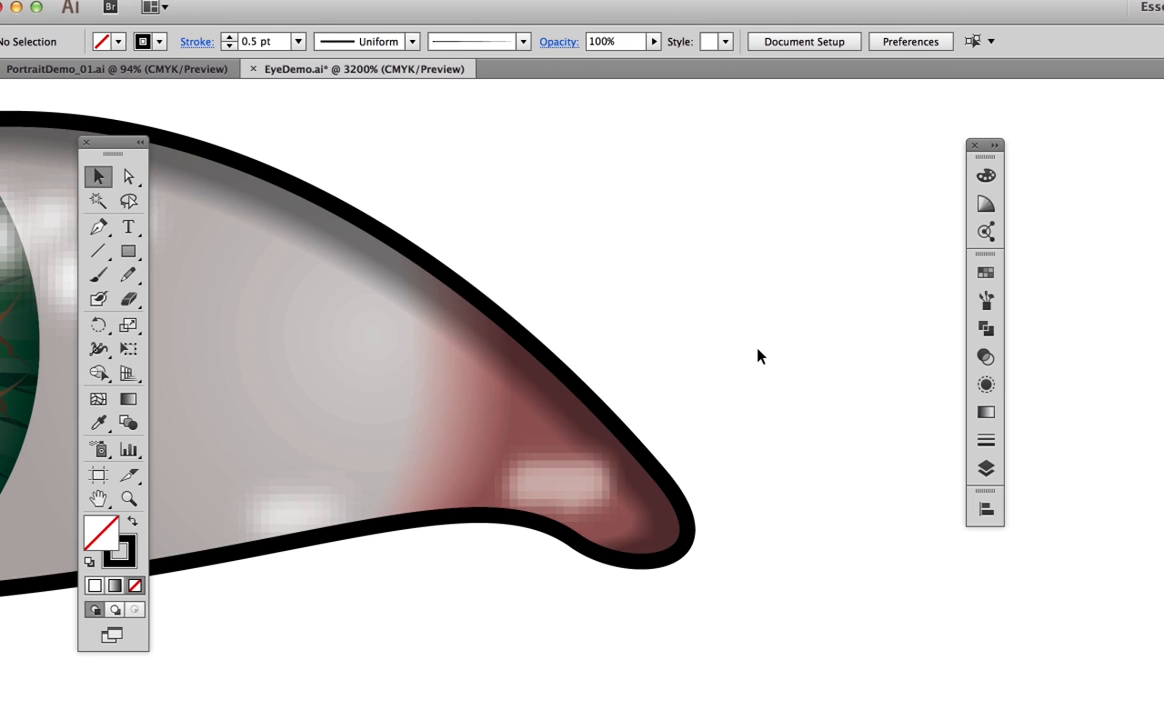
{"action": "mouse_move", "coordinate": [446, 288]}
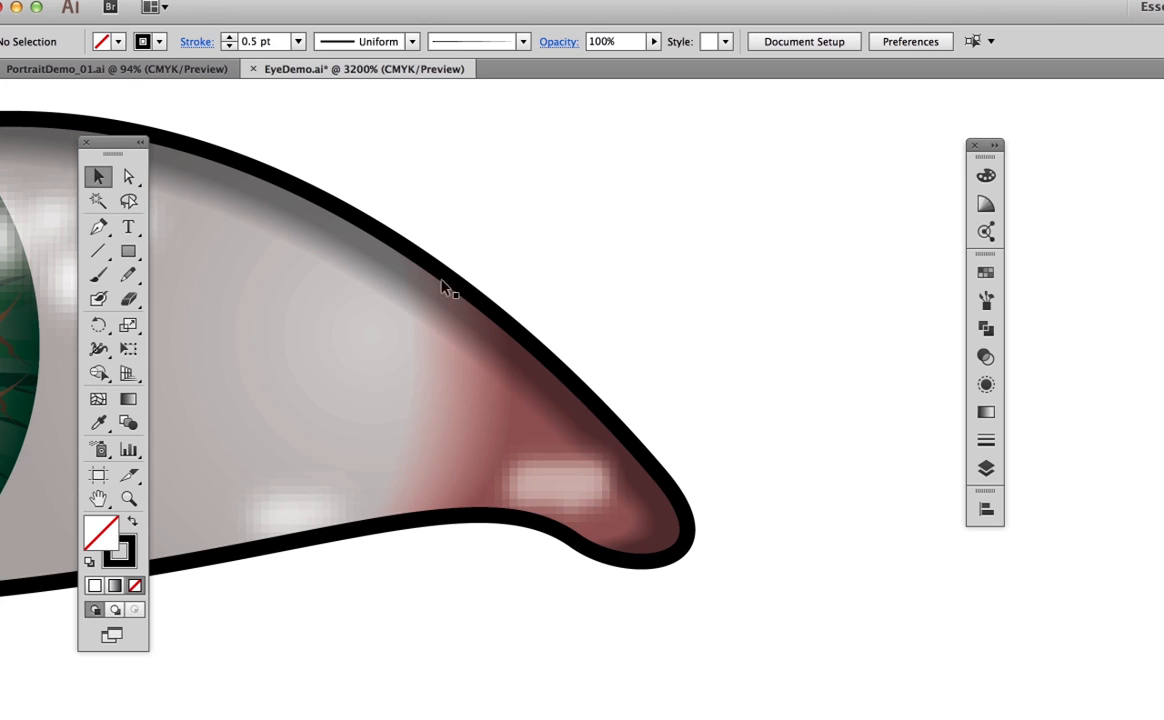
{"action": "mouse_move", "coordinate": [548, 492]}
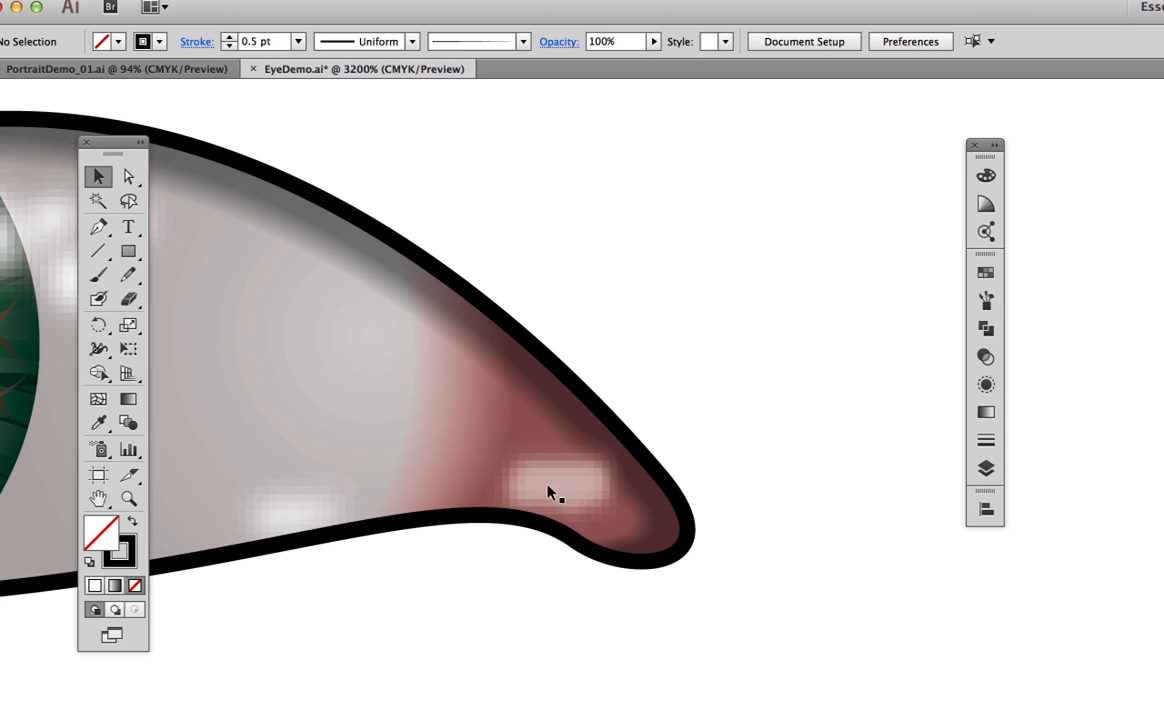
{"action": "mouse_move", "coordinate": [532, 434]}
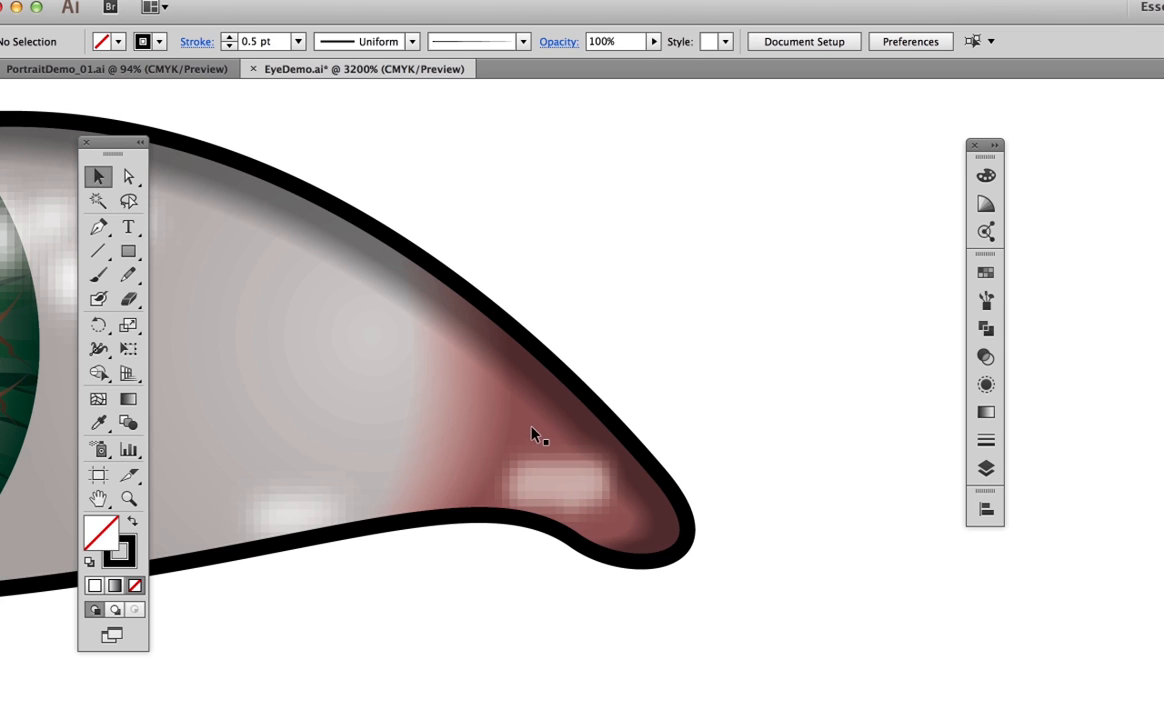
{"action": "mouse_move", "coordinate": [444, 428]}
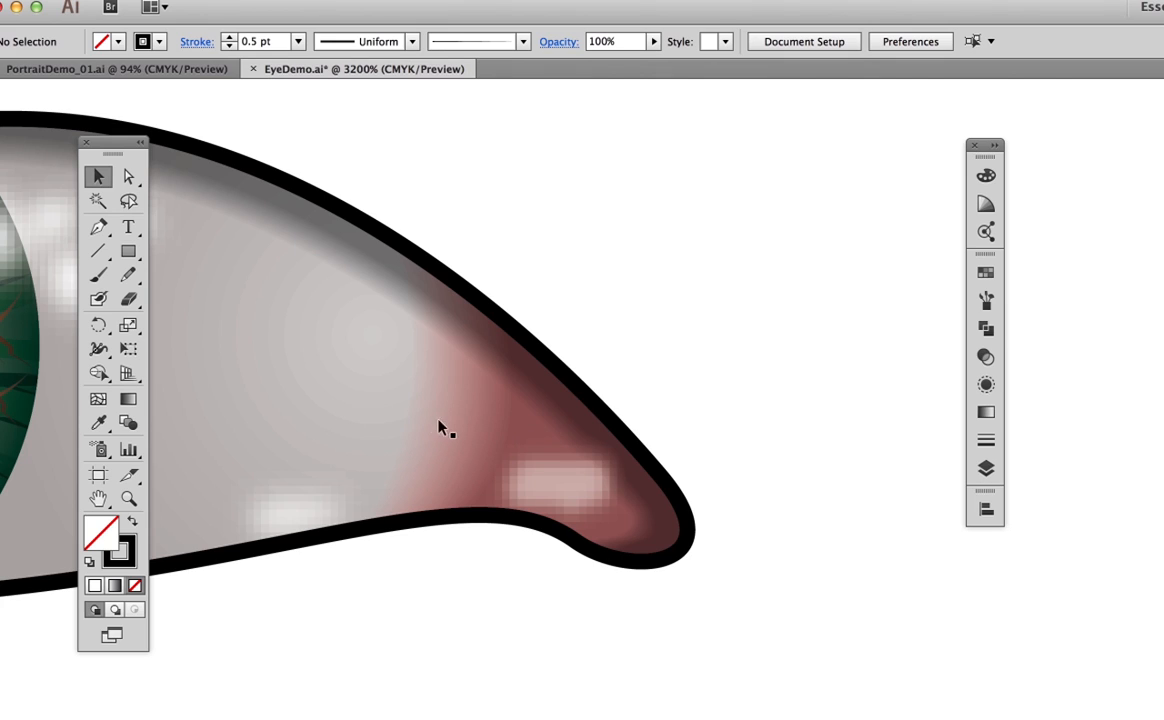
{"action": "mouse_move", "coordinate": [398, 420]}
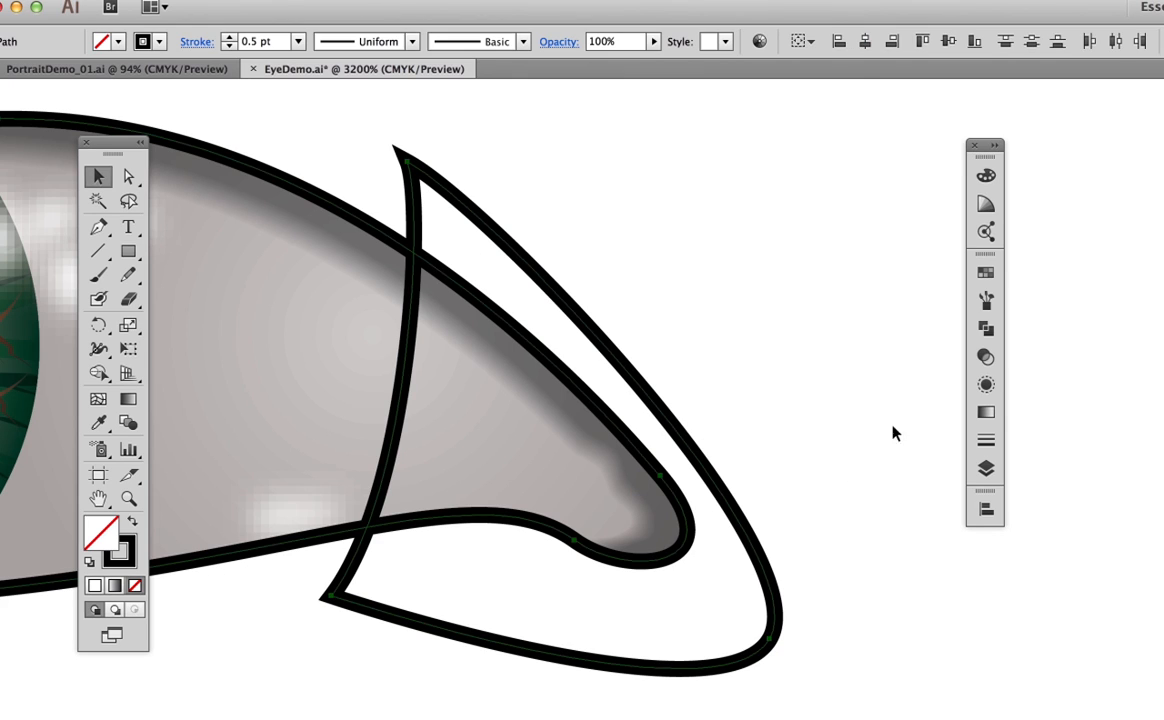
Intersect the tear duct with the eye in Pathfinder and fill it reddish-brown from Swatches
{"action": "left_click", "coordinate": [984, 328]}
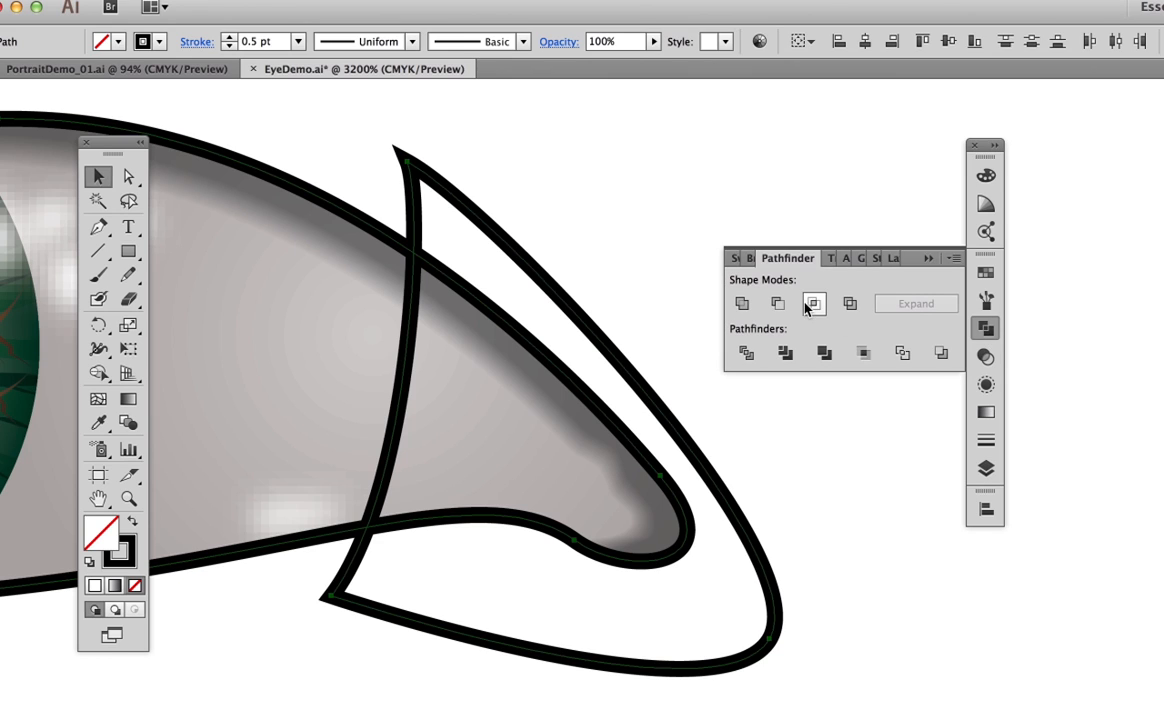
{"action": "left_click", "coordinate": [812, 304]}
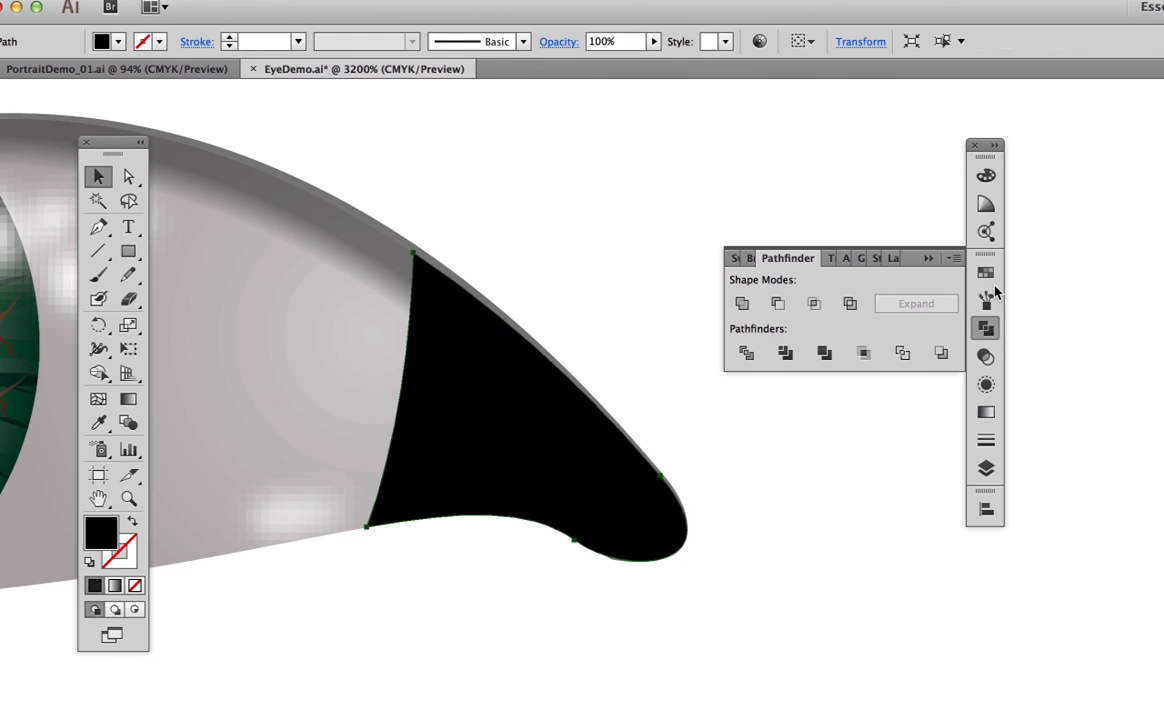
{"action": "left_click", "coordinate": [984, 272]}
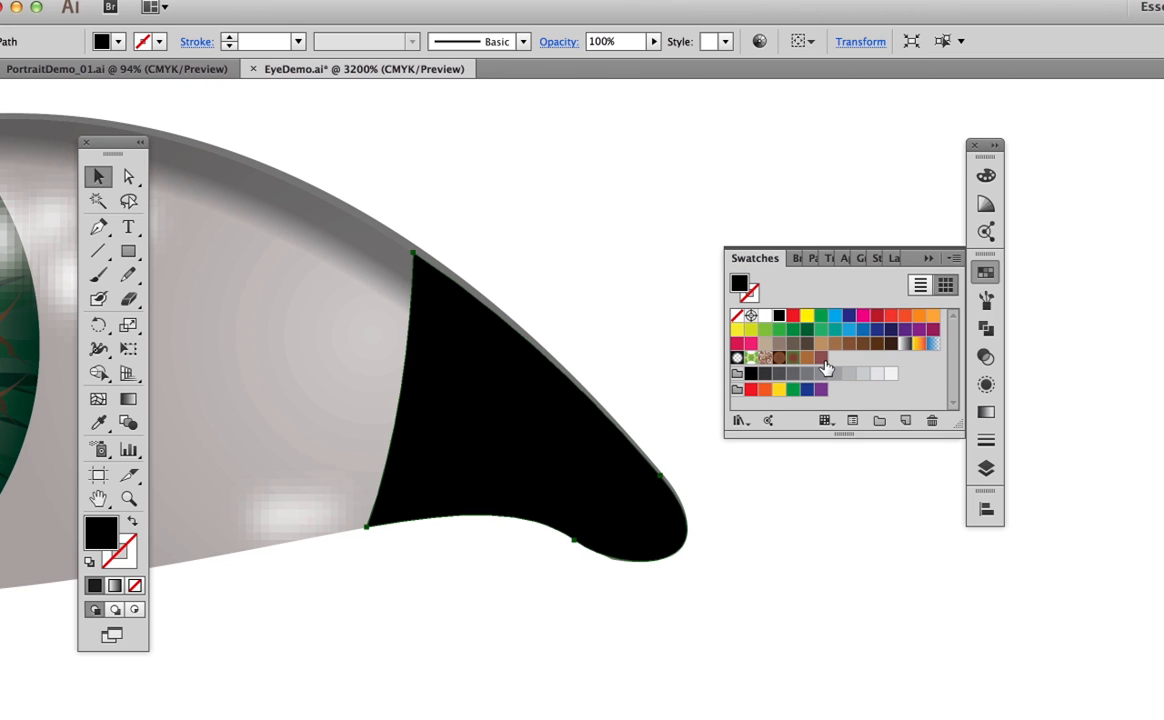
{"action": "left_click", "coordinate": [824, 356]}
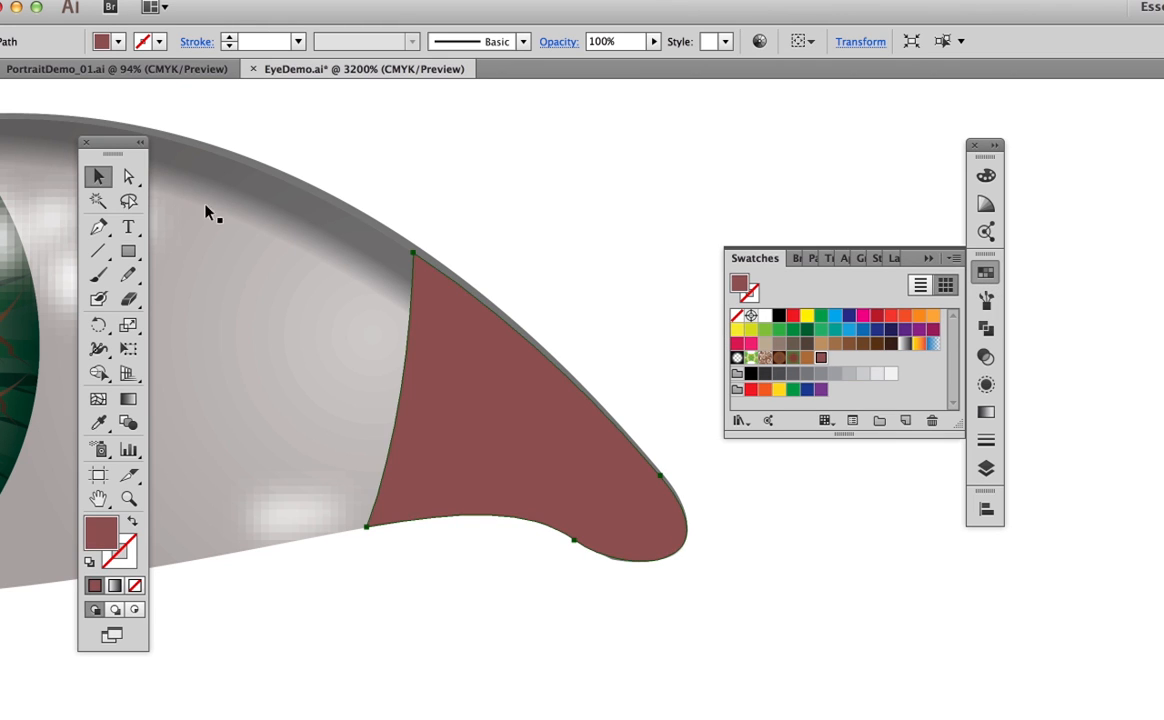
{"action": "mouse_move", "coordinate": [410, 224]}
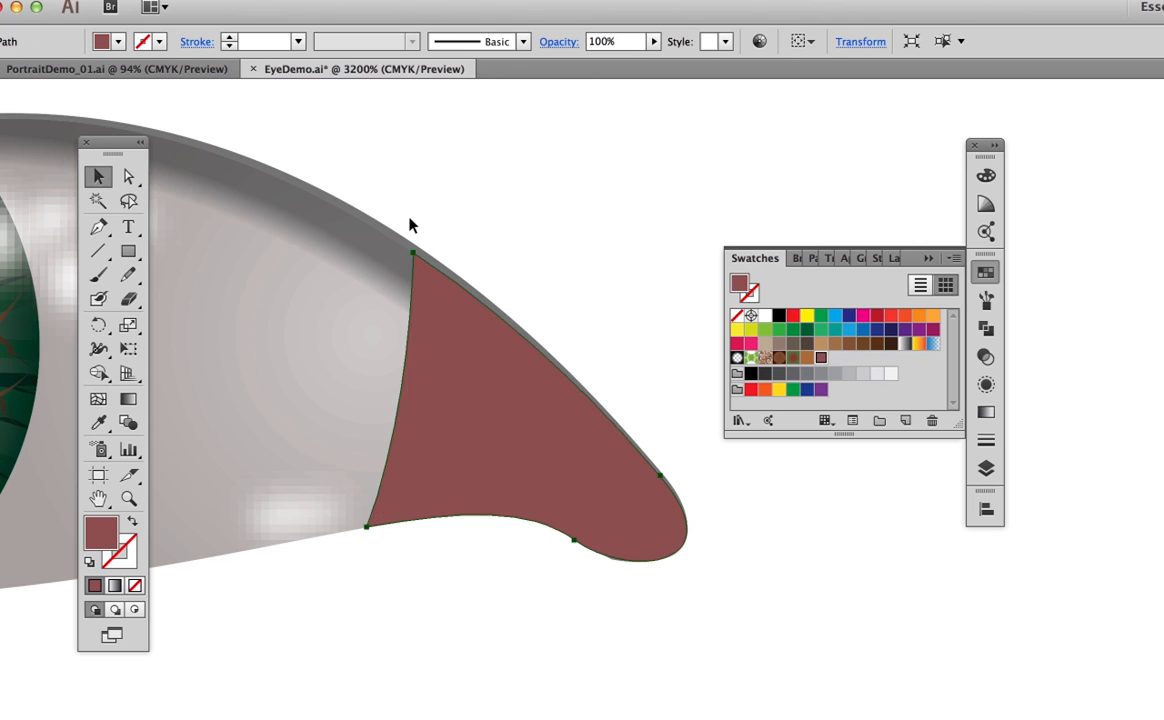
{"action": "left_click", "coordinate": [98, 176]}
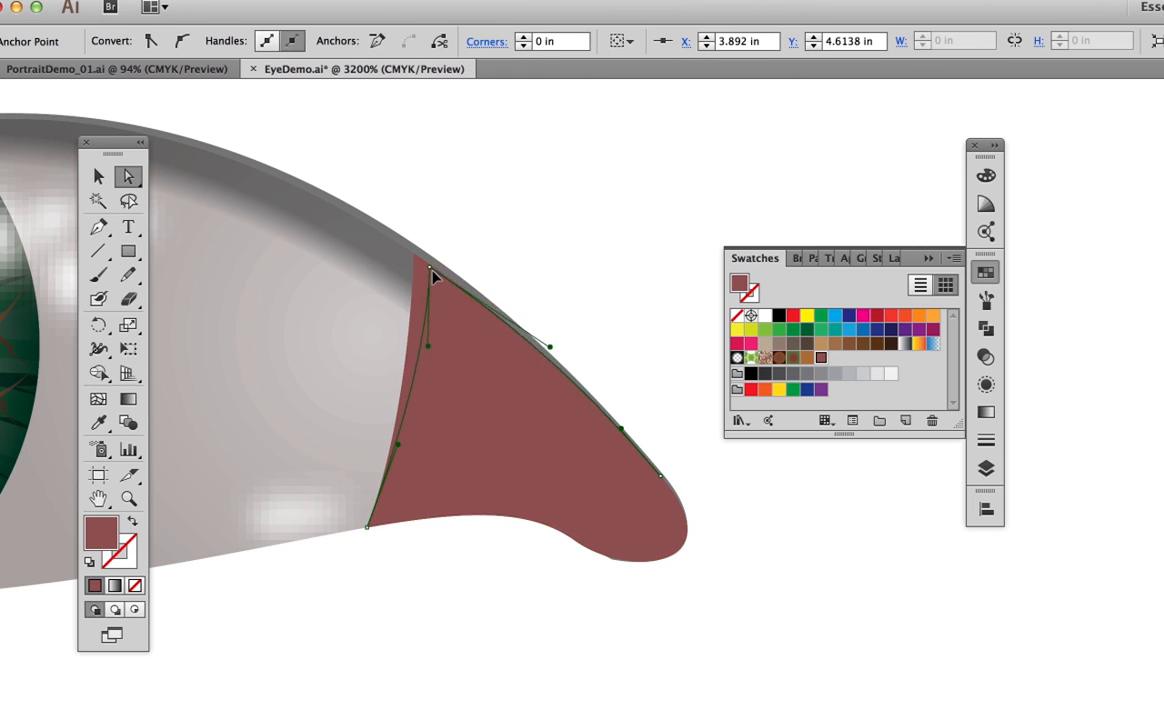
Reshape the tear duct's top corner and set Blend Options to Specified Steps 25
{"action": "left_click_drag", "start_coordinate": [436, 278], "coordinate": [480, 320]}
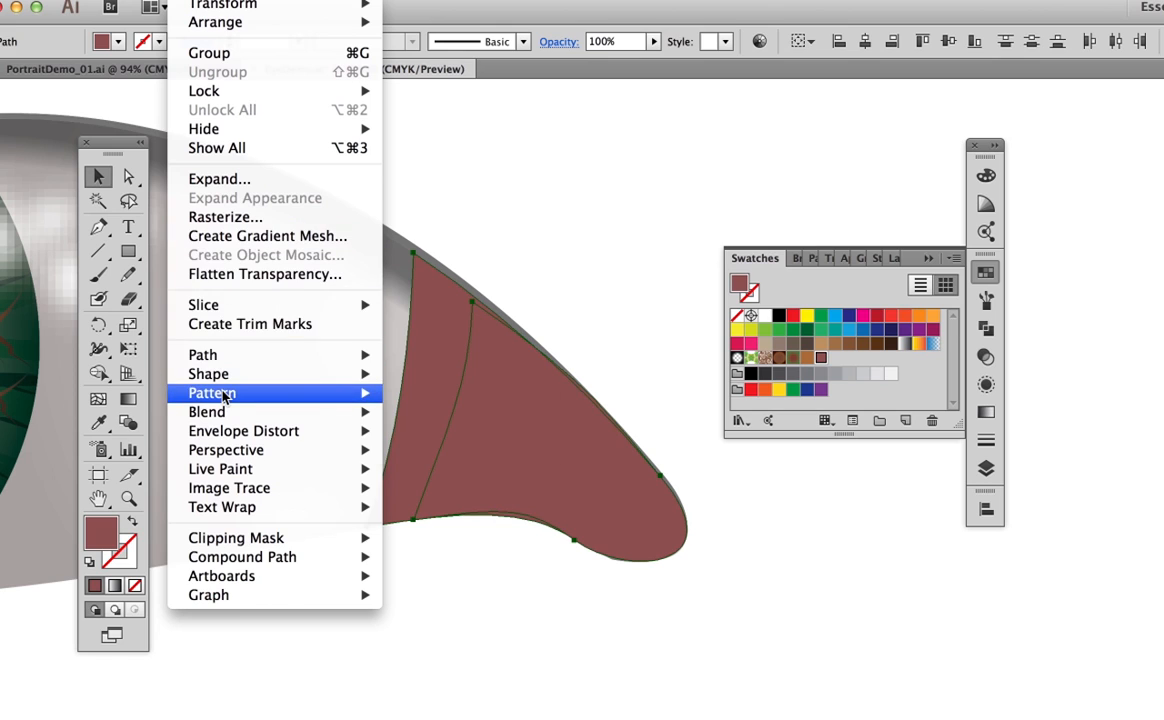
{"action": "left_click", "coordinate": [206, 412]}
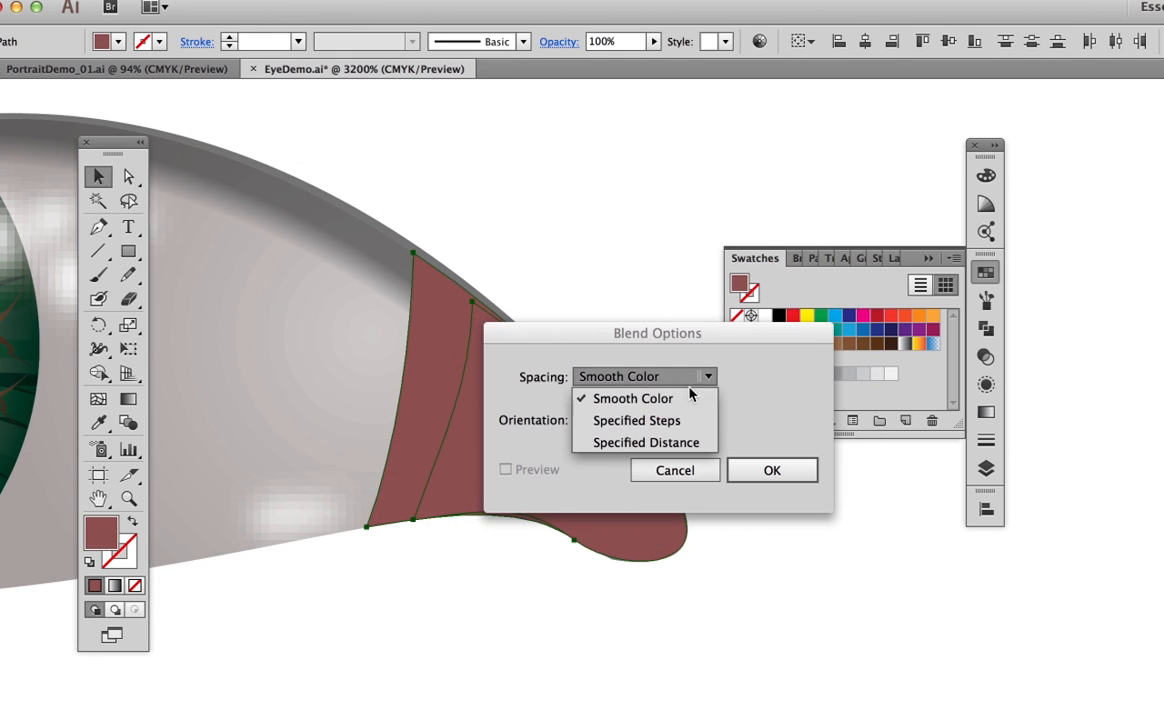
{"action": "left_click", "coordinate": [636, 420]}
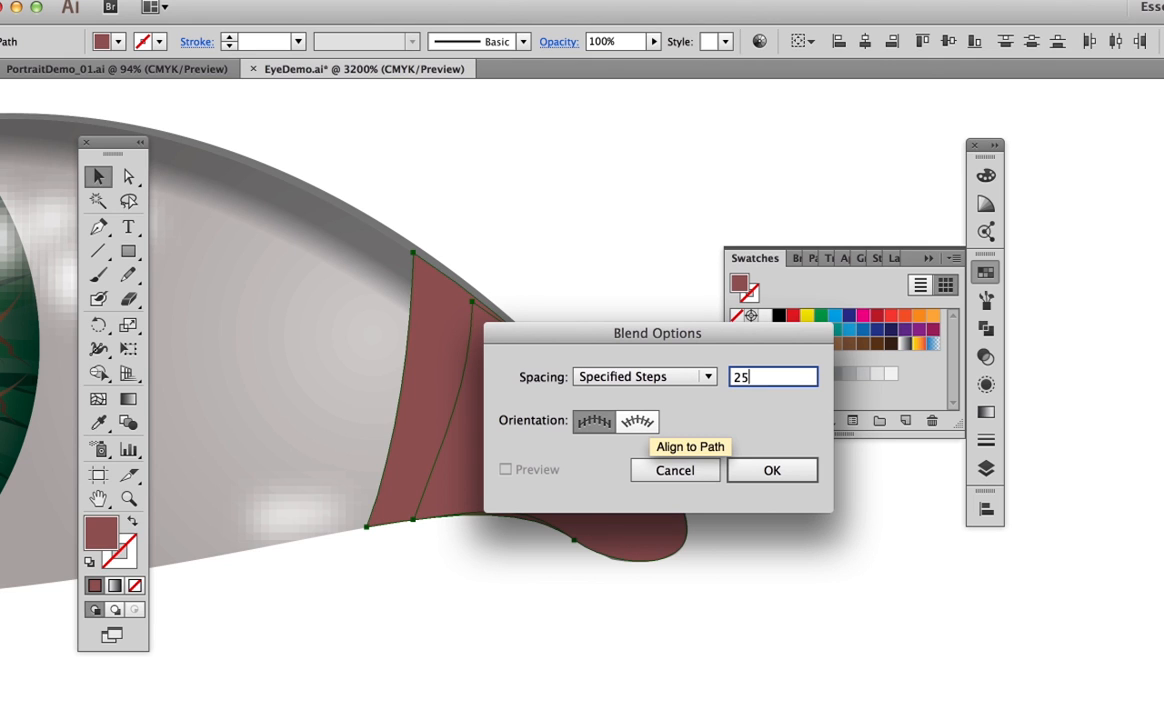
{"action": "left_click", "coordinate": [772, 470]}
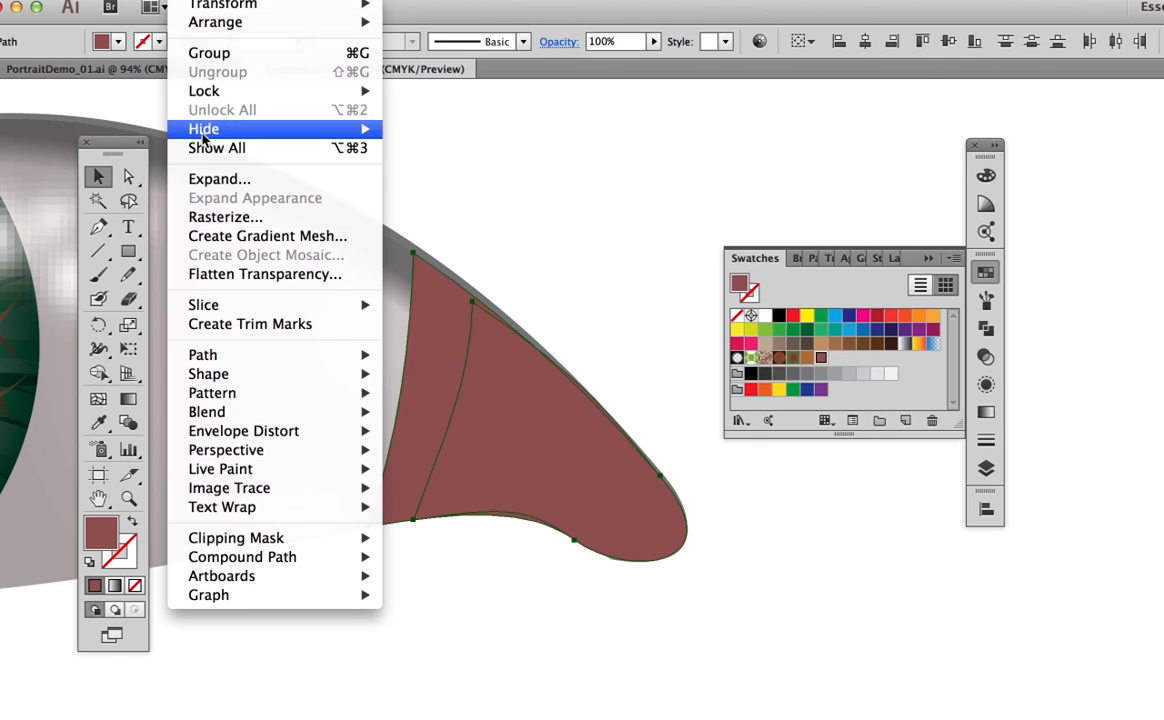
{"action": "mouse_move", "coordinate": [208, 412]}
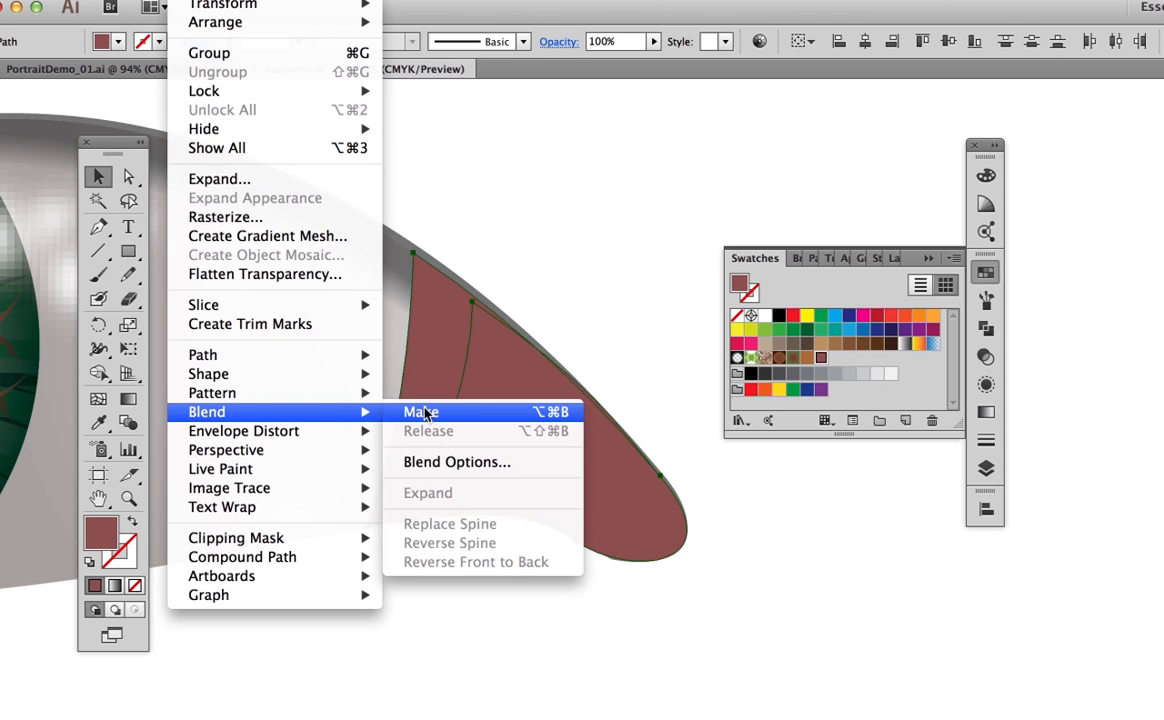
Blend the tear duct shapes together and lower their opacity in the Transparency panel
{"action": "left_click", "coordinate": [420, 412]}
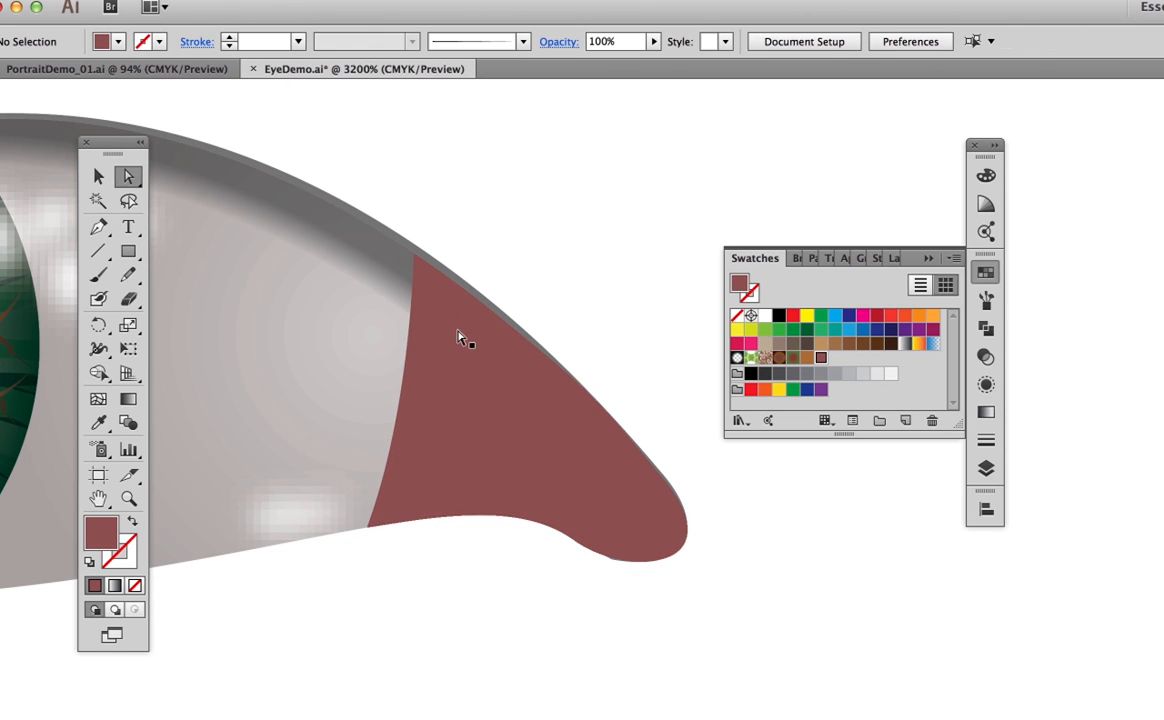
{"action": "left_click", "coordinate": [460, 336]}
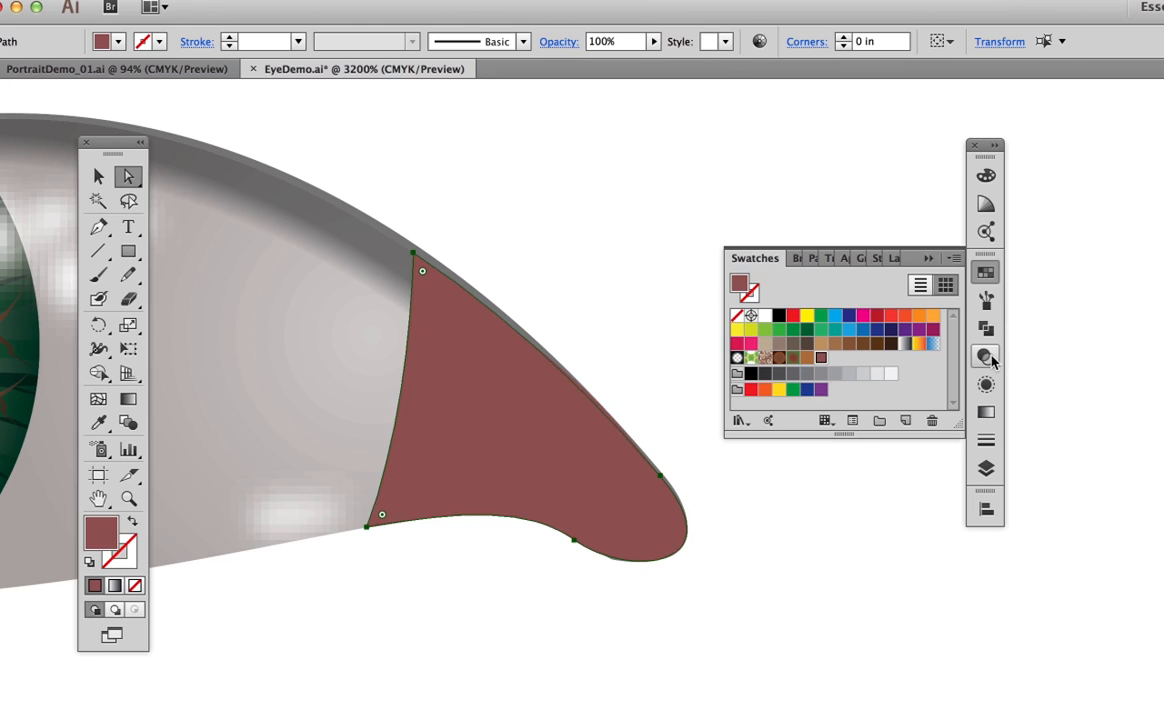
{"action": "left_click", "coordinate": [984, 356]}
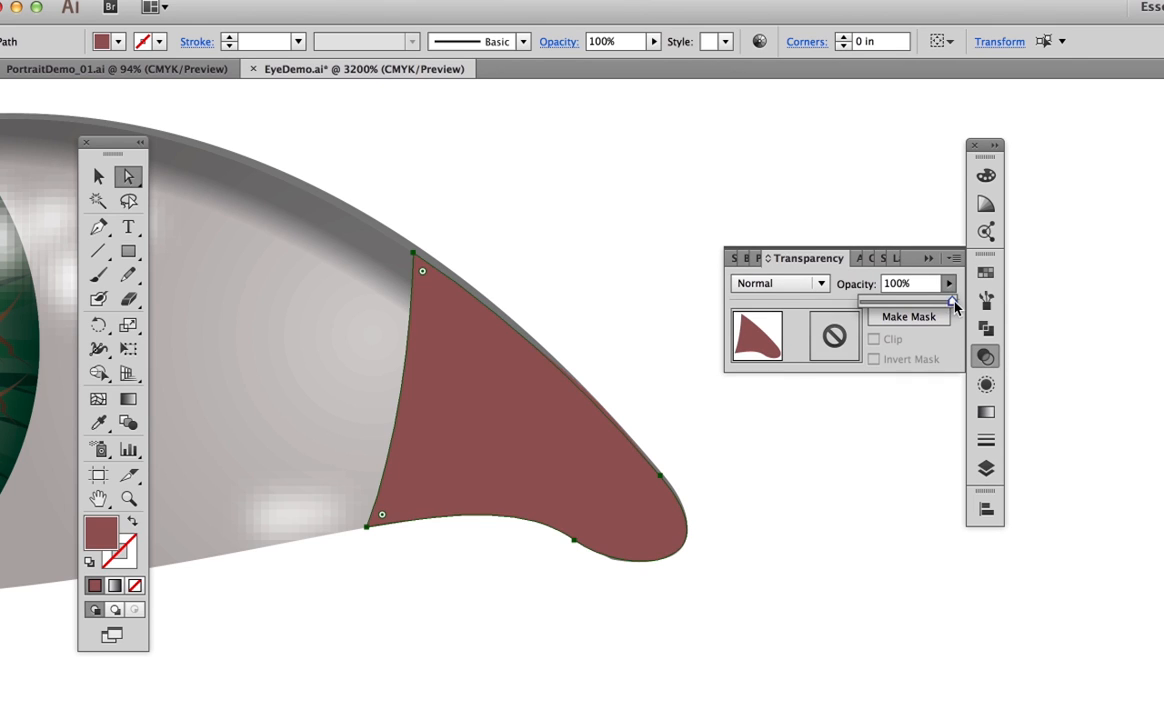
{"action": "left_click_drag", "start_coordinate": [950, 300], "coordinate": [864, 300]}
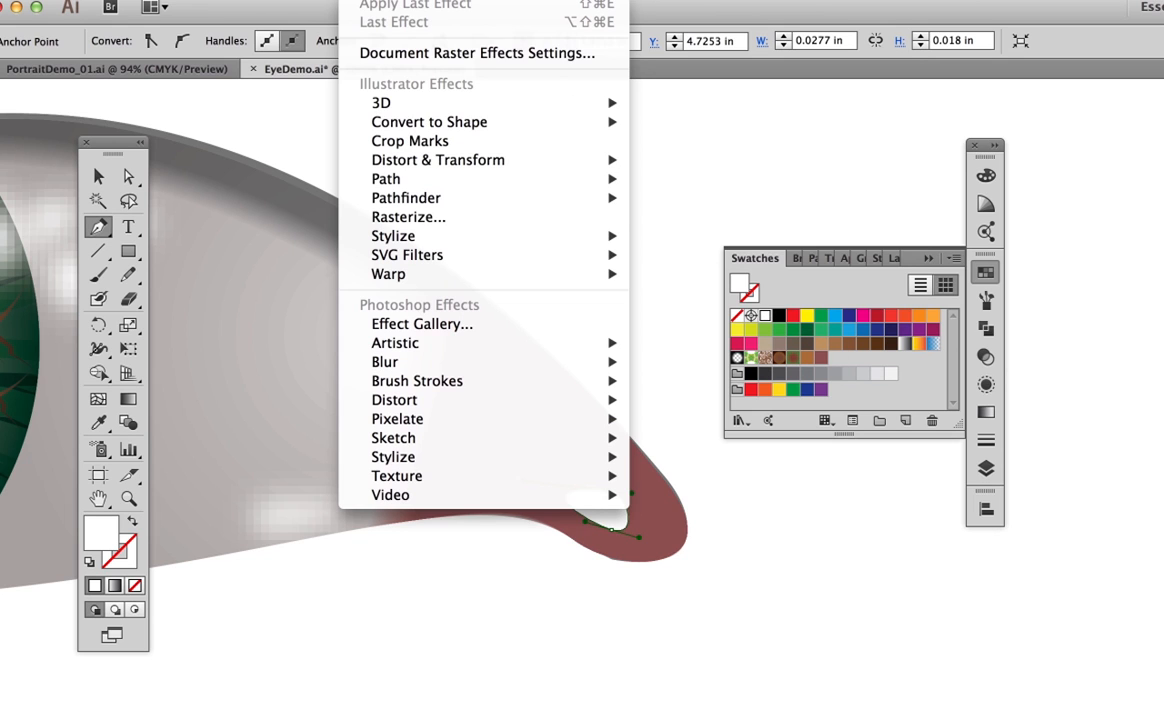
{"action": "mouse_move", "coordinate": [384, 360]}
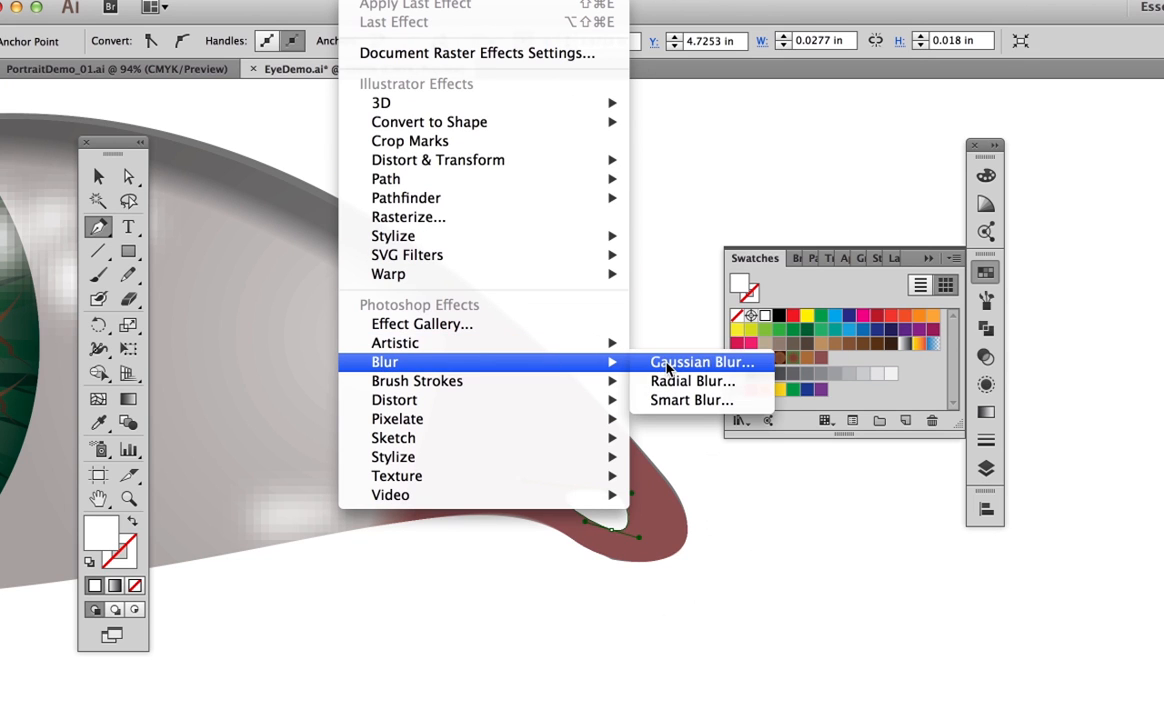
Soften the tear duct's white highlight with a Gaussian Blur
{"action": "left_click", "coordinate": [702, 362]}
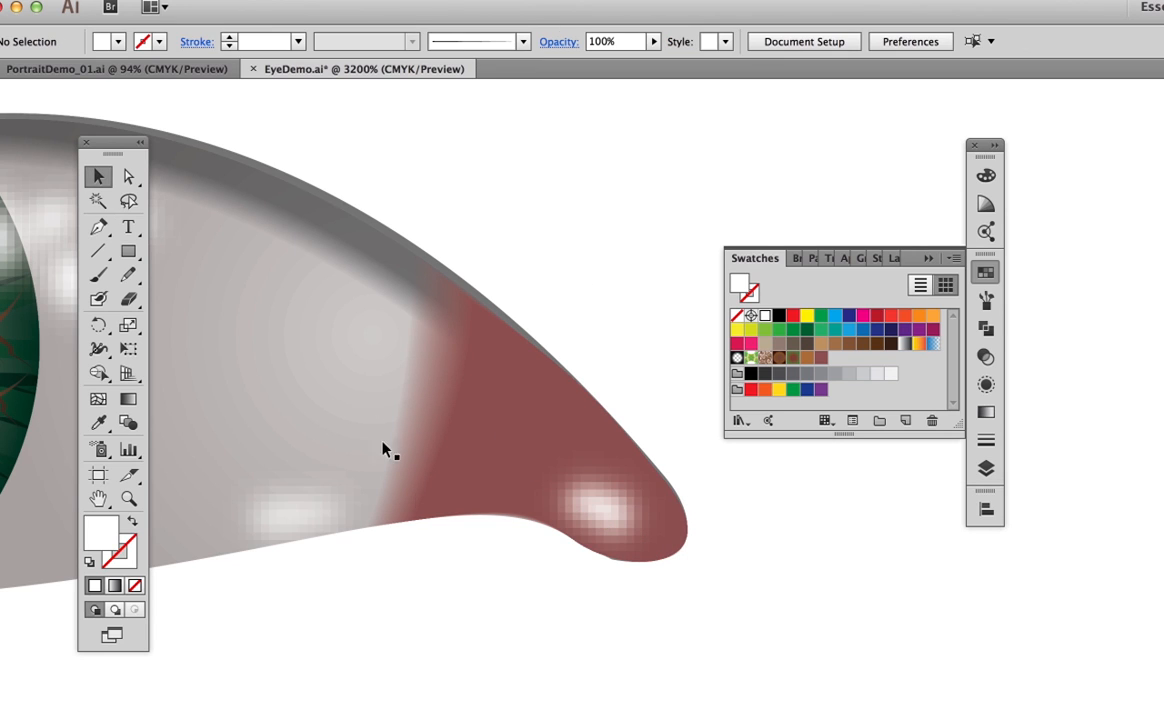
{"action": "mouse_move", "coordinate": [562, 198]}
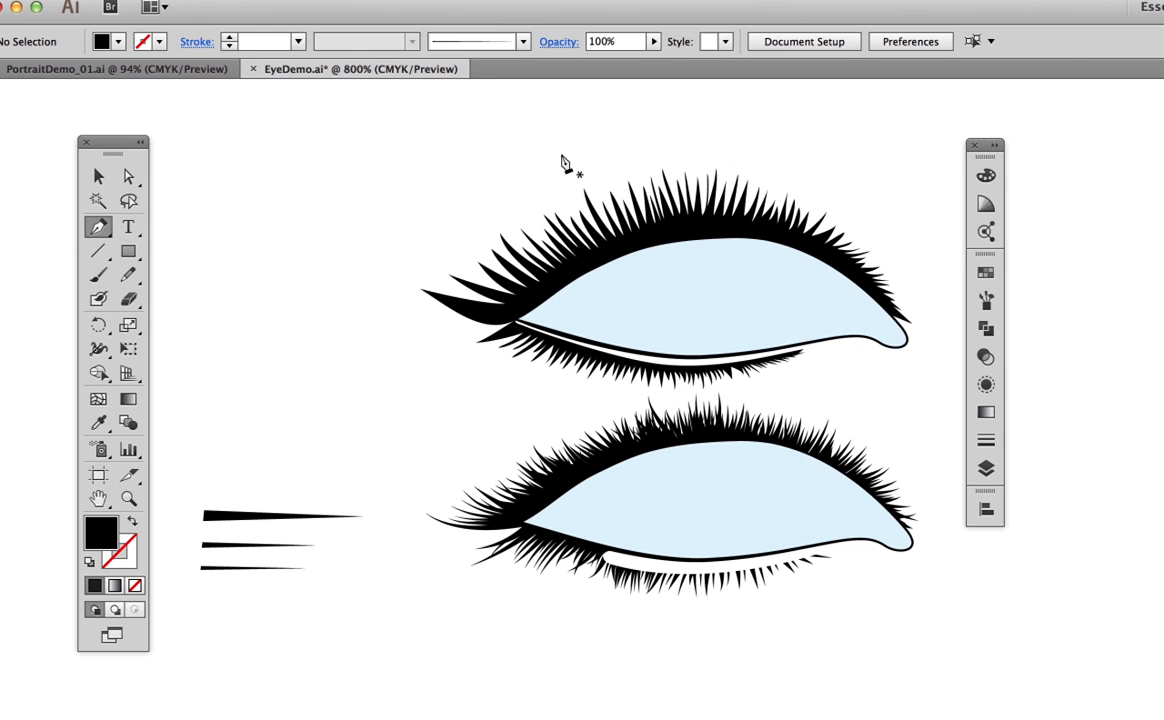
{"action": "mouse_move", "coordinate": [476, 160]}
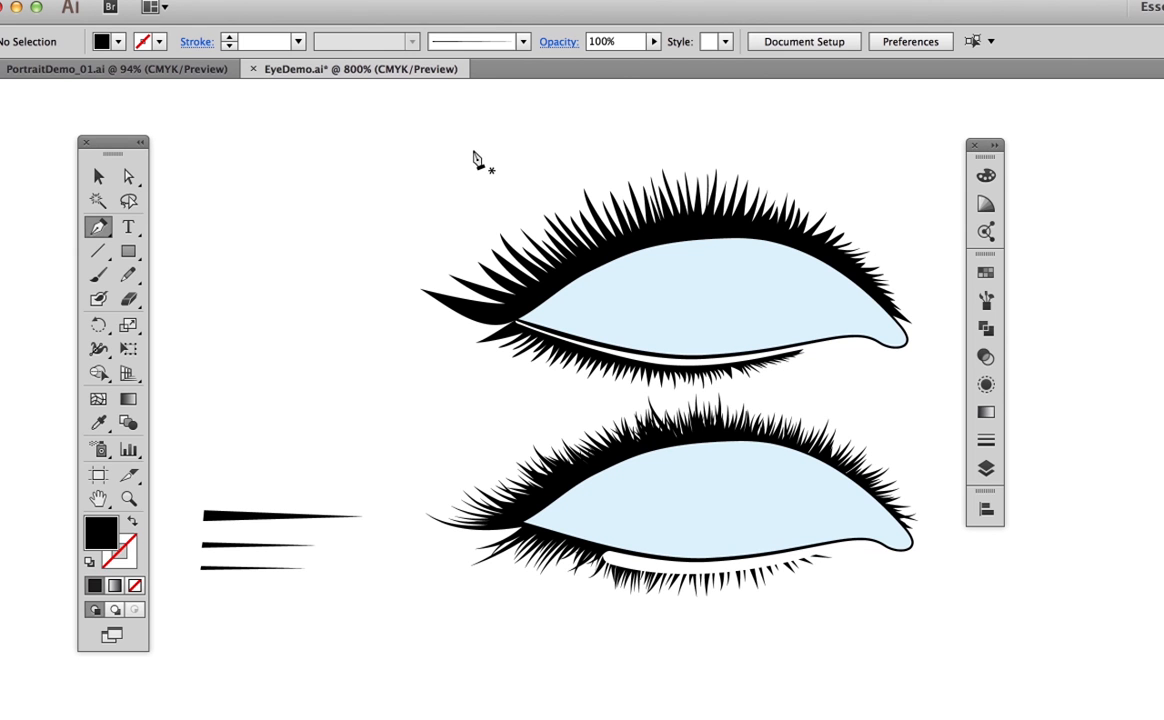
{"action": "mouse_move", "coordinate": [530, 184]}
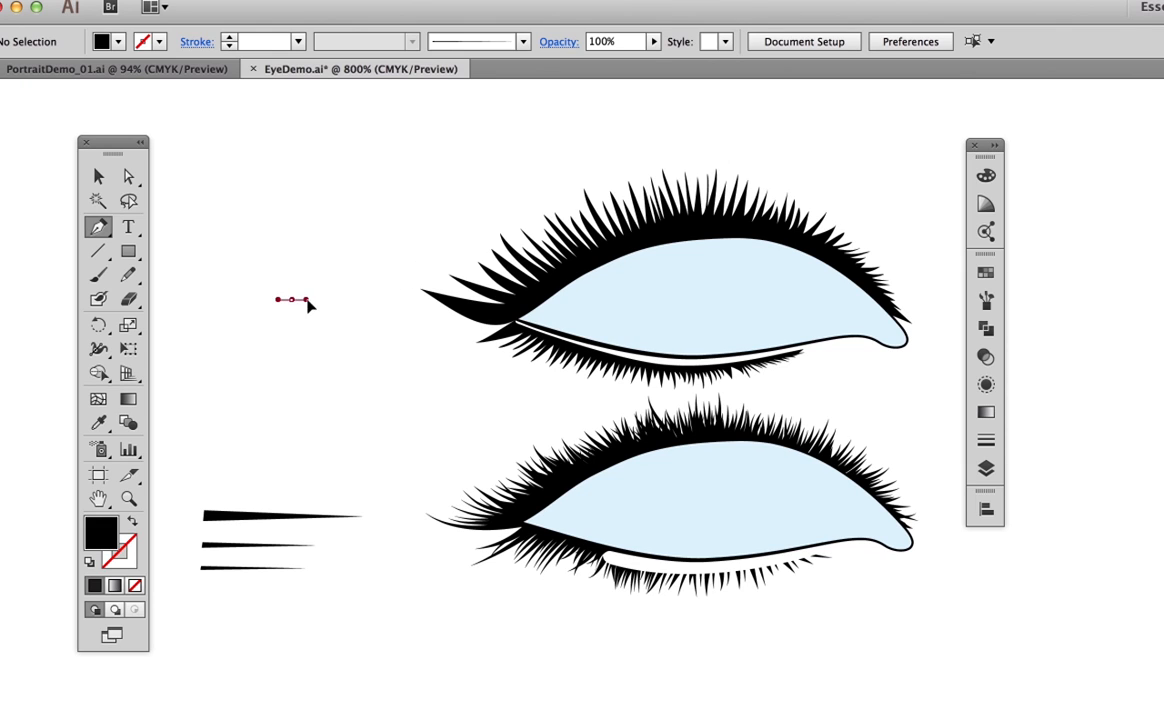
Draw the black three-pronged eyebrow path with the Pen tool and close it
{"action": "left_click_drag", "start_coordinate": [304, 300], "coordinate": [444, 190]}
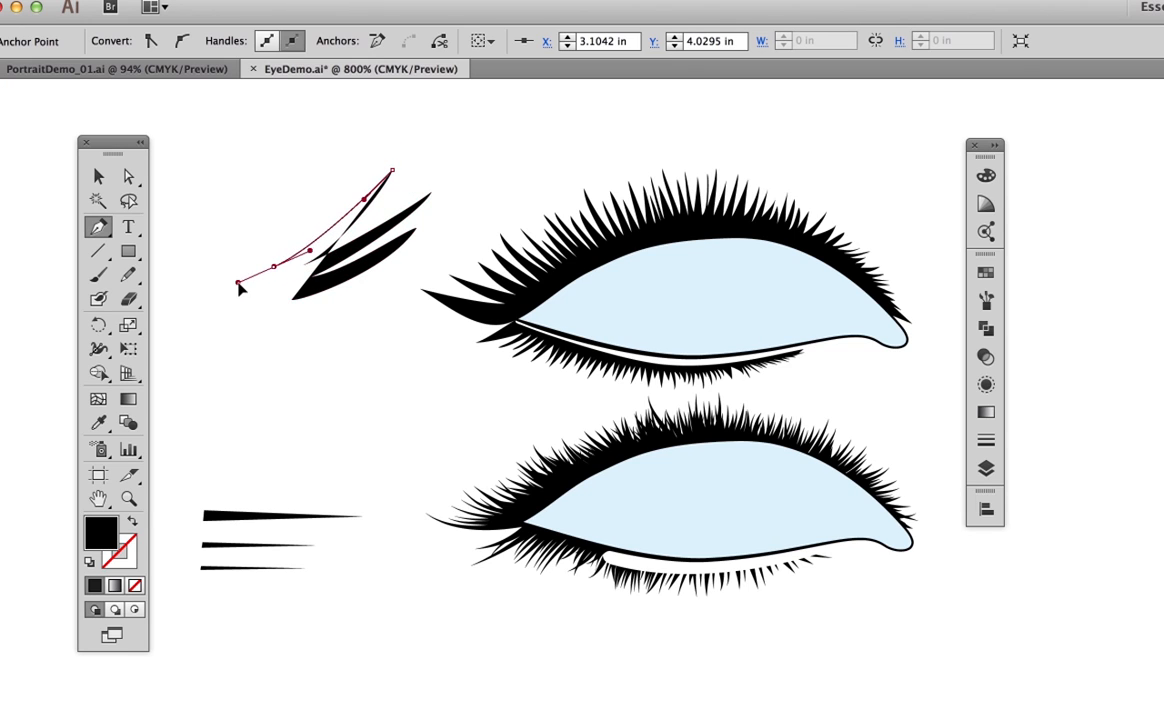
{"action": "left_click", "coordinate": [320, 330]}
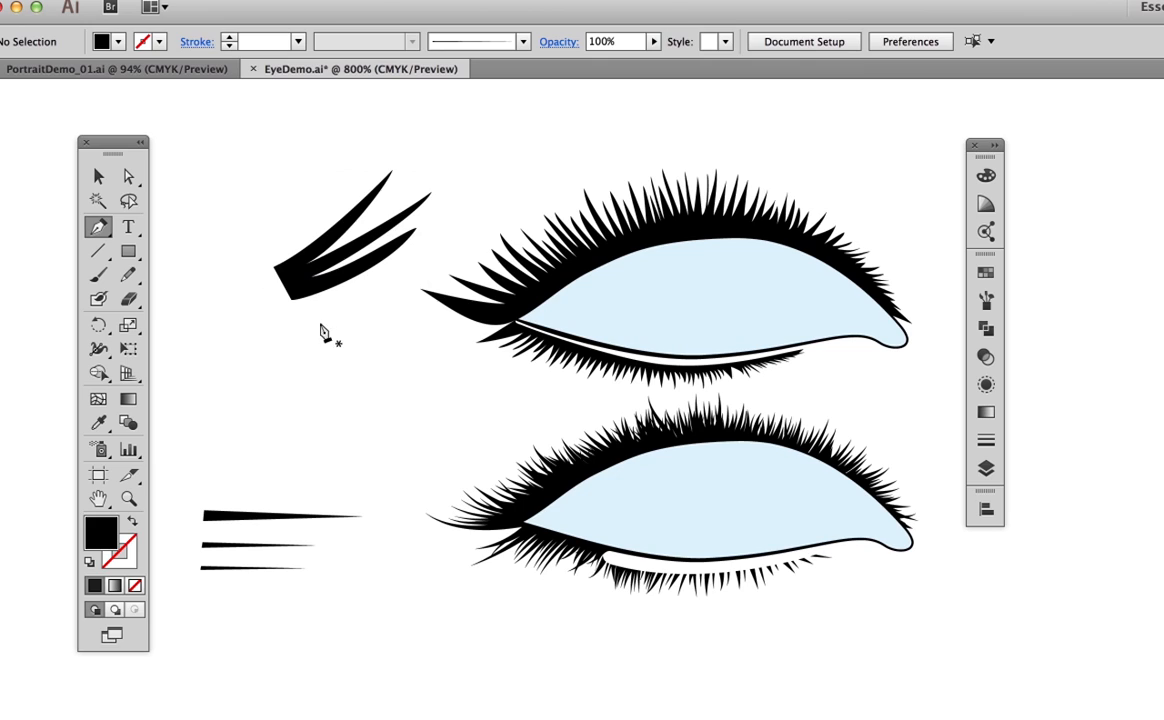
{"action": "mouse_move", "coordinate": [892, 316]}
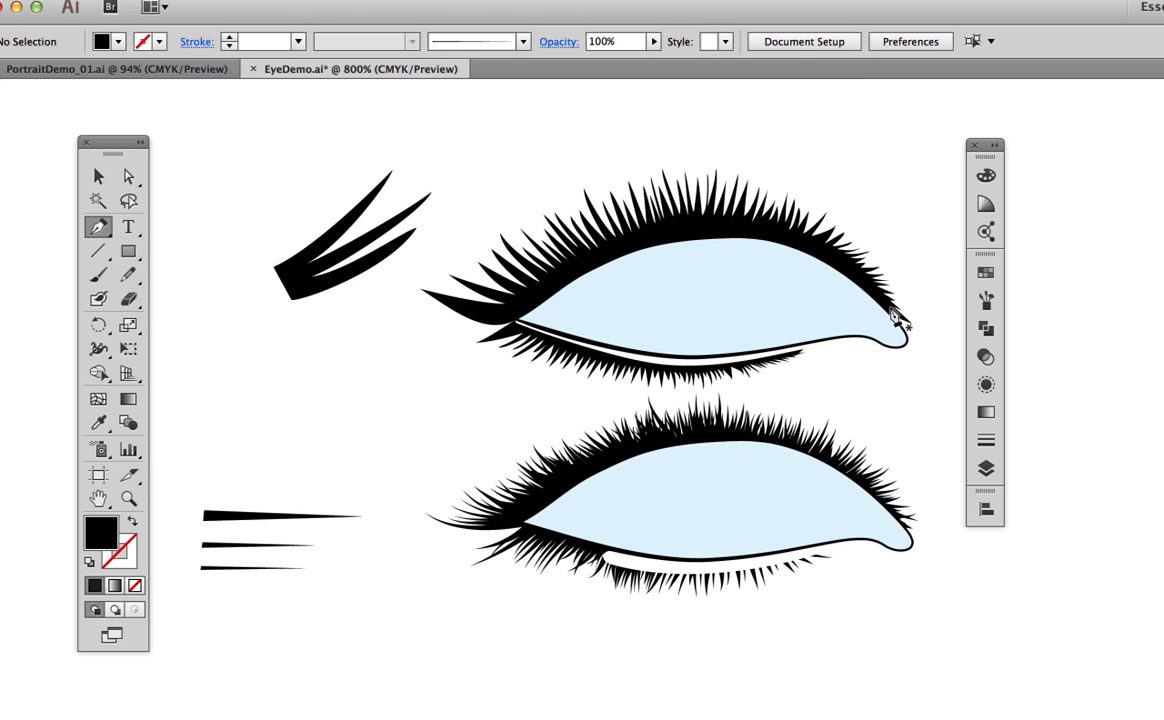
{"action": "mouse_move", "coordinate": [580, 298]}
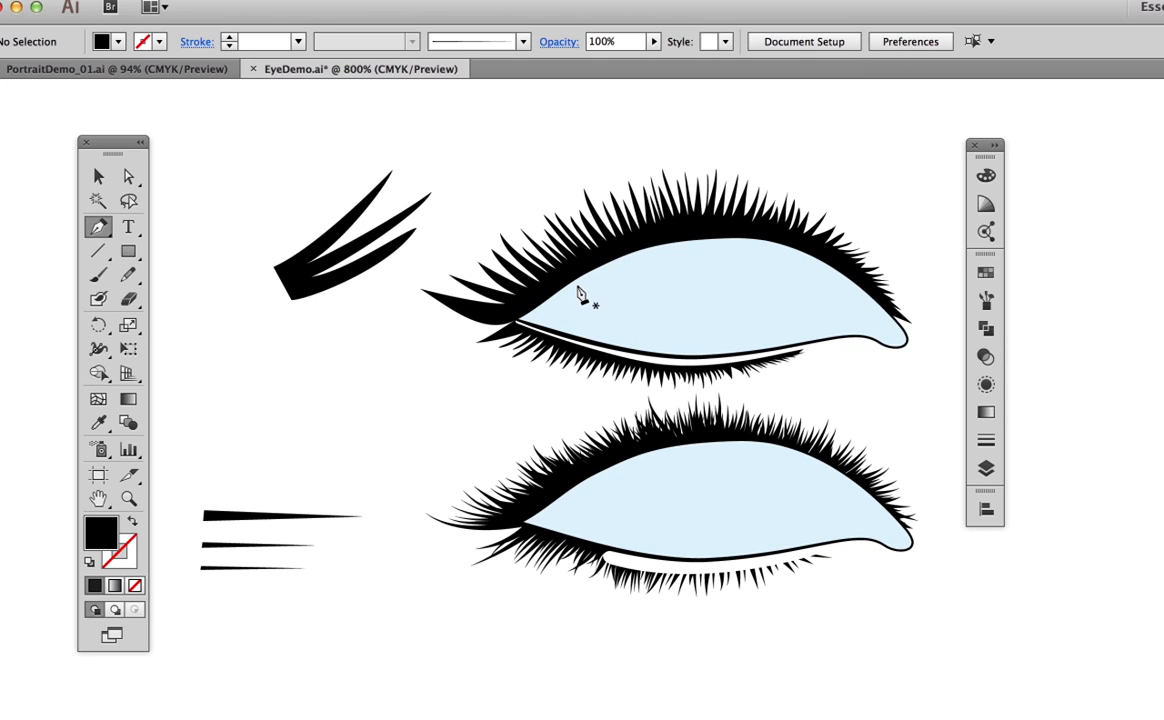
{"action": "mouse_move", "coordinate": [758, 284]}
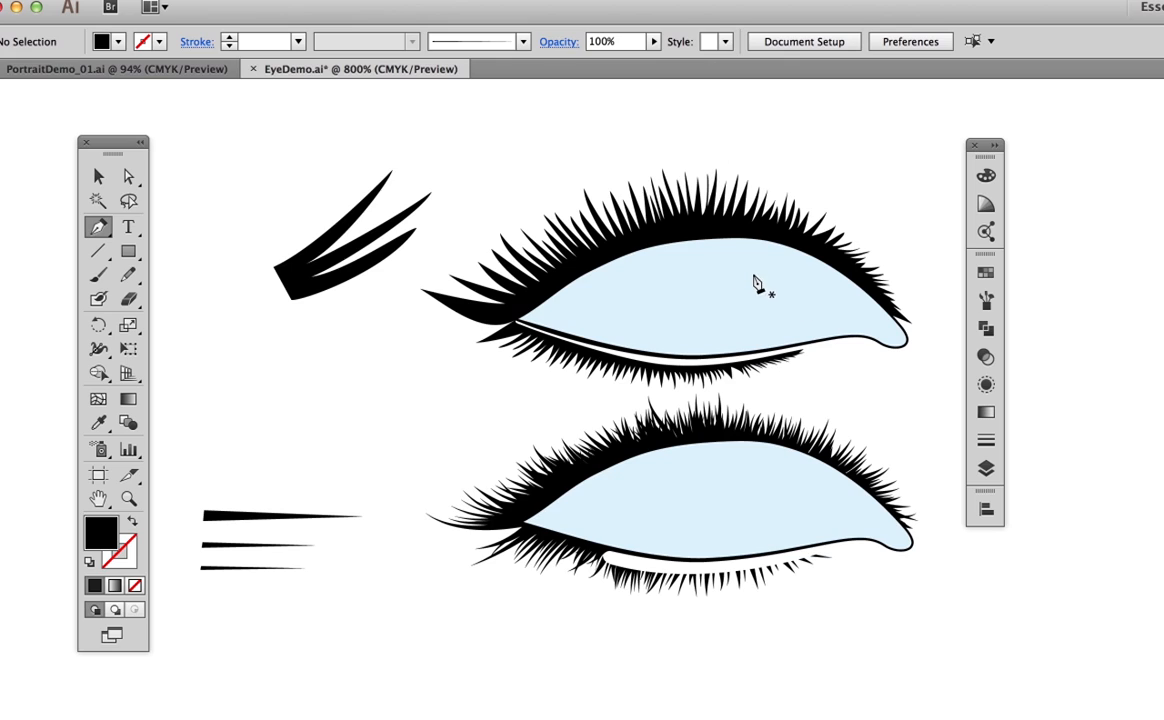
{"action": "mouse_move", "coordinate": [748, 278]}
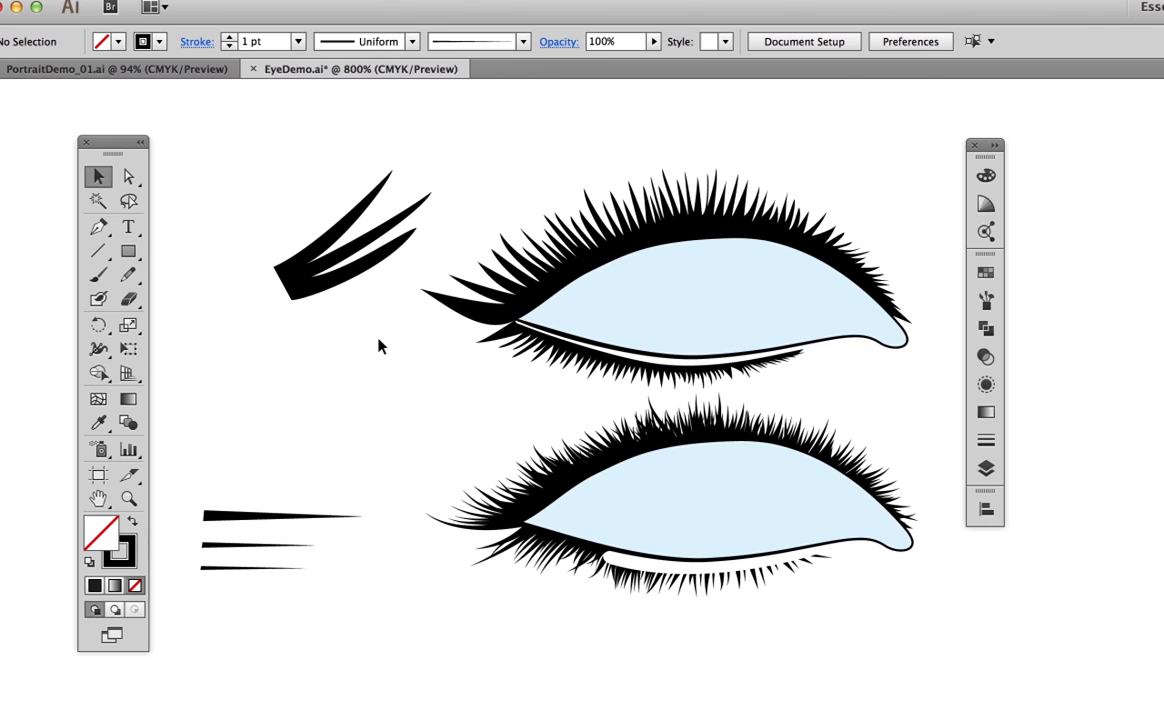
{"action": "mouse_move", "coordinate": [210, 516]}
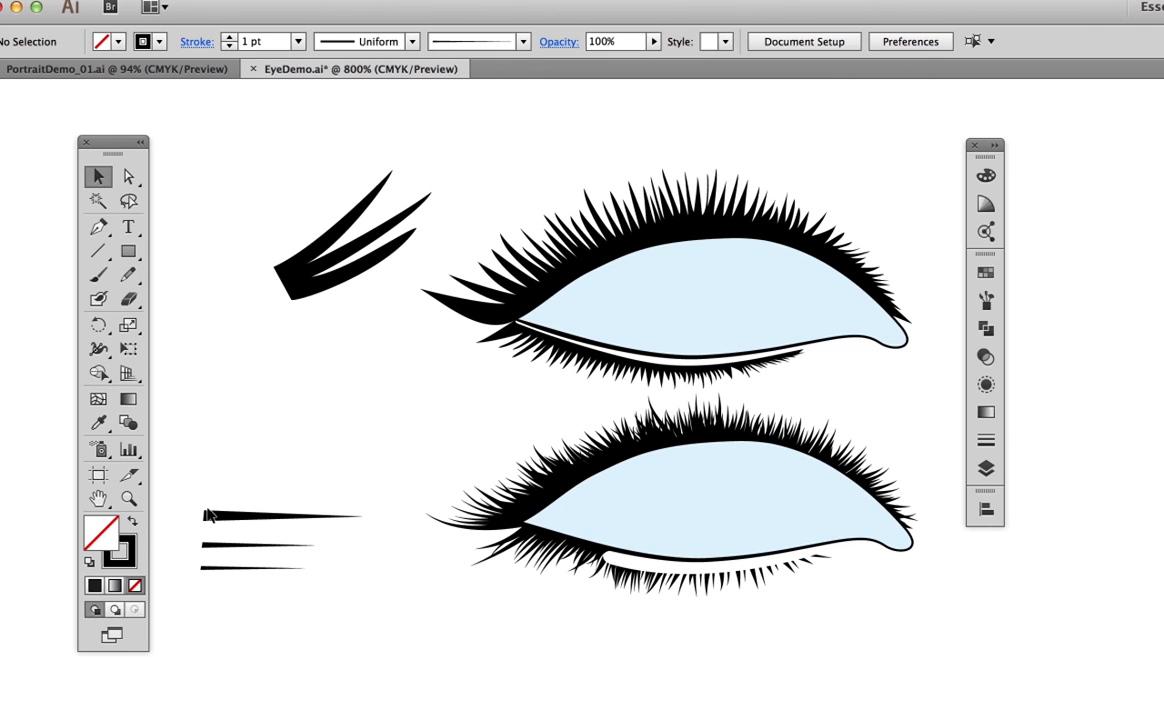
{"action": "mouse_move", "coordinate": [228, 512]}
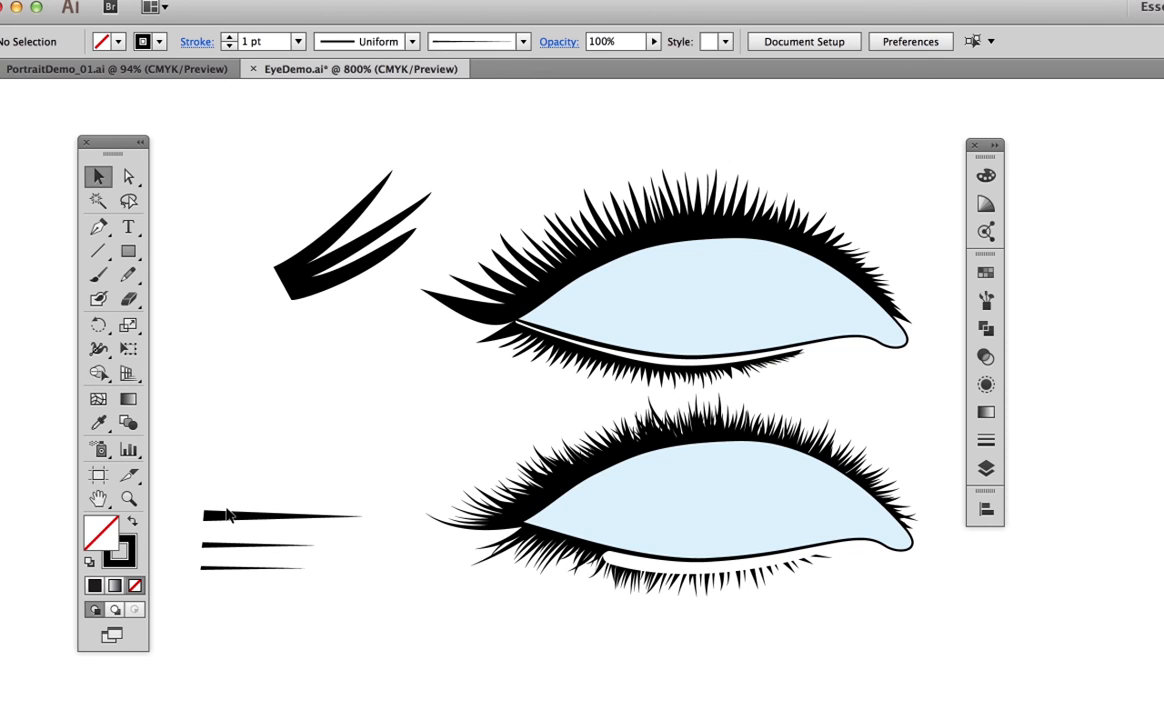
{"action": "mouse_move", "coordinate": [268, 480]}
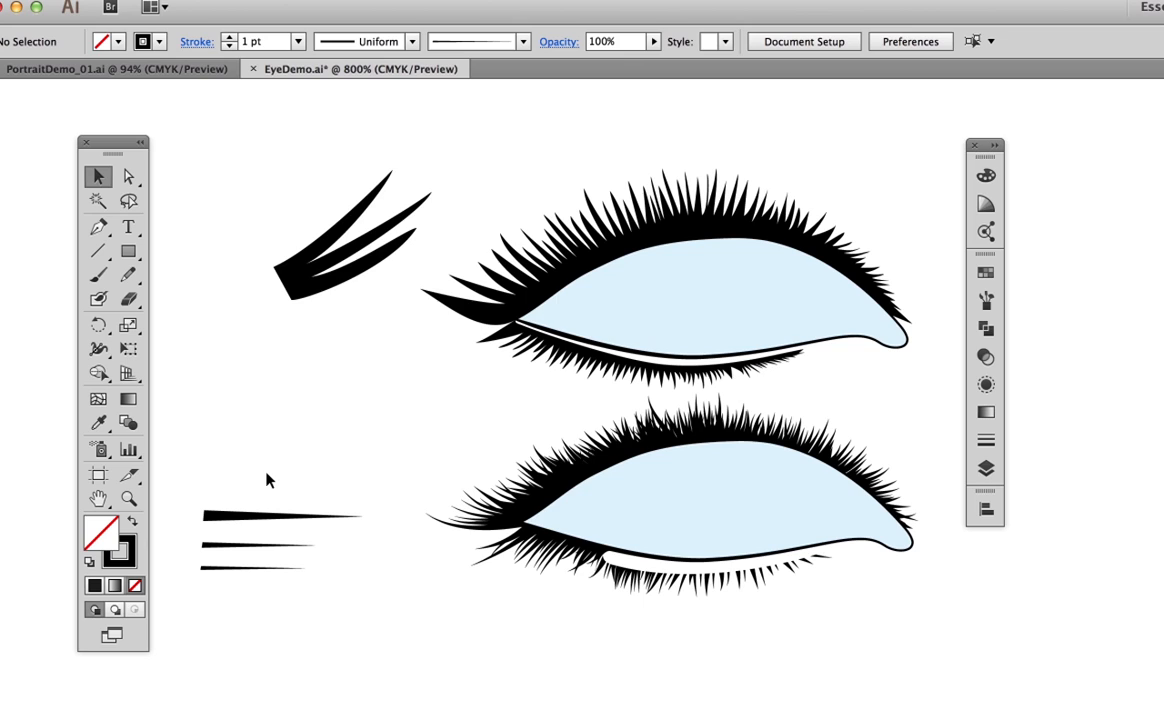
{"action": "mouse_move", "coordinate": [274, 504]}
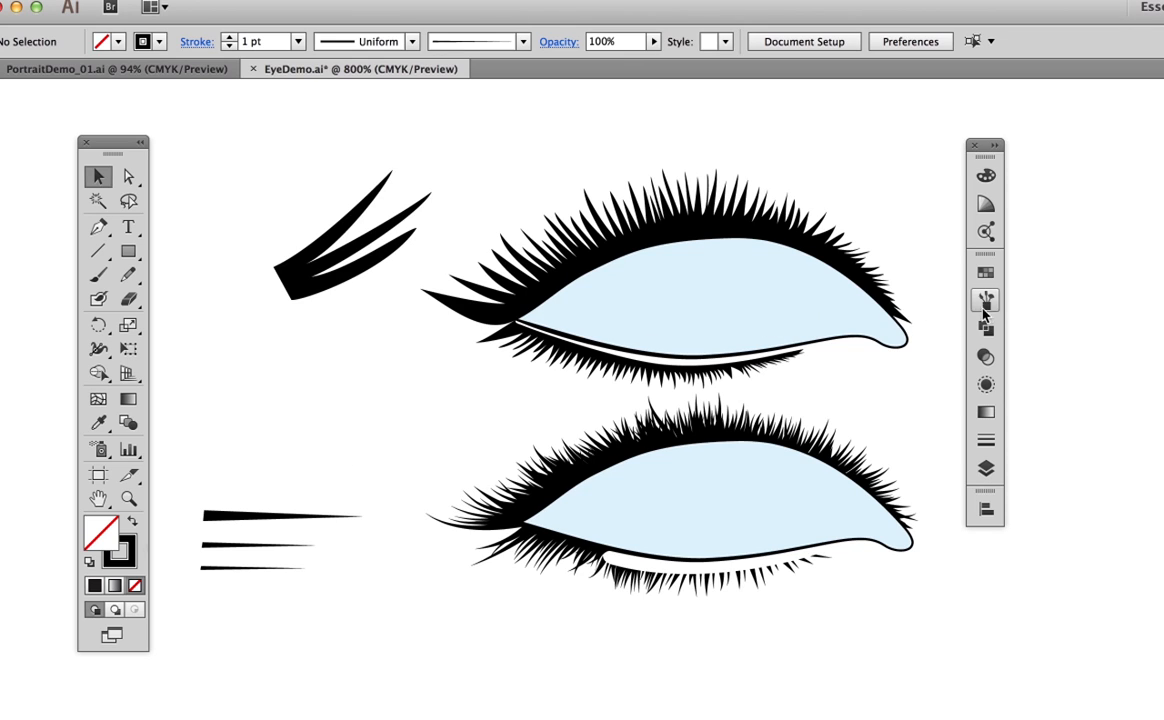
Create a new Art Brush in the Brushes panel from the top tapered stroke
{"action": "left_click", "coordinate": [984, 300]}
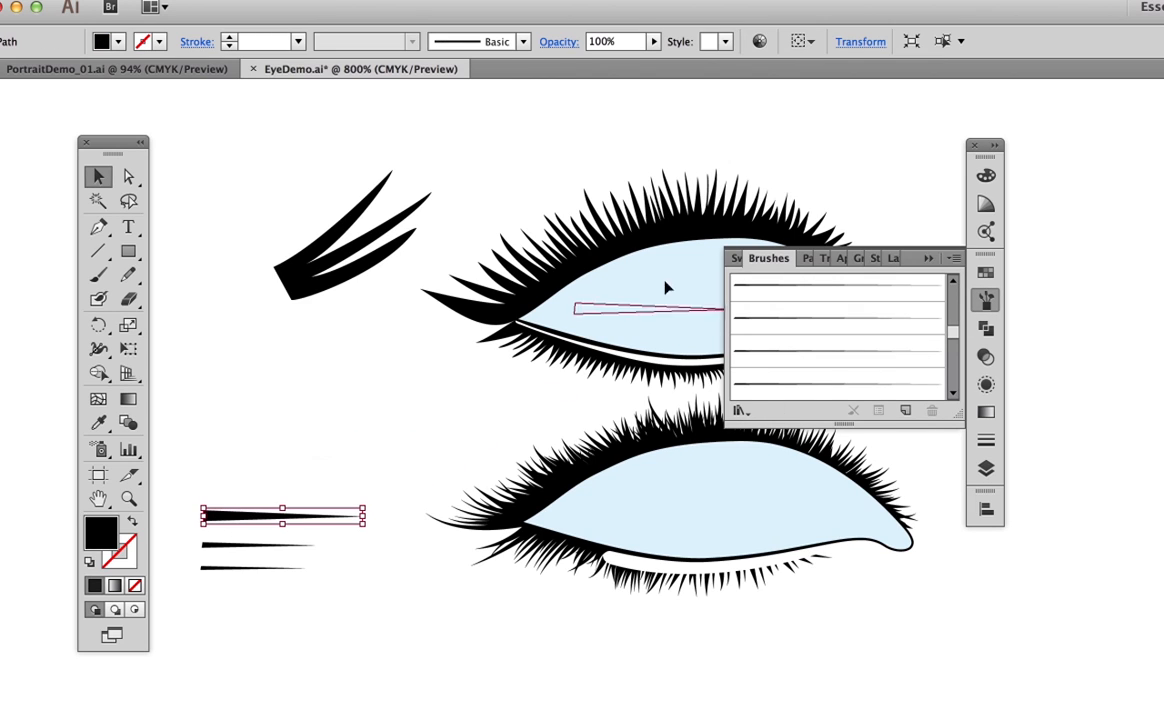
{"action": "left_click", "coordinate": [904, 412]}
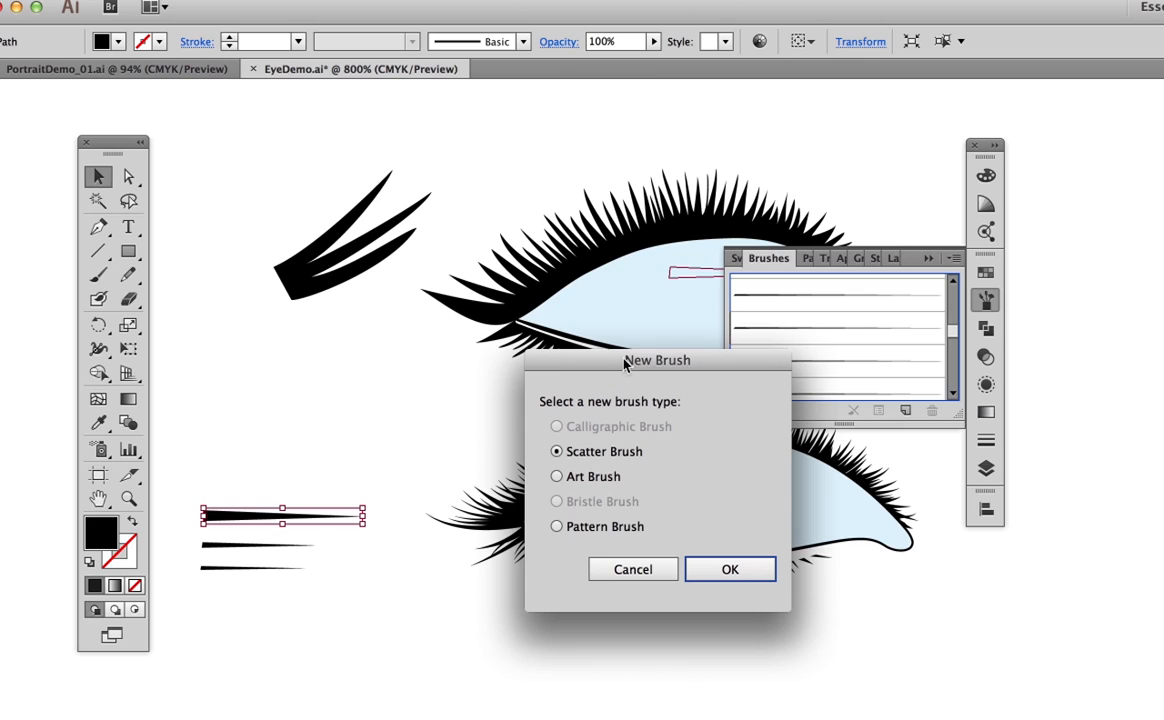
{"action": "mouse_move", "coordinate": [564, 504]}
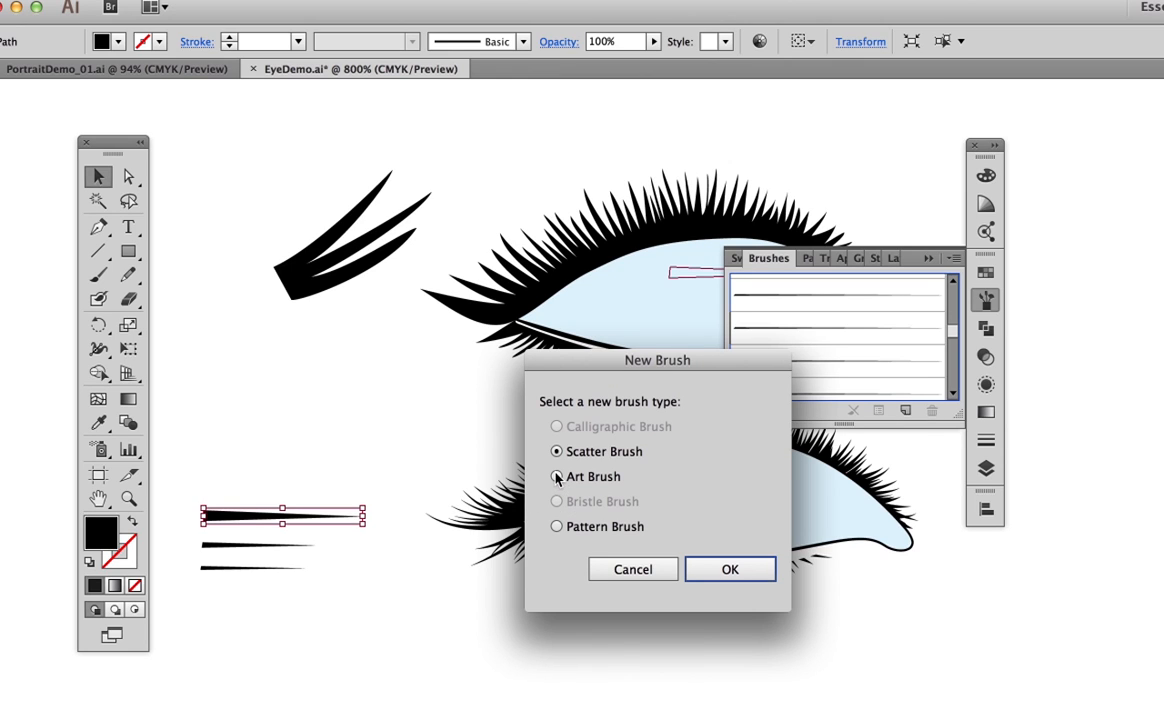
{"action": "left_click", "coordinate": [730, 568]}
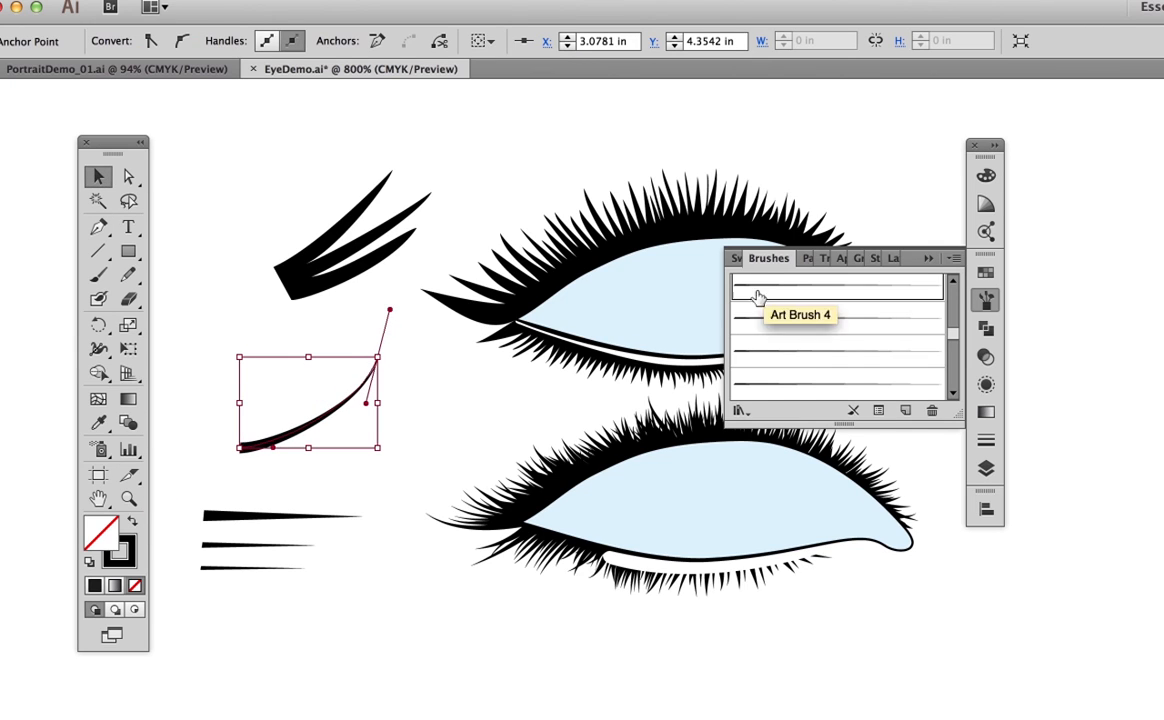
{"action": "mouse_move", "coordinate": [244, 304]}
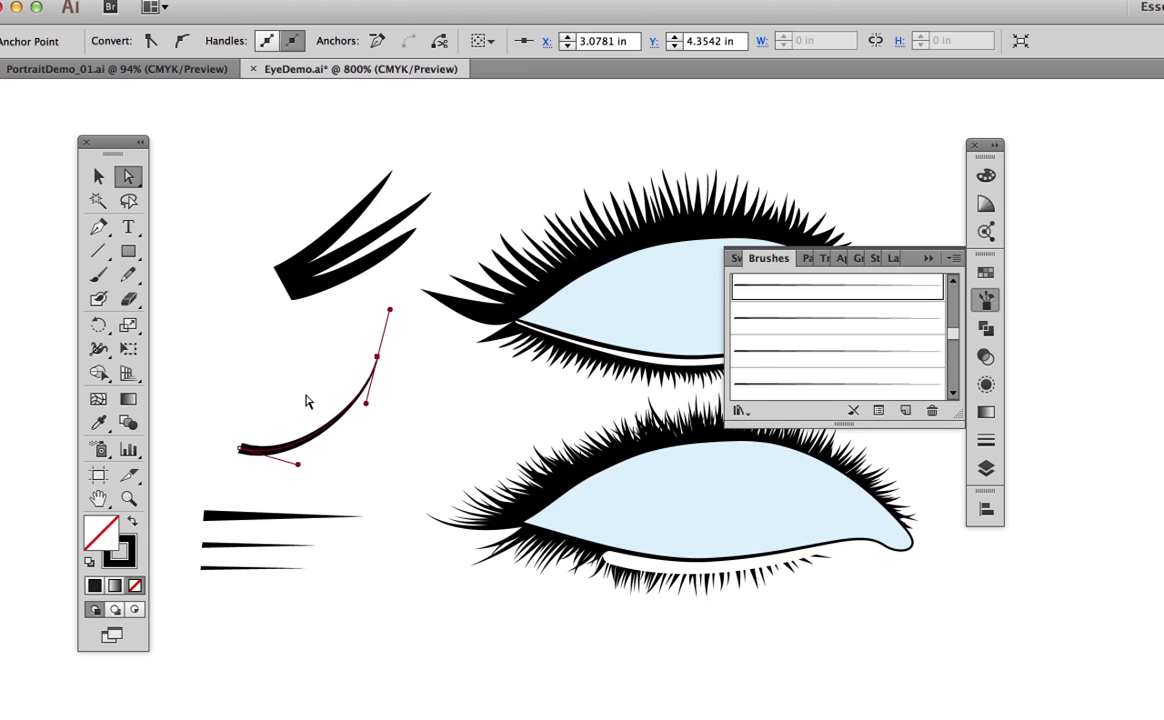
{"action": "mouse_move", "coordinate": [322, 404]}
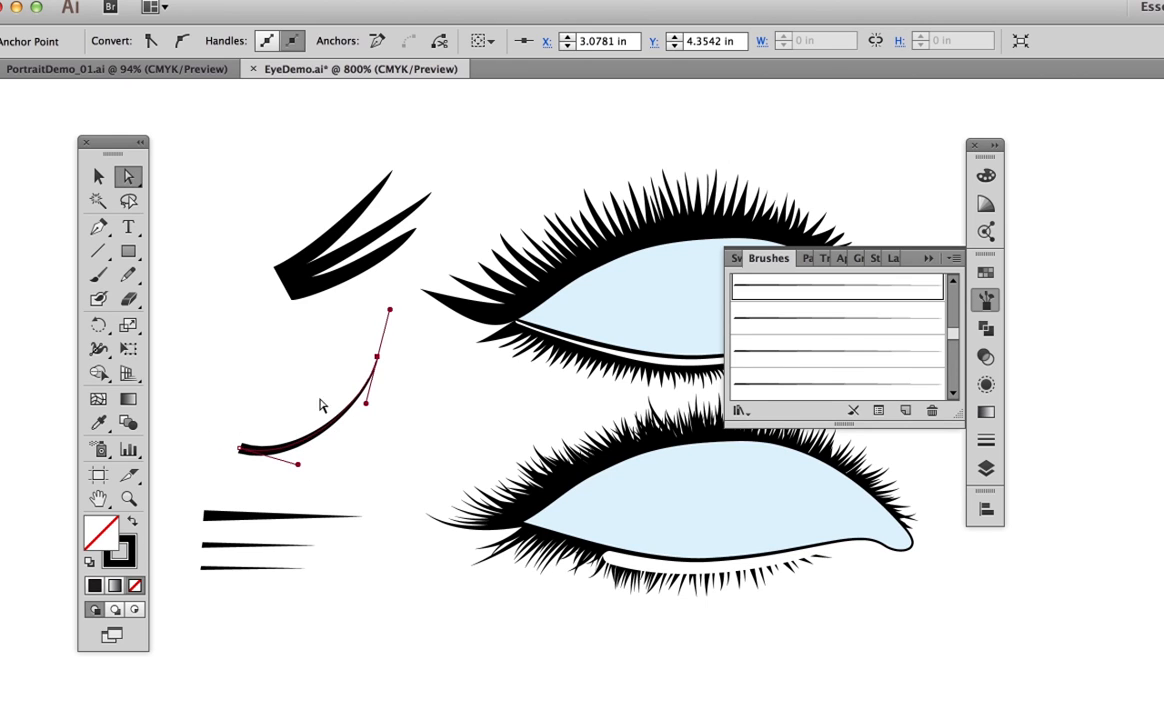
{"action": "mouse_move", "coordinate": [242, 516]}
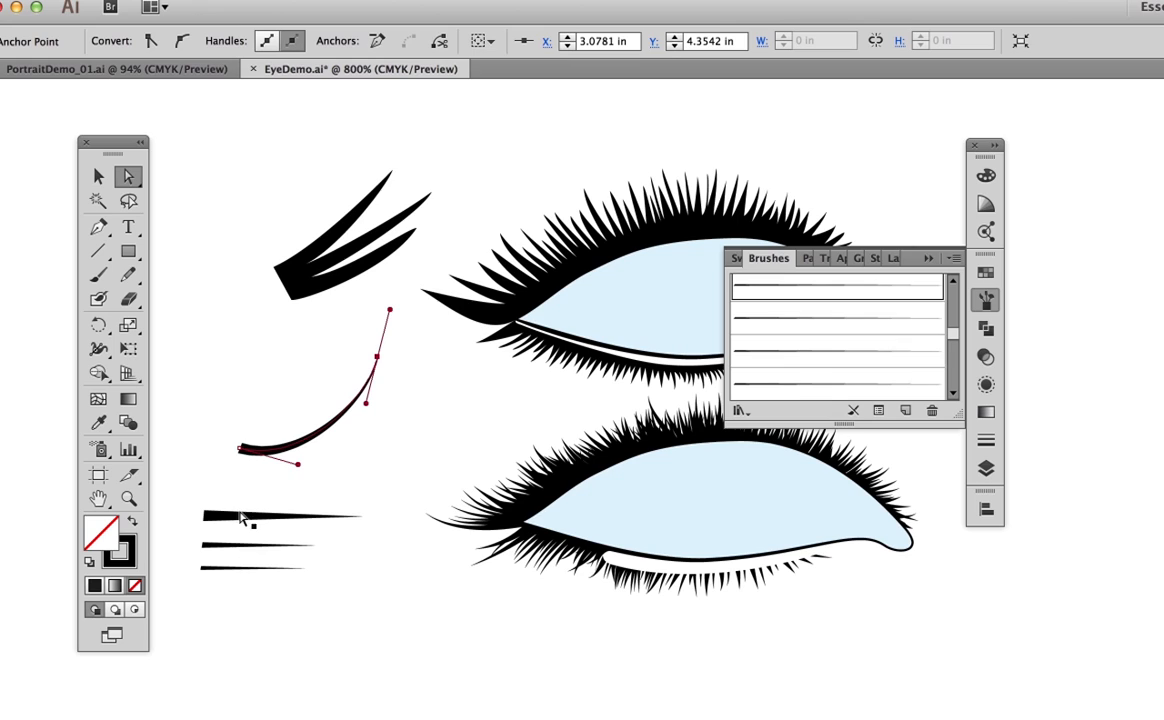
{"action": "mouse_move", "coordinate": [256, 488]}
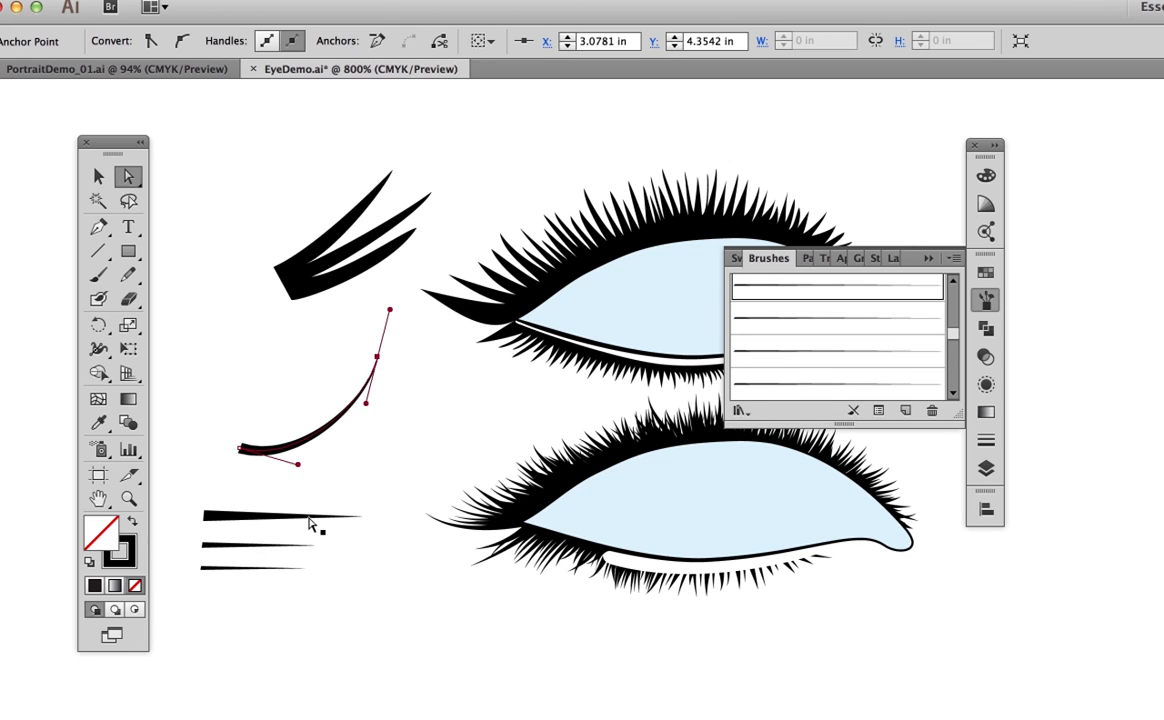
{"action": "mouse_move", "coordinate": [236, 502]}
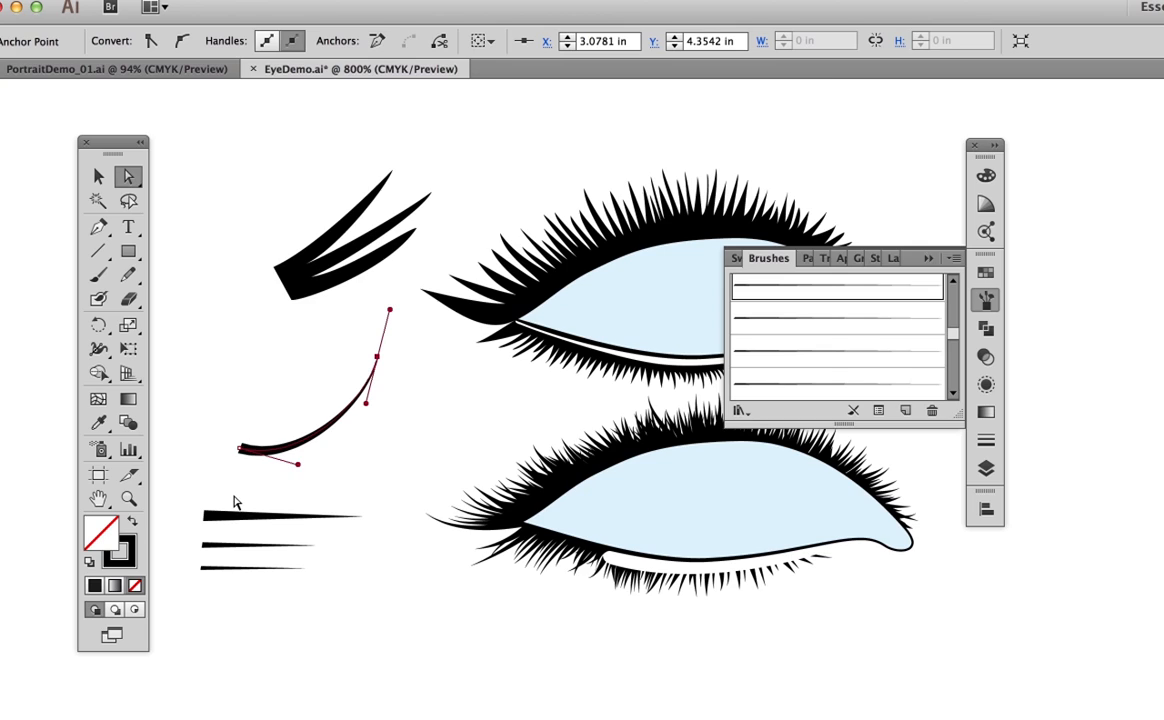
{"action": "mouse_move", "coordinate": [224, 496]}
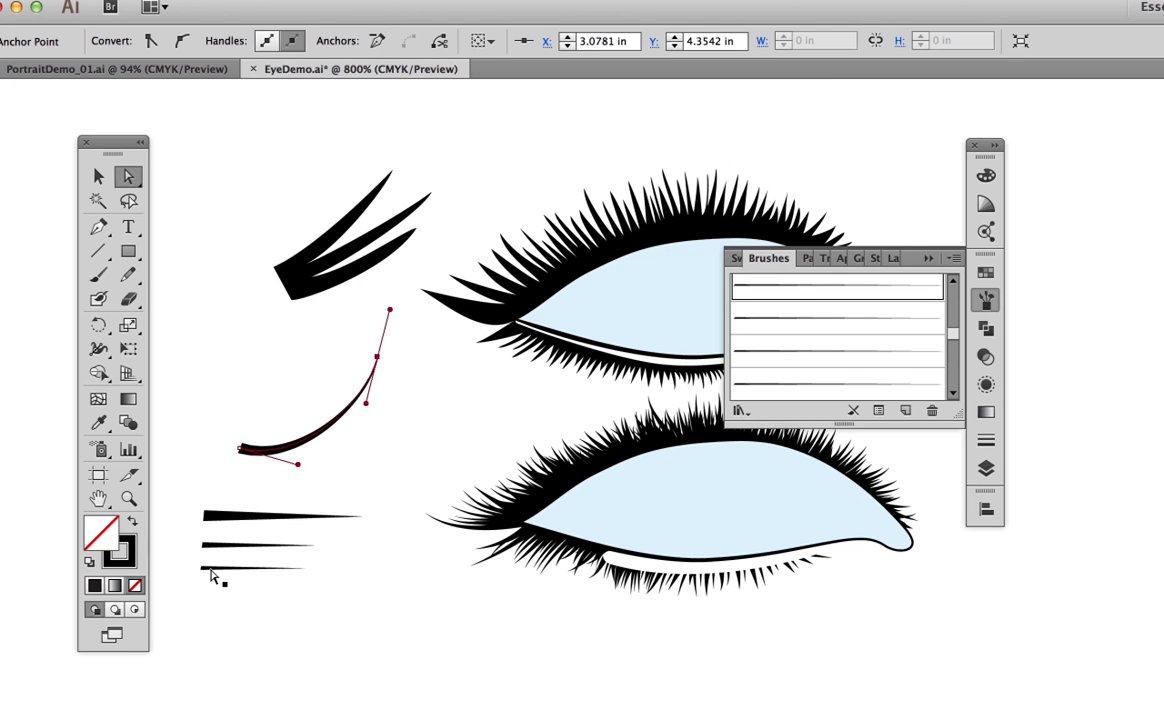
{"action": "mouse_move", "coordinate": [112, 196]}
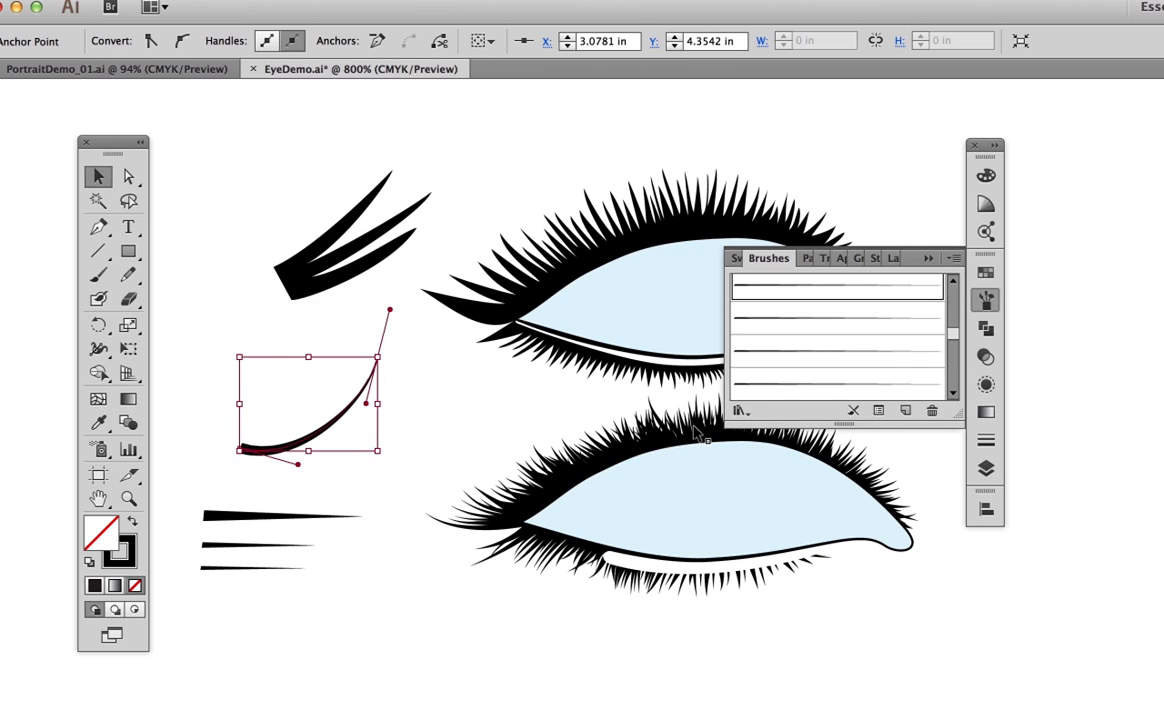
{"action": "mouse_move", "coordinate": [680, 264]}
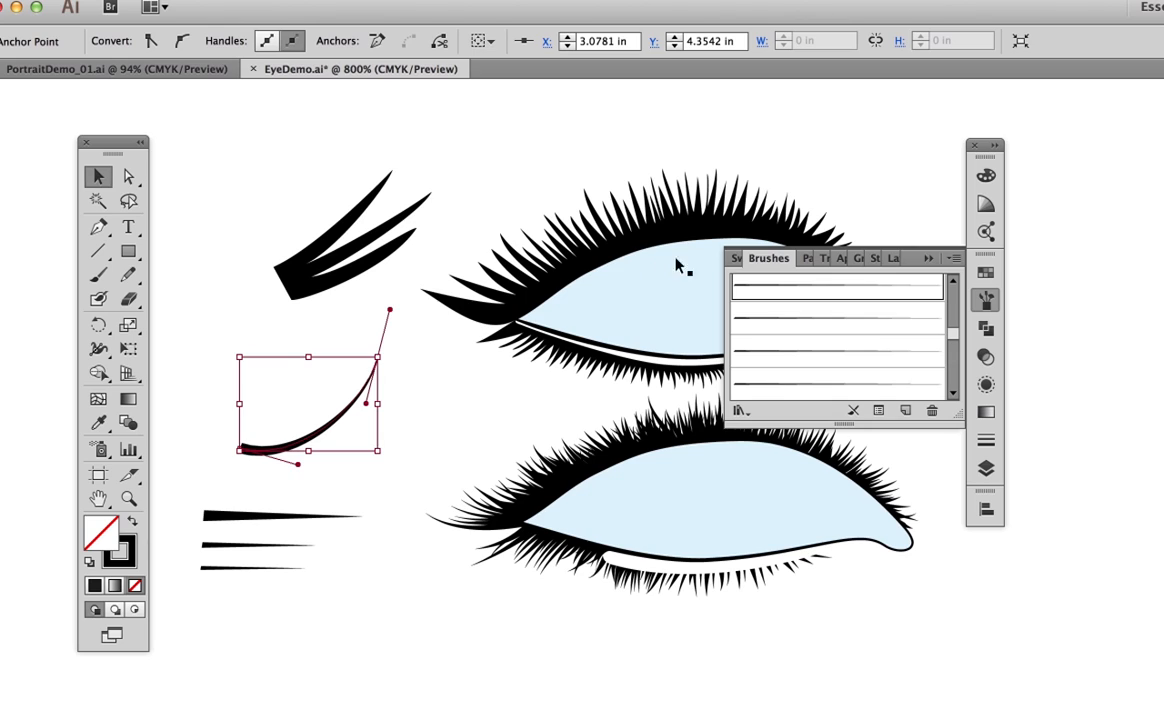
{"action": "mouse_move", "coordinate": [616, 272]}
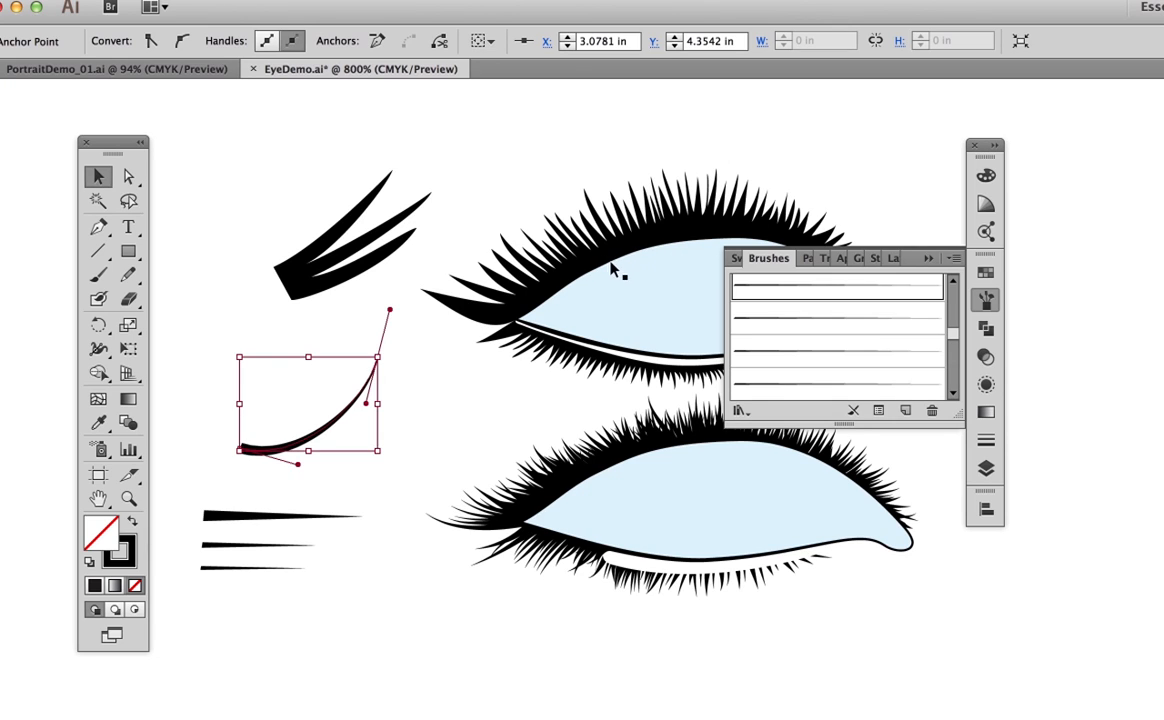
{"action": "mouse_move", "coordinate": [614, 476]}
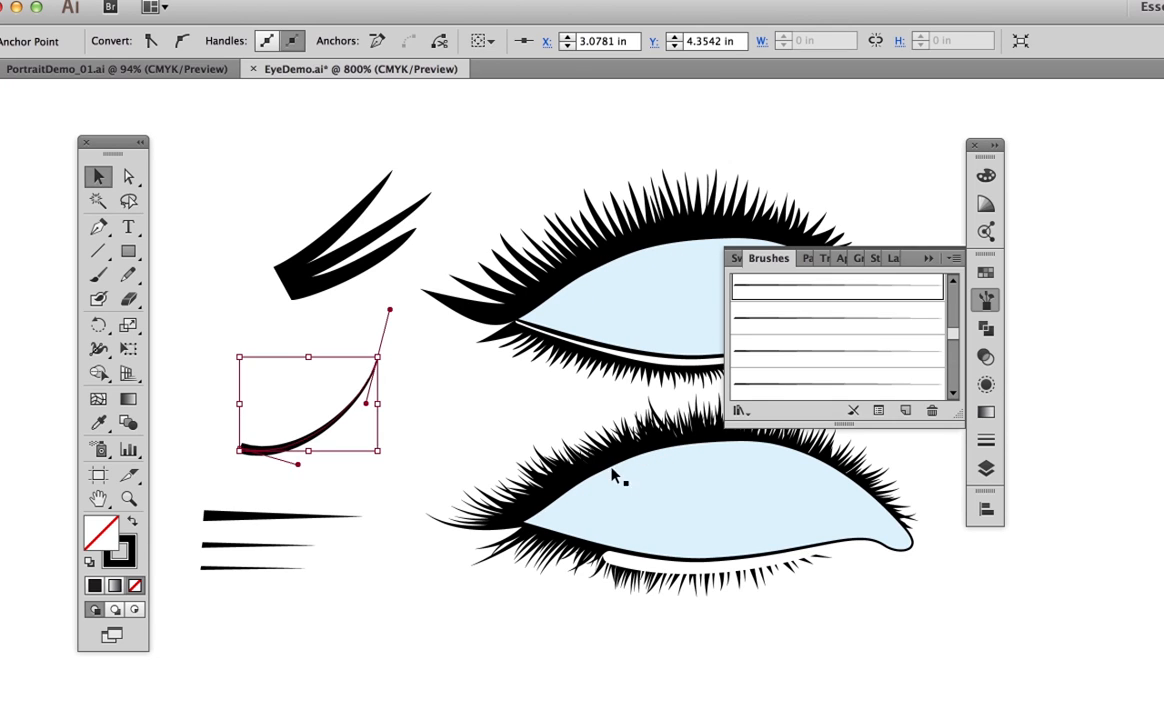
{"action": "mouse_move", "coordinate": [630, 476]}
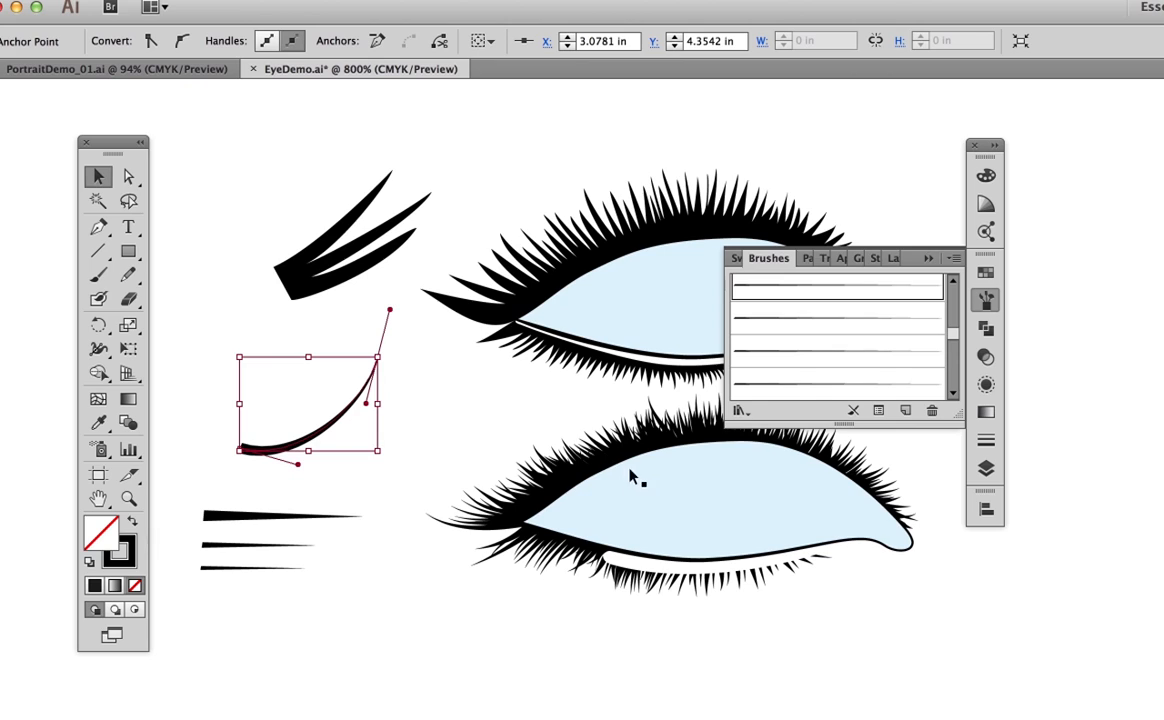
{"action": "mouse_move", "coordinate": [618, 498]}
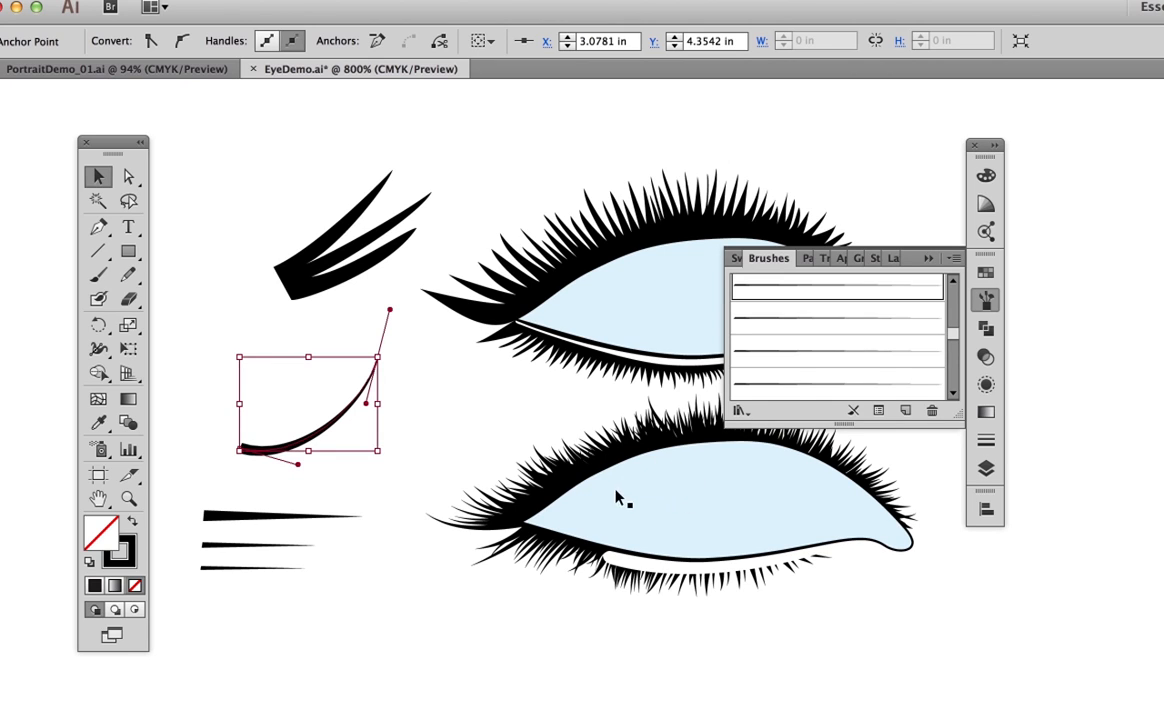
{"action": "mouse_move", "coordinate": [692, 568]}
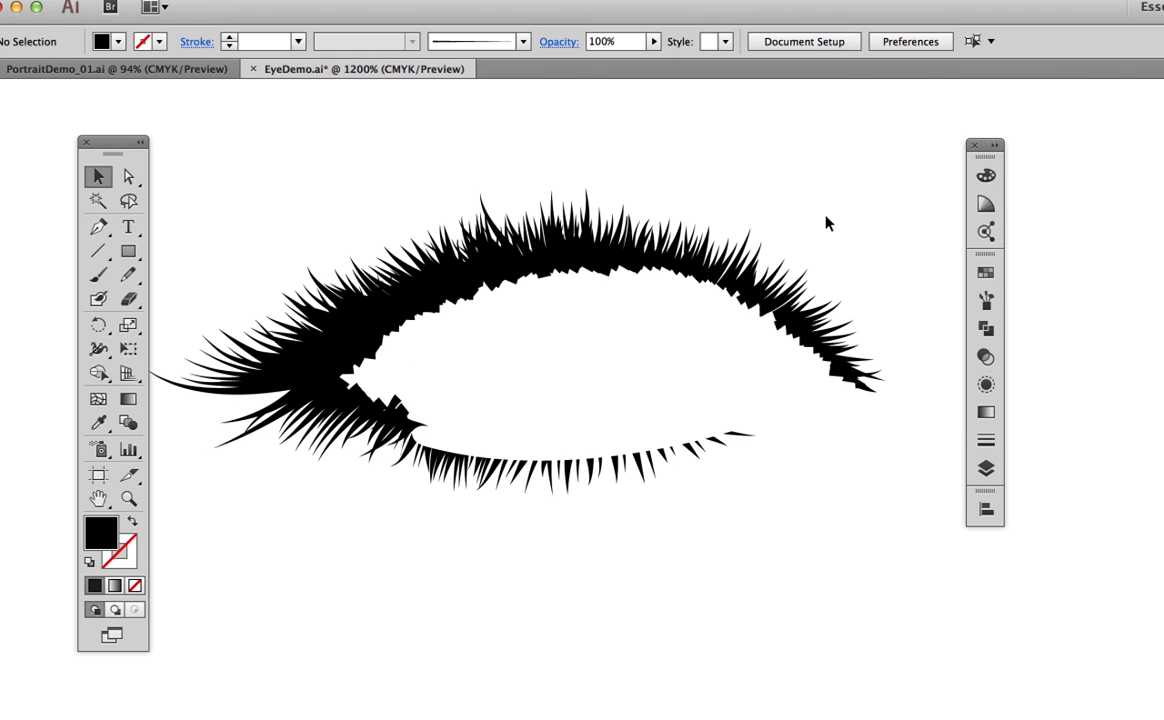
{"action": "mouse_move", "coordinate": [910, 324]}
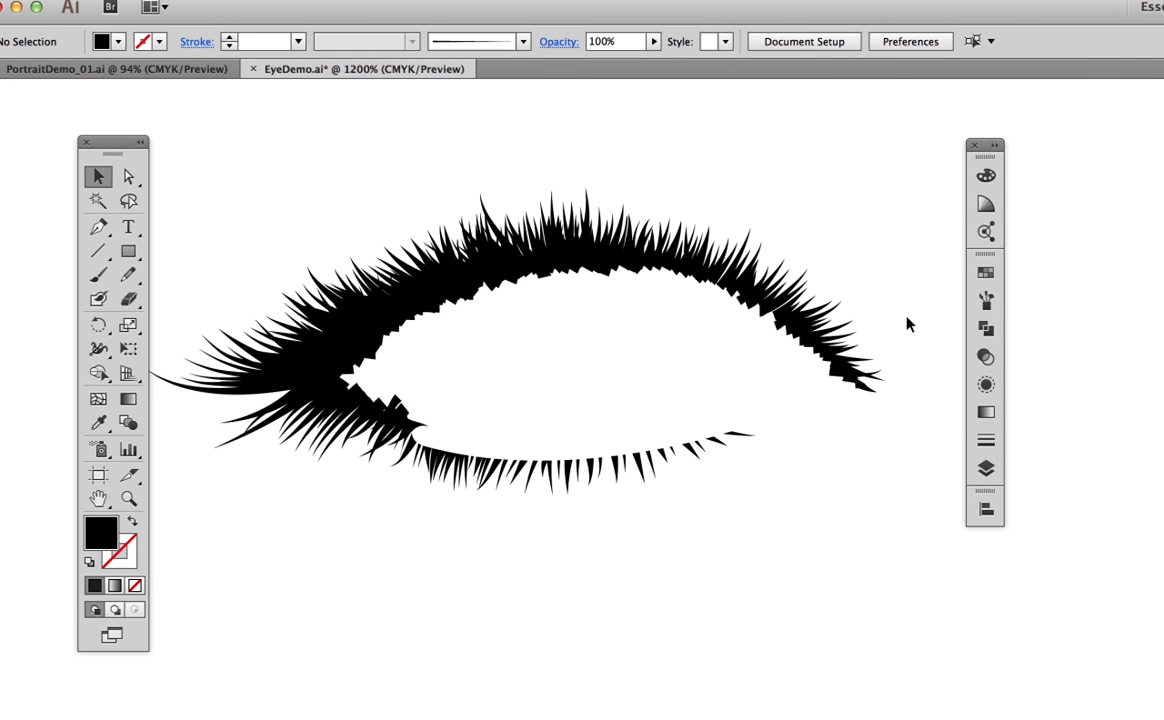
{"action": "mouse_move", "coordinate": [820, 288]}
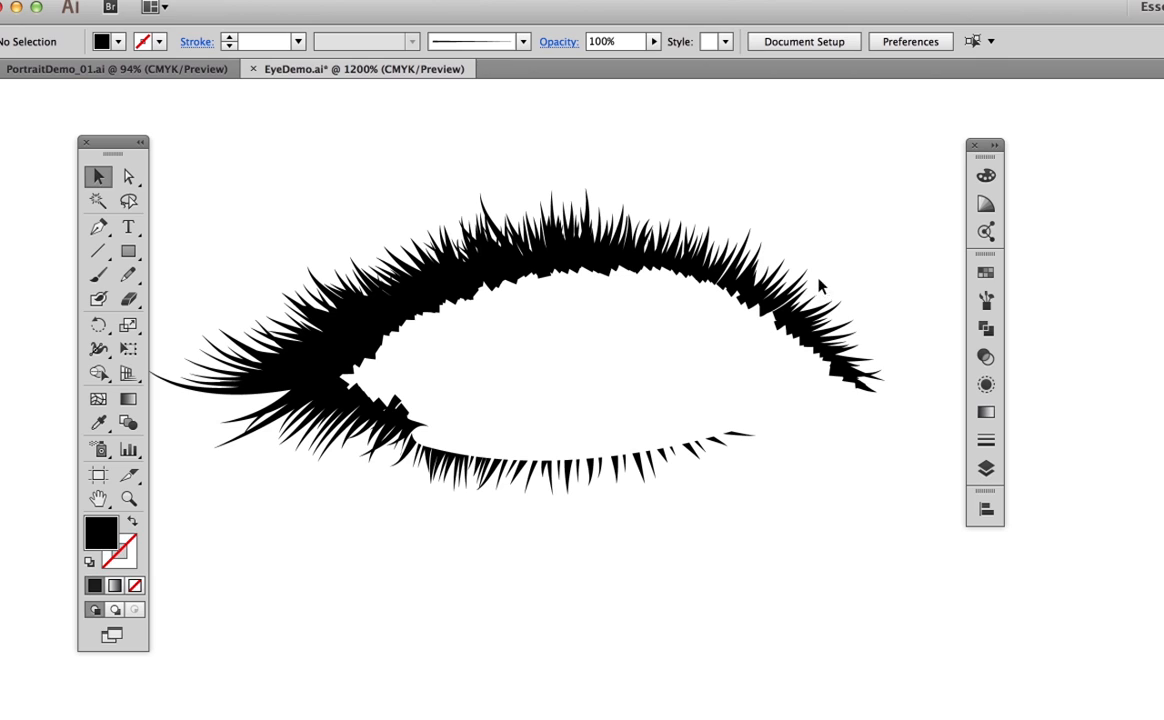
{"action": "mouse_move", "coordinate": [380, 364]}
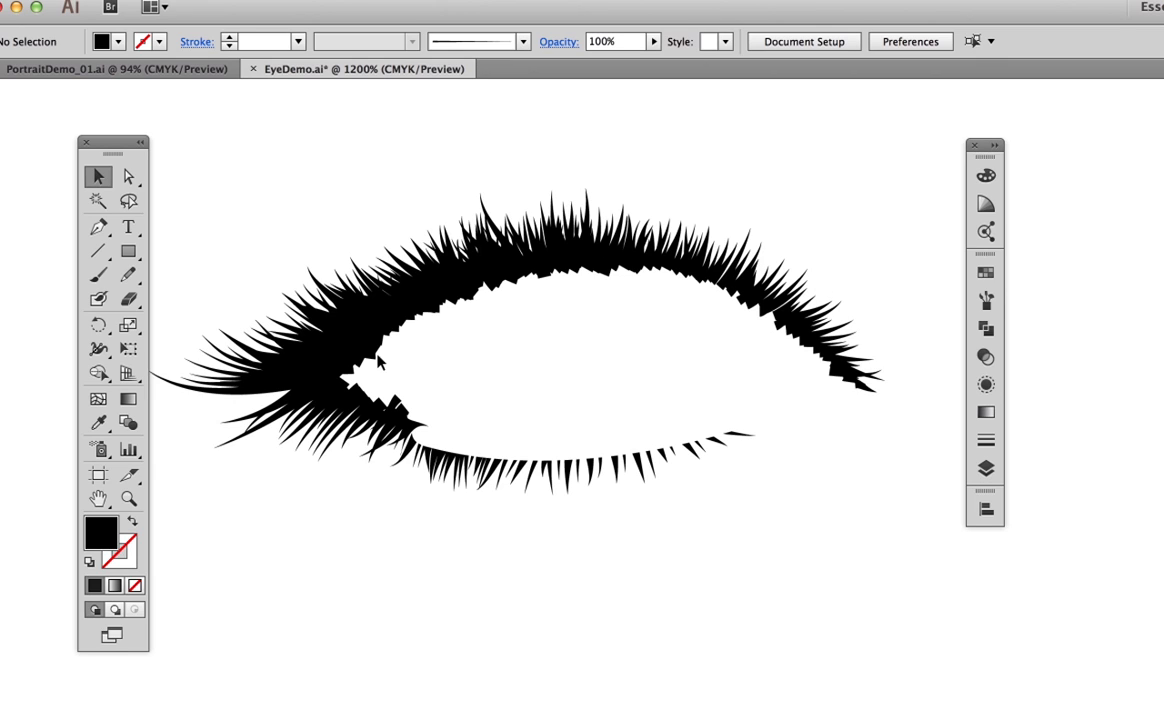
{"action": "mouse_move", "coordinate": [736, 360]}
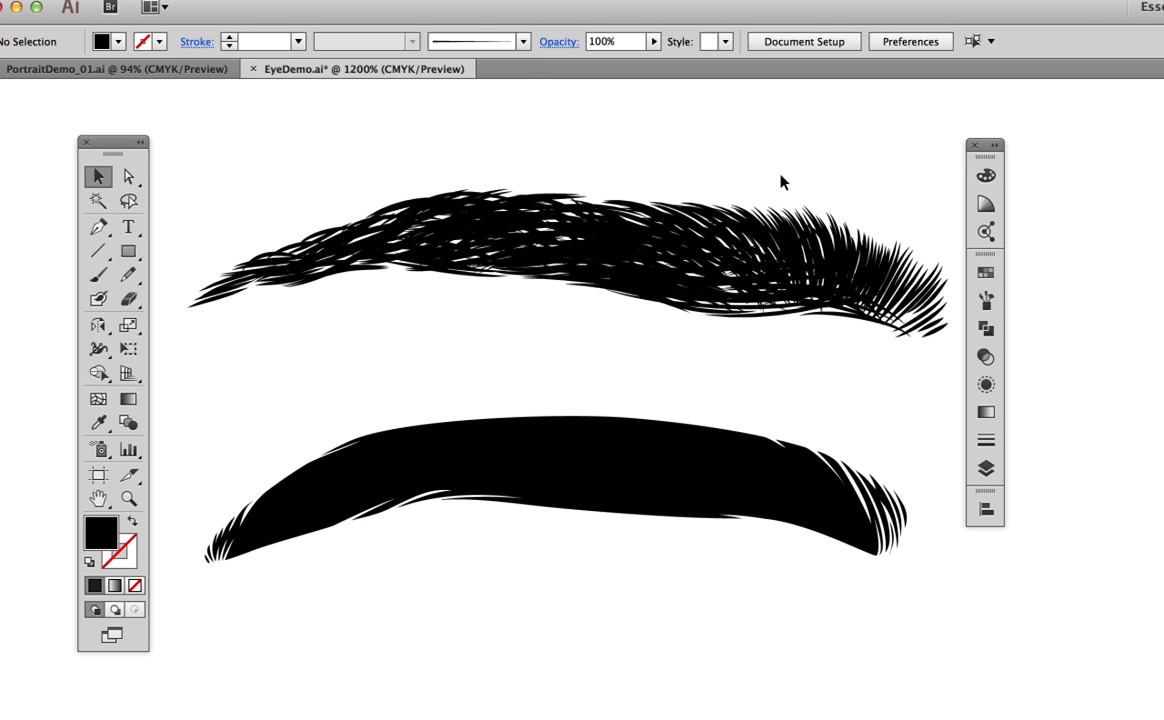
{"action": "mouse_move", "coordinate": [660, 148]}
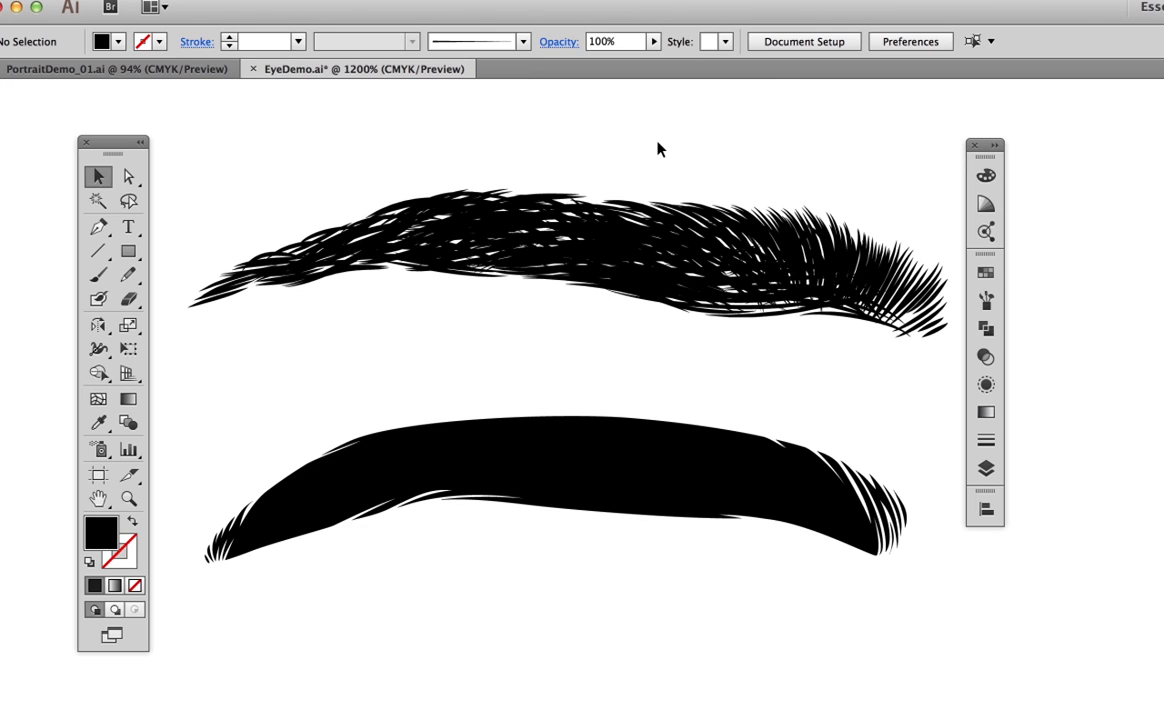
{"action": "mouse_move", "coordinate": [190, 456]}
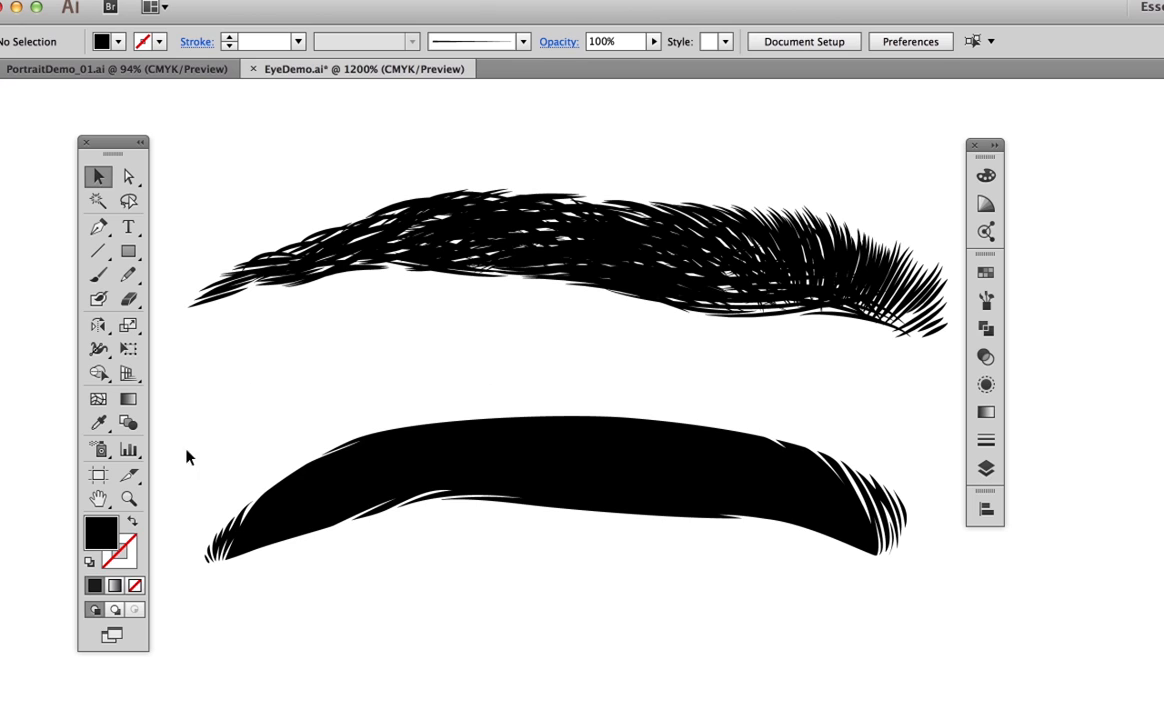
{"action": "mouse_move", "coordinate": [838, 444]}
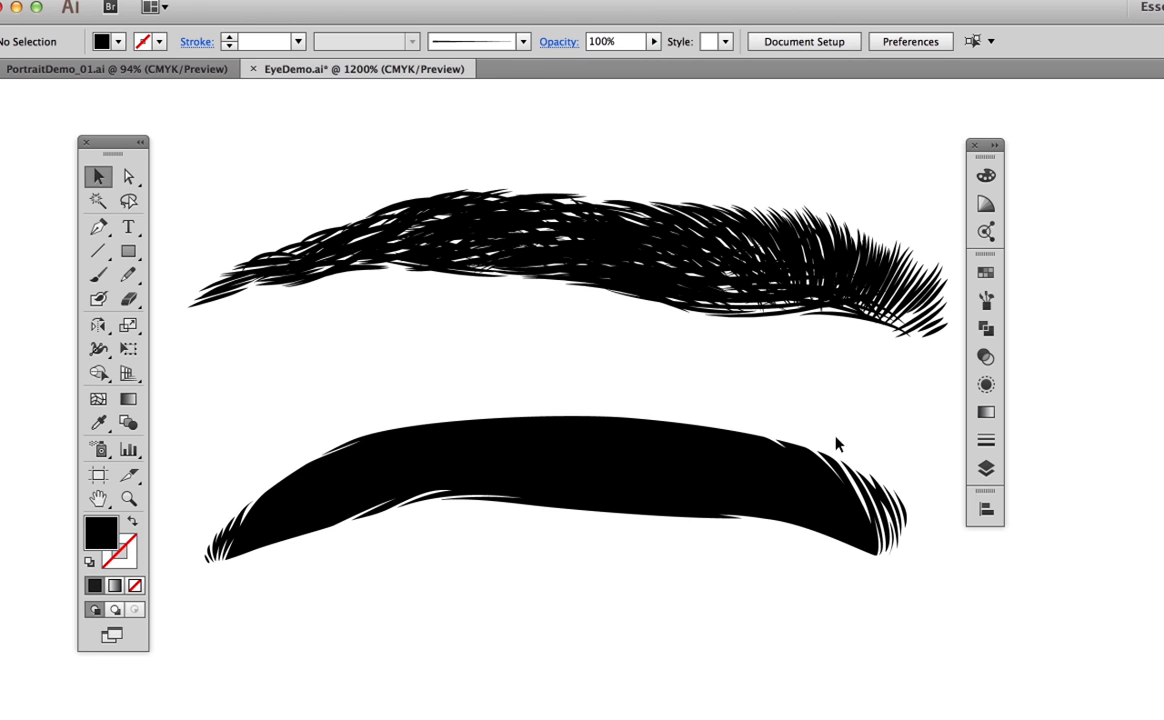
{"action": "mouse_move", "coordinate": [756, 572]}
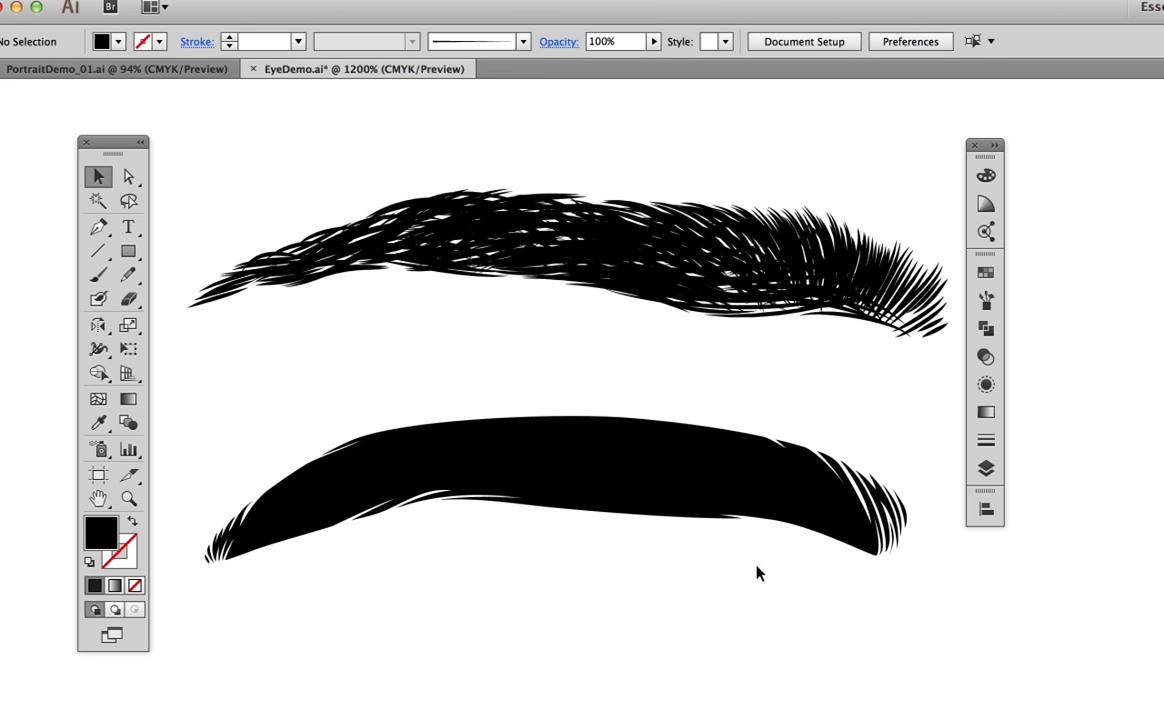
{"action": "mouse_move", "coordinate": [864, 426]}
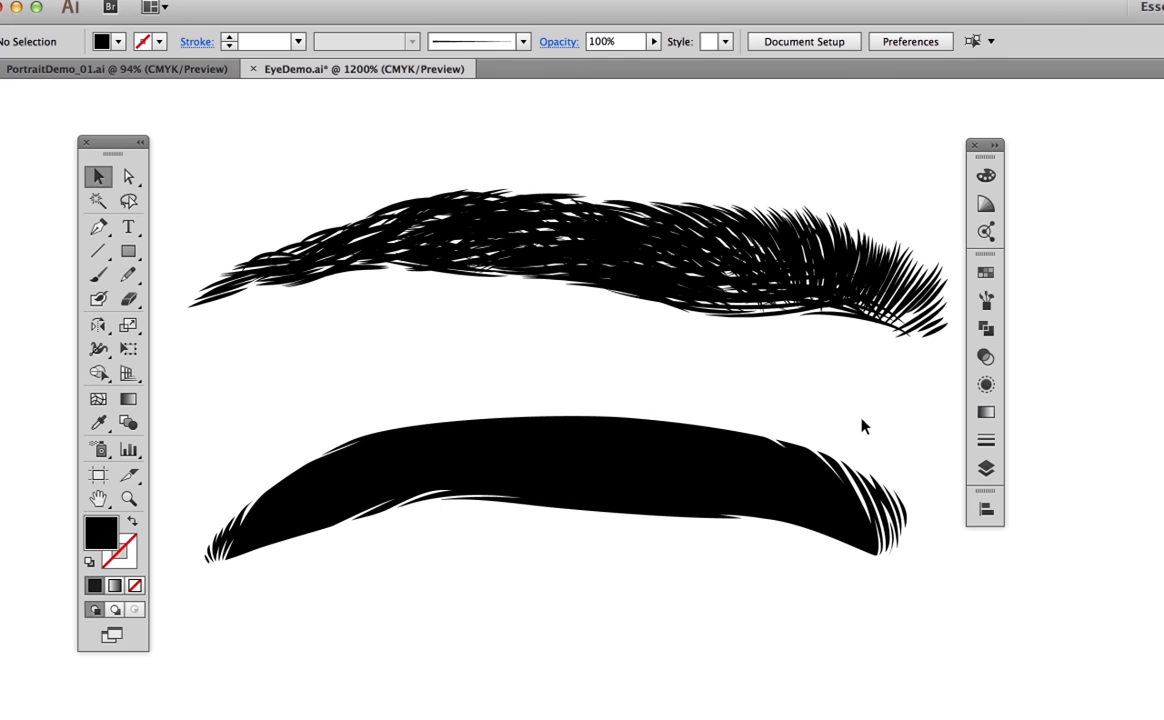
{"action": "mouse_move", "coordinate": [676, 160]}
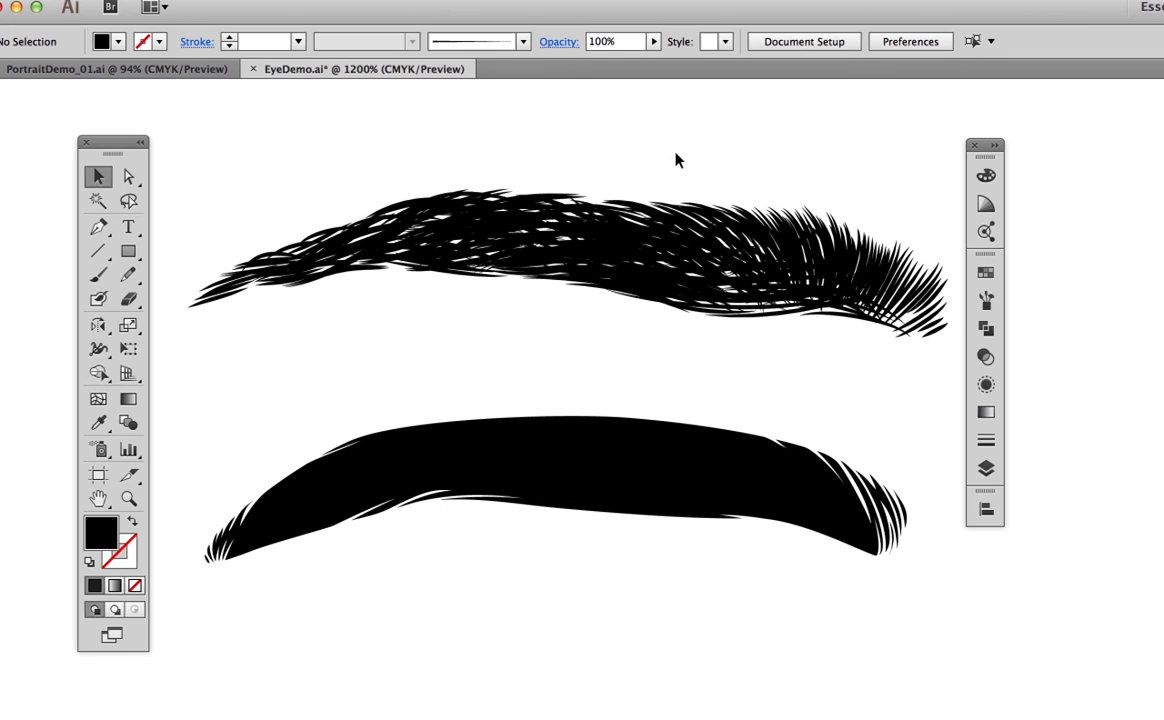
{"action": "mouse_move", "coordinate": [688, 164]}
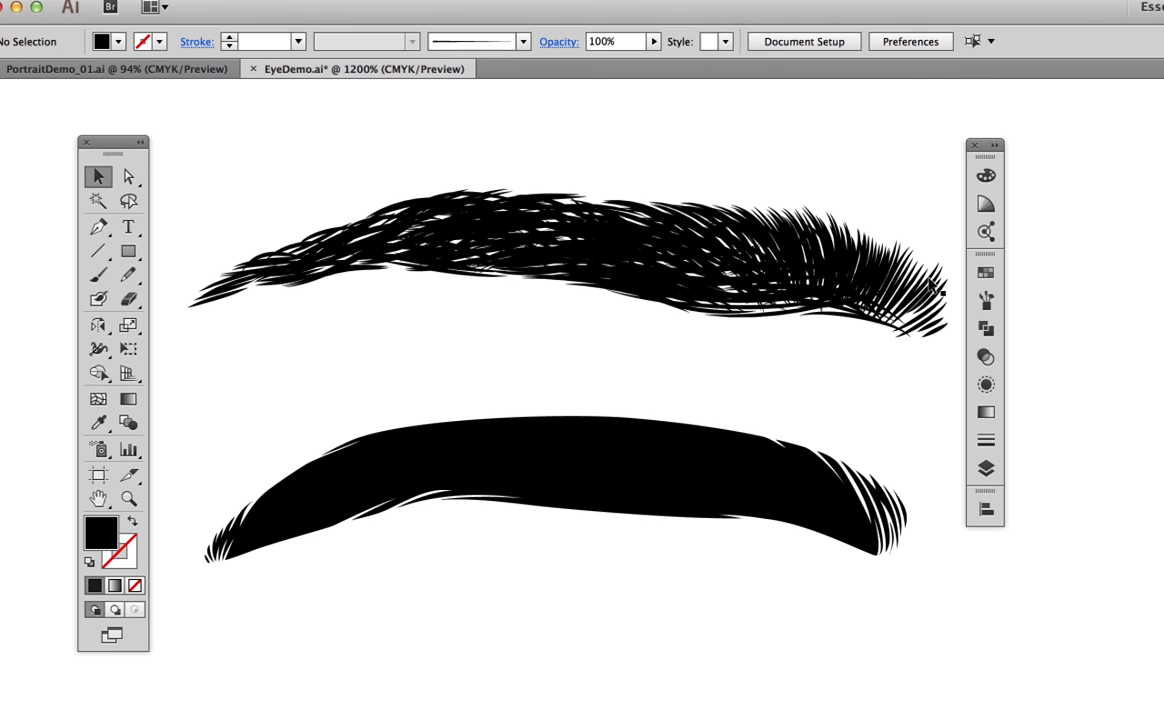
{"action": "mouse_move", "coordinate": [920, 304]}
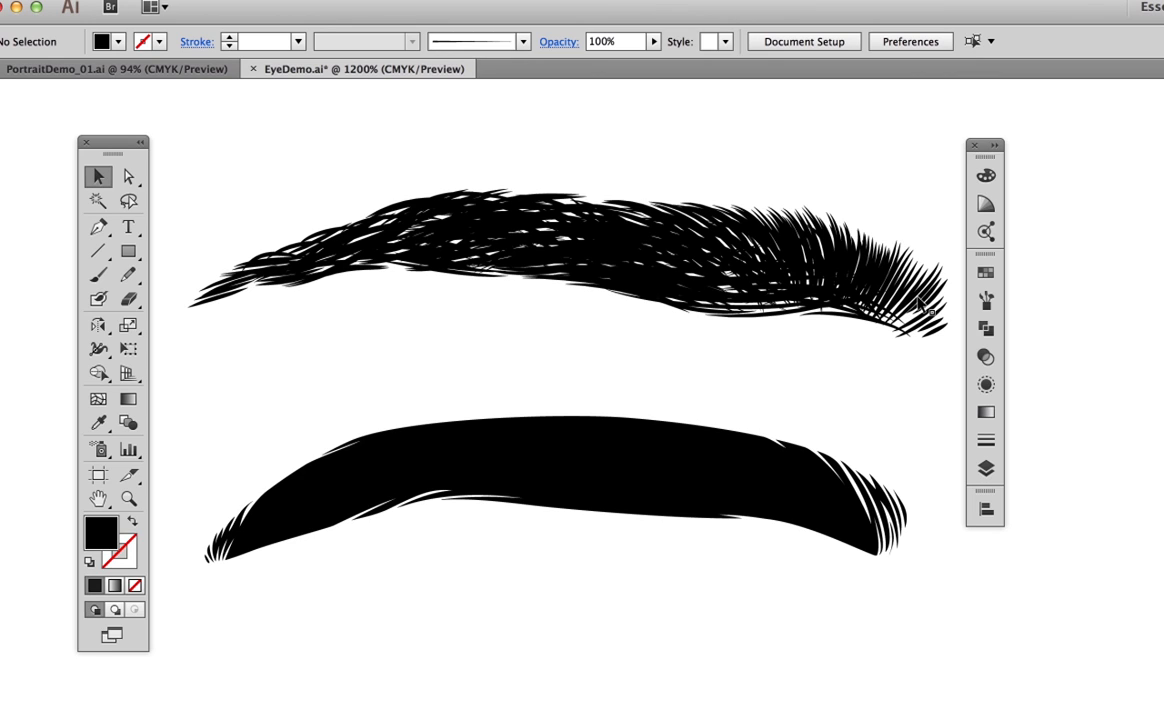